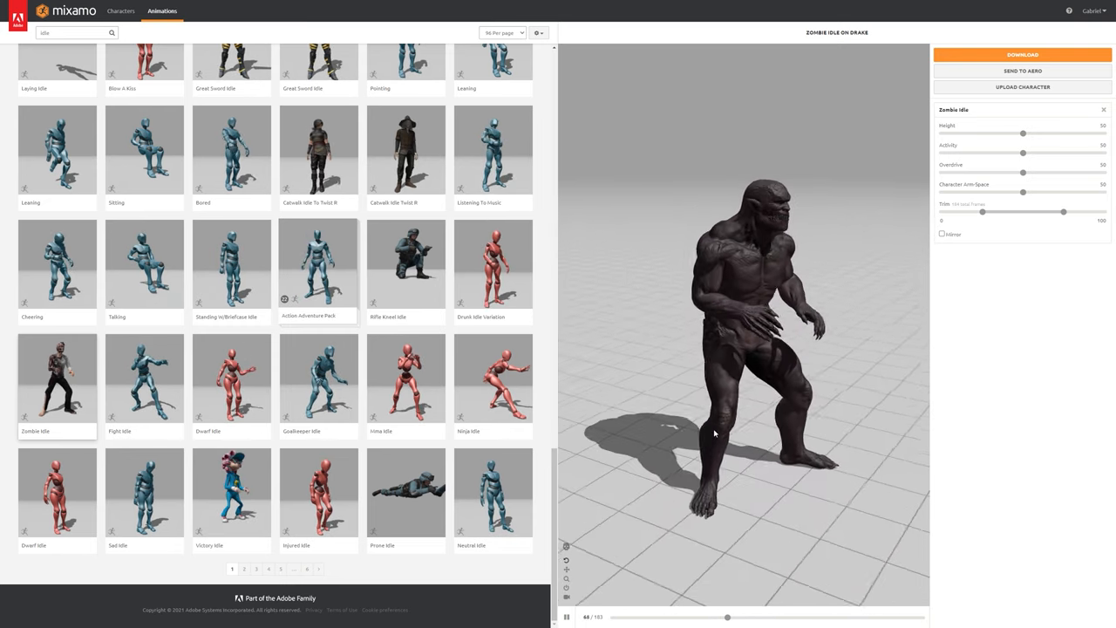
Download Drake's Zombie Idle animation from Mixamo as FBX for Unity with skin
left_click(1018, 55)
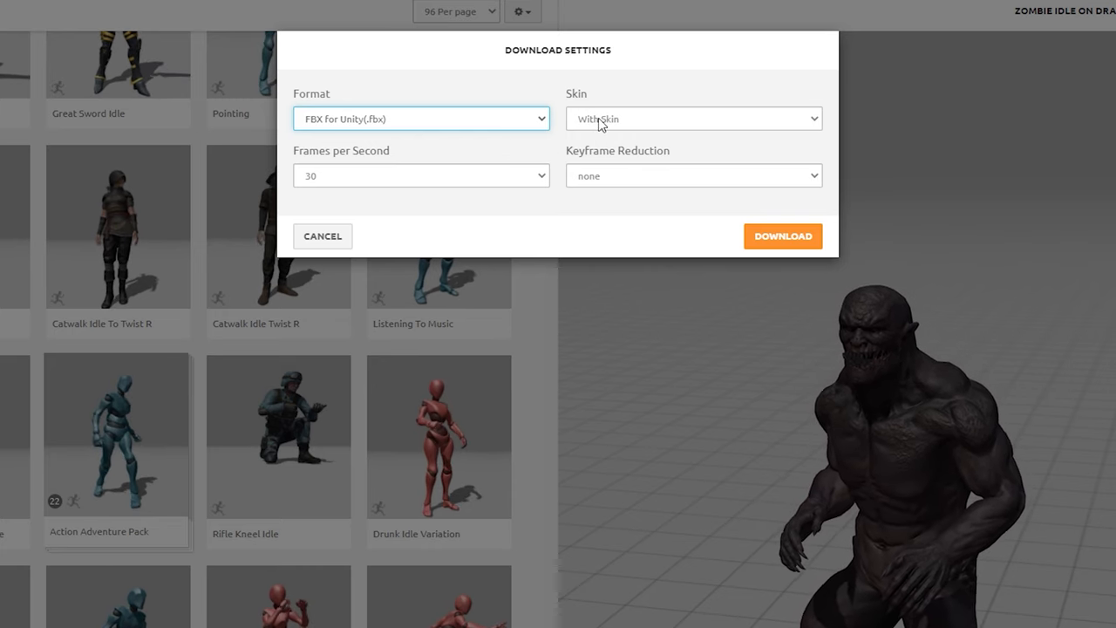
left_click(783, 236)
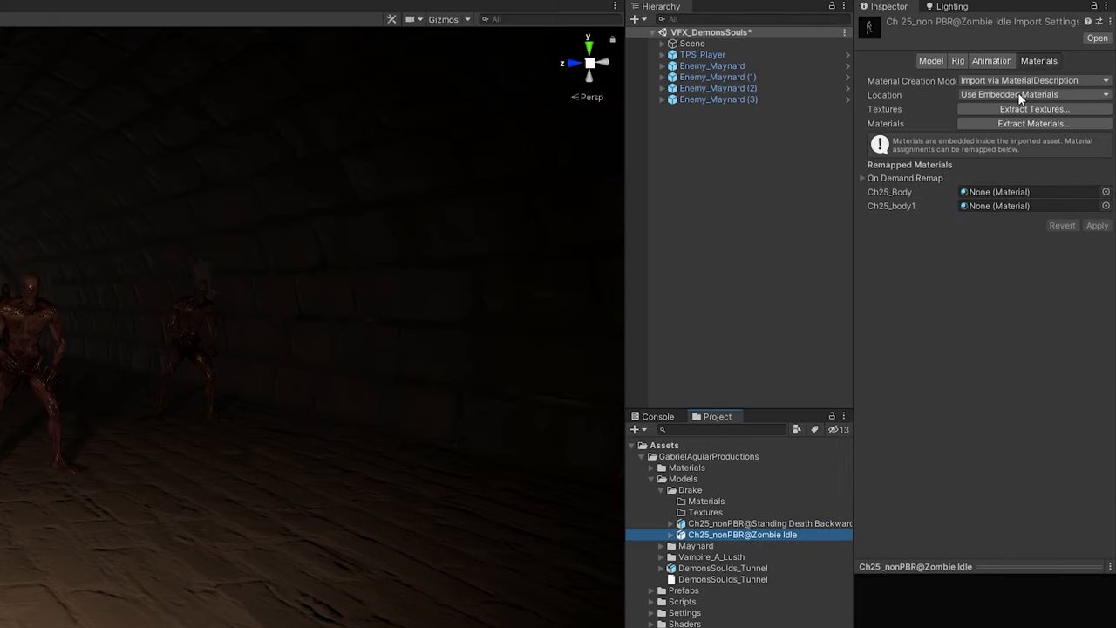
Extract the Zombie Idle model's textures into the Drake folder and fix the normal maps
left_click(1033, 123)
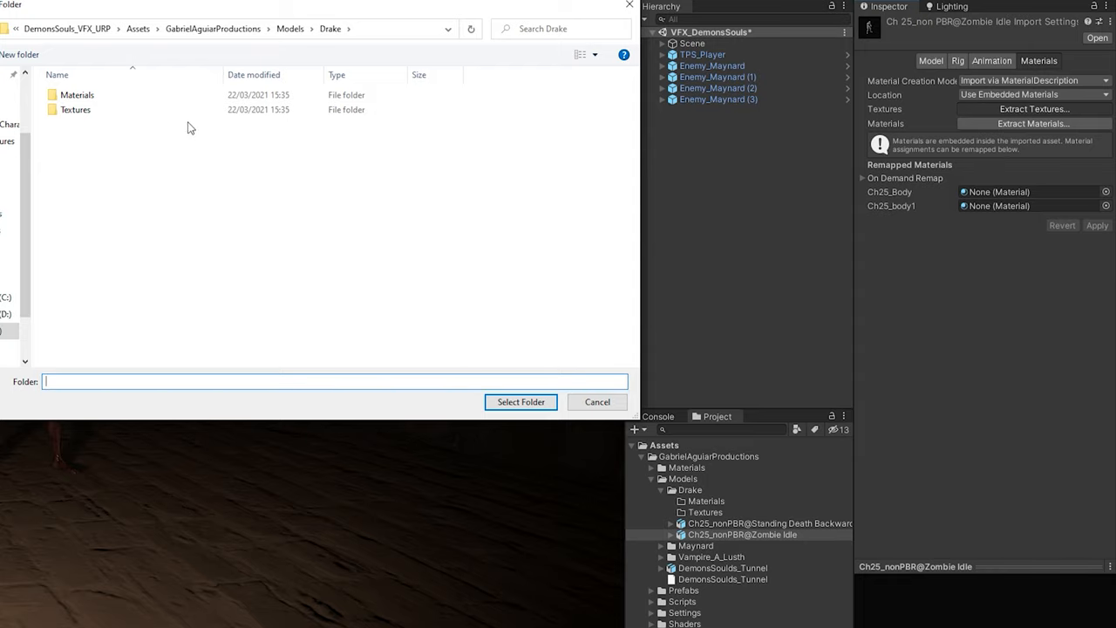
left_click(520, 402)
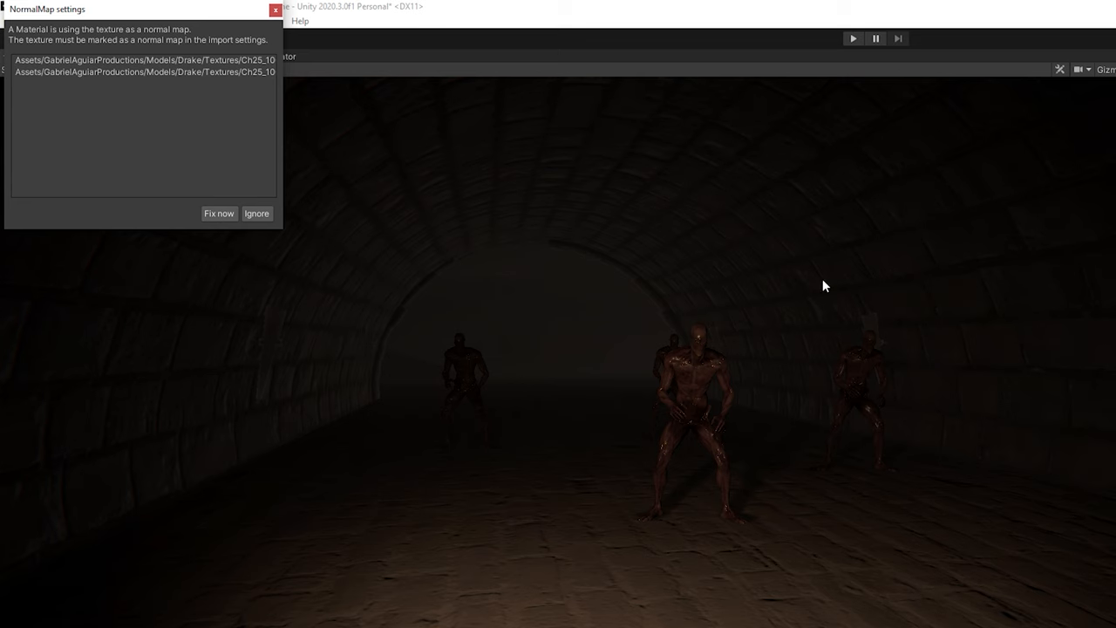
mouse_move(219, 215)
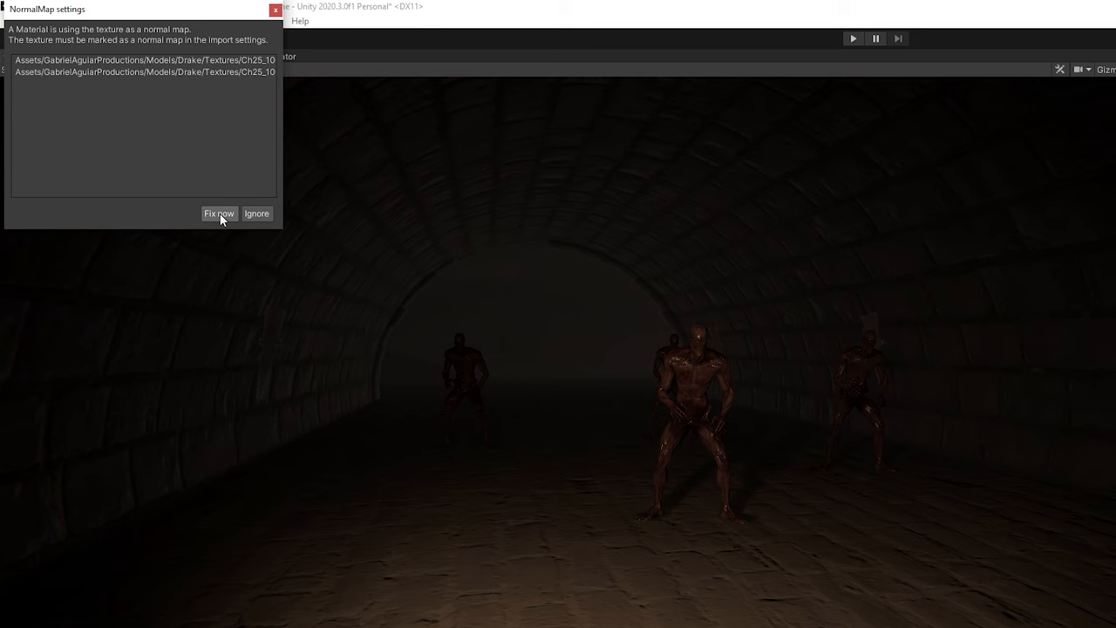
left_click(218, 214)
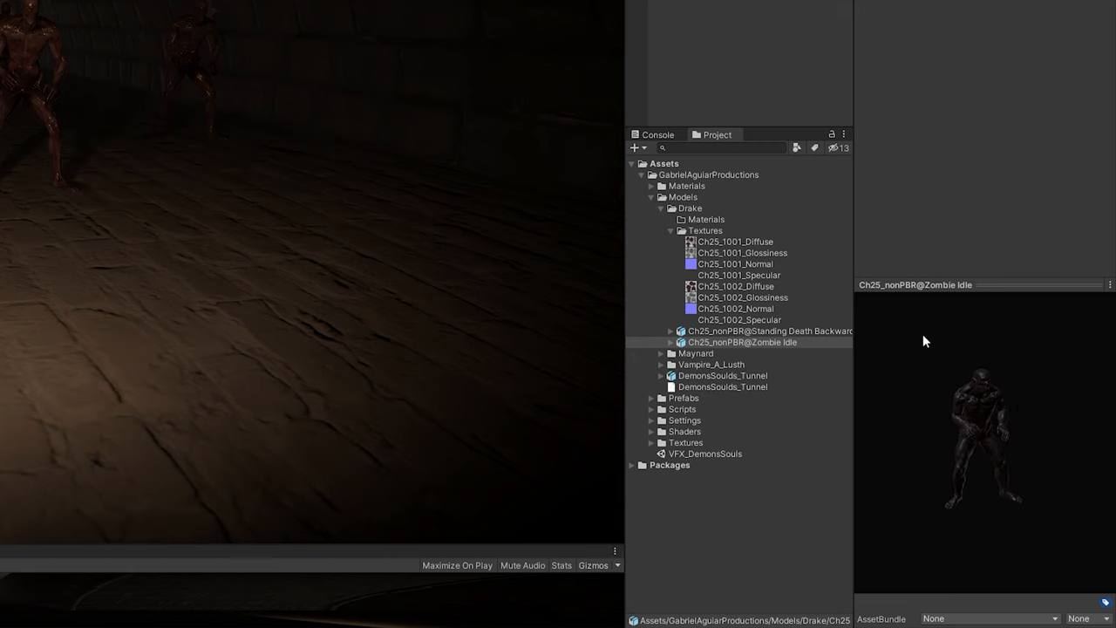
Set the model's rig Animation Type to Humanoid and apply to create its avatar
left_click(958, 61)
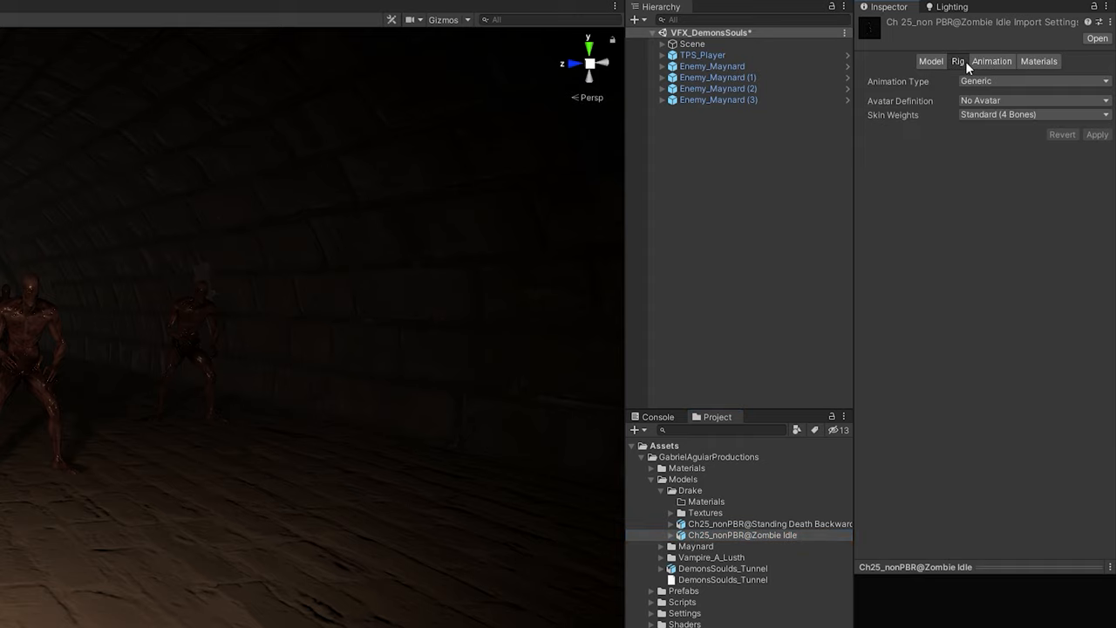
left_click(1029, 81)
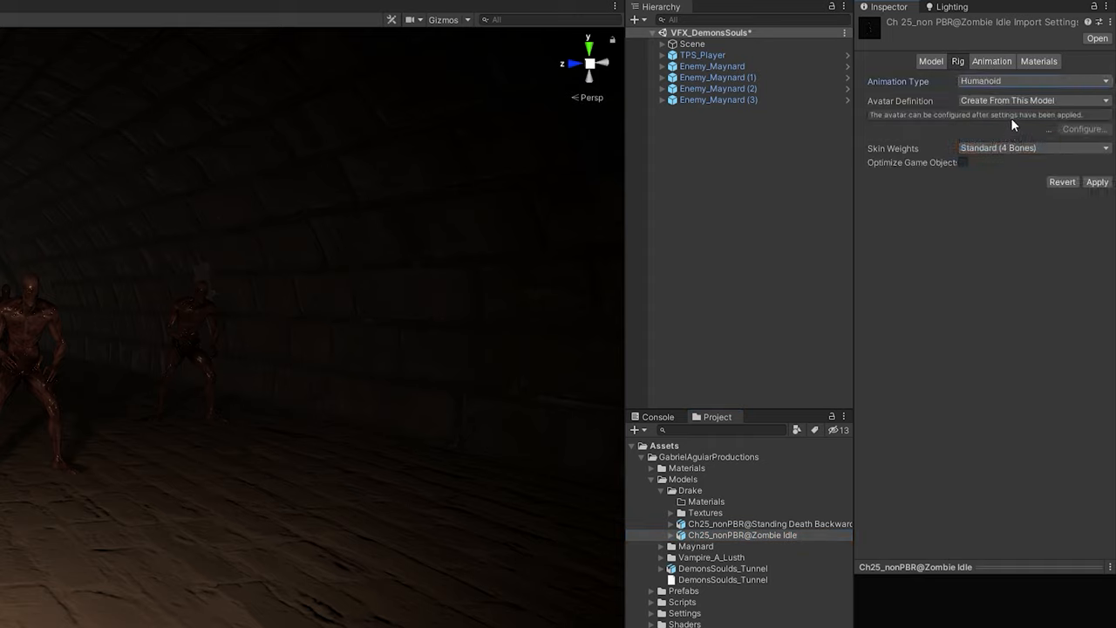
mouse_move(1043, 106)
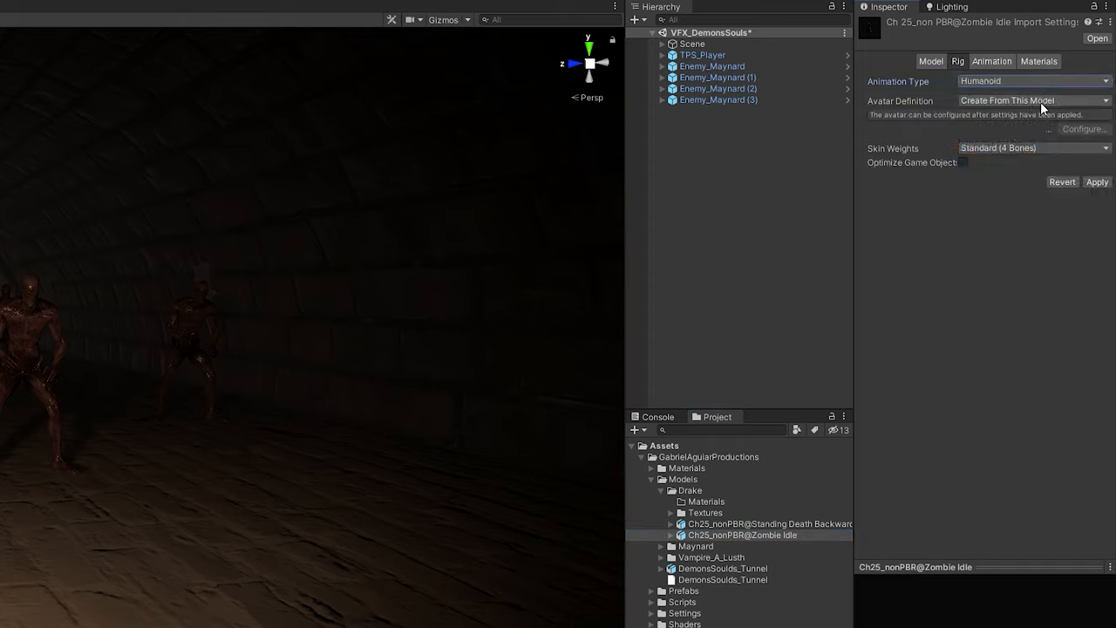
left_click(1097, 182)
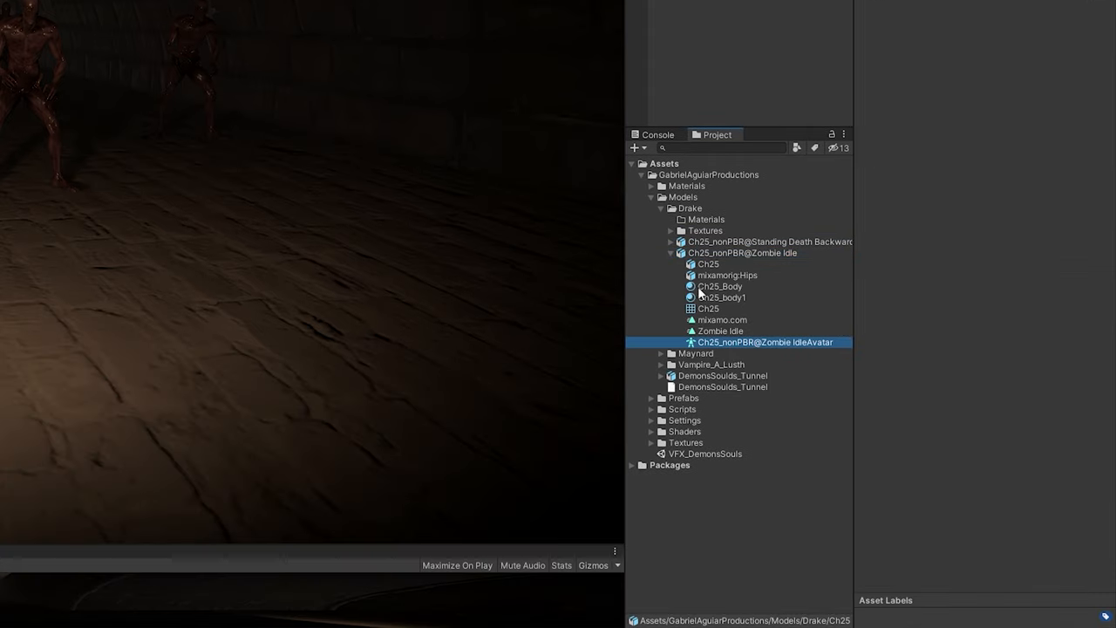
Create a Drake_AnimCtrl animator controller in the Drake folder
right_click(689, 207)
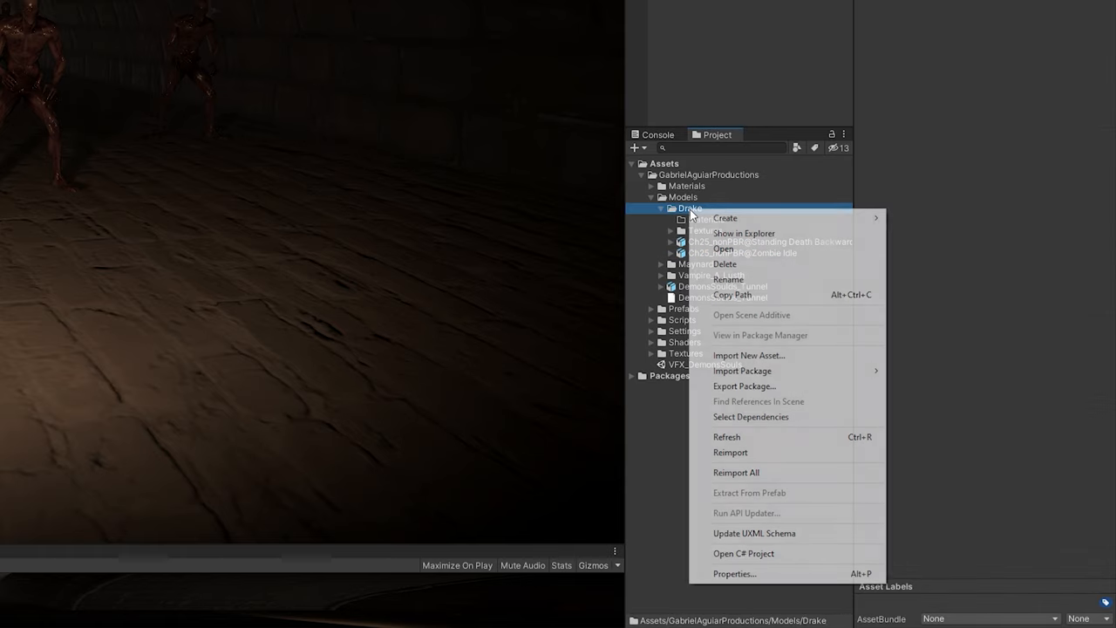
left_click(725, 218)
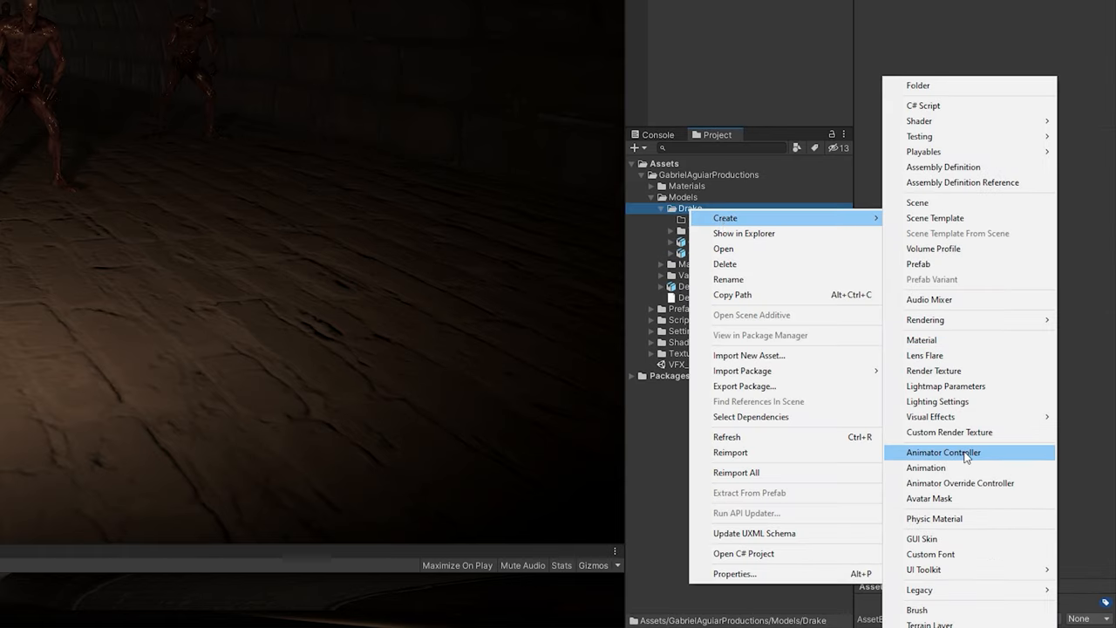
left_click(944, 452)
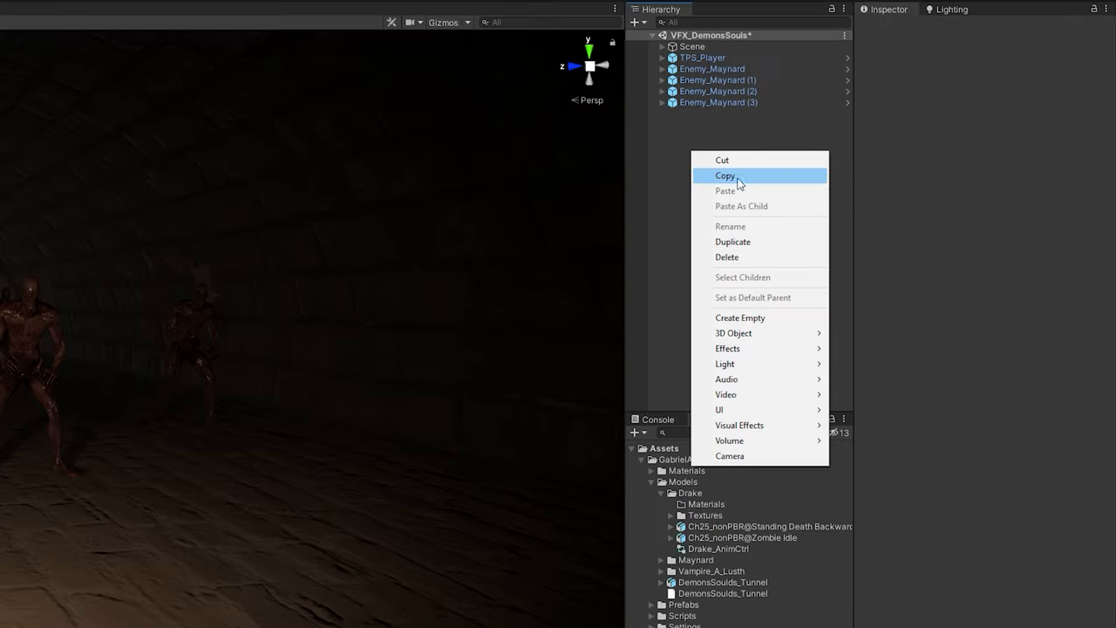
Create an empty Enemy_Drake object holding the Zombie Idle model, using Drake_AnimCtrl
left_click(740, 318)
type("Enemy_Drake")
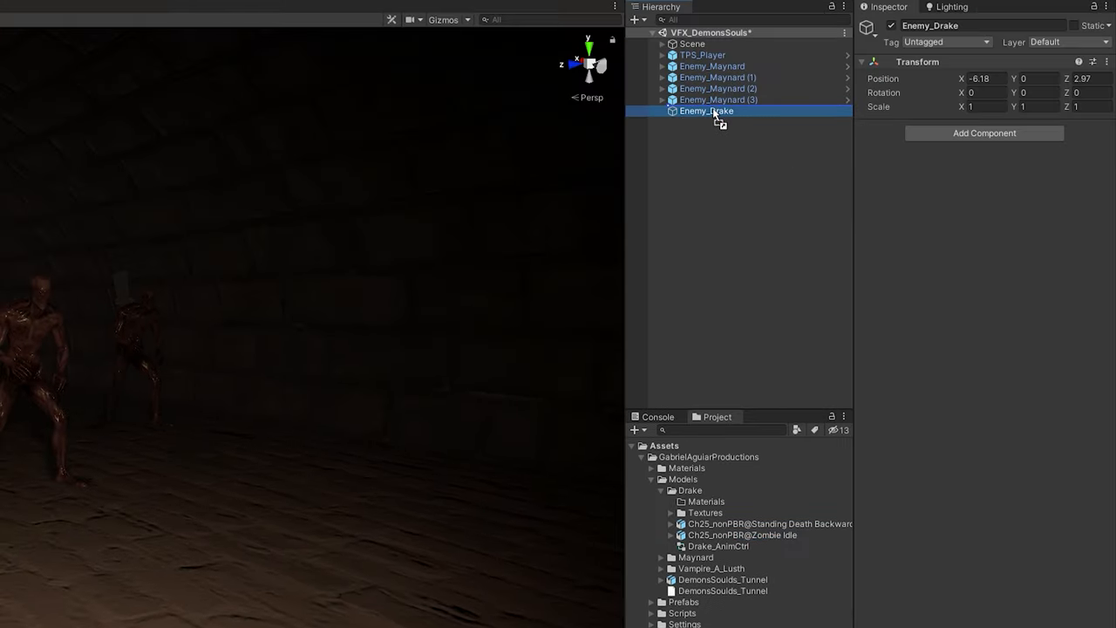
left_click(660, 111)
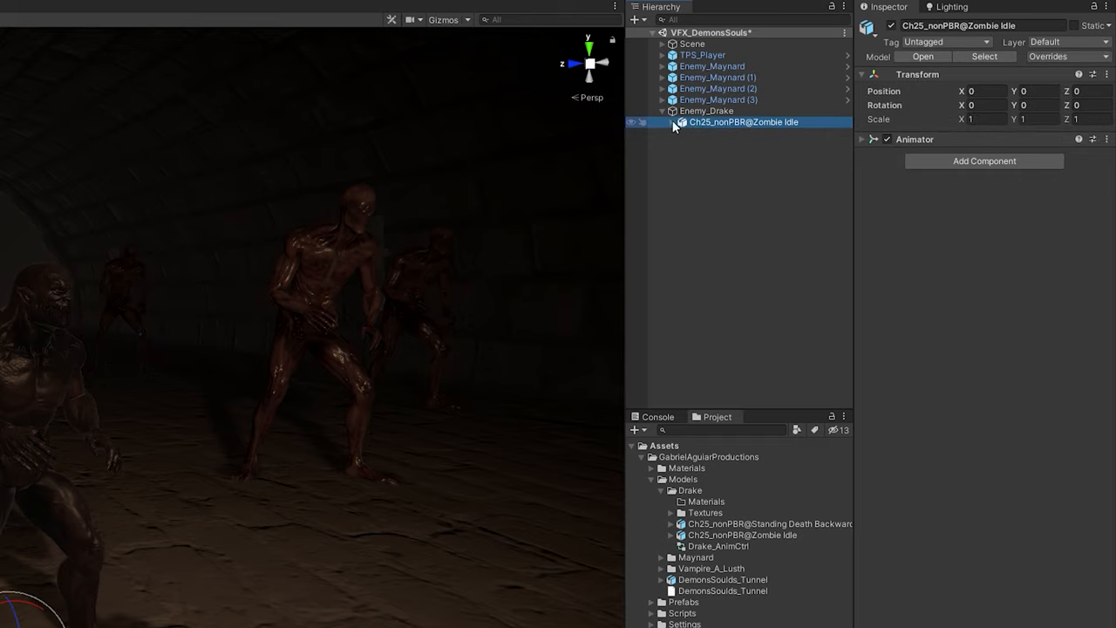
left_click(728, 144)
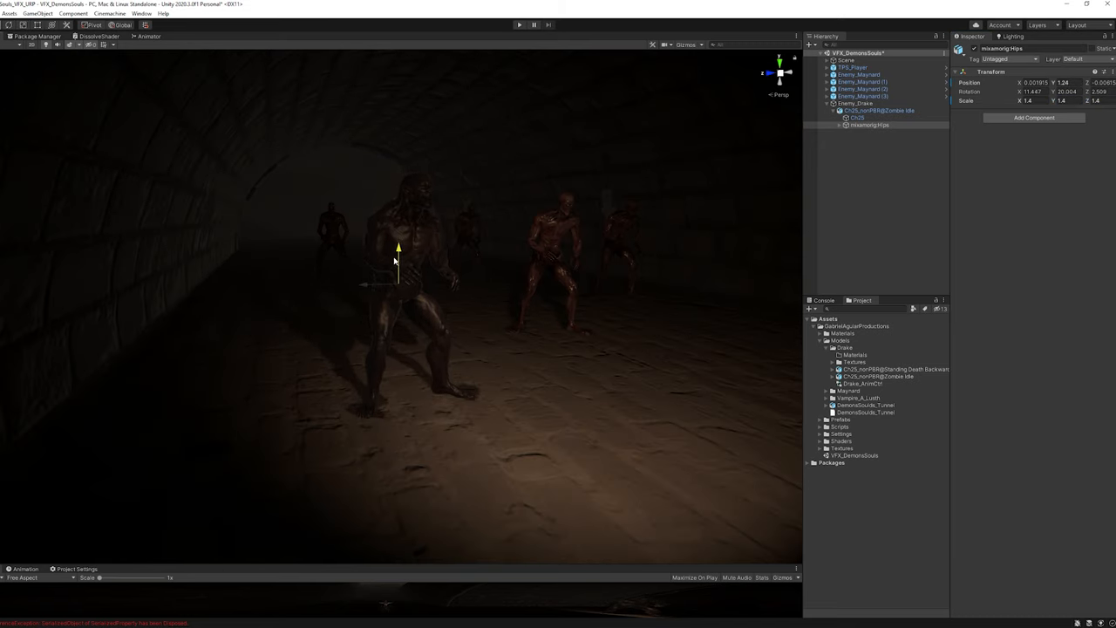
left_click(725, 110)
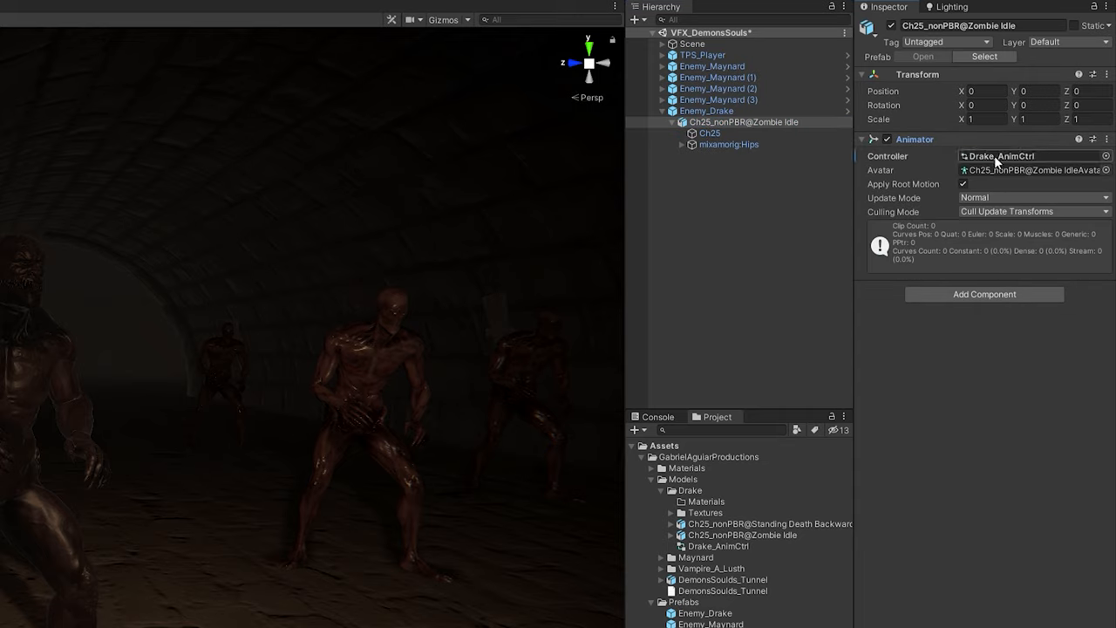
In the Animator, add a transition from Idle to a new Die state with a condition
left_click(200, 14)
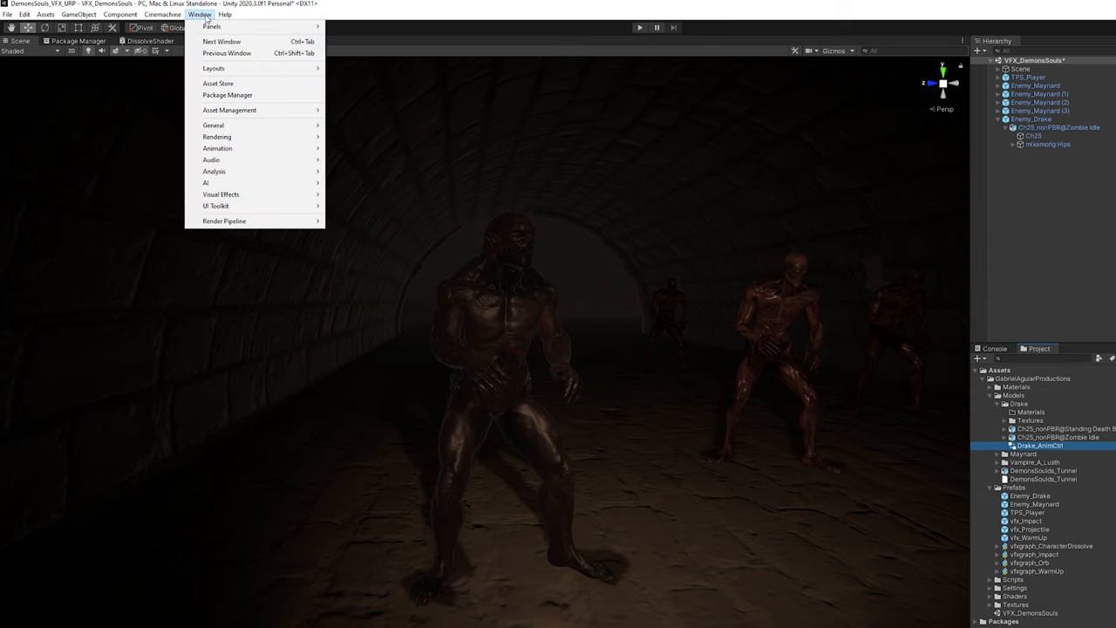
mouse_move(217, 147)
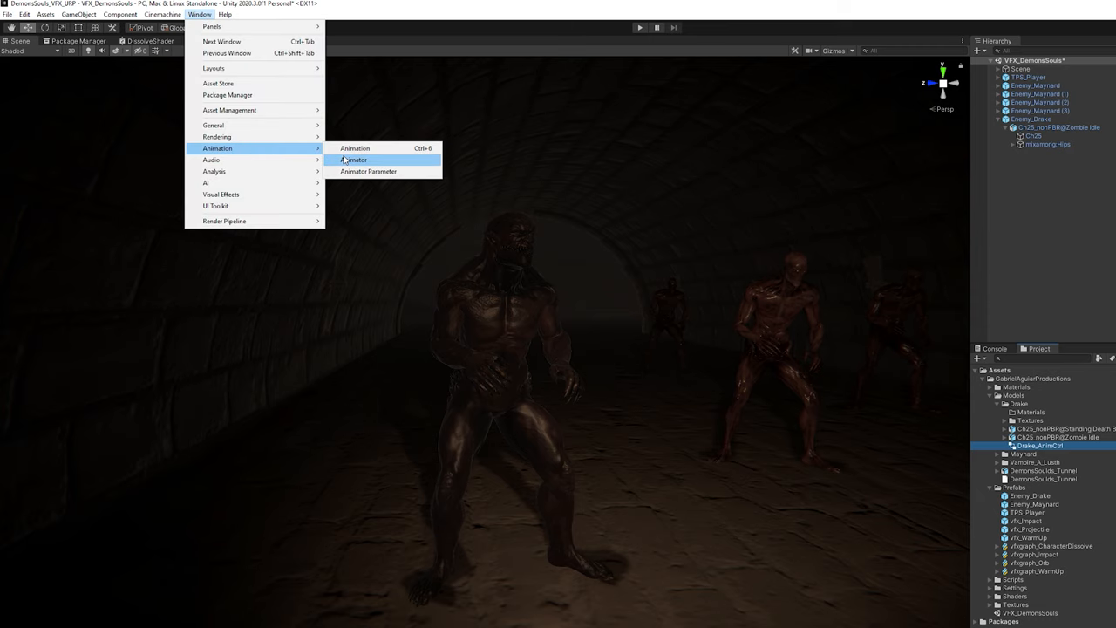
left_click(354, 159)
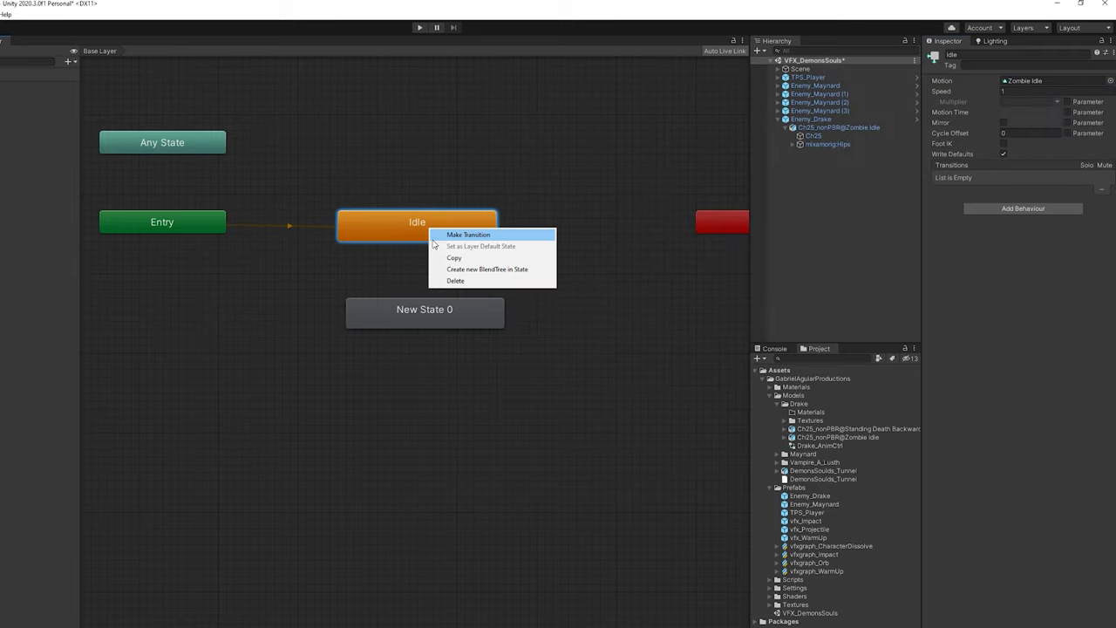
left_click(467, 235)
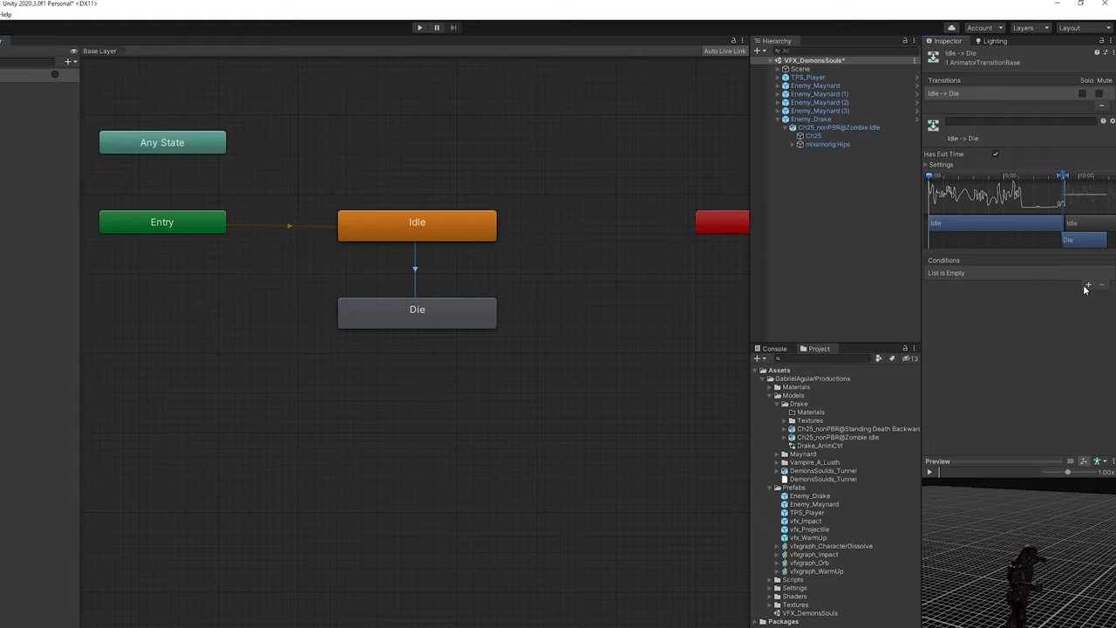
left_click(419, 28)
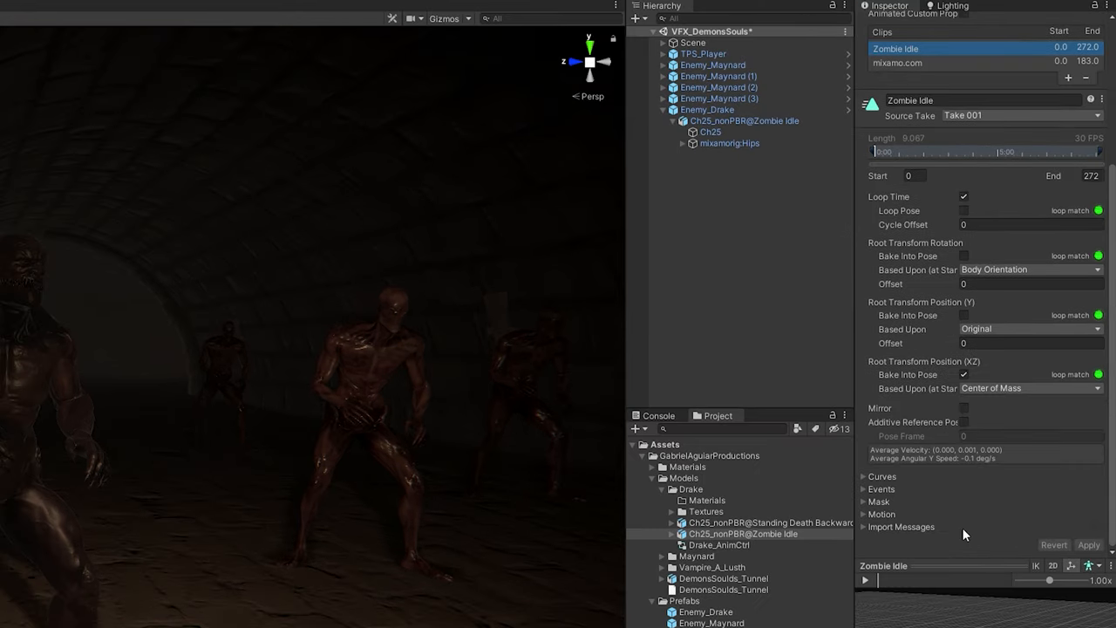
Rename the clip ZombieIdle02, enable looping, base root position on Original, offset -0.3
scroll("down", 3)
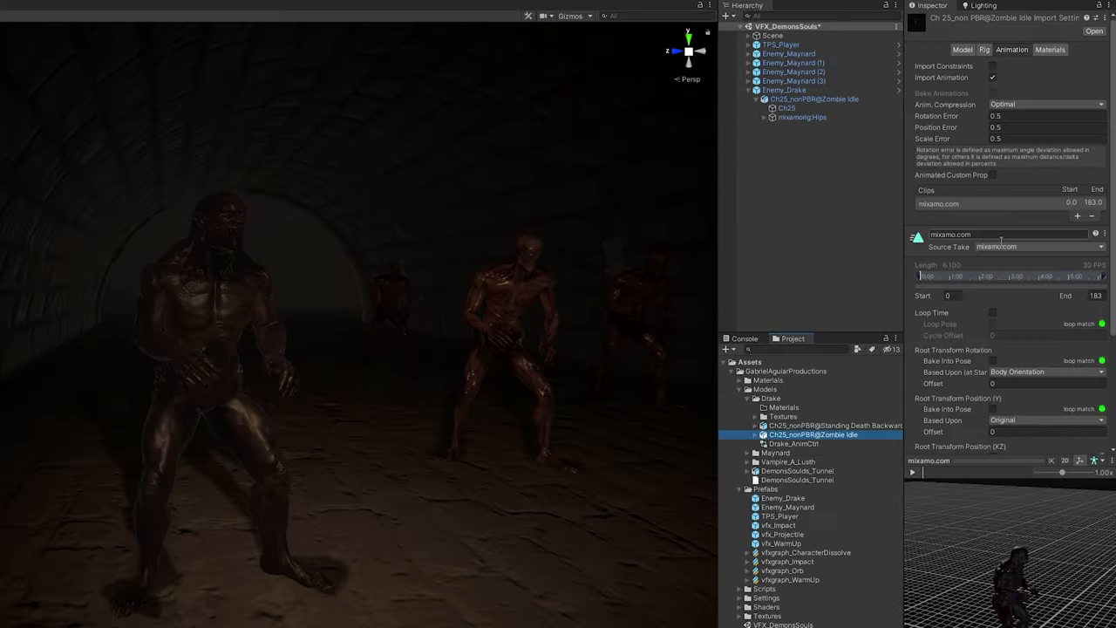
type("ZombieIdle02")
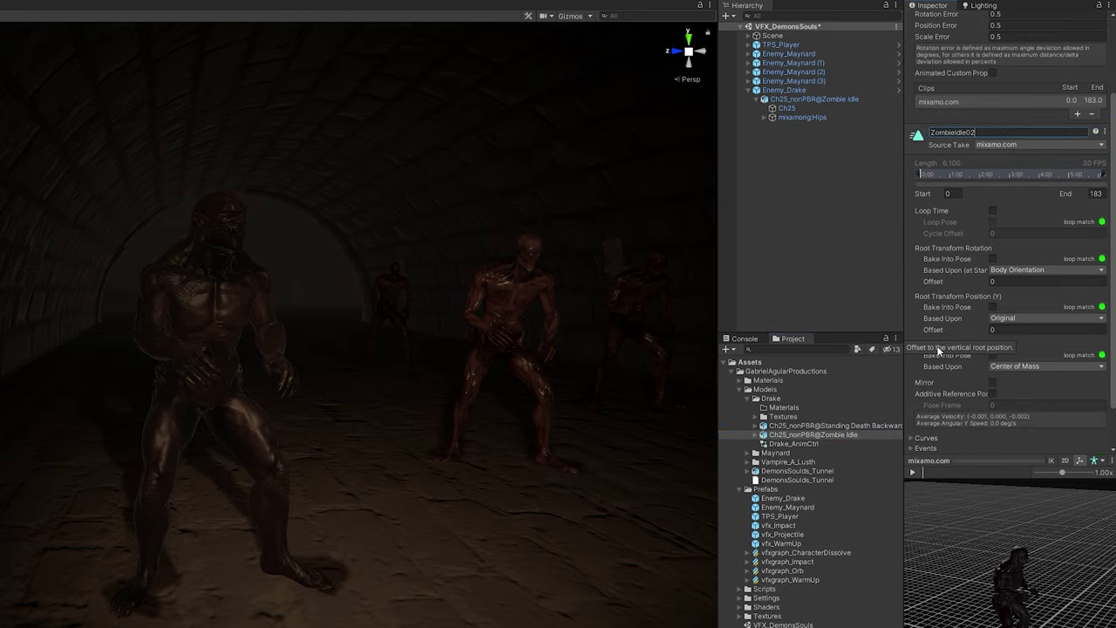
left_click(992, 210)
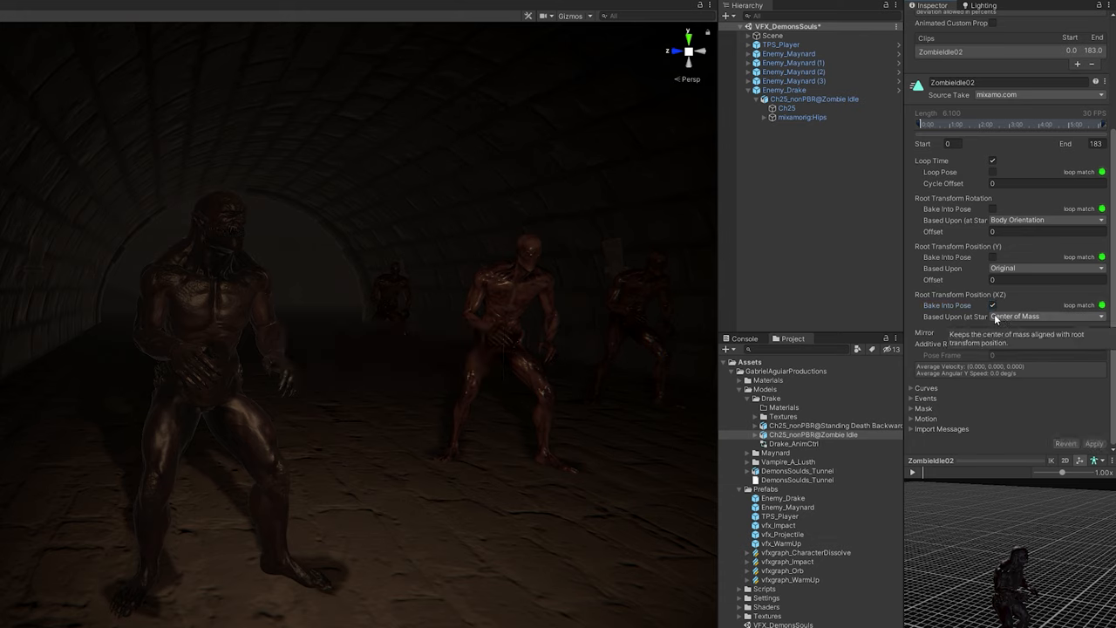
left_click(545, 24)
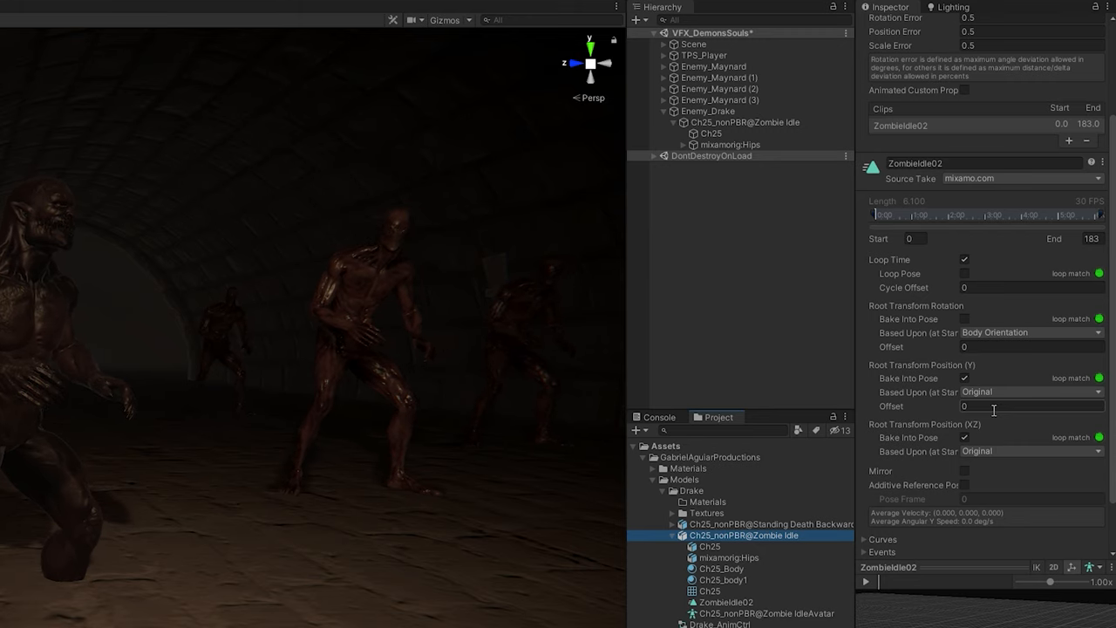
left_click(1033, 406)
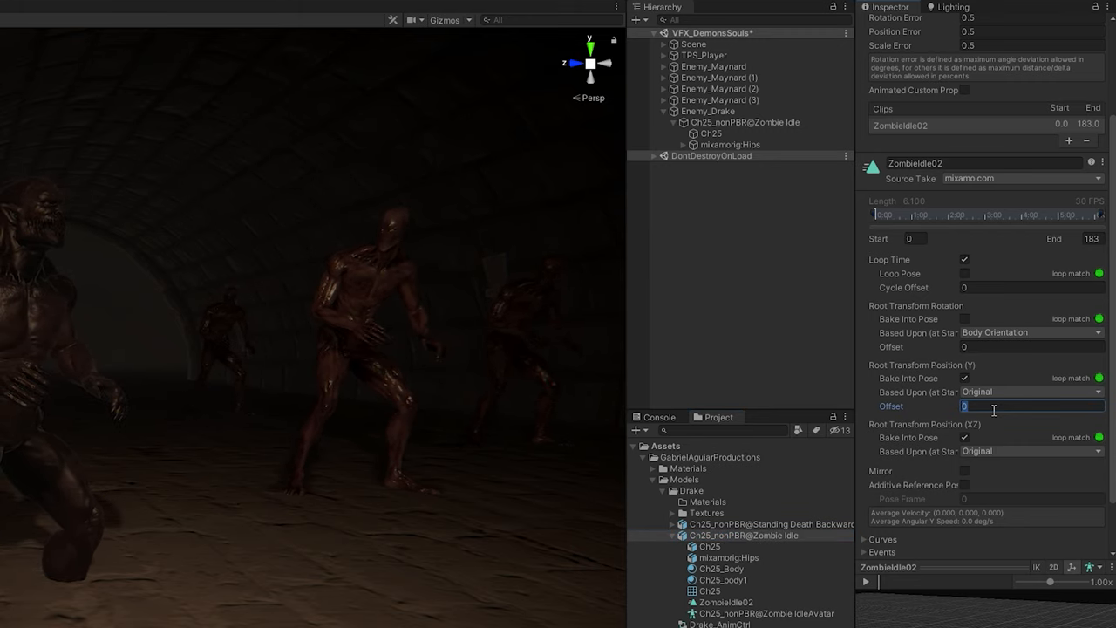
type("-0.3")
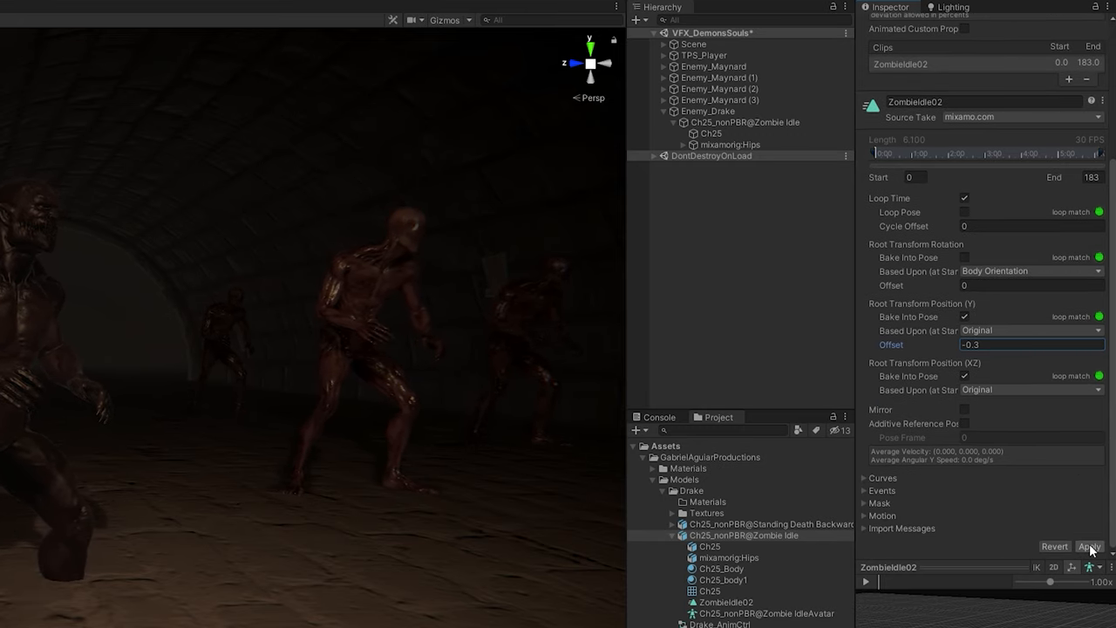
left_click(1090, 546)
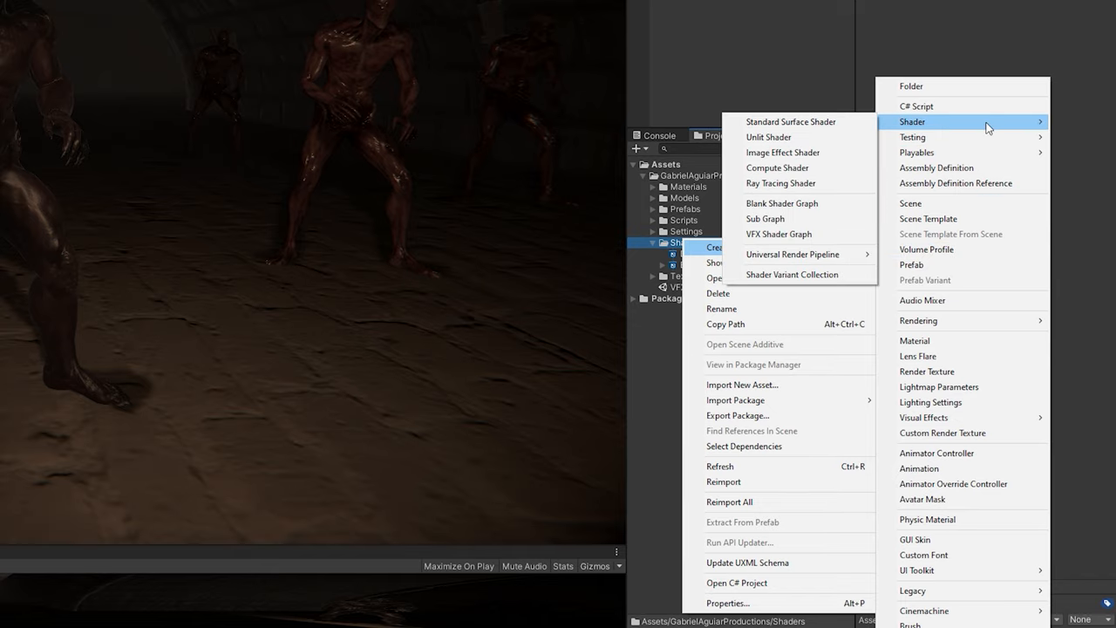
mouse_move(784, 210)
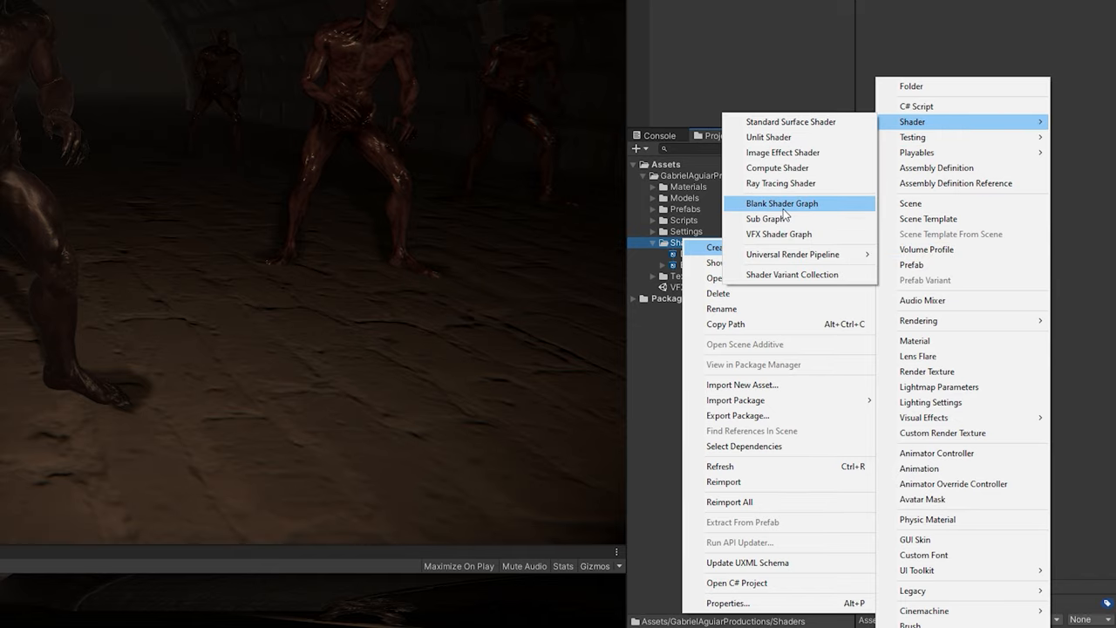
Create the DissolveShaderTut graph with a Universal target, Alpha Clip and Two Sided
left_click(782, 203)
type("DissolveShaderTut")
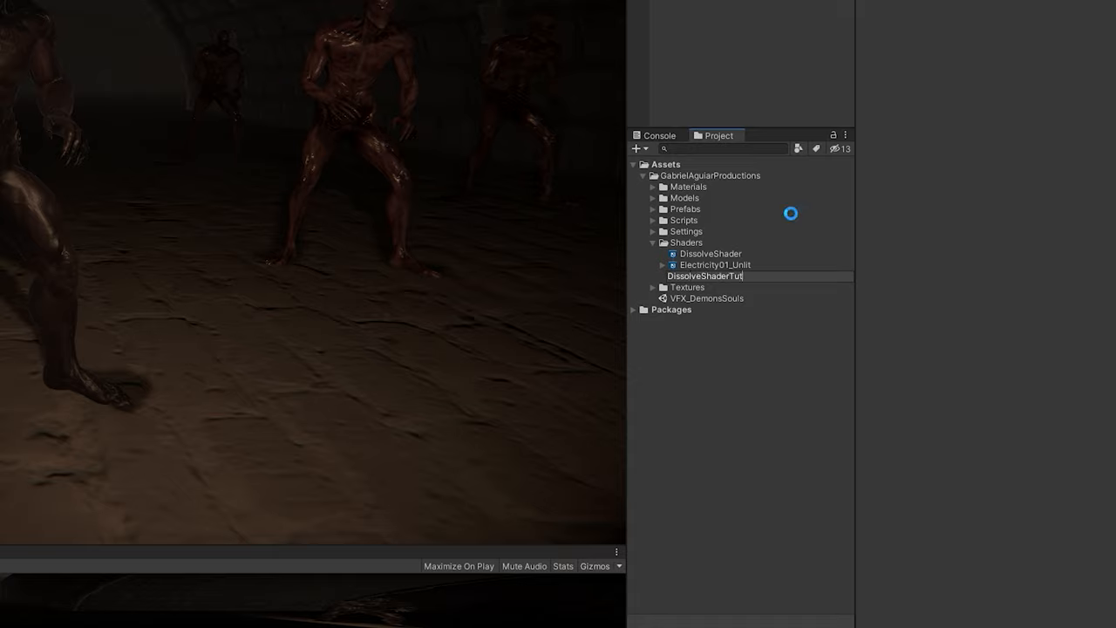
double_click(702, 276)
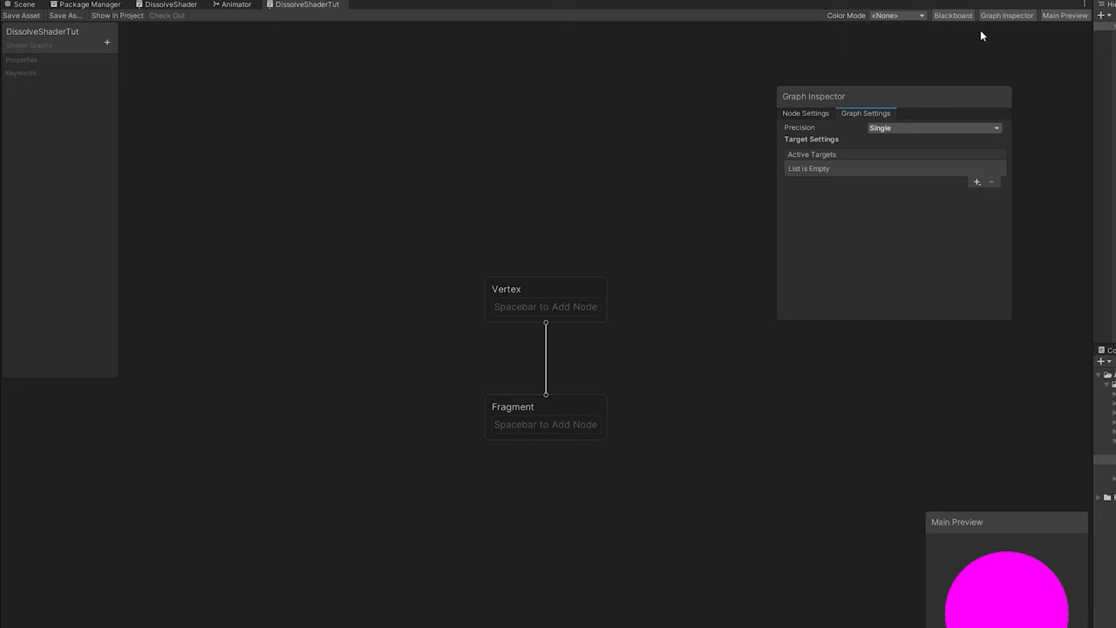
mouse_move(974, 190)
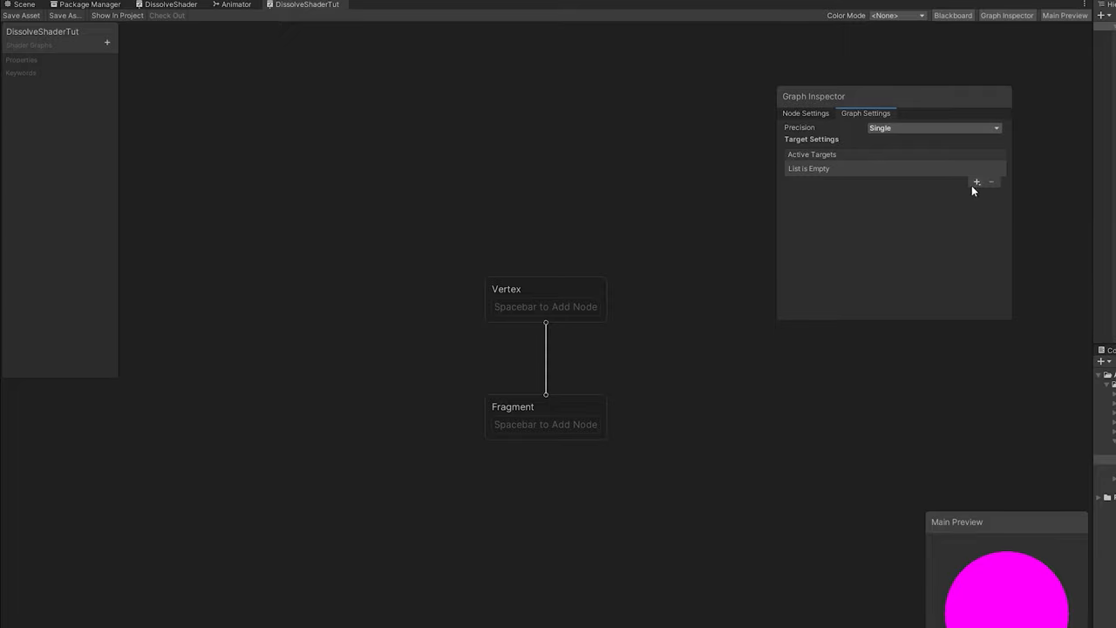
left_click(977, 182)
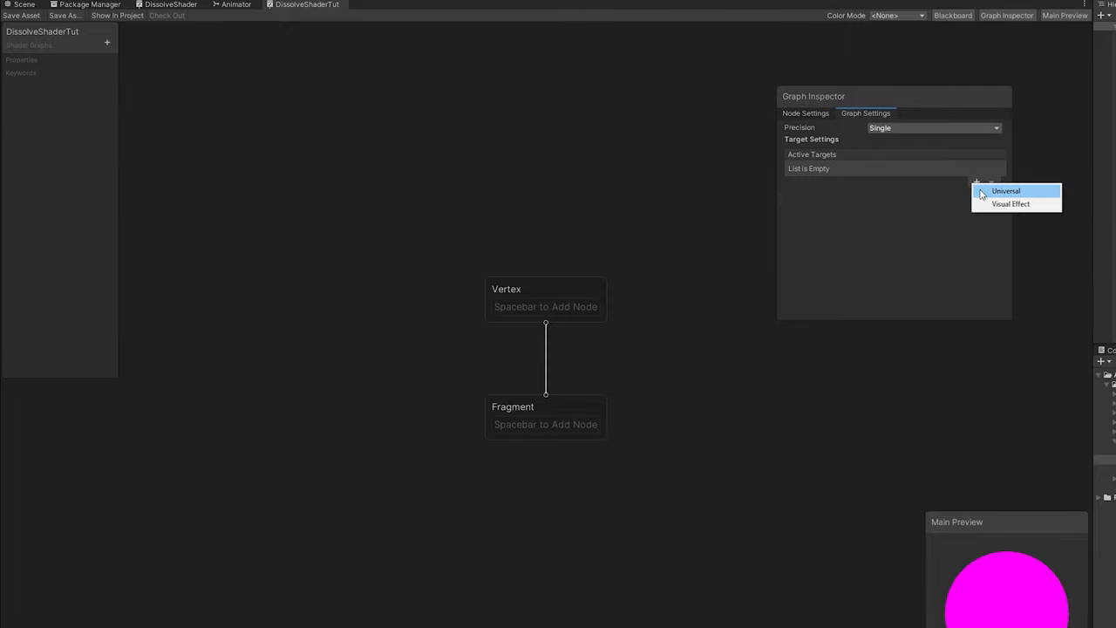
left_click(1009, 191)
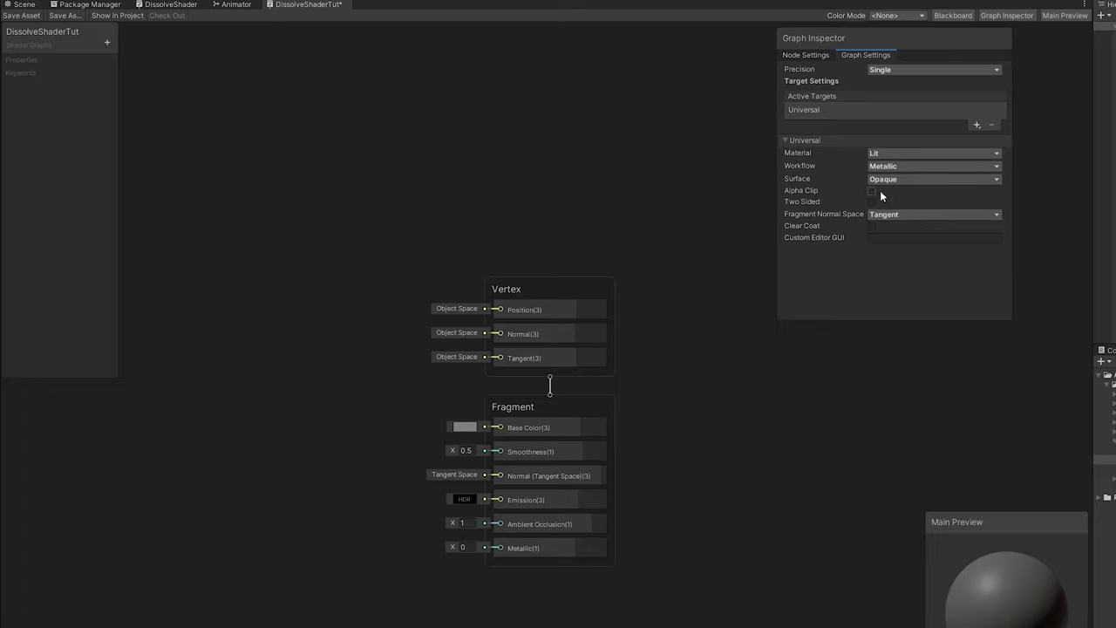
left_click(871, 190)
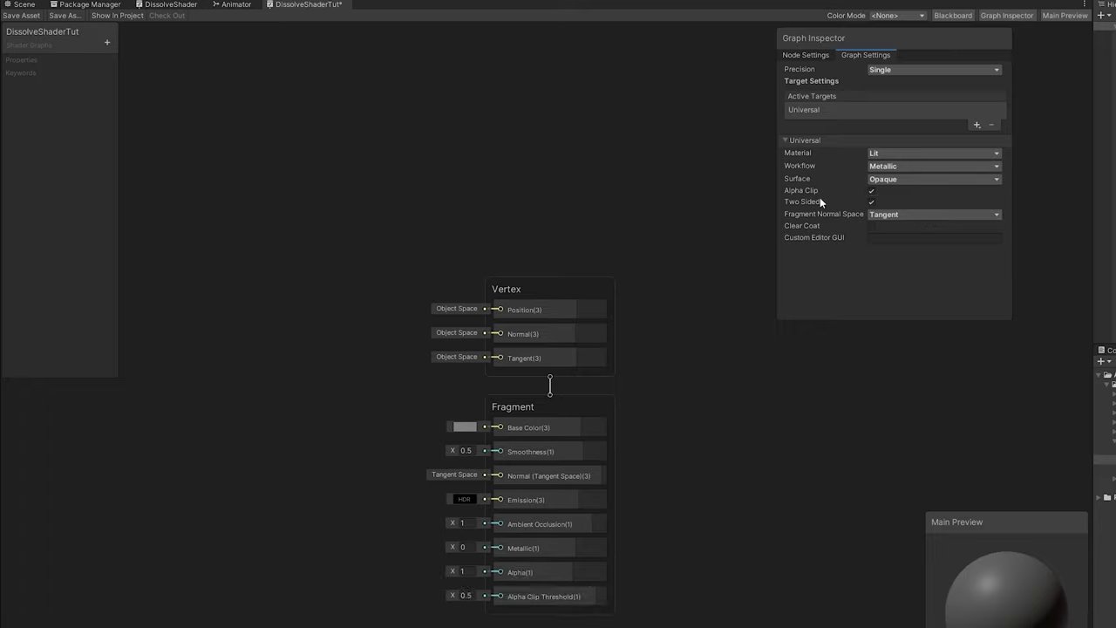
left_click_drag(818, 38, 875, 37)
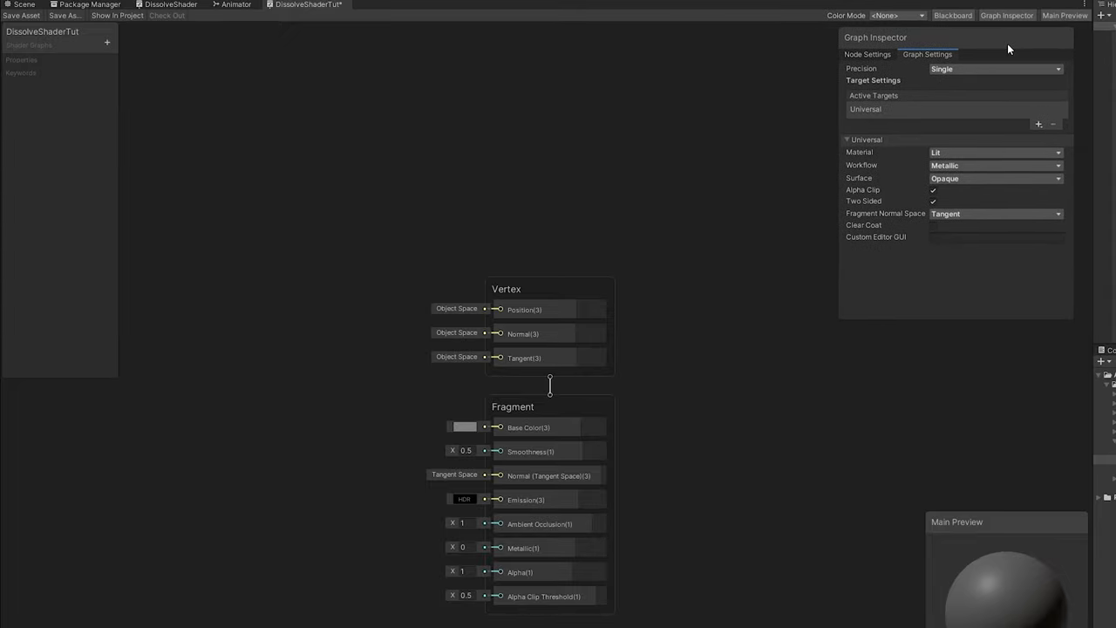
mouse_move(1008, 16)
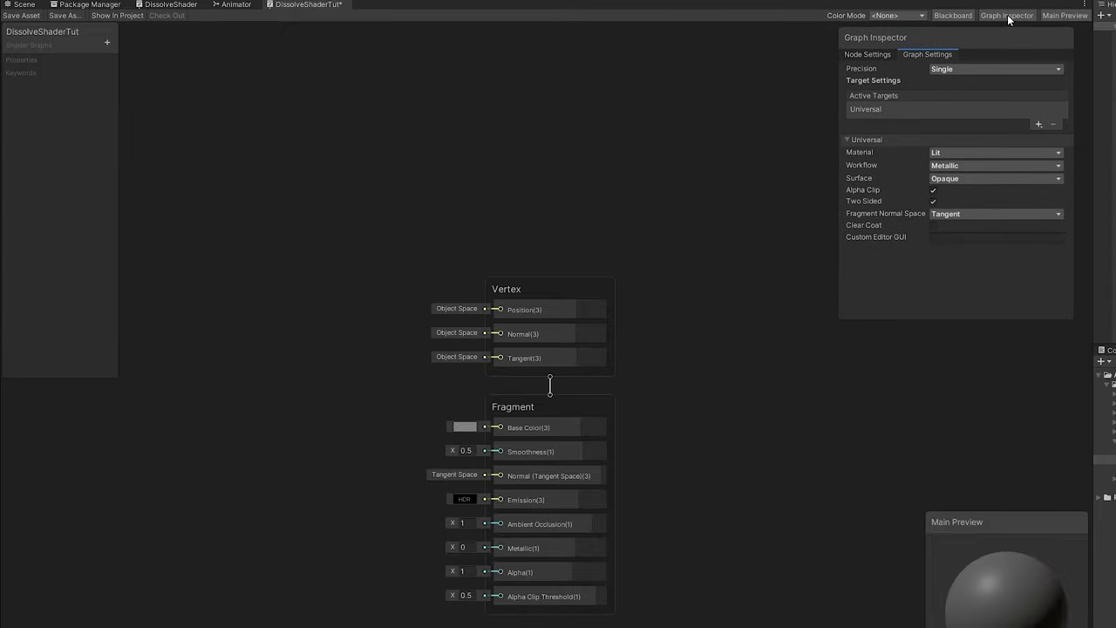
left_click(1009, 14)
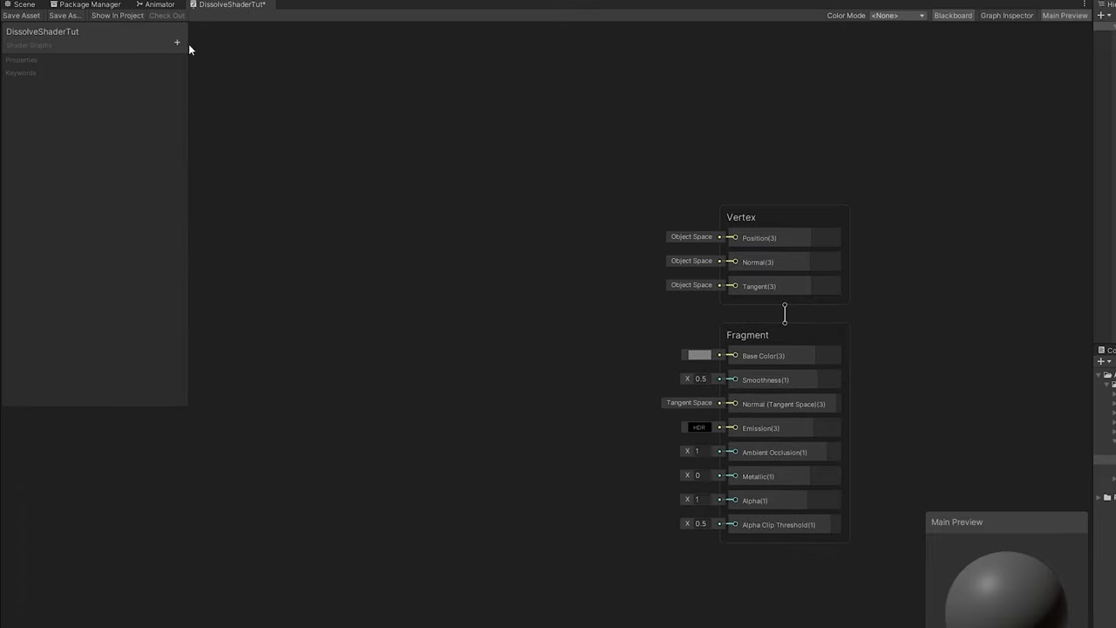
Add Color, smoothness and normals strength properties to the Blackboard
left_click(174, 42)
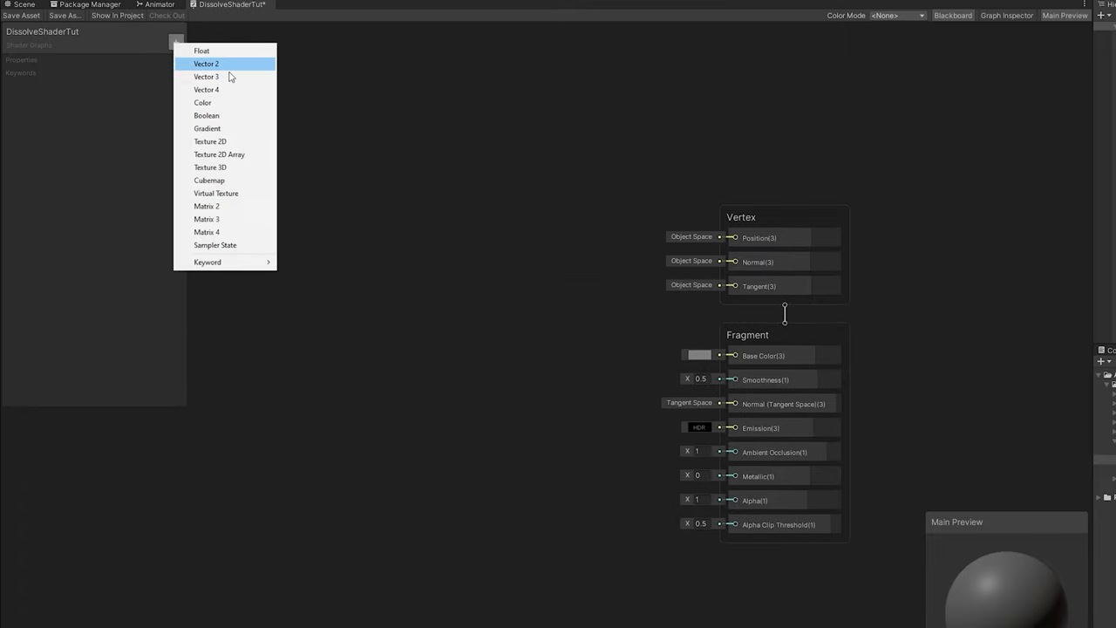
left_click(203, 102)
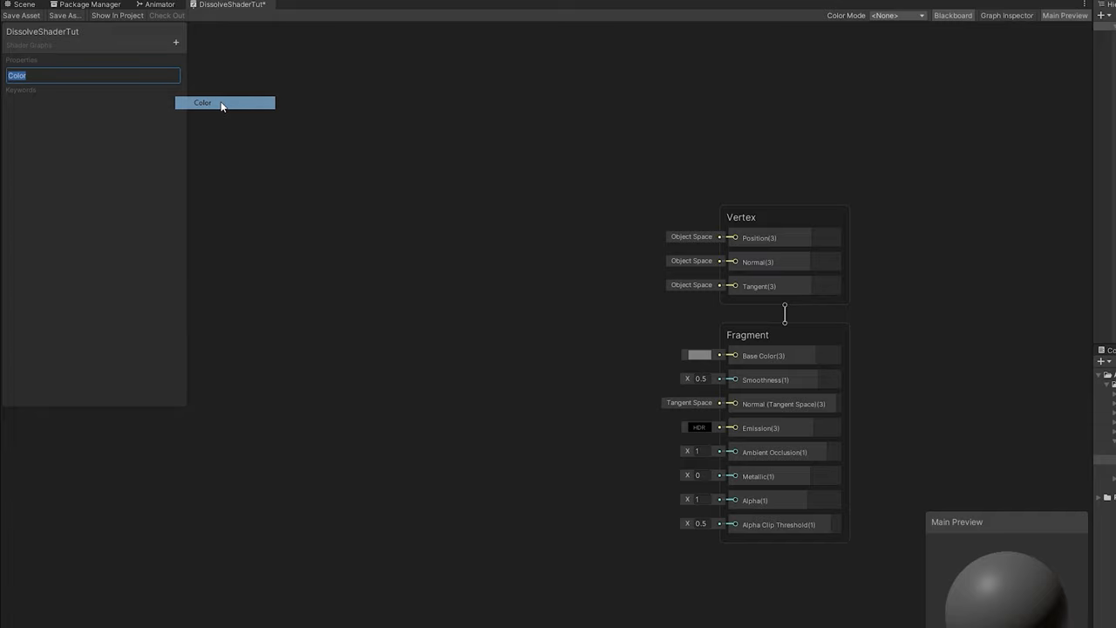
left_click(175, 43)
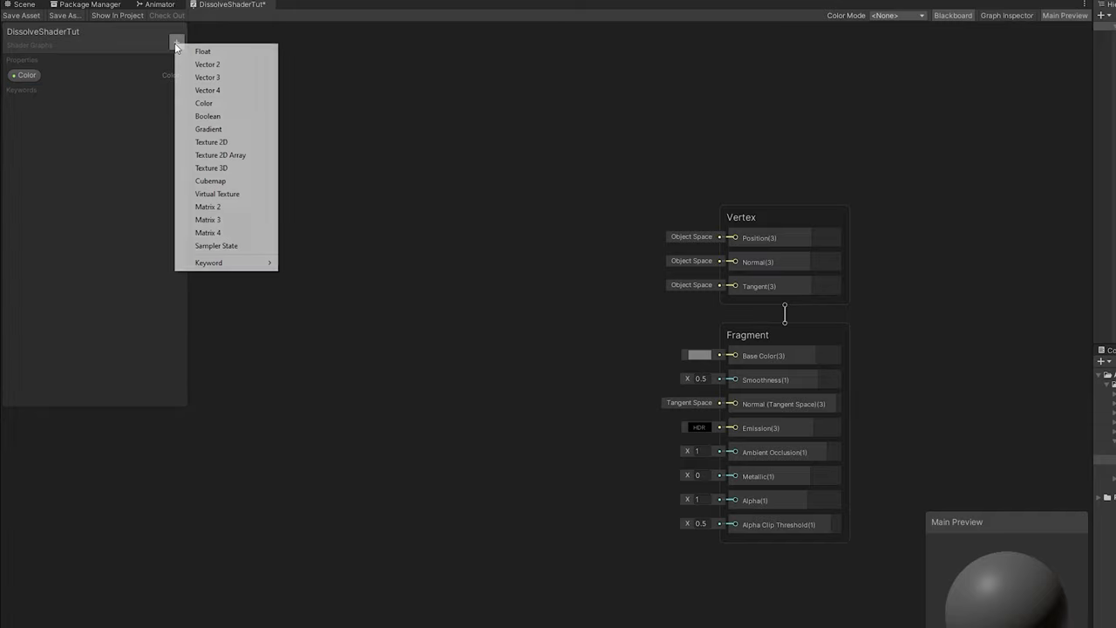
mouse_move(202, 50)
type("Metallic")
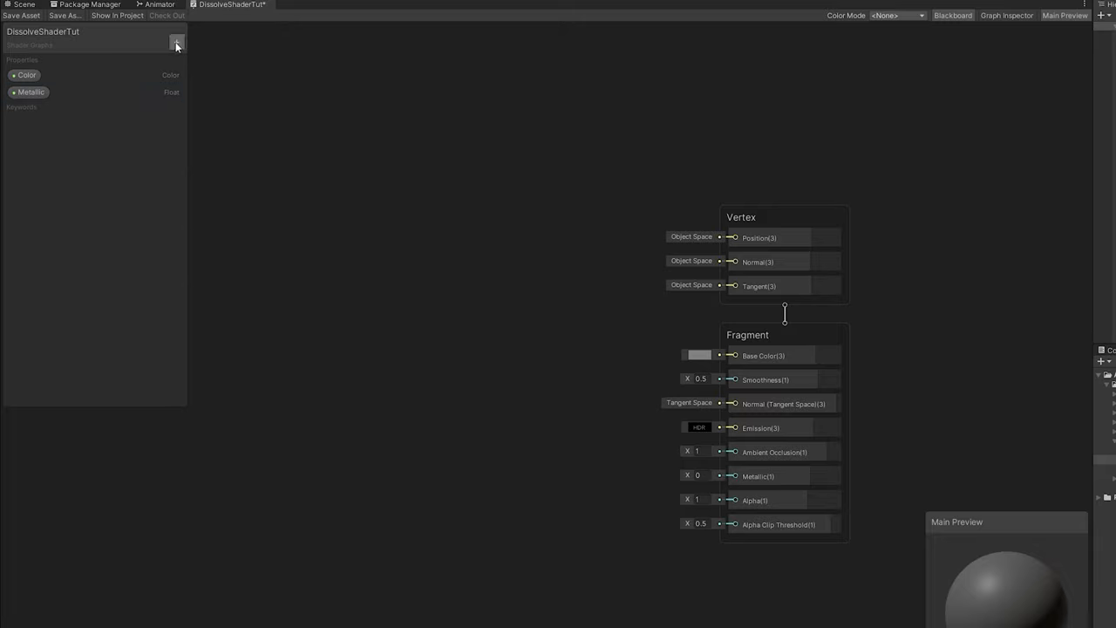
left_click(177, 42)
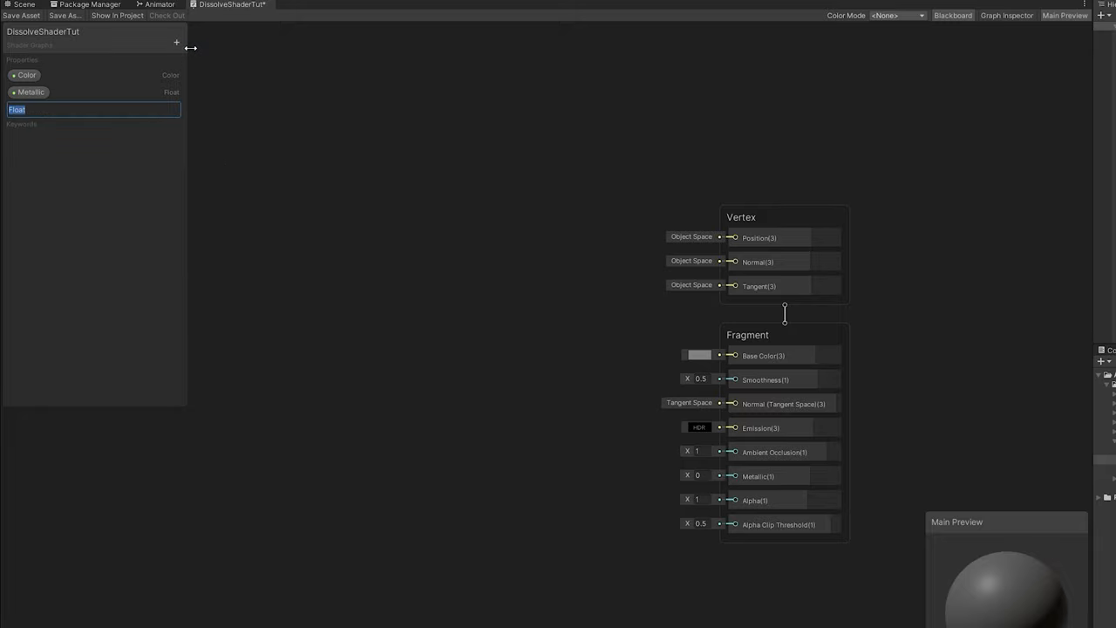
left_click(176, 42)
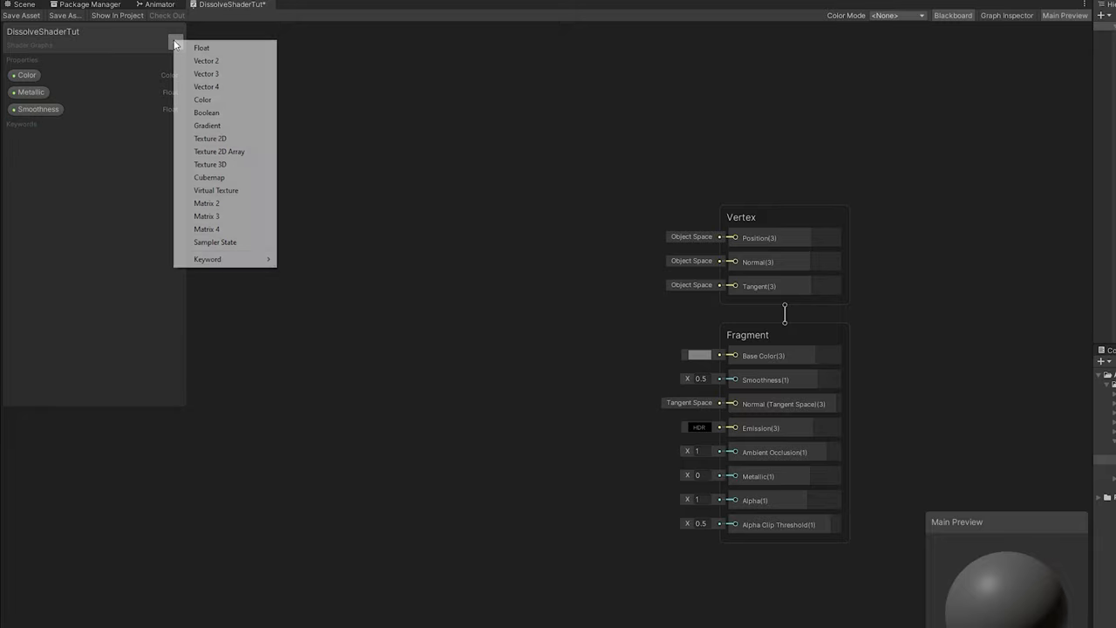
type("Albedo")
type("No")
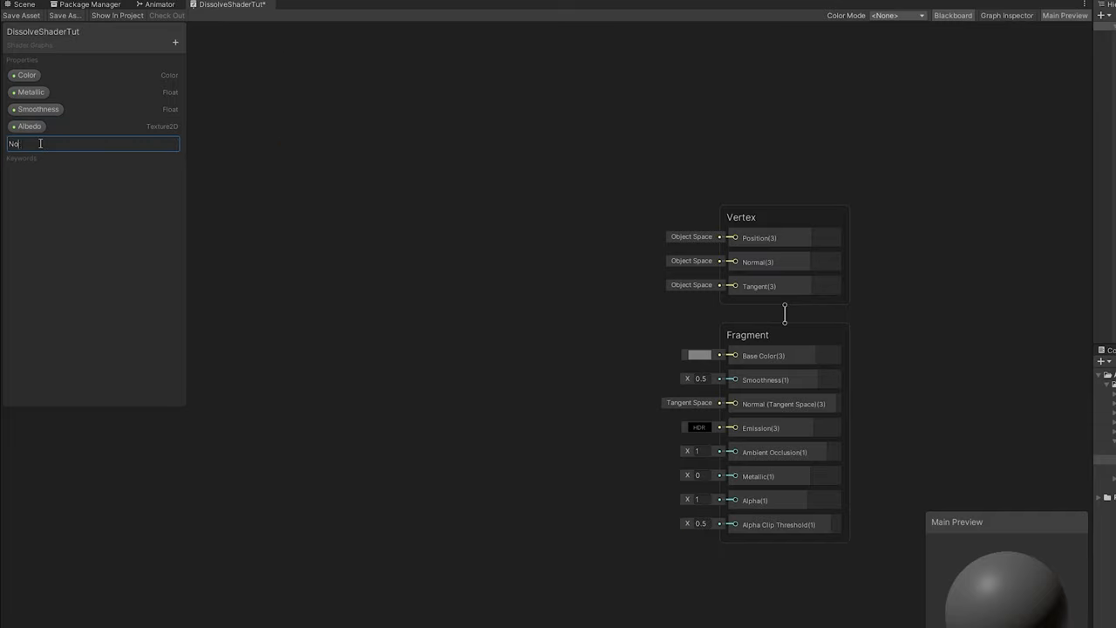
left_click(173, 41)
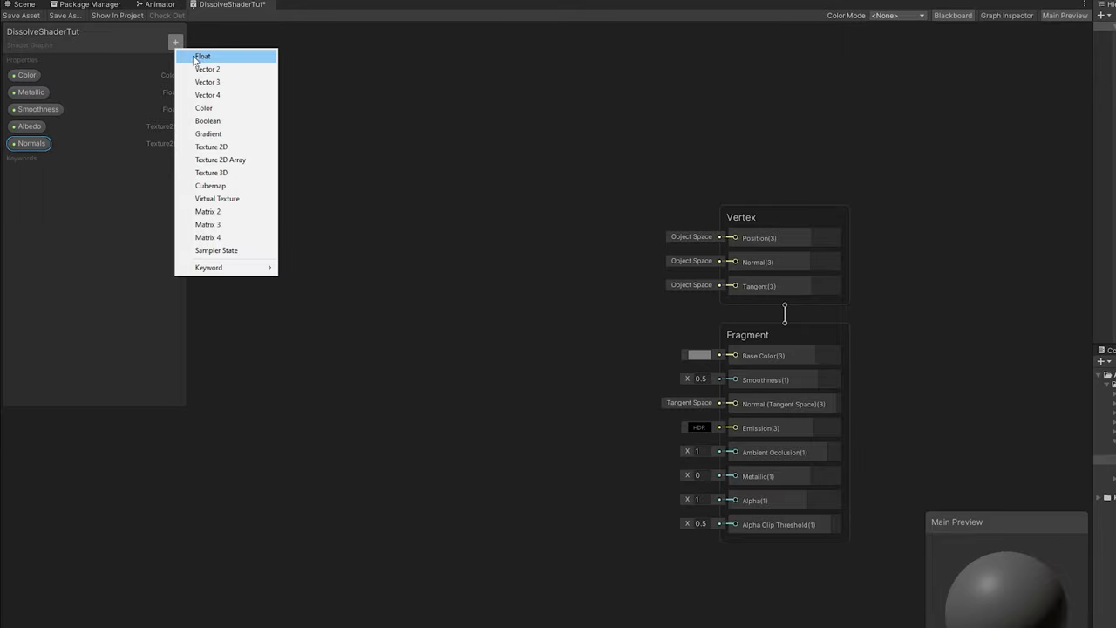
left_click(203, 51)
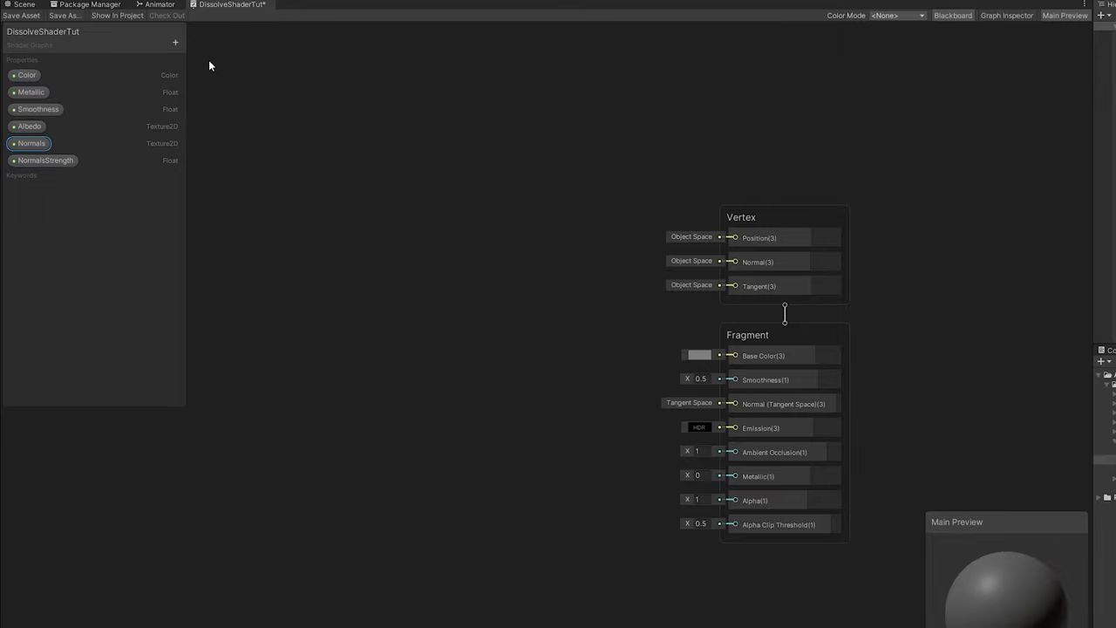
Add AmbientOcclusion, AmbientOcclusionStrength, DissolveAmount, DissolveWidth and DissolveScale properties
left_click(175, 42)
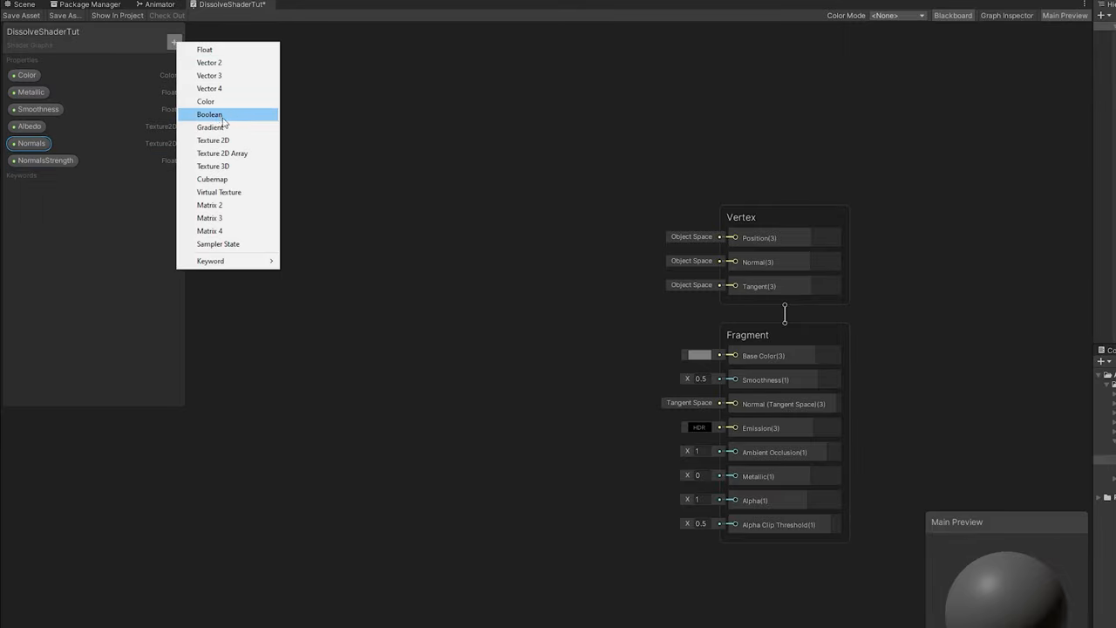
left_click(212, 139)
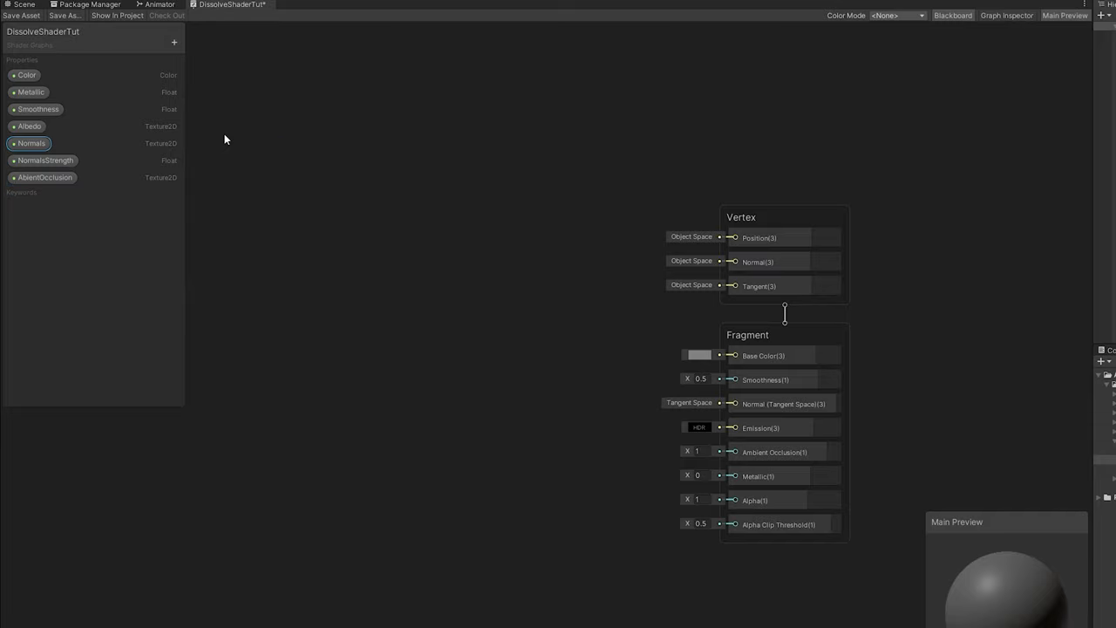
left_click(177, 43)
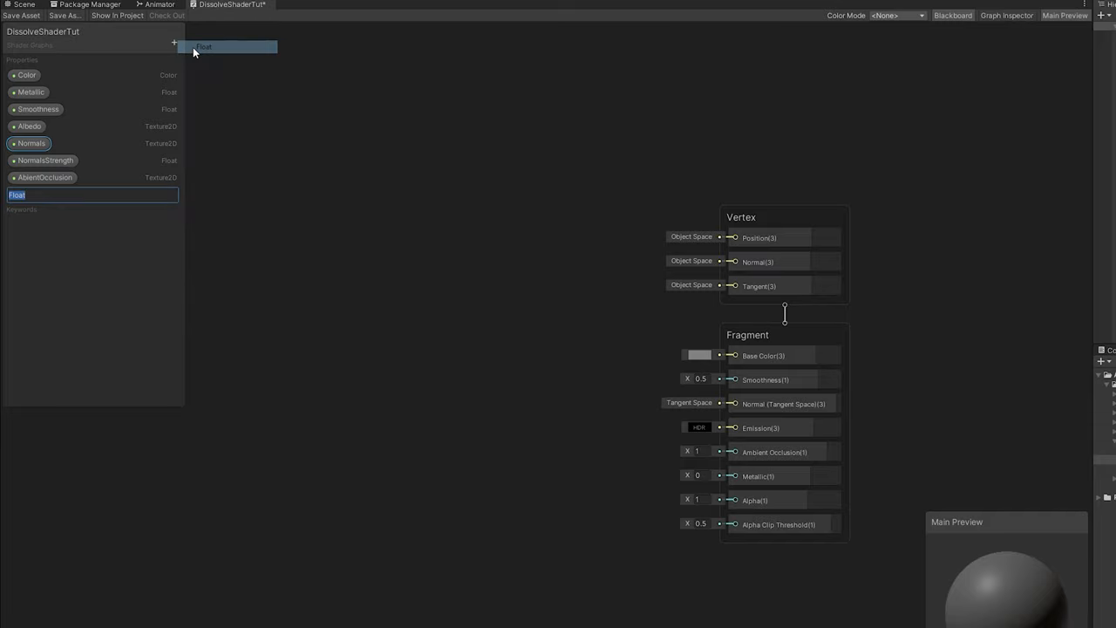
type("AbientOcclusionStrength")
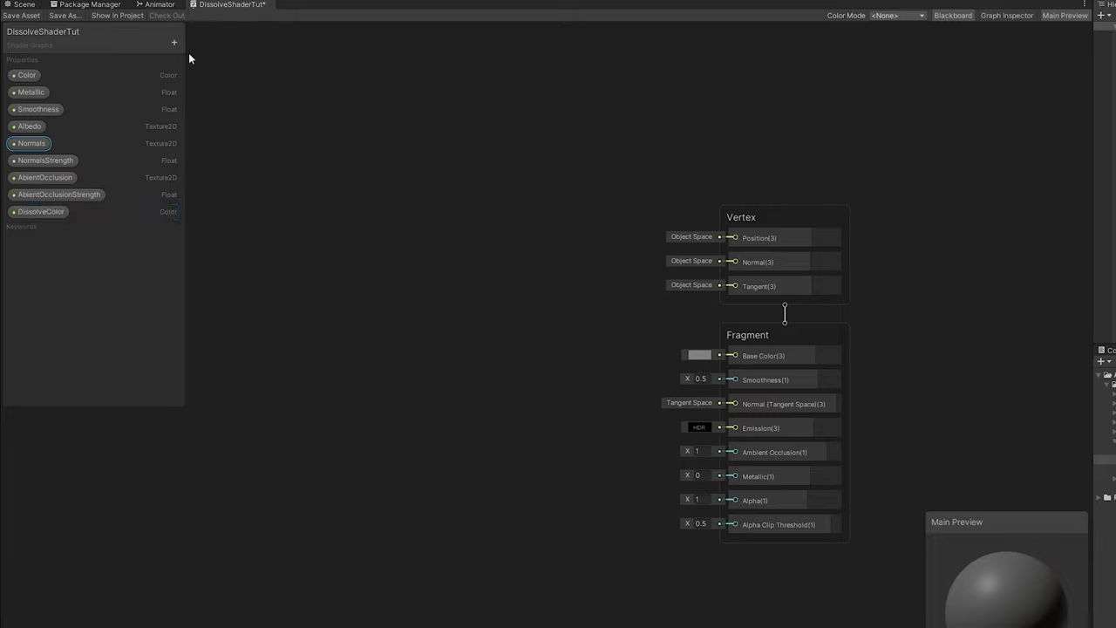
type("DissolveAmount")
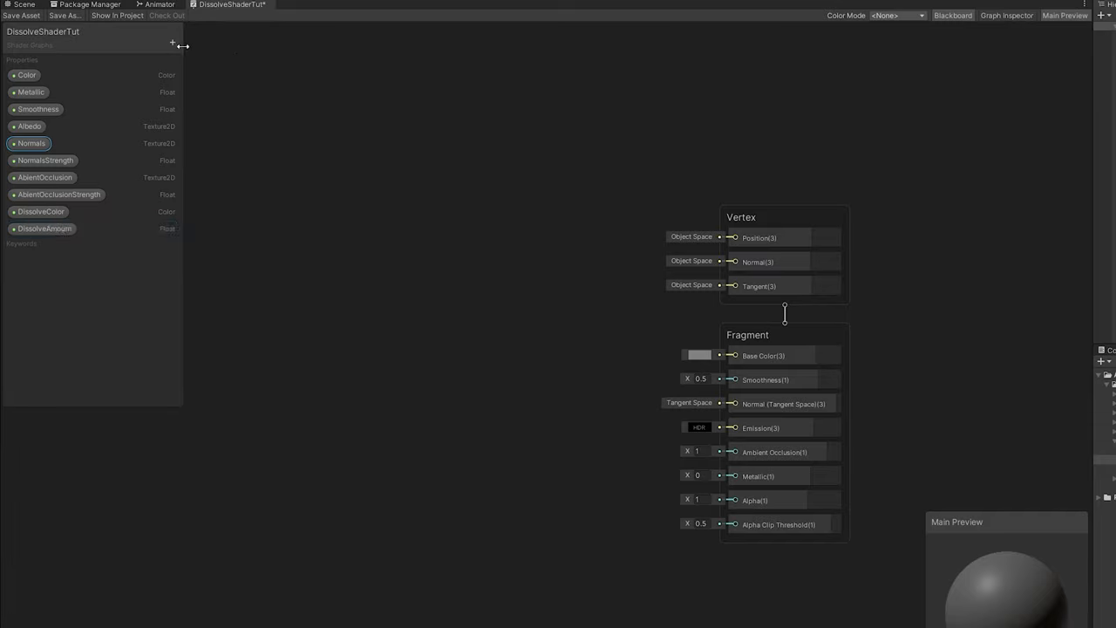
type("DissolveWidth")
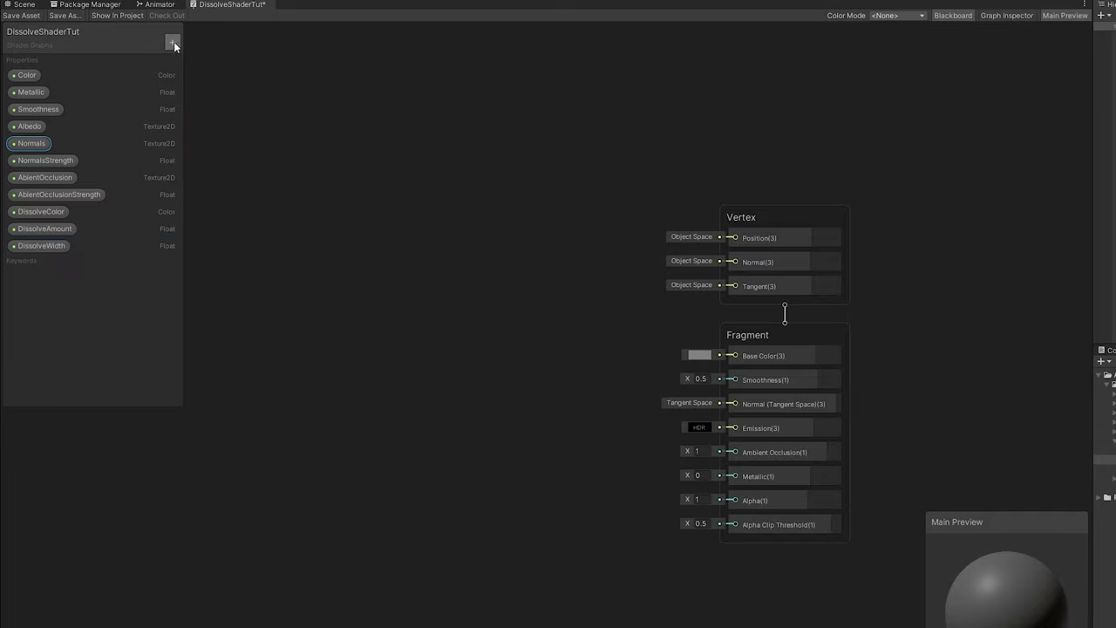
type("DissolveScale")
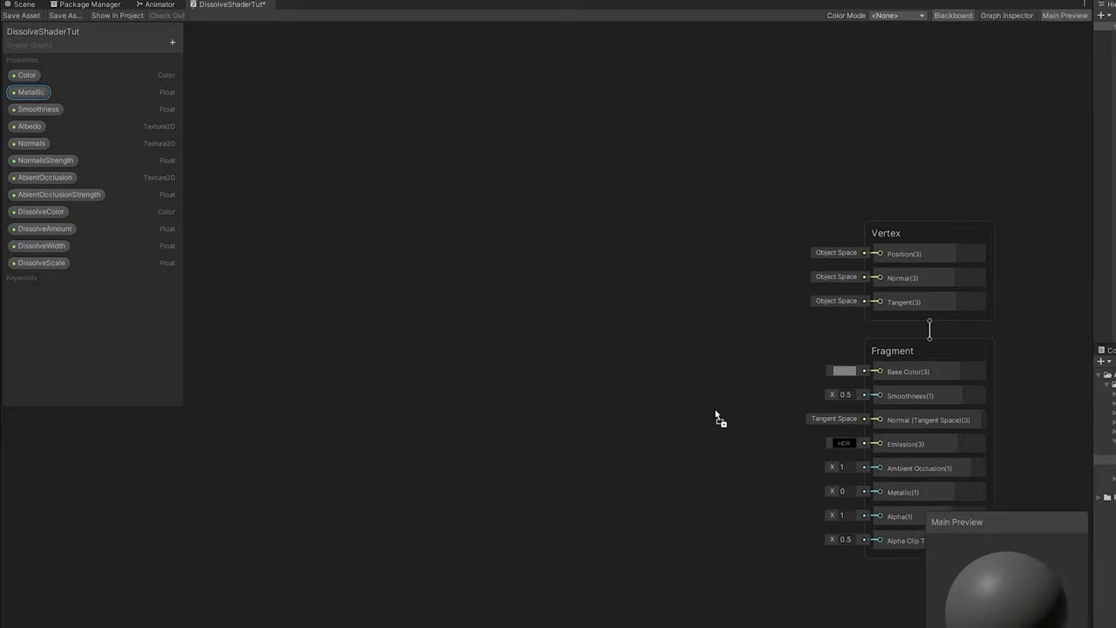
Wire Metallic and Smoothness to the fragment outputs and set Albedo's default to Ch25_1001_Diffuse
left_click_drag(30, 92, 750, 419)
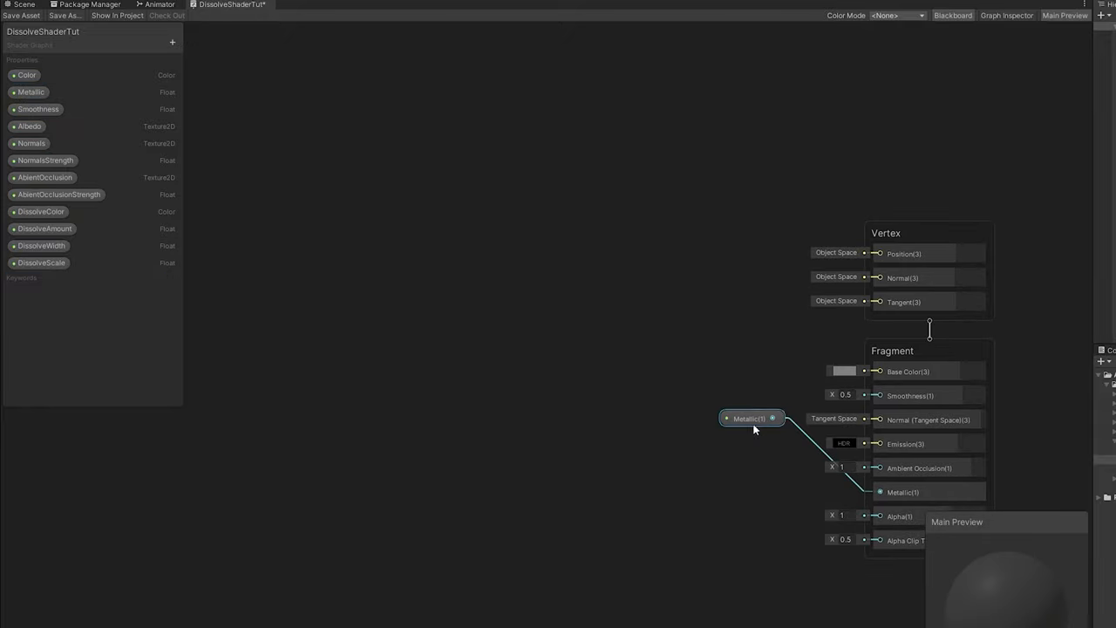
left_click_drag(748, 419, 792, 486)
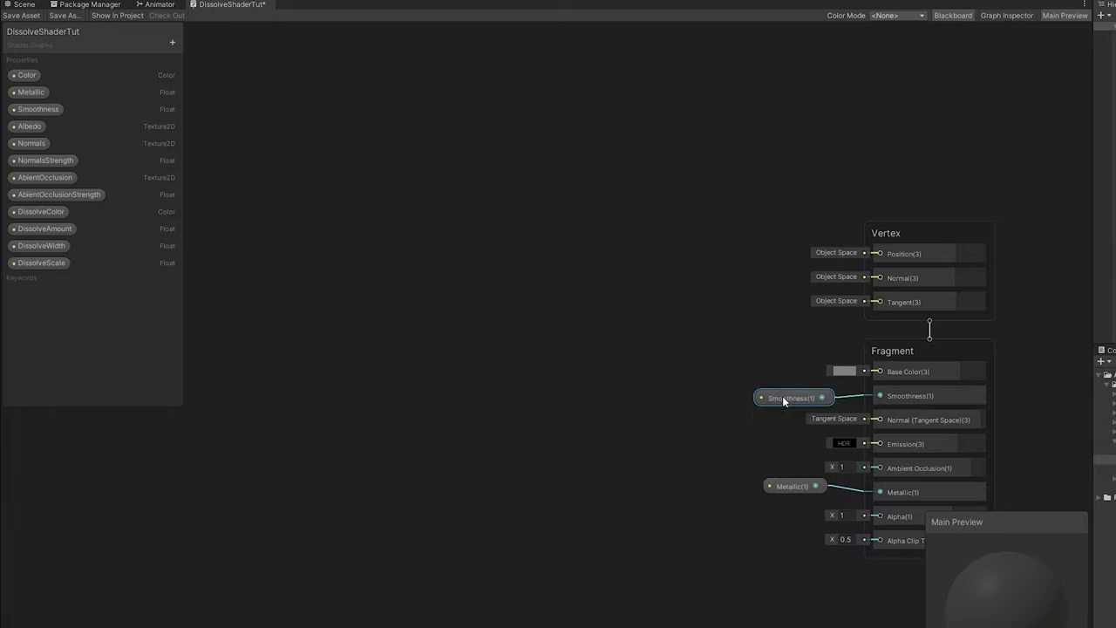
left_click(1001, 16)
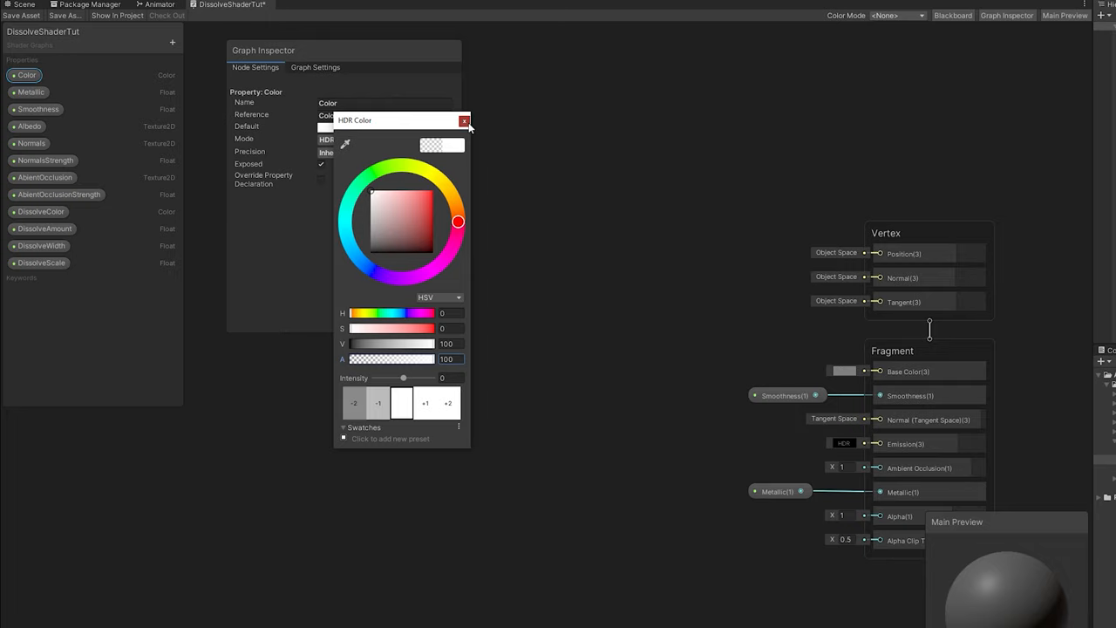
left_click(29, 125)
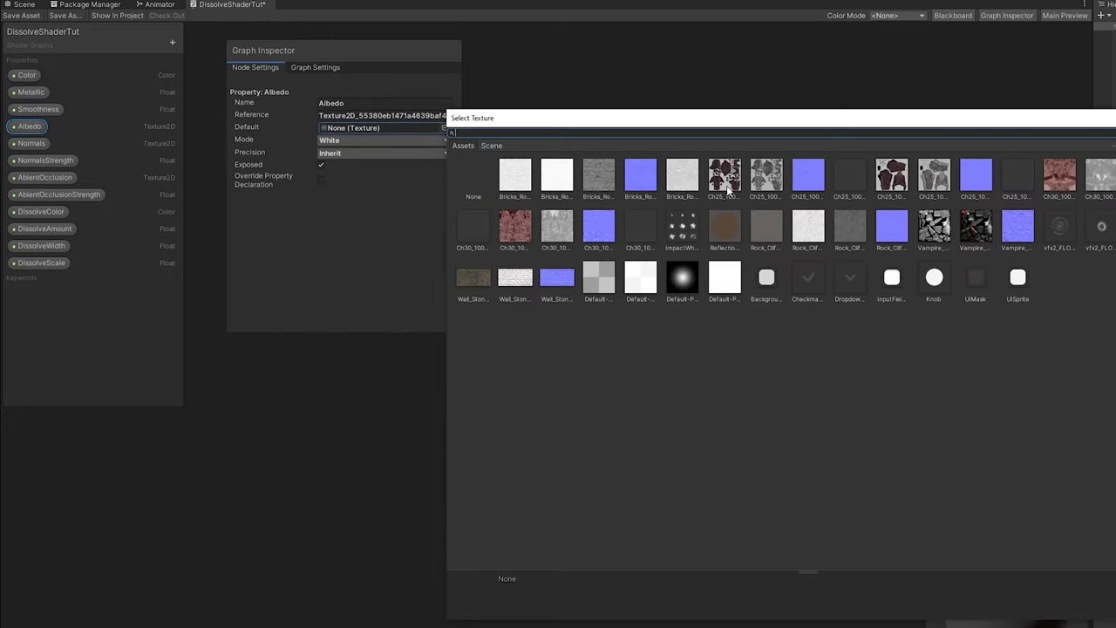
left_click(724, 174)
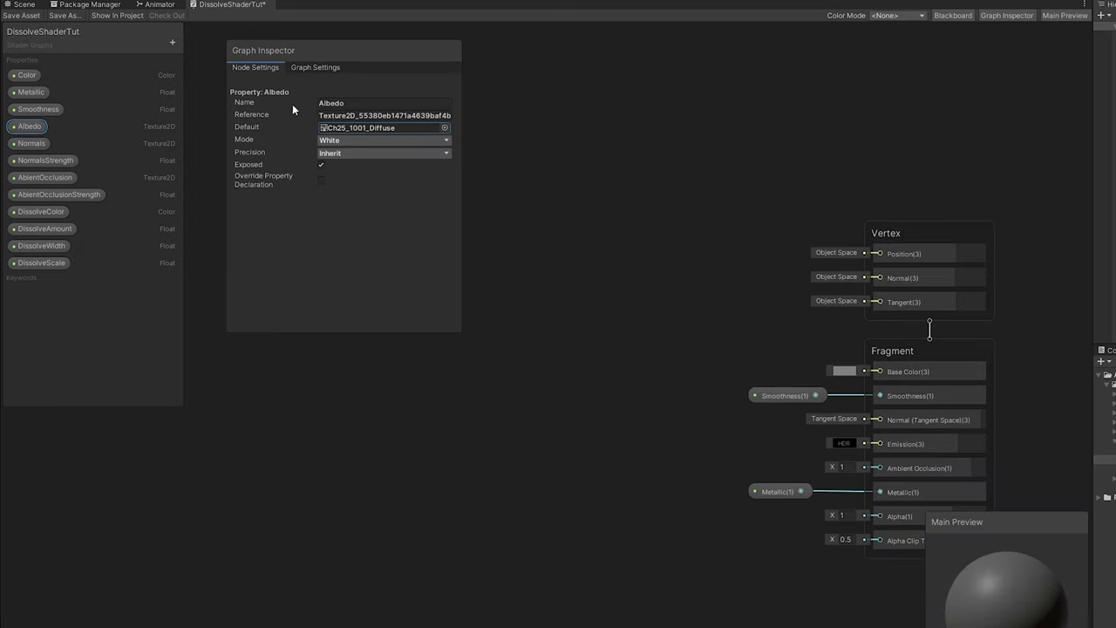
mouse_move(858, 51)
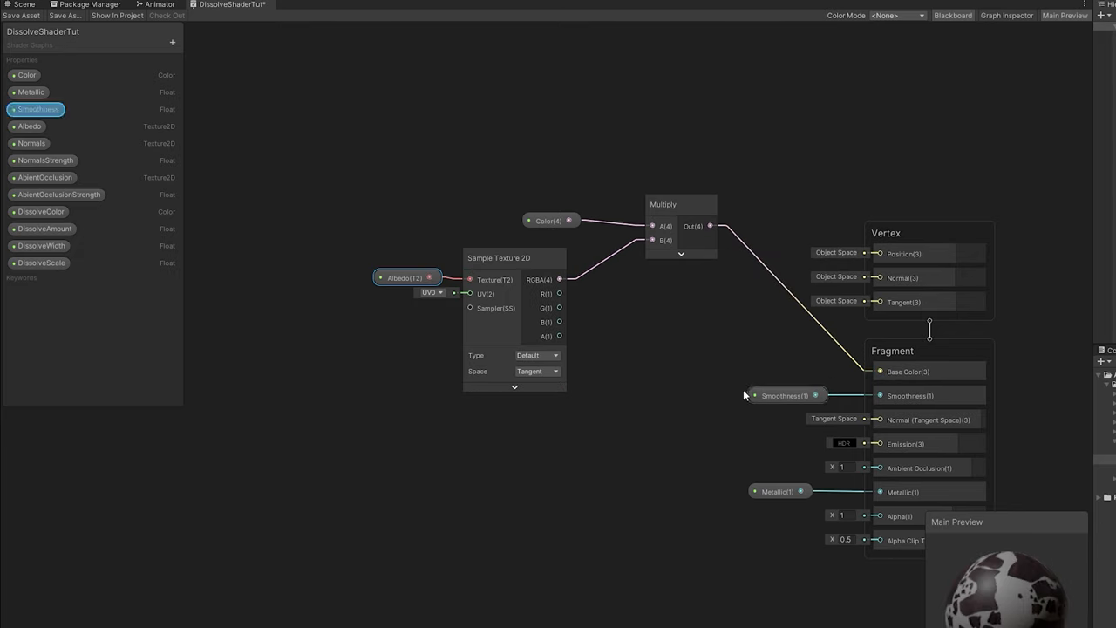
Set the normals sampler to Normal type and add a Normal Strength node
left_click(32, 143)
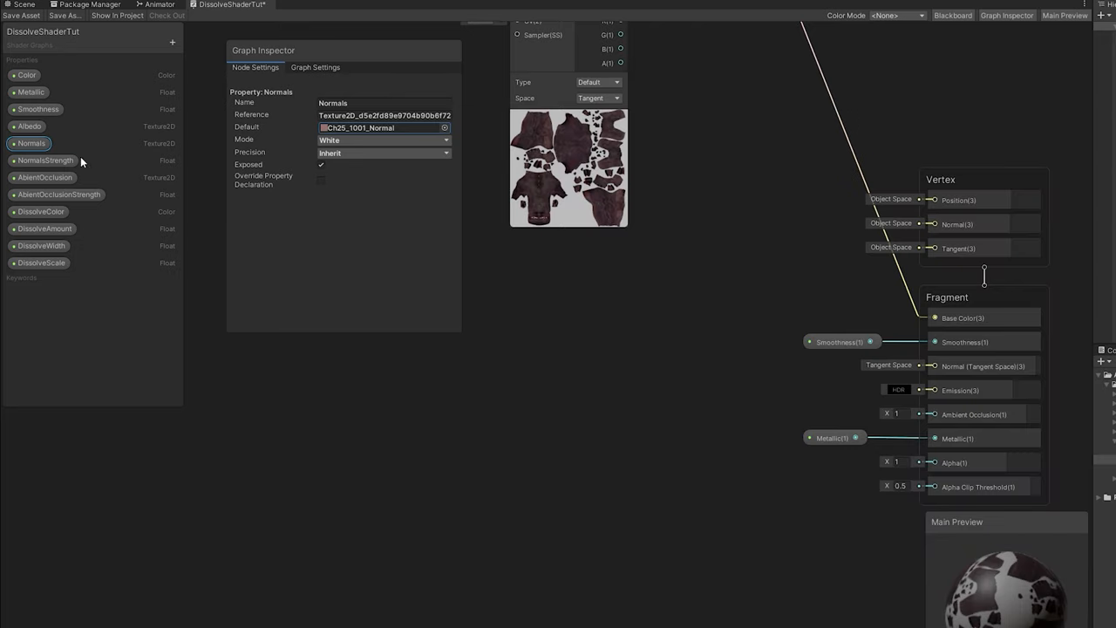
left_click(45, 159)
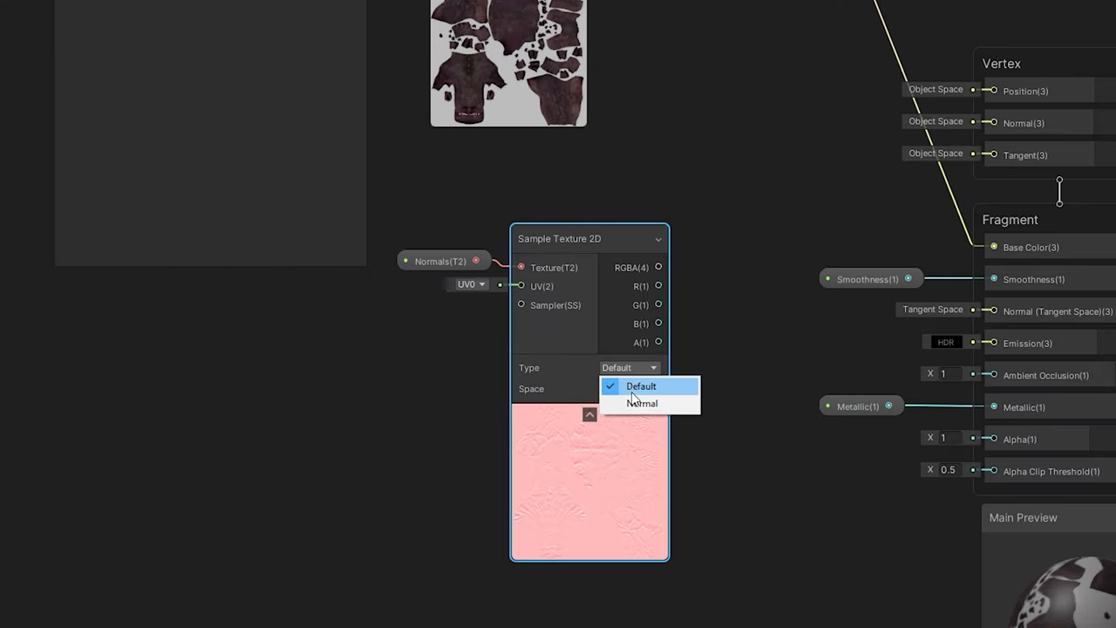
left_click(643, 403)
type("norm streng")
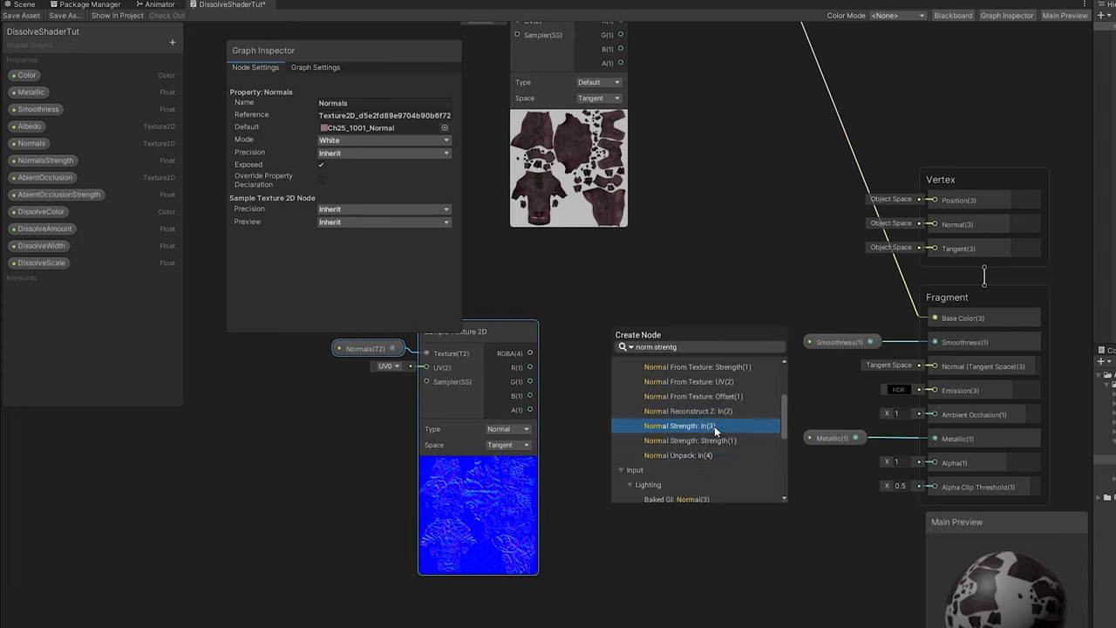
left_click(672, 425)
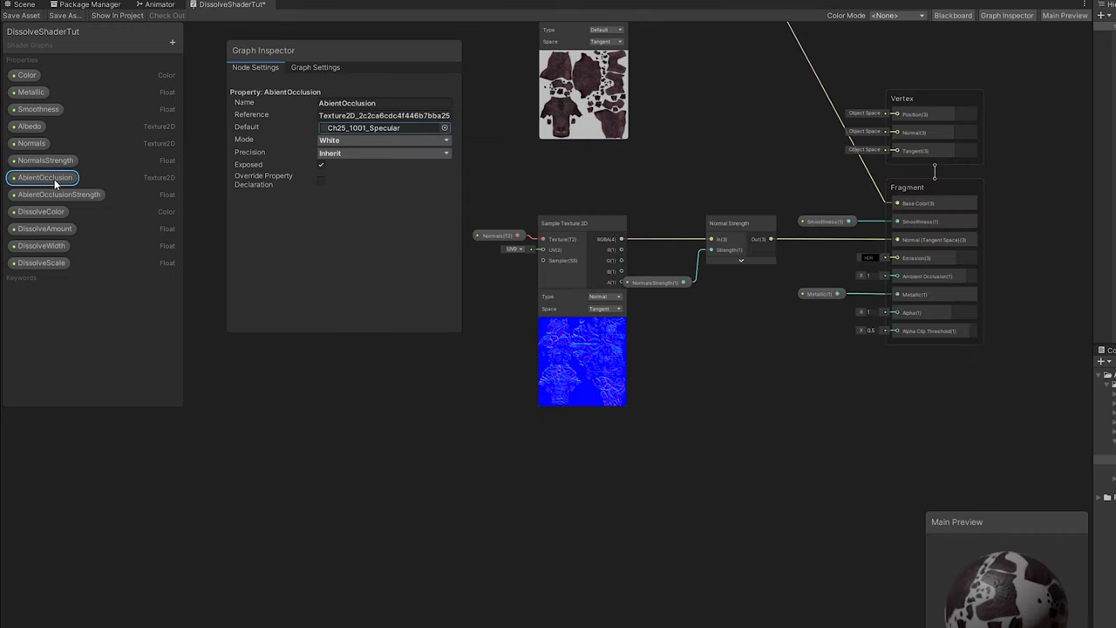
type("sample")
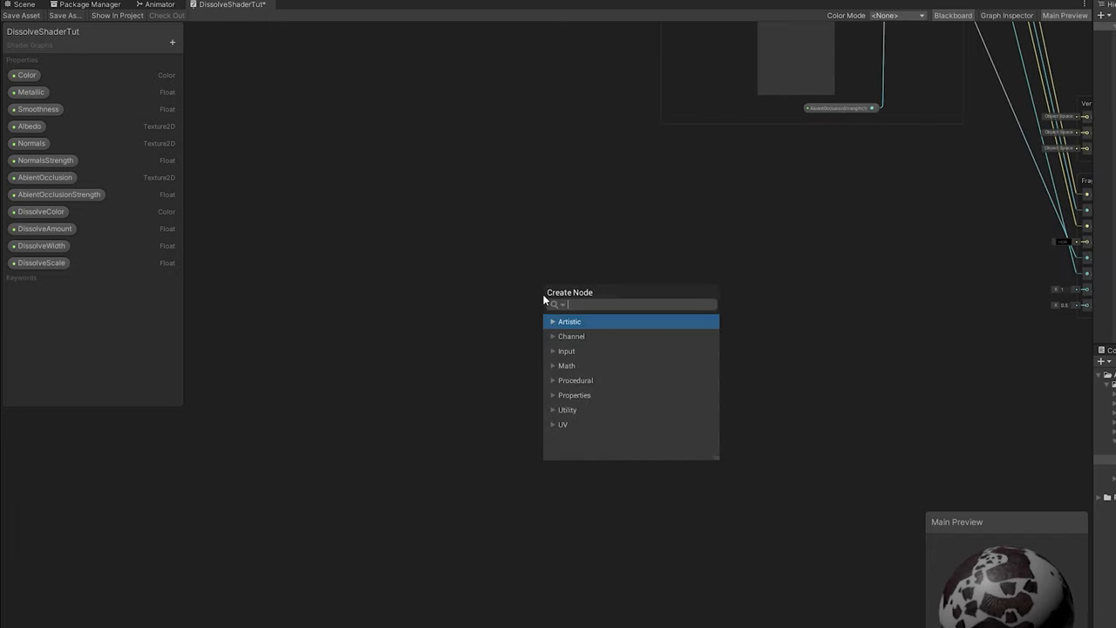
Add a DissolveScale-driven Simple Noise node and make DissolveAmount a slider feeding Alpha Clip Threshold
left_click(570, 321)
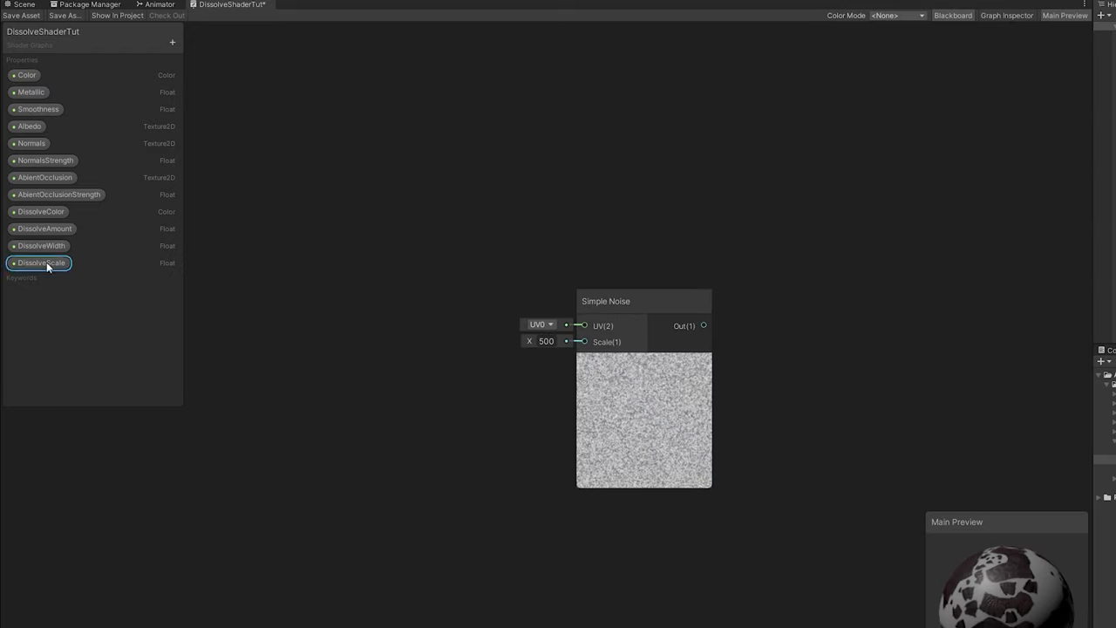
left_click_drag(40, 262, 582, 341)
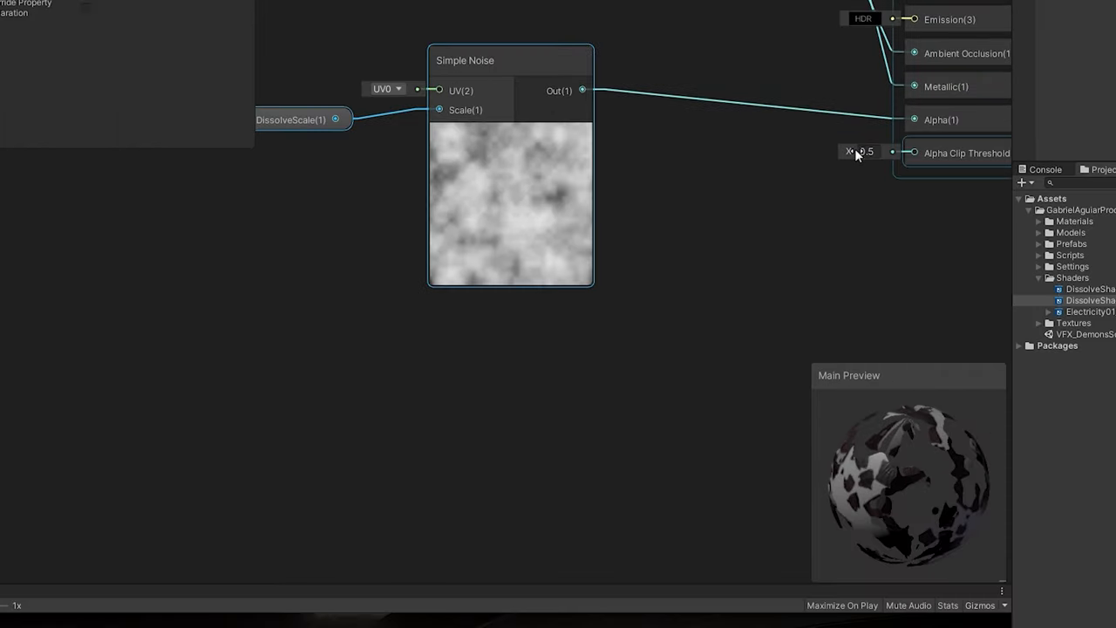
left_click_drag(870, 151, 869, 139)
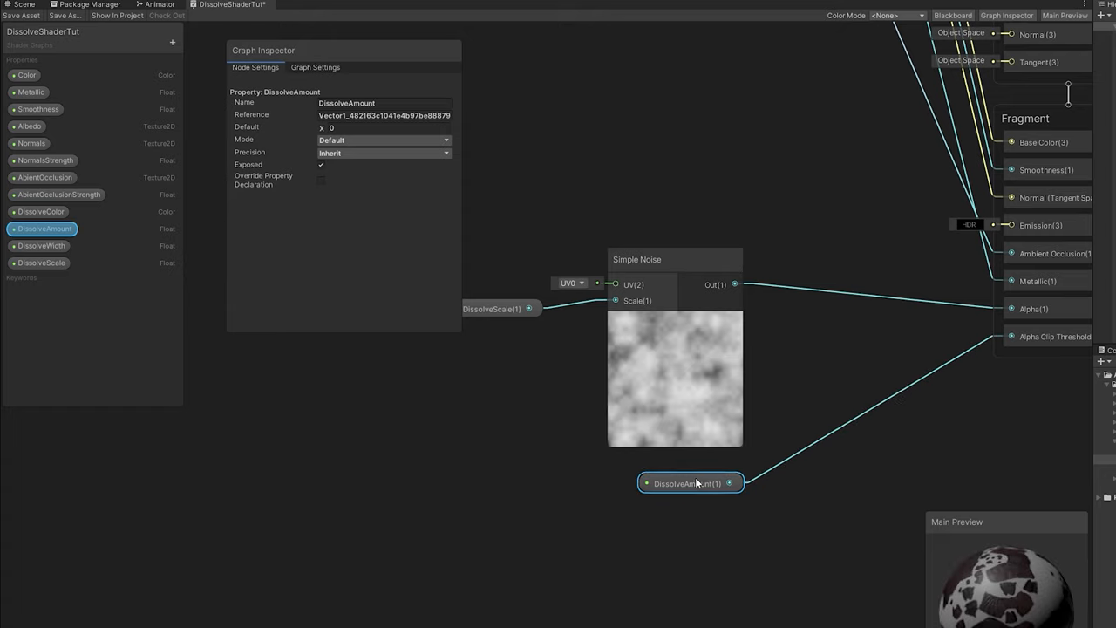
left_click(382, 140)
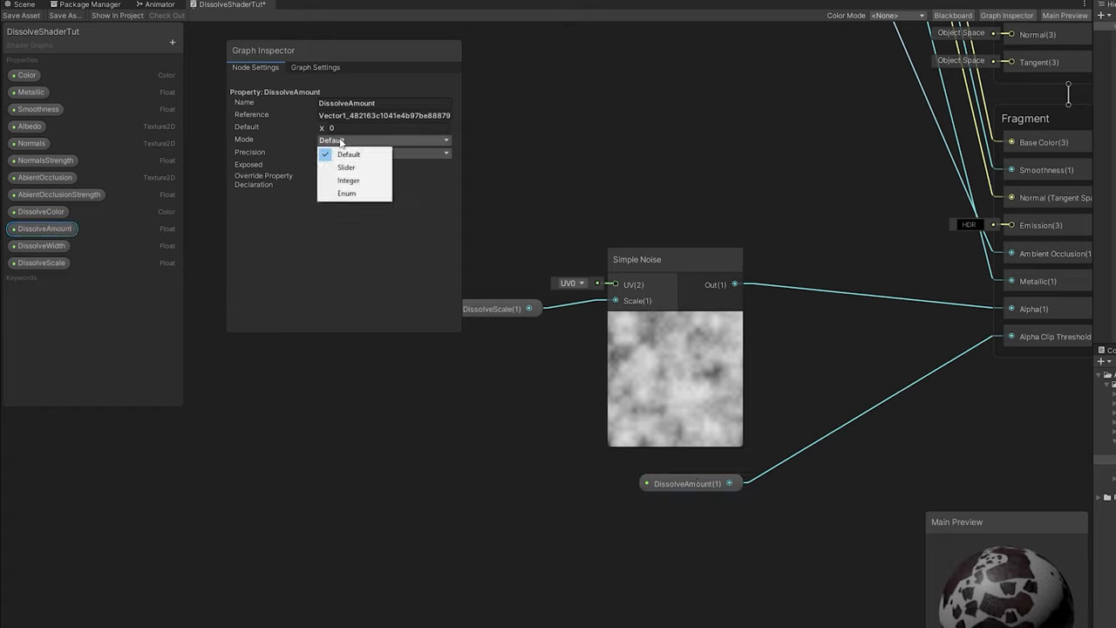
left_click(347, 167)
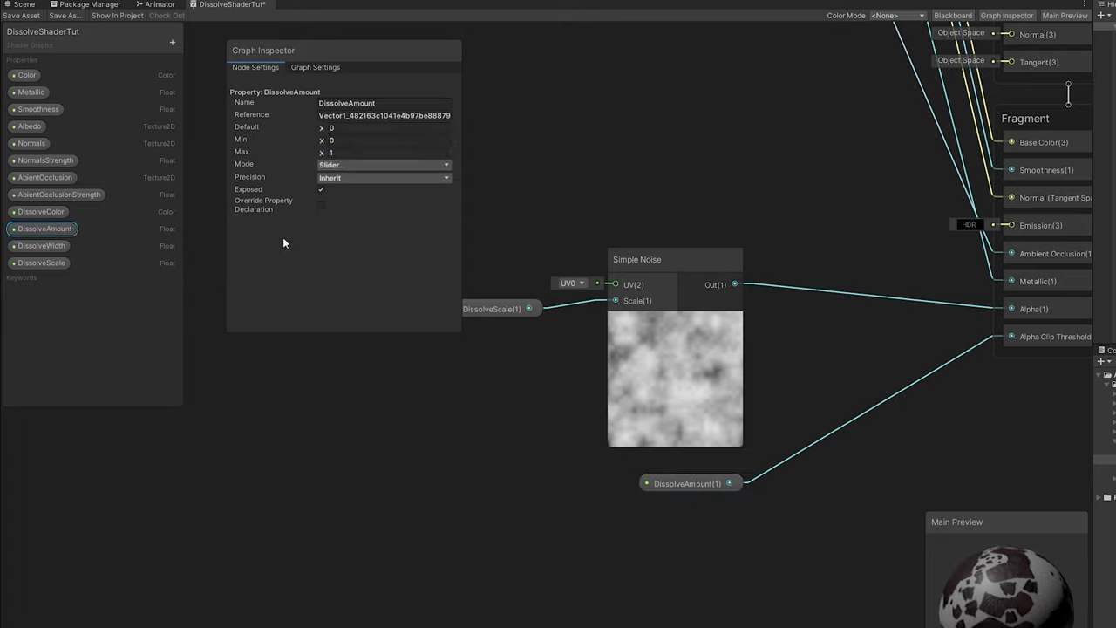
left_click(689, 259)
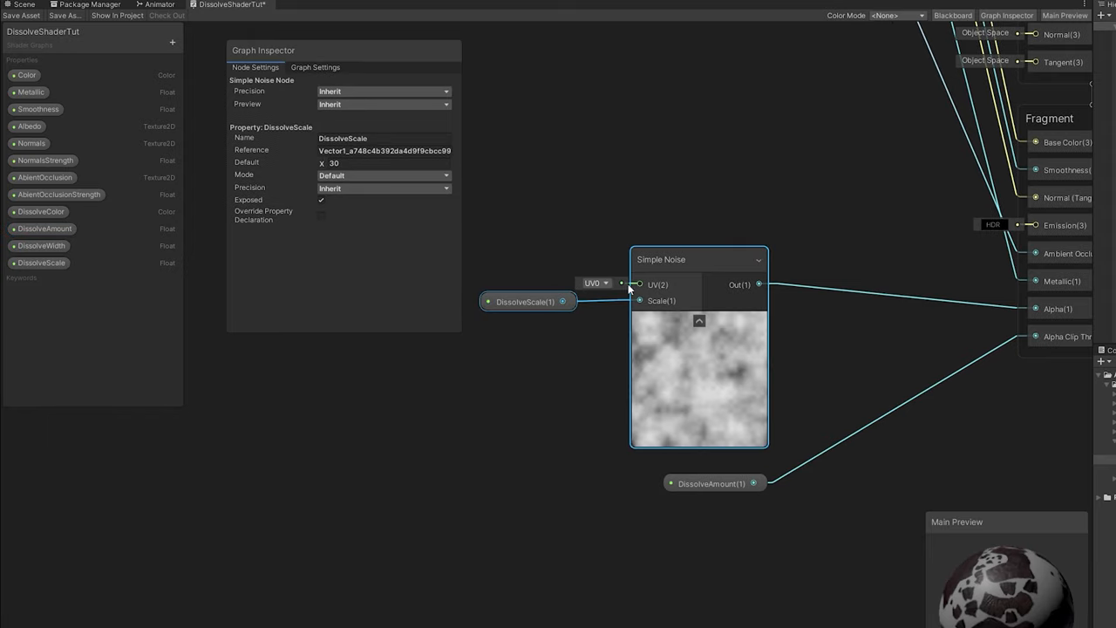
Add a Step node on the noise, fed by DissolveAmount plus DissolveWidth
left_click_drag(698, 259, 512, 261)
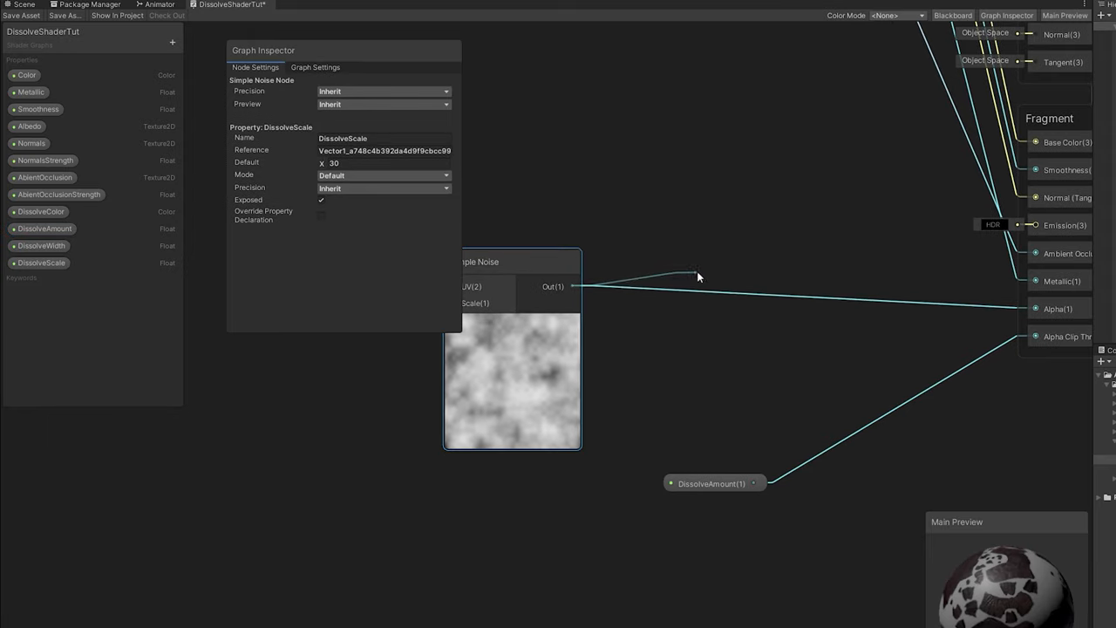
type("step")
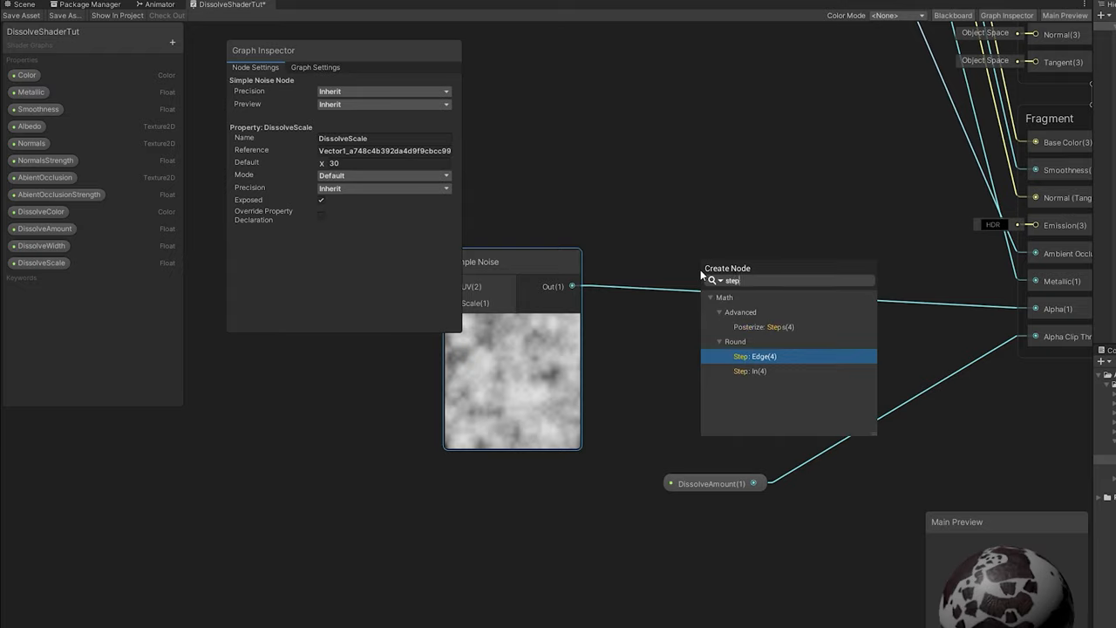
left_click(759, 356)
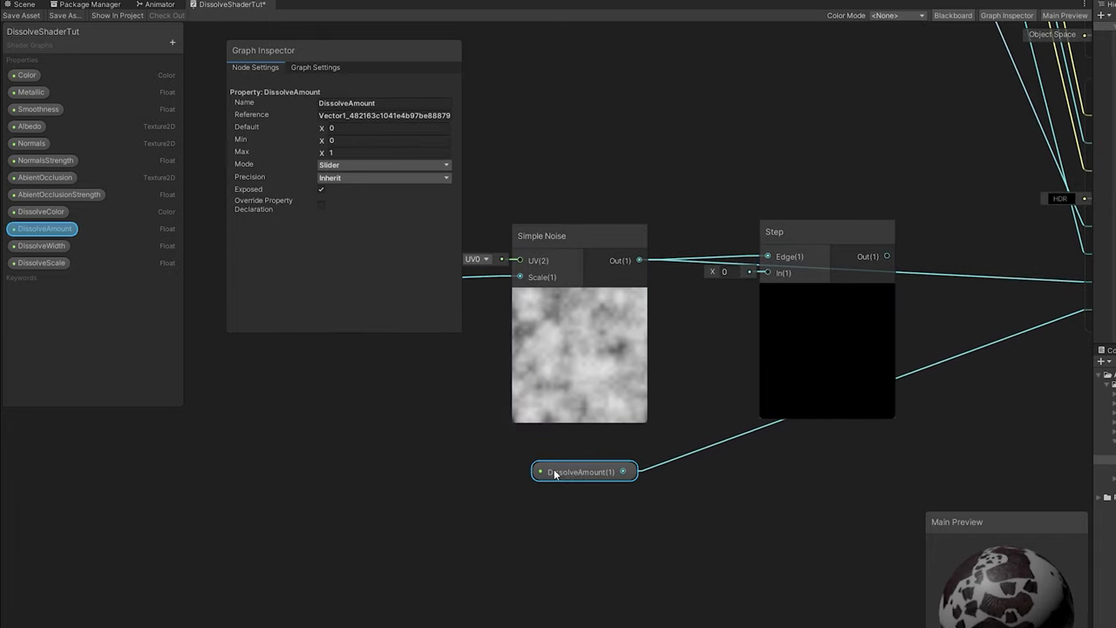
type("add")
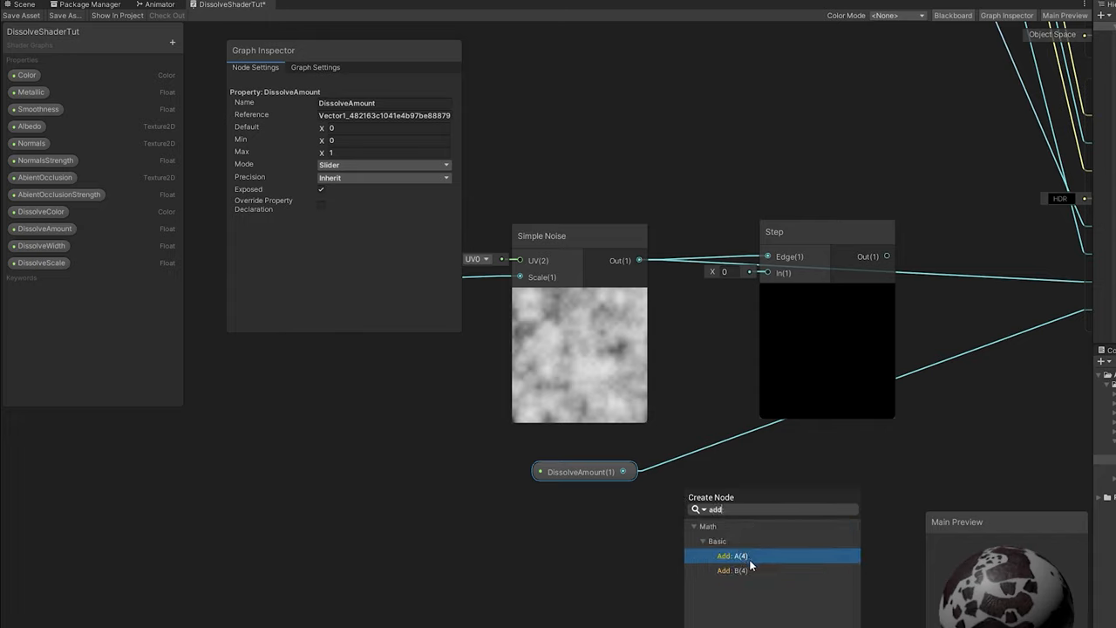
left_click(731, 555)
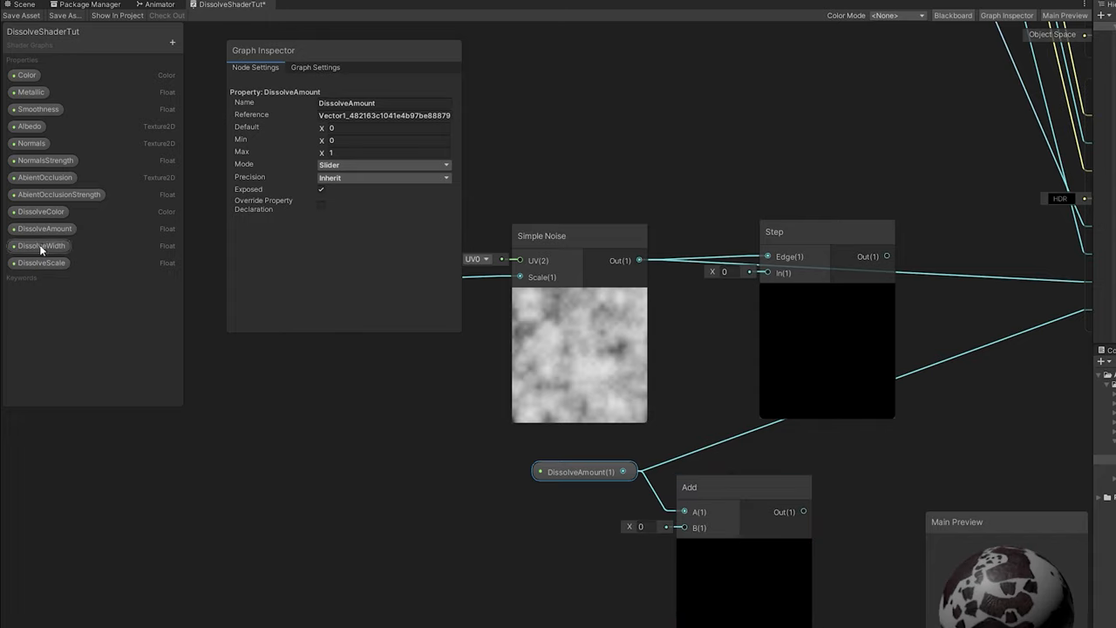
left_click(41, 245)
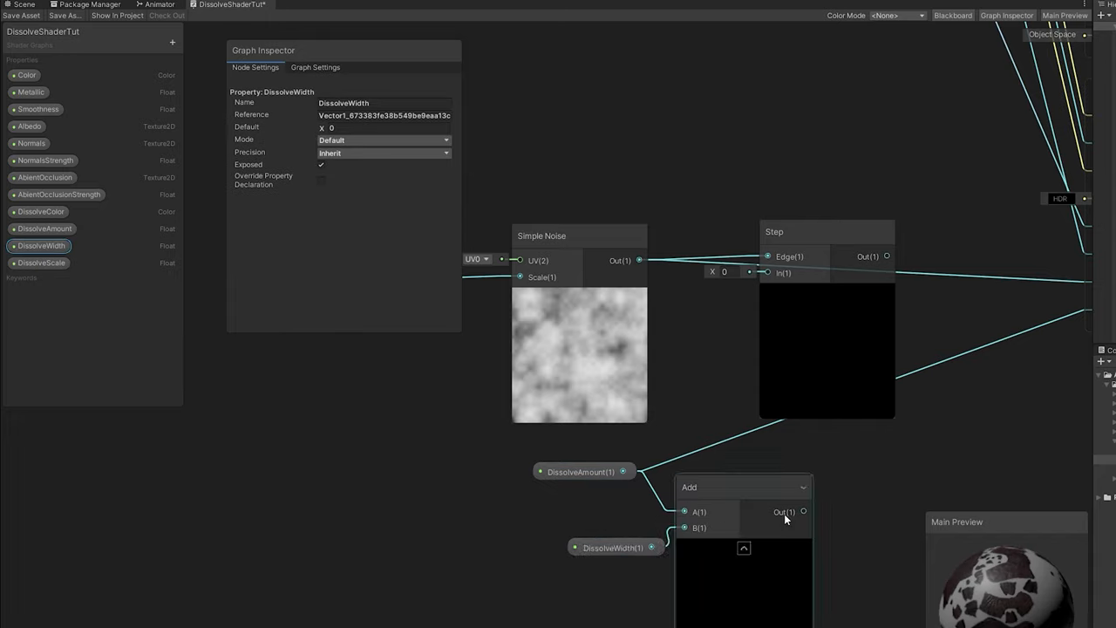
left_click(826, 236)
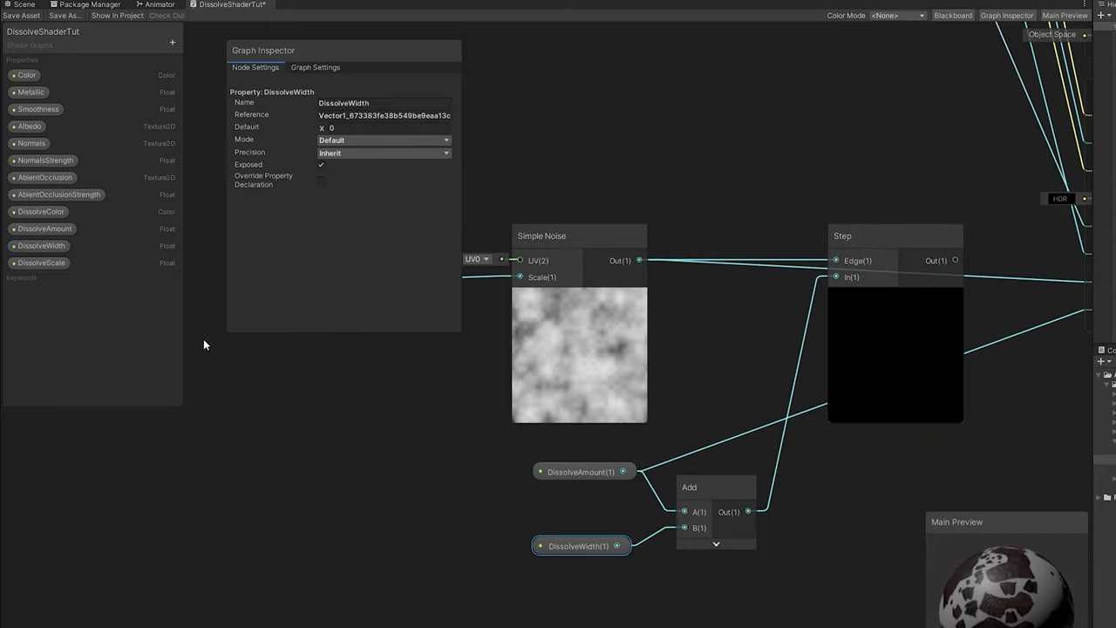
Make DissolveWidth a 0–0.2 slider defaulting to 0.05
left_click(384, 140)
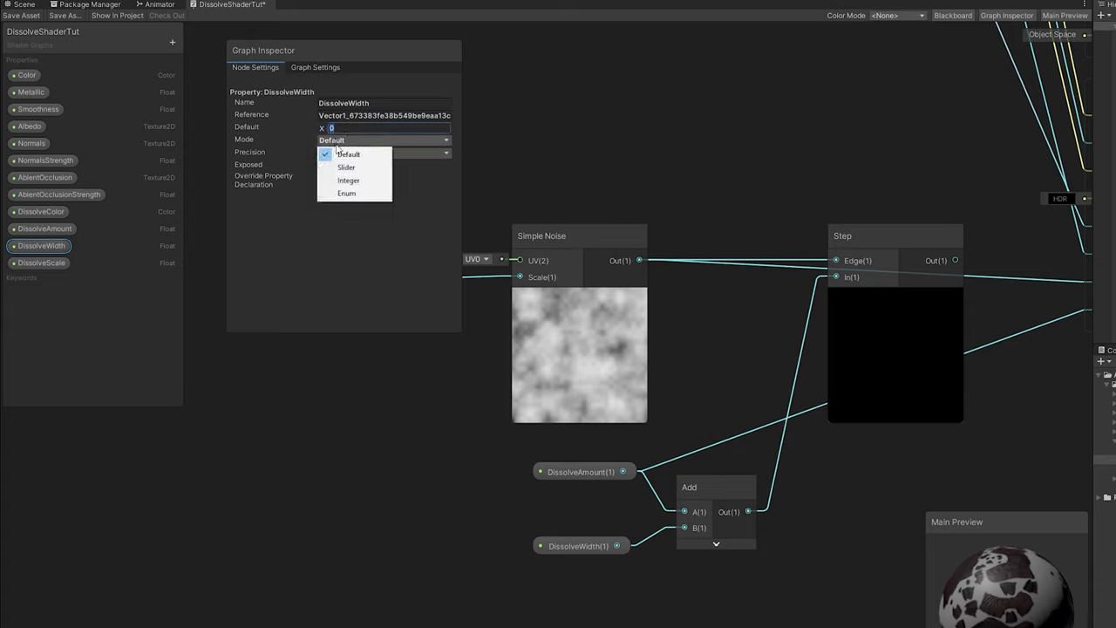
left_click(345, 167)
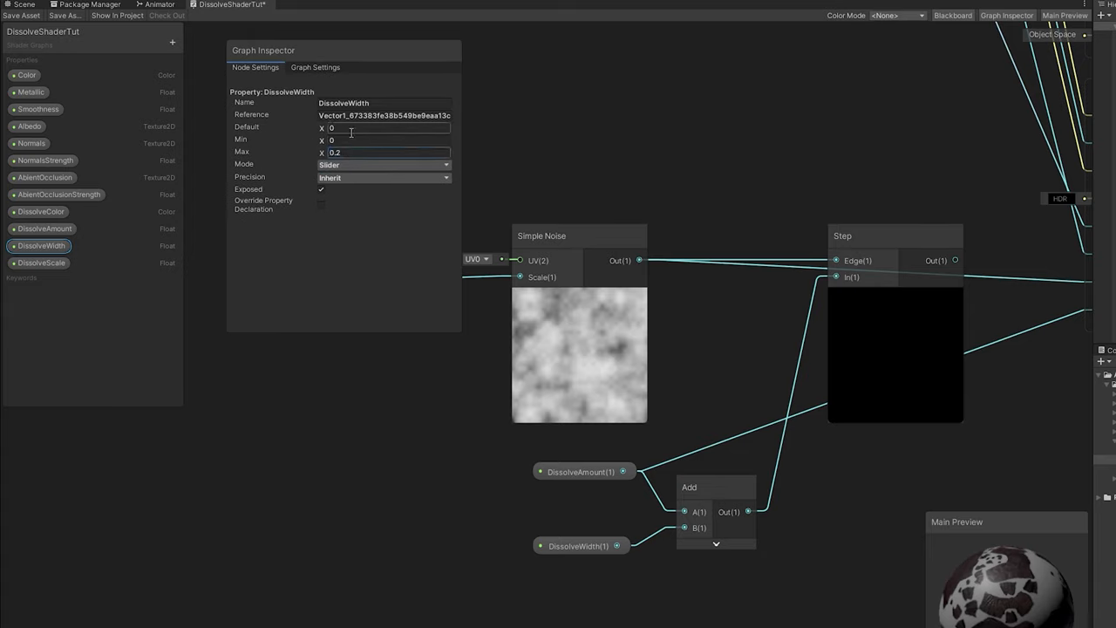
type("0.05")
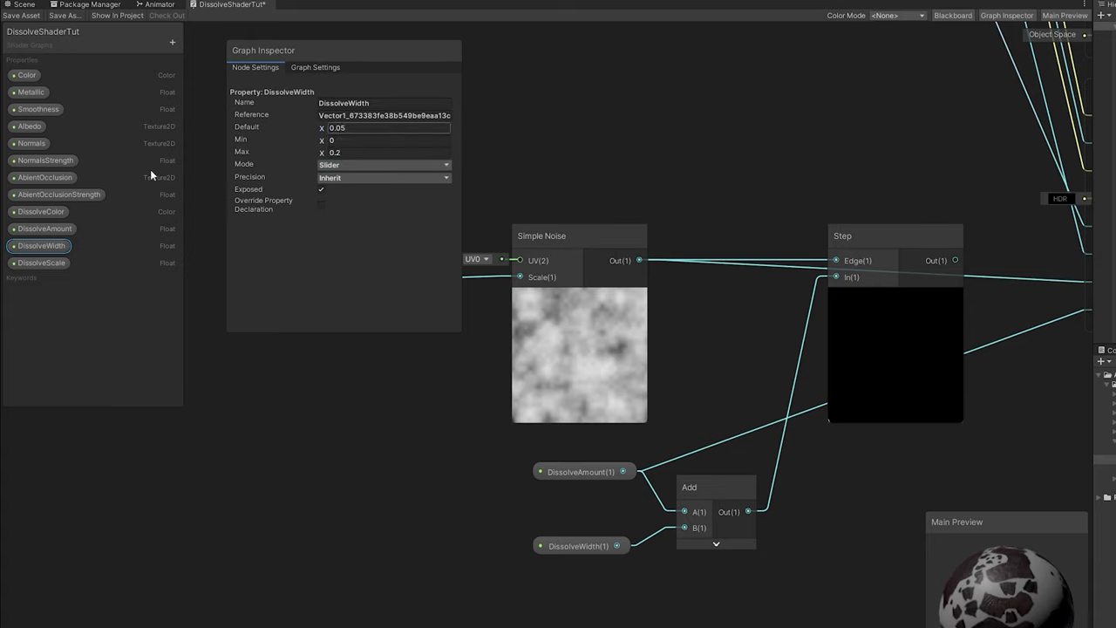
left_click(44, 229)
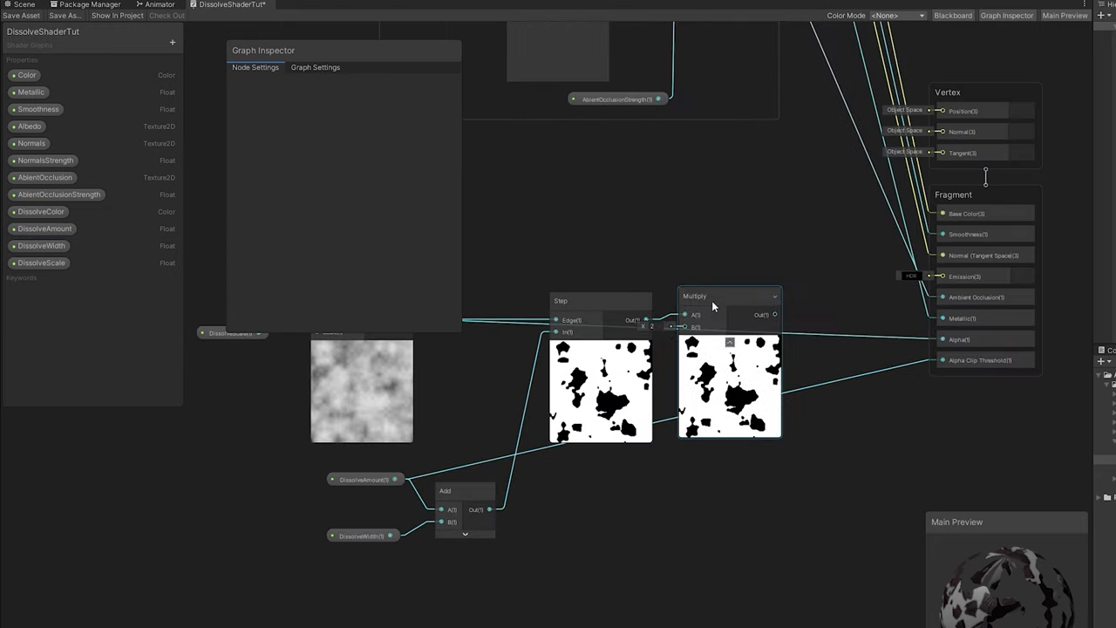
Multiply the Step output by DissolveColor, set to HDR mode, and adjust its colour
left_click(726, 297)
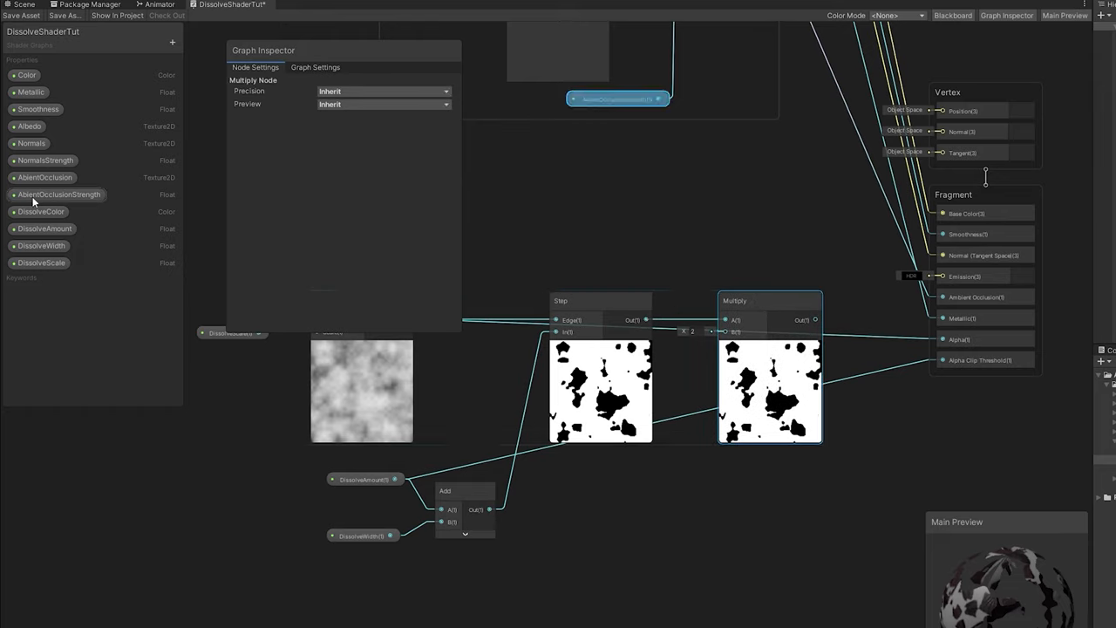
left_click(40, 211)
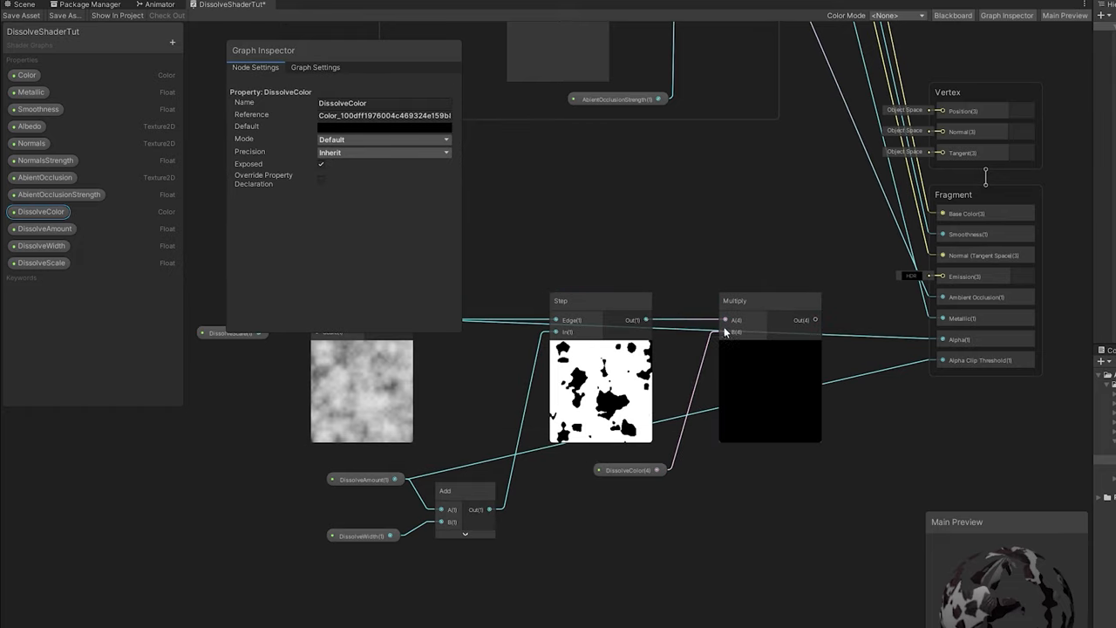
left_click(384, 139)
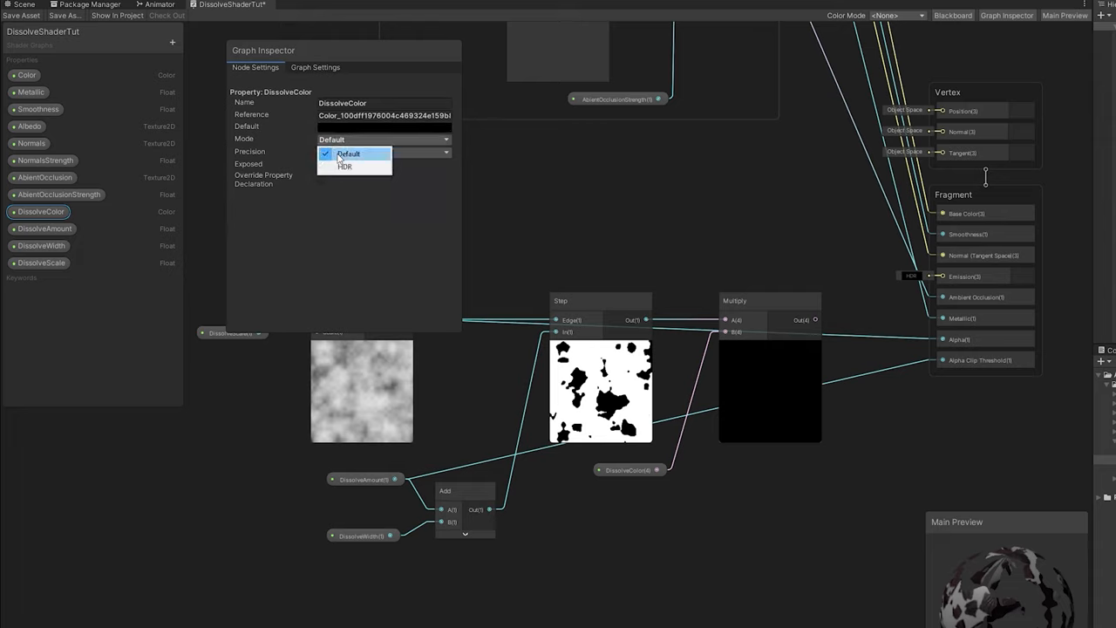
left_click(347, 166)
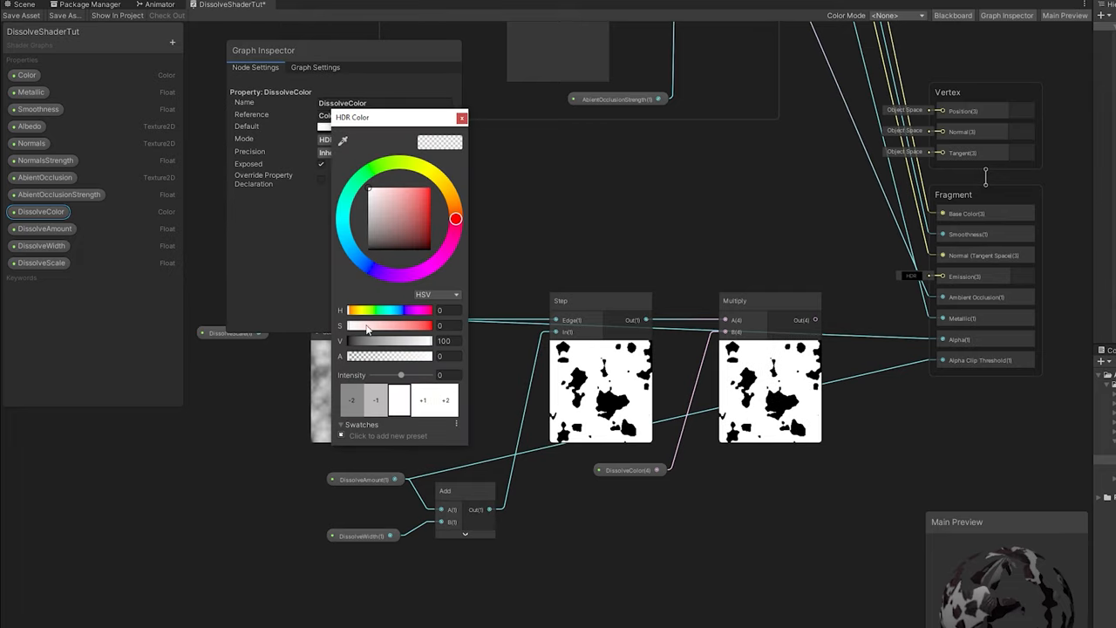
left_click(356, 259)
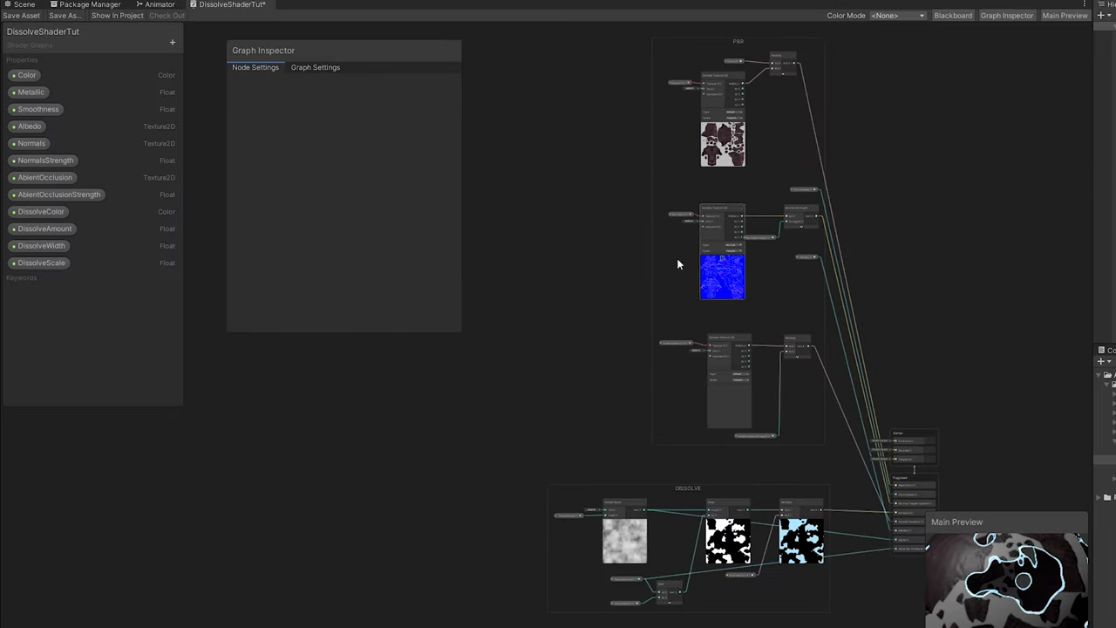
Save and close the Shader Graph window to return to the scene
left_click(21, 14)
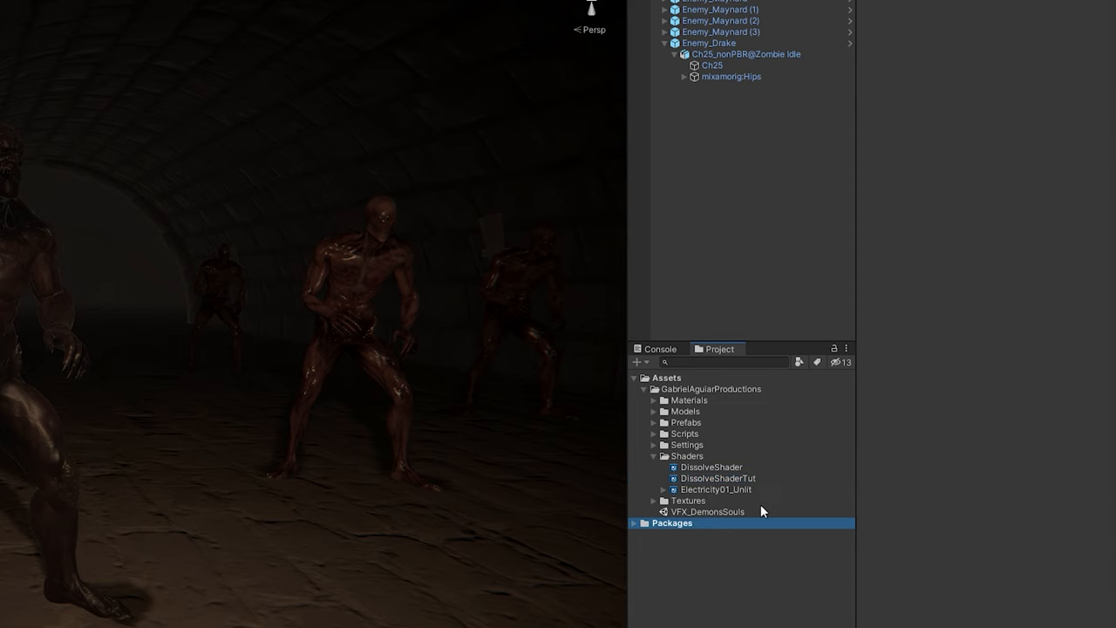
Create DrakeDissolve01 in Materials, then inspect the Drake's Ch25_Body material and diffuse texture
right_click(715, 478)
type("DrakeDissolve01")
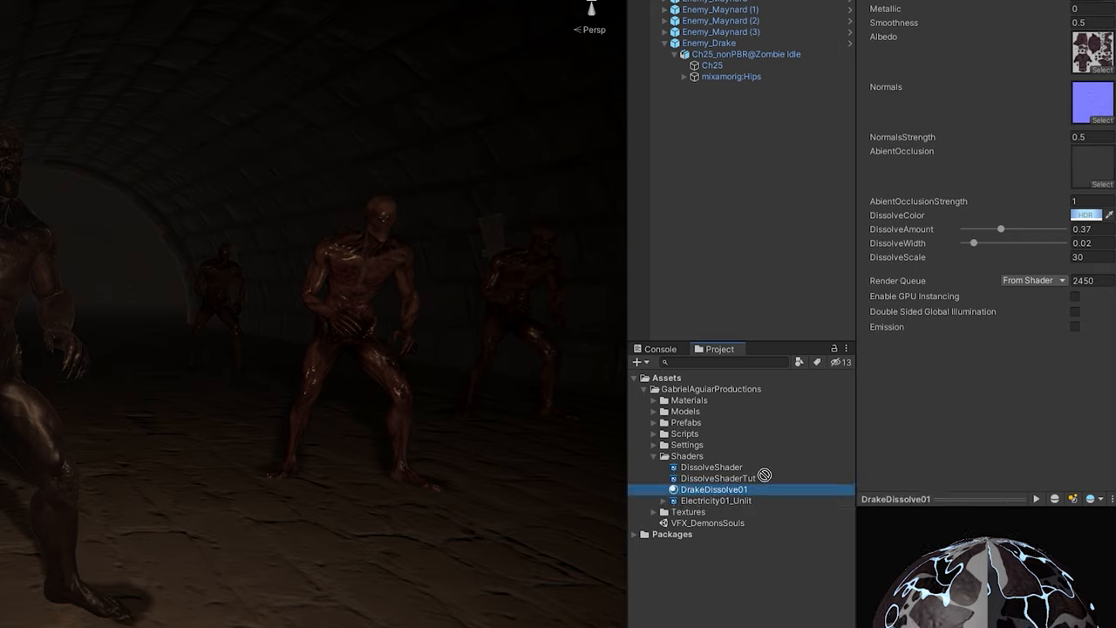
left_click(655, 400)
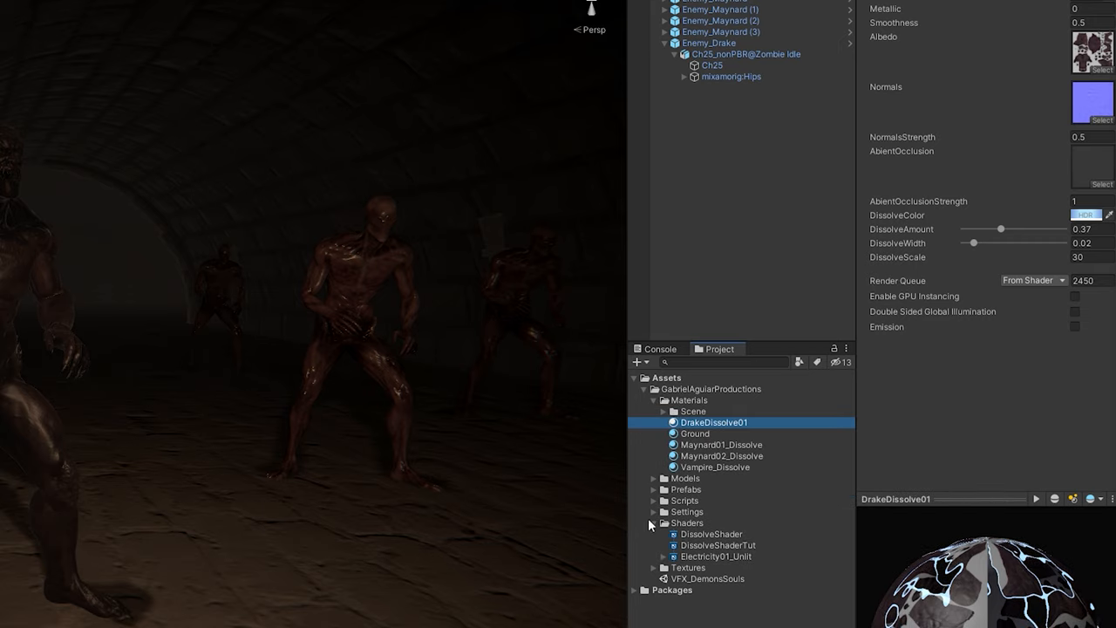
left_click(714, 65)
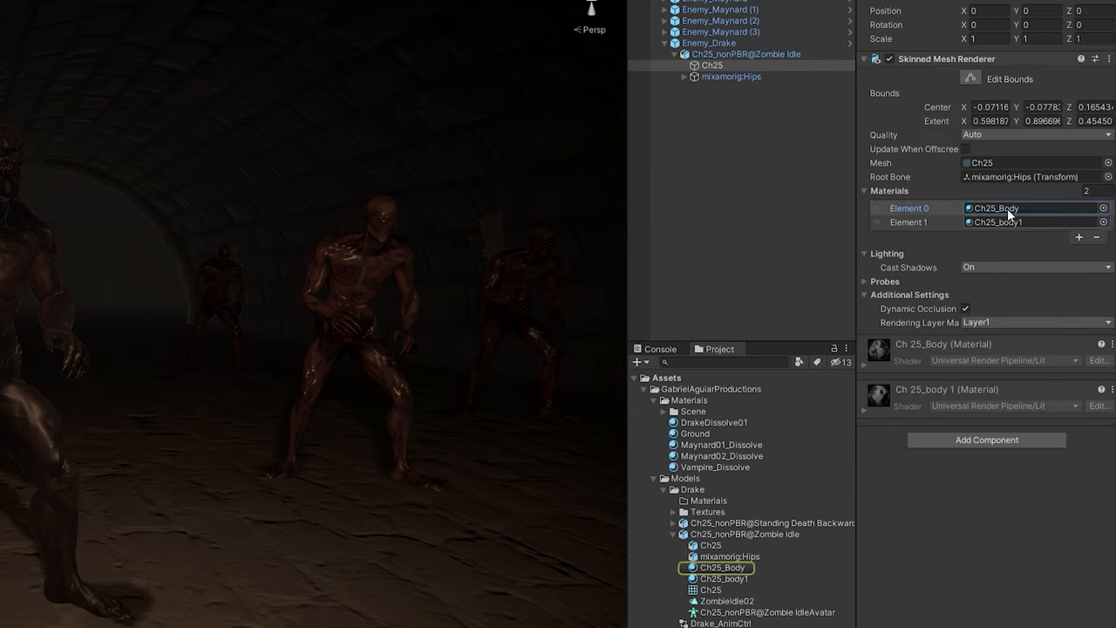
left_click(714, 567)
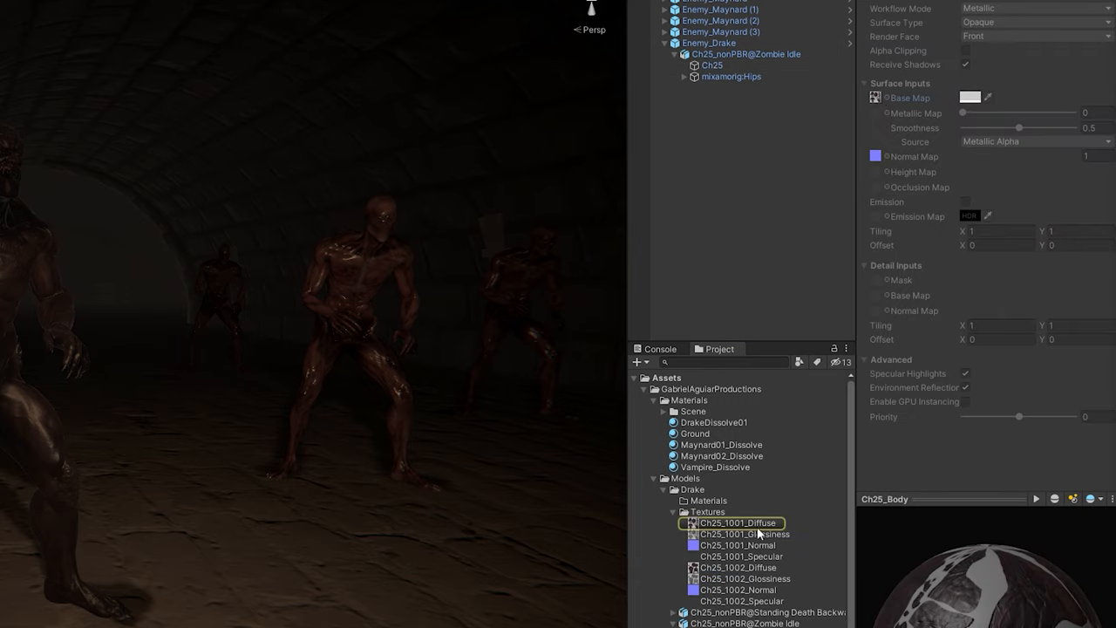
left_click(732, 523)
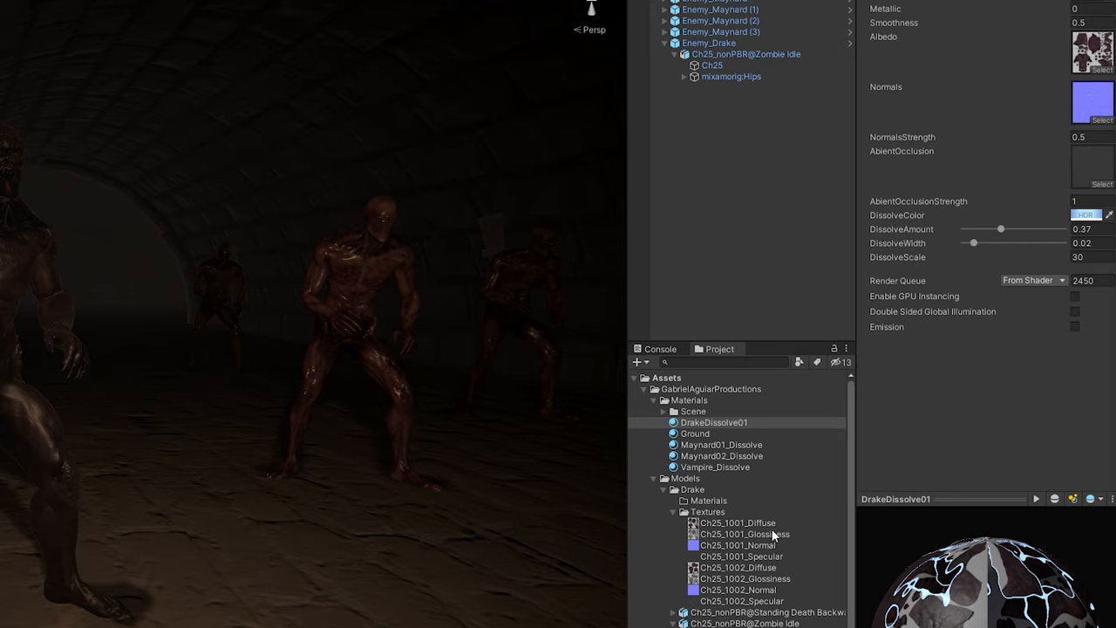
mouse_move(713, 412)
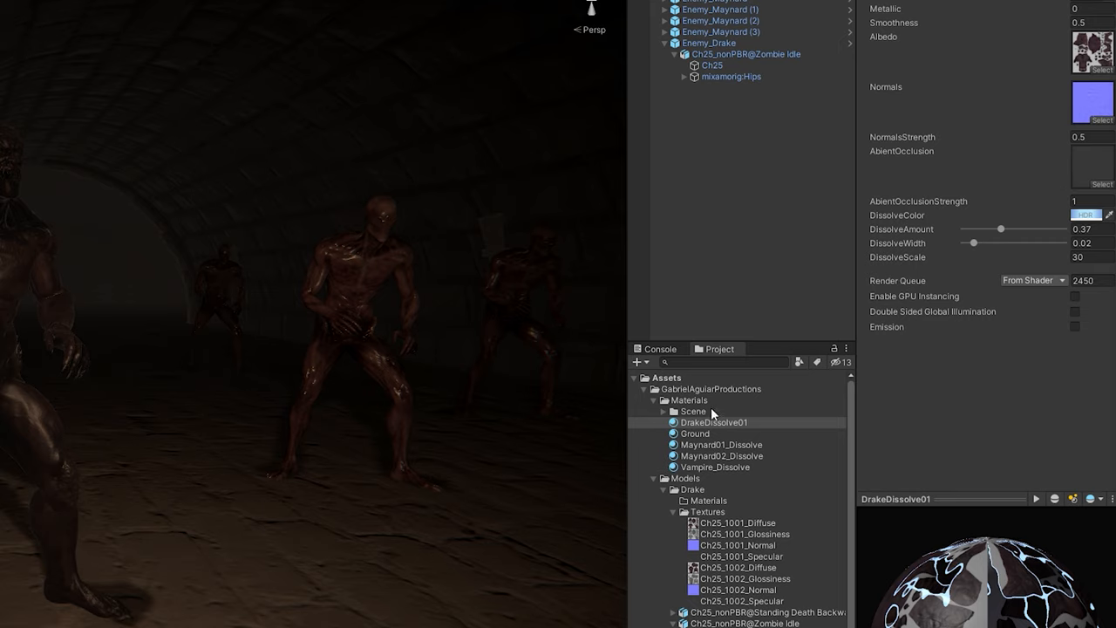
Duplicate DrakeDissolve01 as DrakeDissolve02 and assign it to Ch25's Materials Element 1
left_click(715, 65)
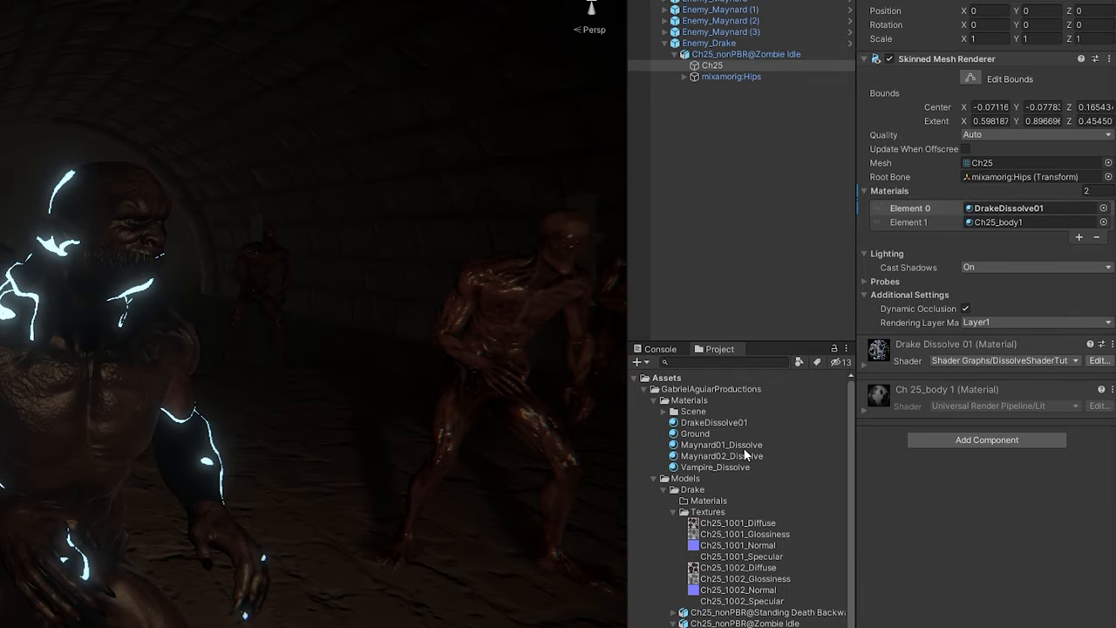
left_click(717, 422)
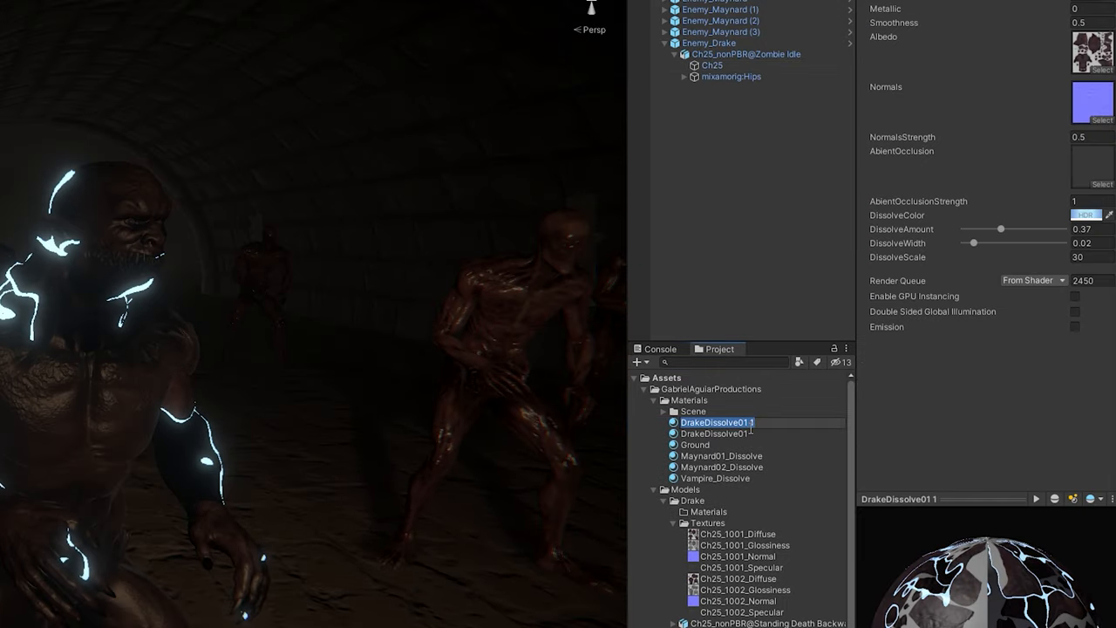
left_click(715, 433)
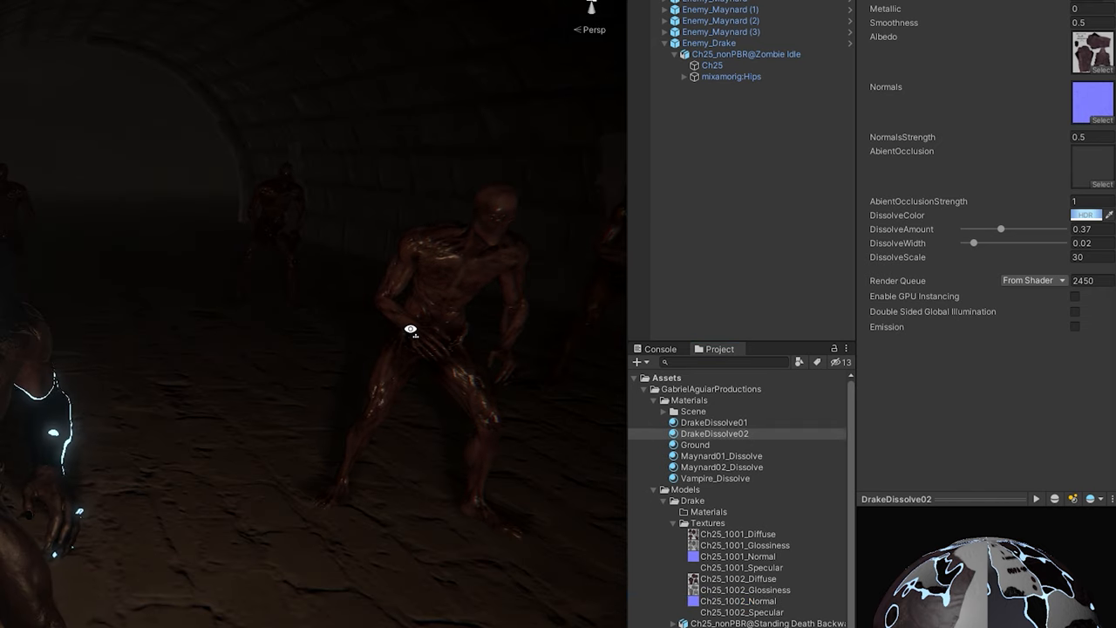
left_click(714, 64)
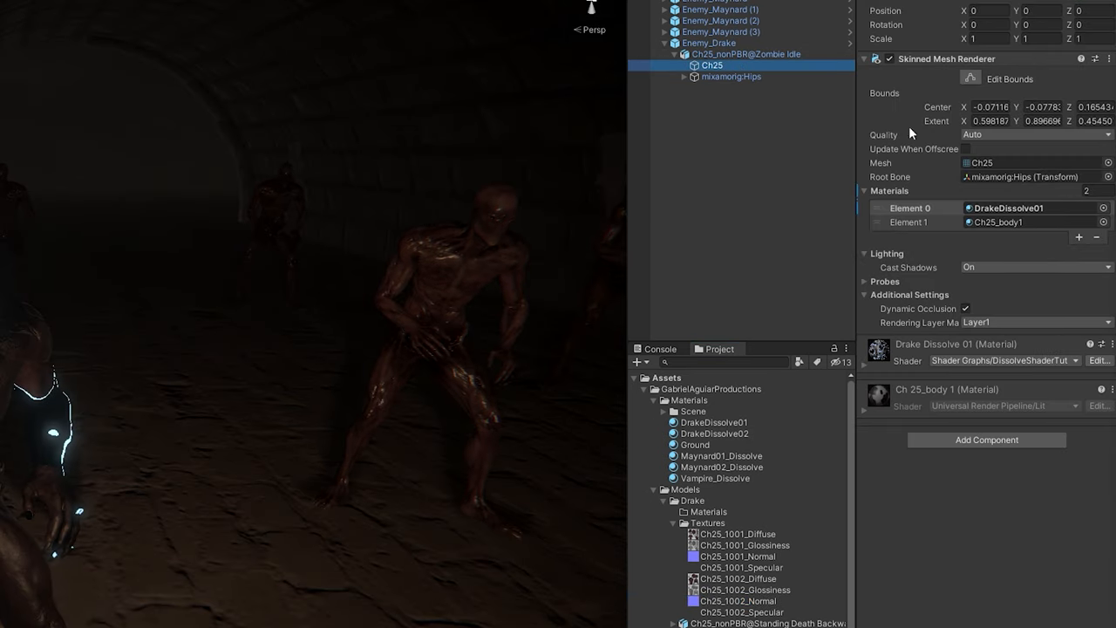
left_click(716, 433)
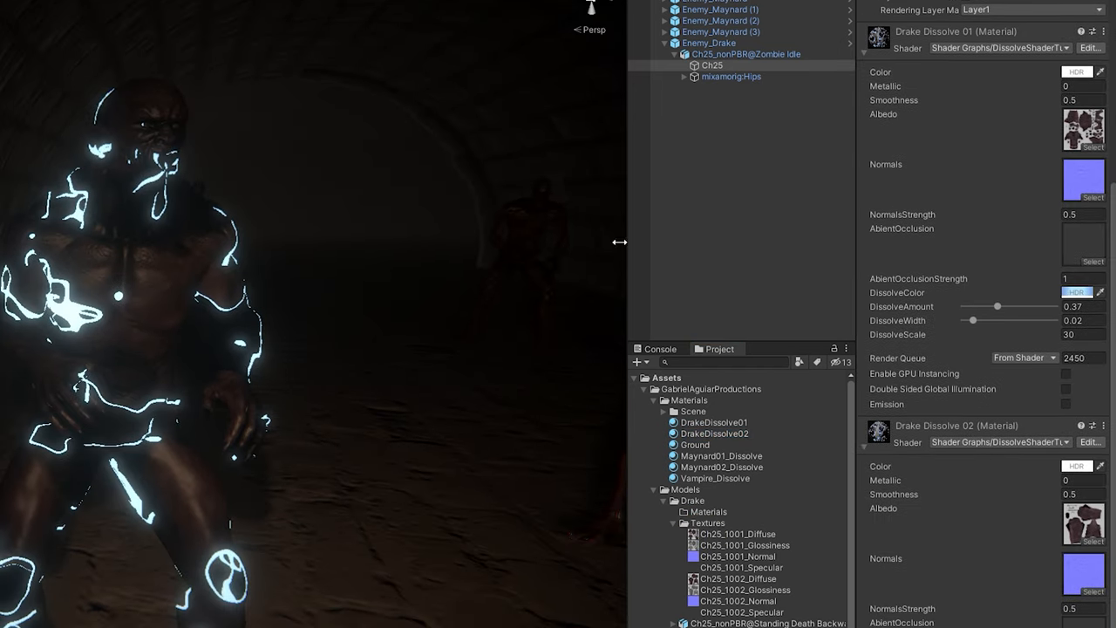
Drag DissolveAmount to 0 and select both DrakeDissolve materials to edit shared values
left_click_drag(998, 306, 964, 307)
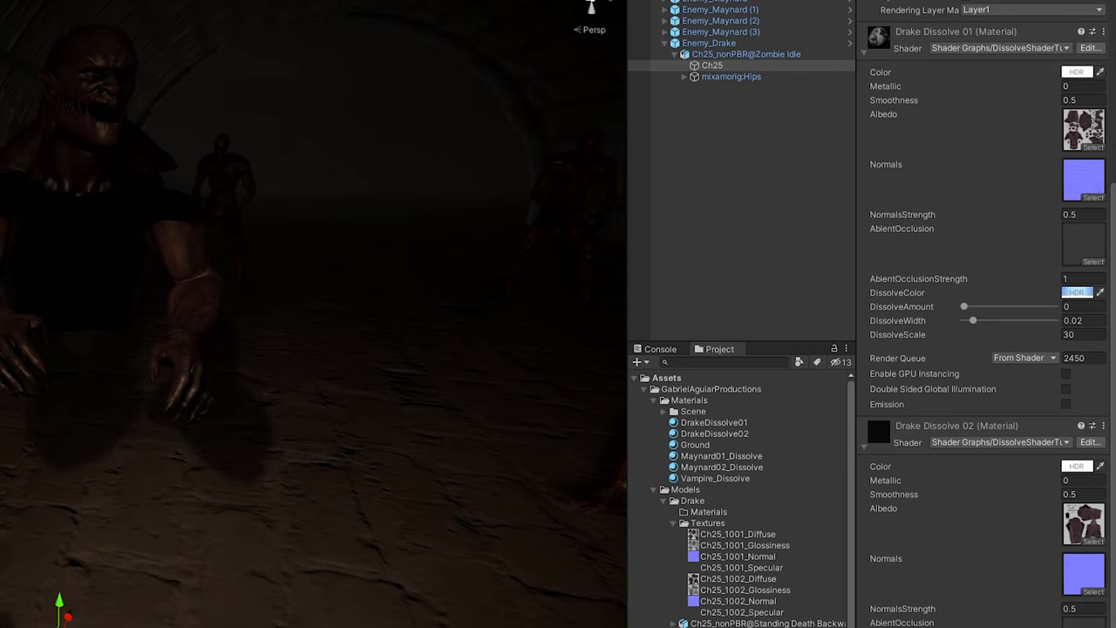
left_click(716, 503)
type("1")
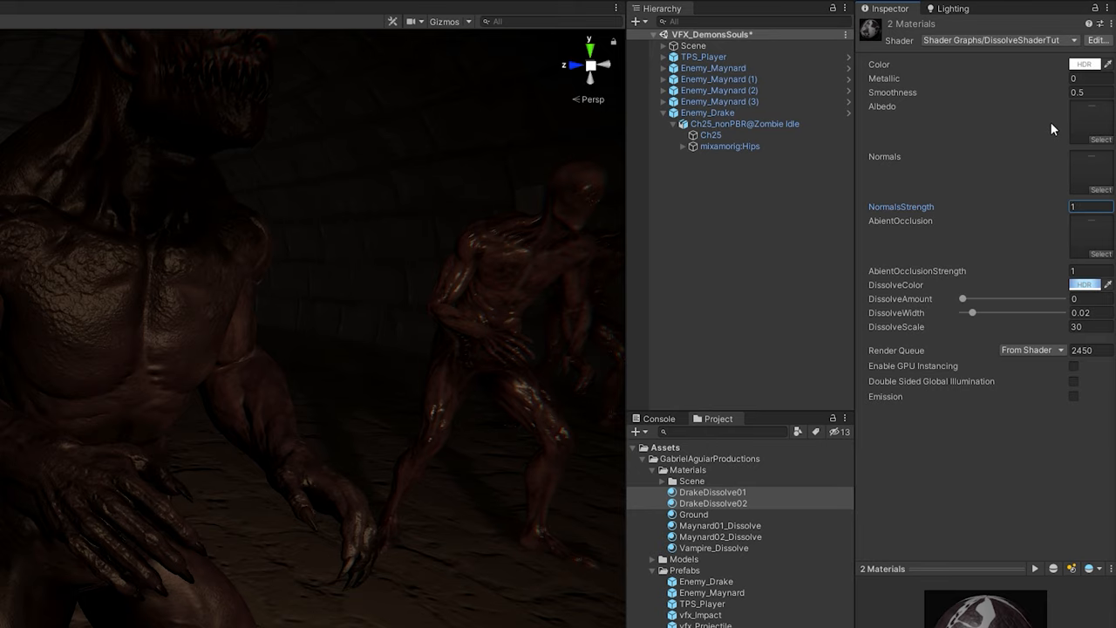
left_click(1079, 93)
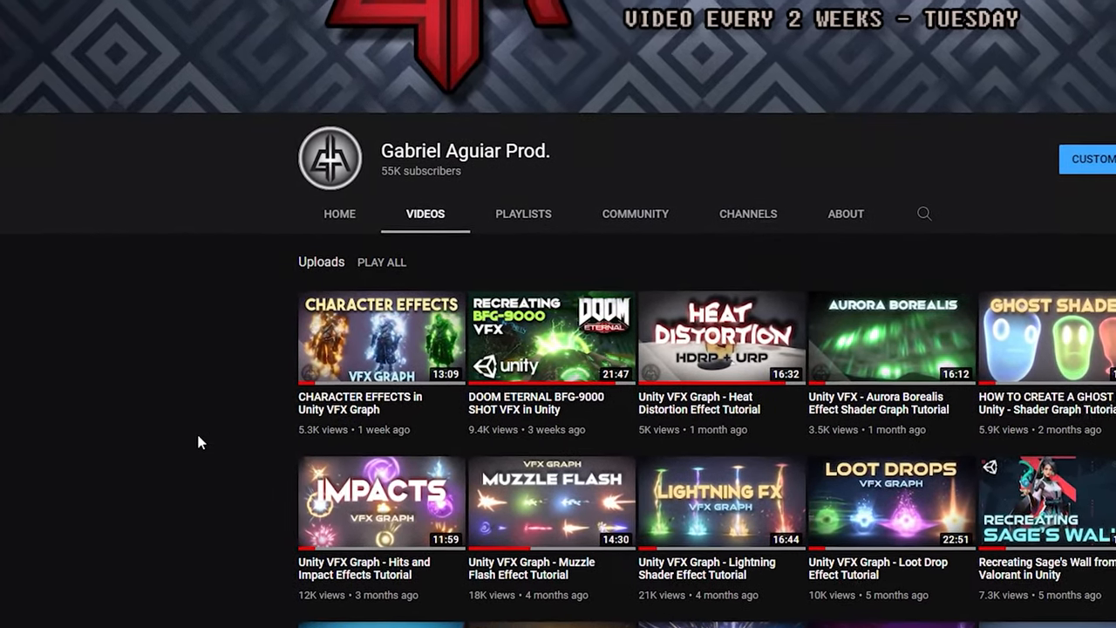
Show the channel's uploaded videos, including the Character Effects VFX Graph tutorial
left_click(380, 338)
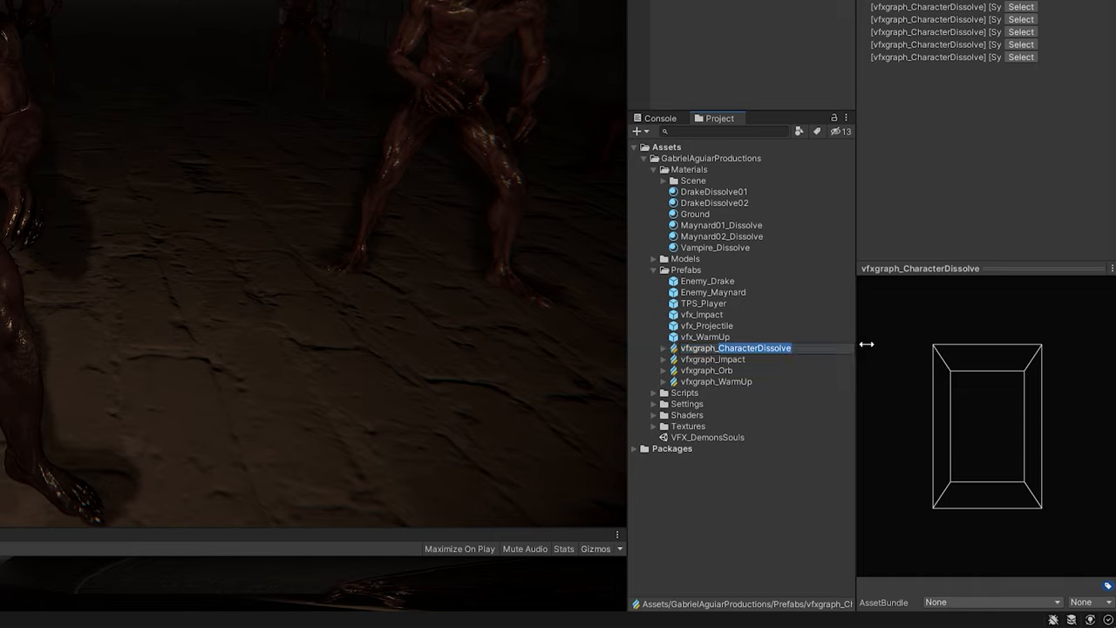
Search for vfxgraph_ParticlesToAnimatedChar and drop the dissolve effect under Enemy_Drake
type("vfxgraph_ParticlesToA")
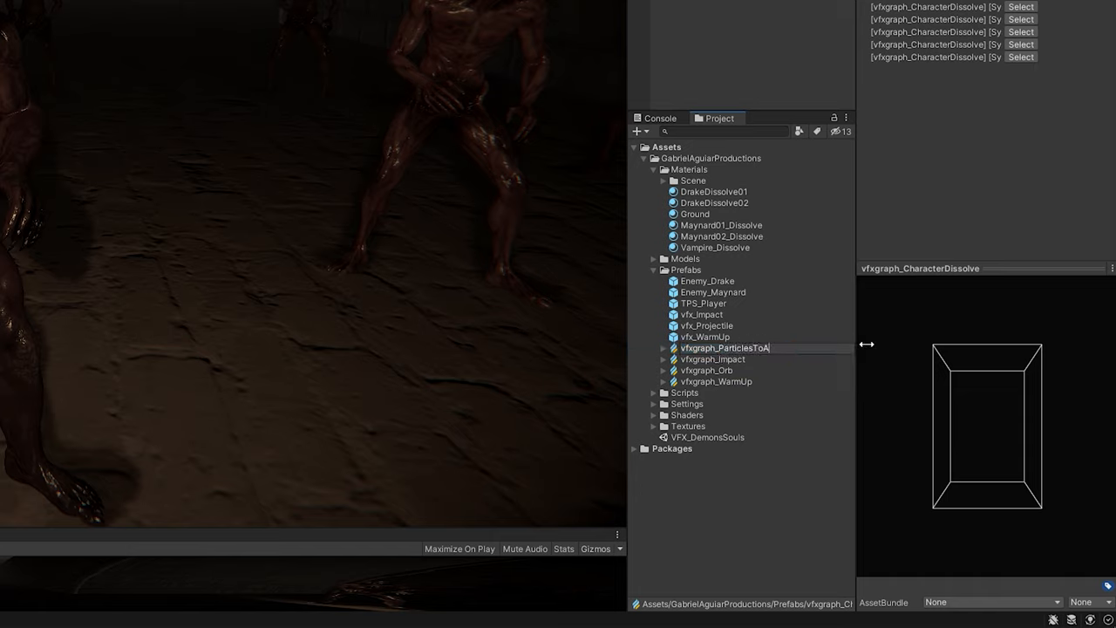
type("nimatedChar")
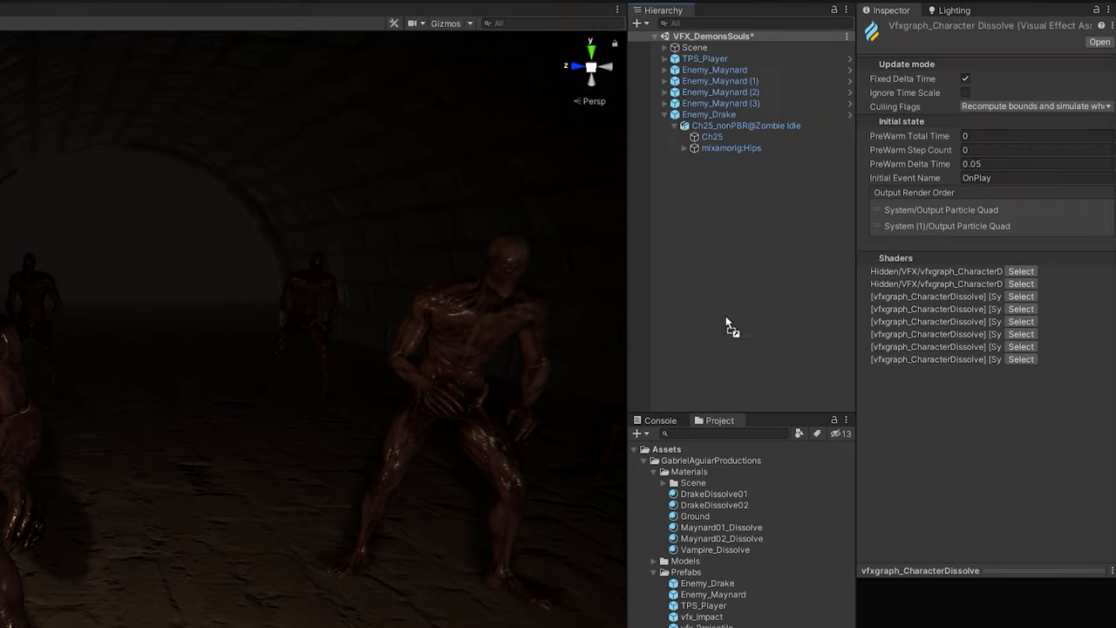
left_click(738, 158)
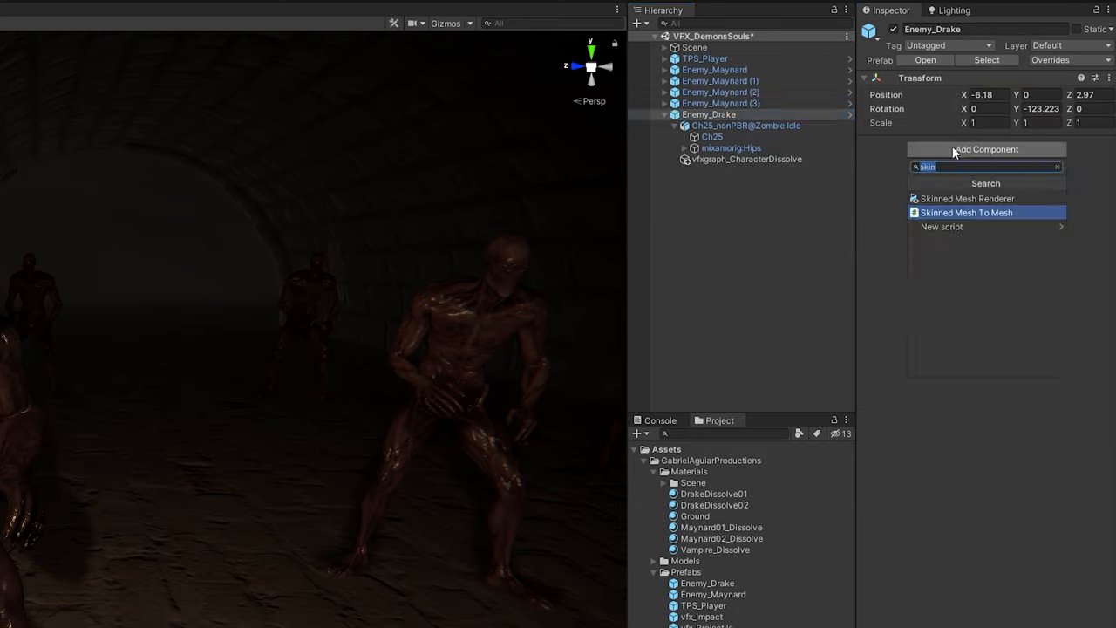
mouse_move(990, 212)
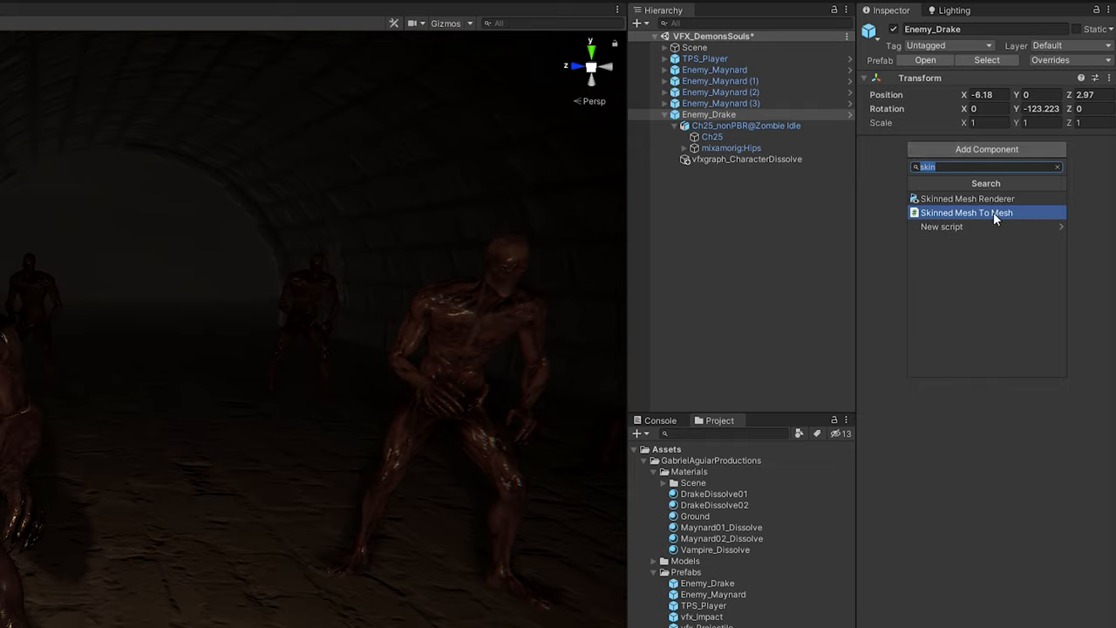
Add Skinned Mesh To Mesh using Ch25, set refresh rate 0.04, and apply prefab overrides
left_click(977, 212)
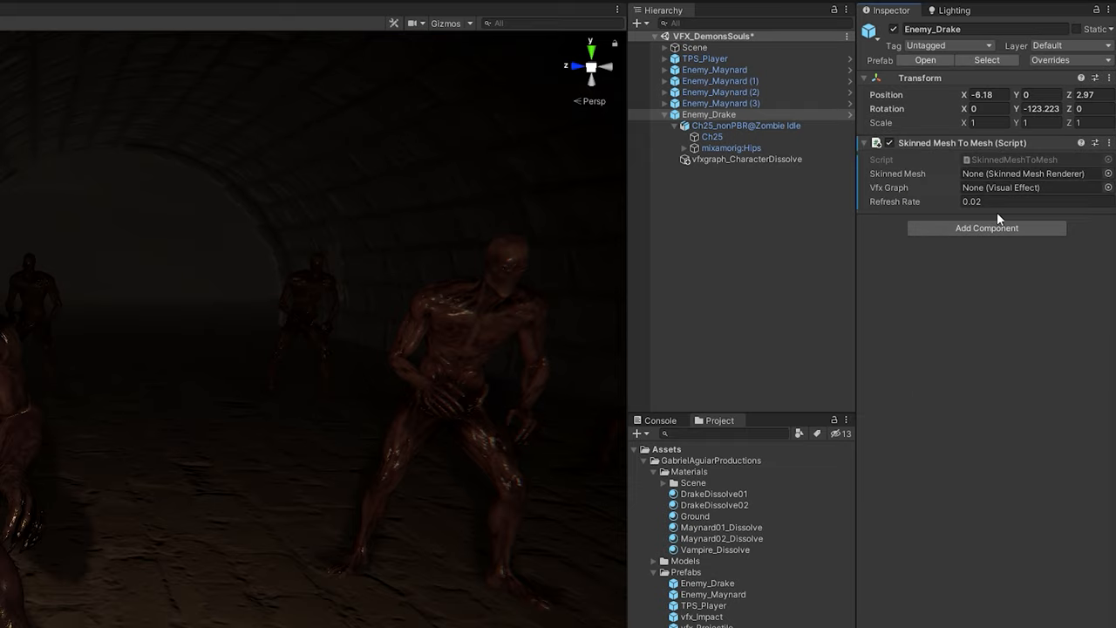
left_click(711, 136)
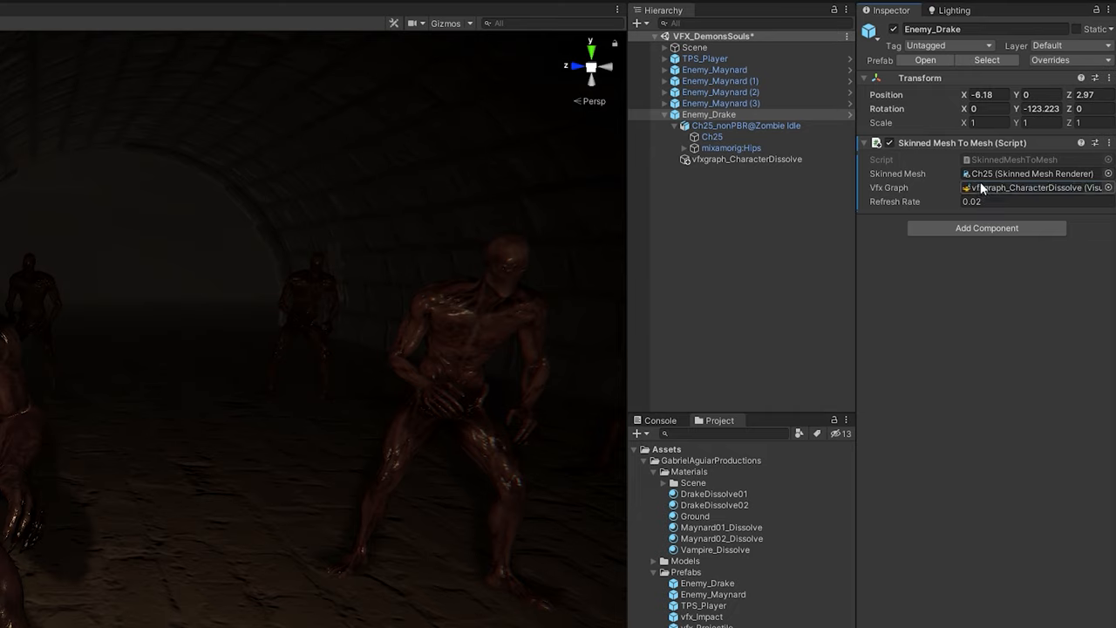
left_click(1012, 202)
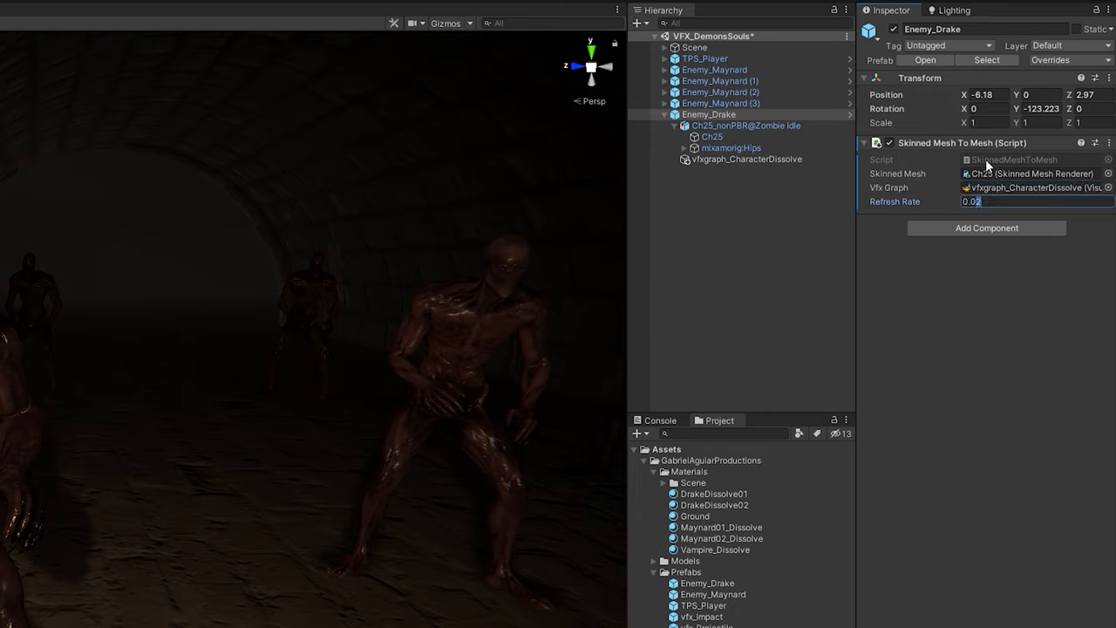
type("0.04")
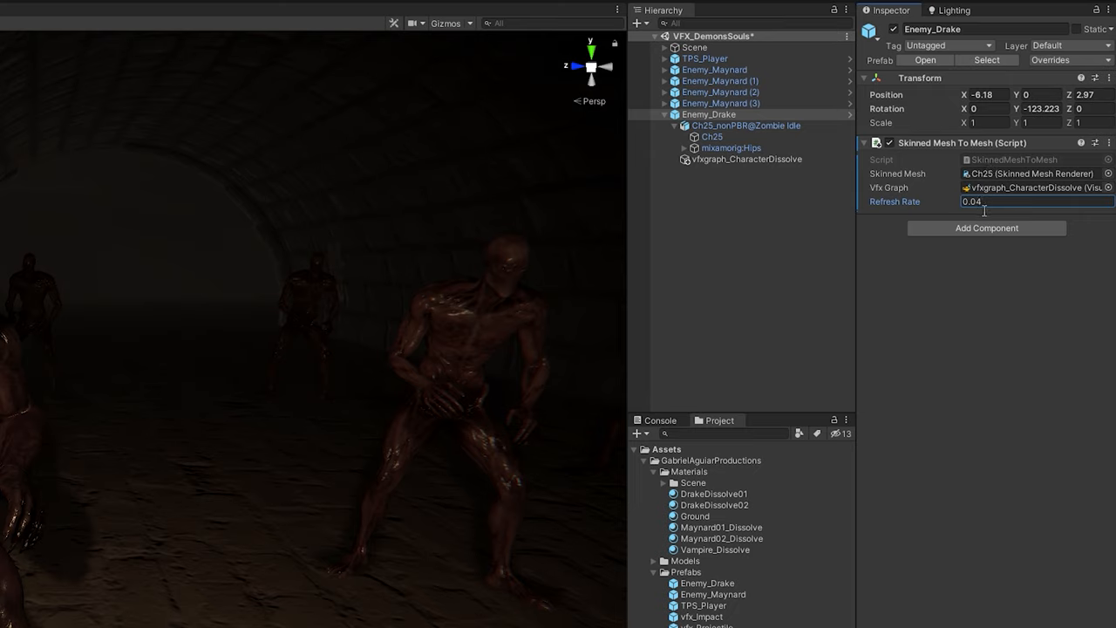
left_click(1063, 59)
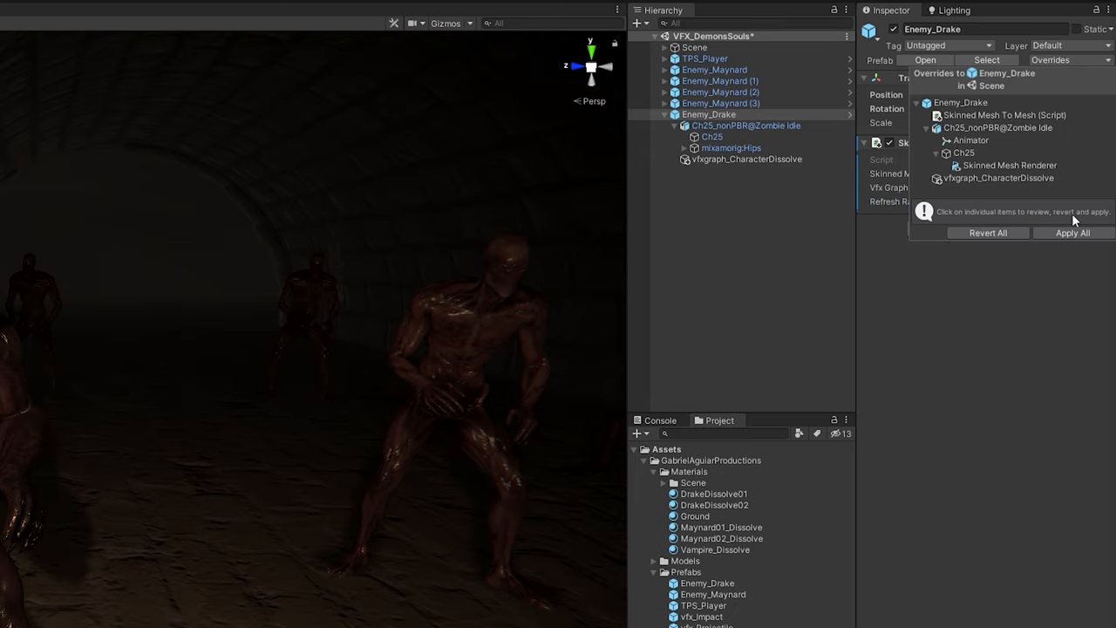
left_click(553, 24)
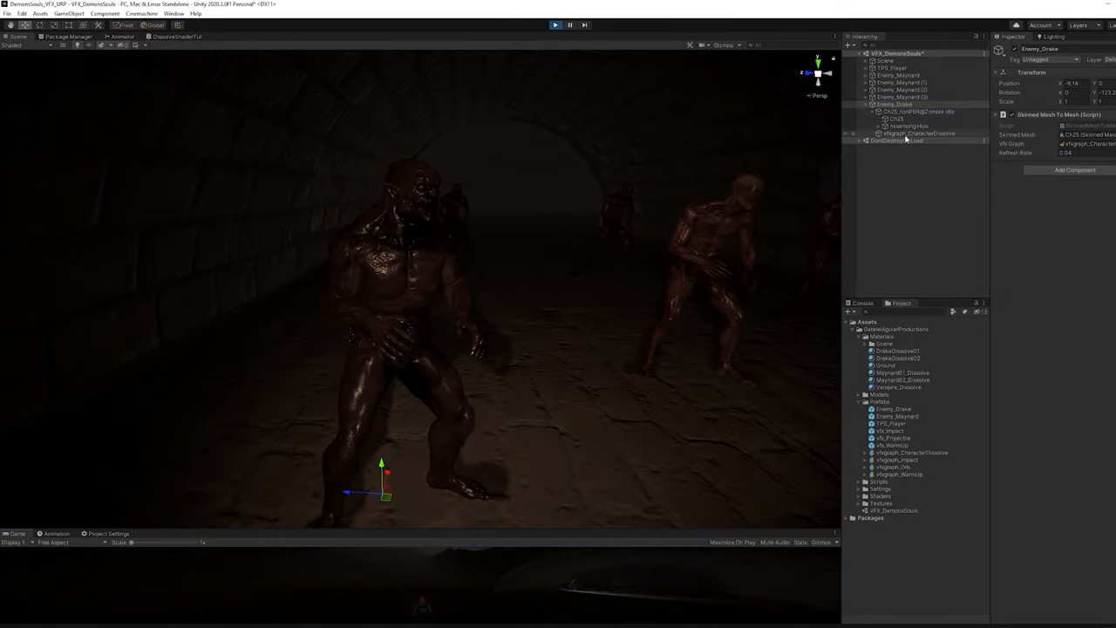
Open vfxgraph_CharacterDissolve in the VFX Graph editor to review it
left_click(918, 135)
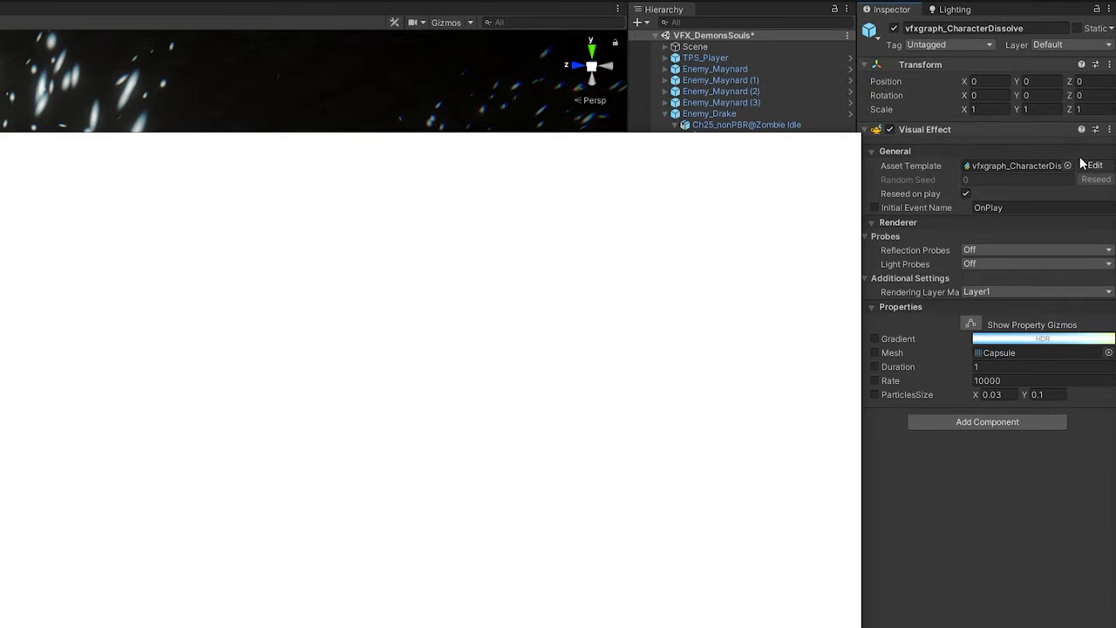
left_click(1095, 166)
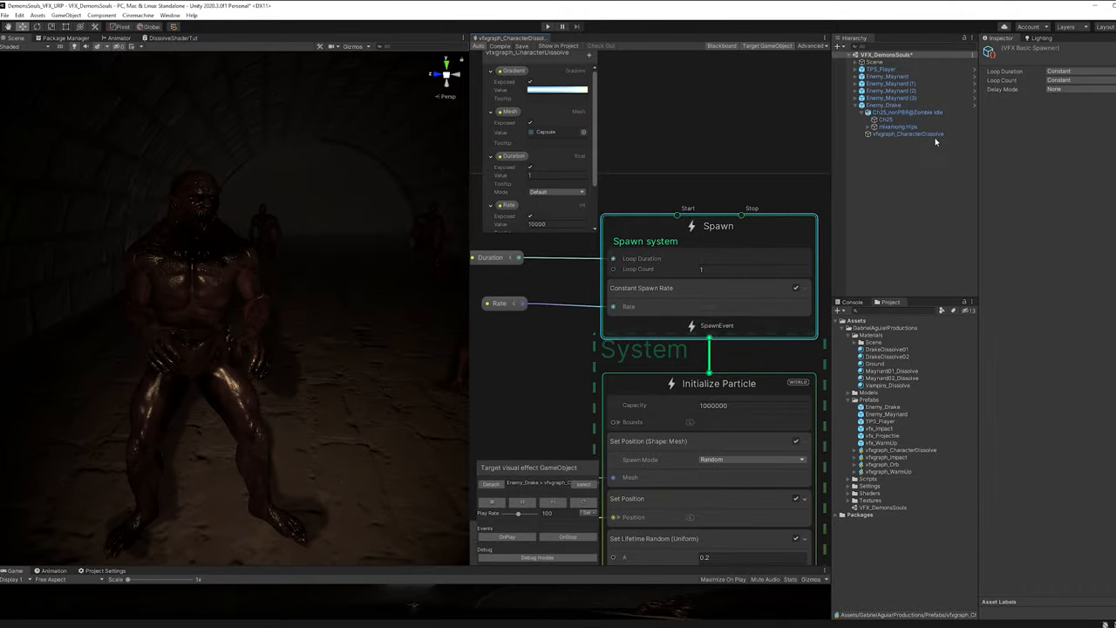
left_click(891, 133)
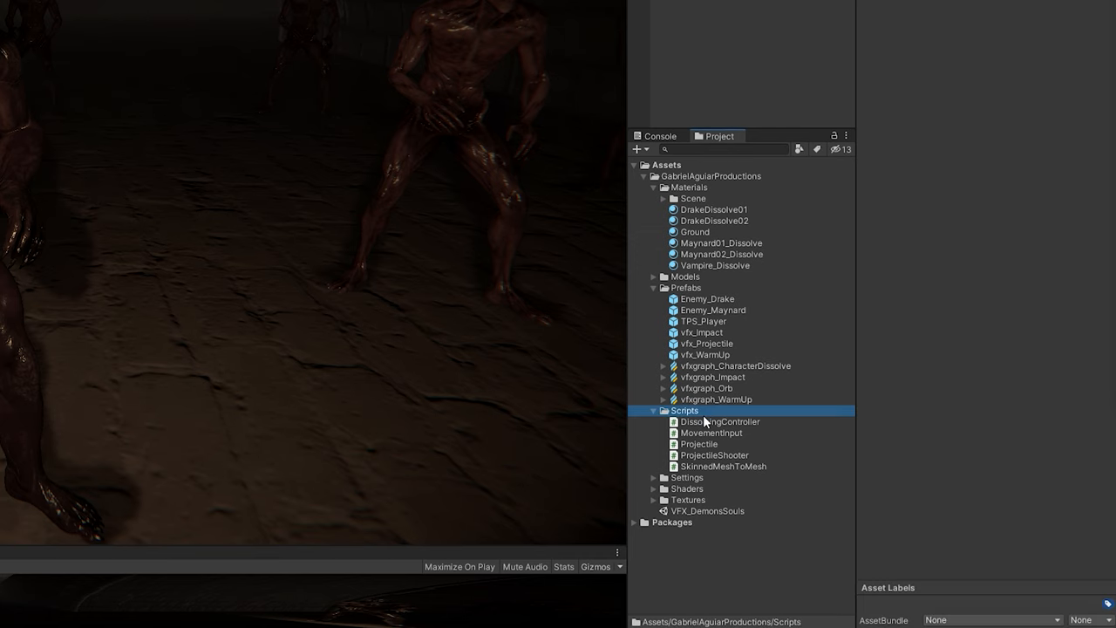
Create a new C# script named DissolvingControllerTut in the Scripts folder
right_click(706, 422)
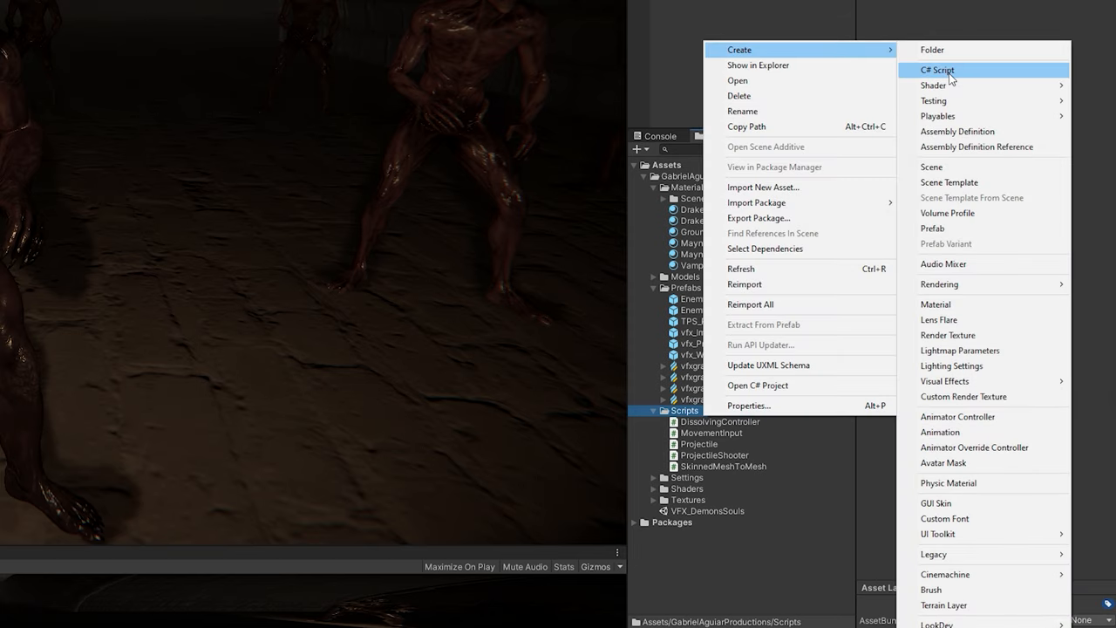
left_click(937, 69)
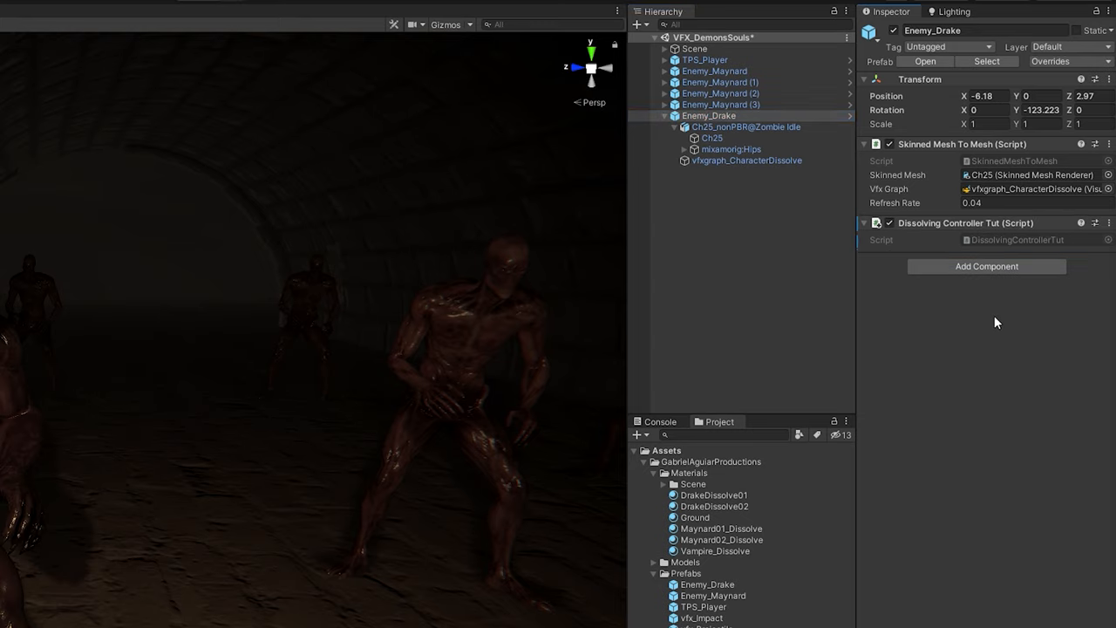
mouse_move(999, 245)
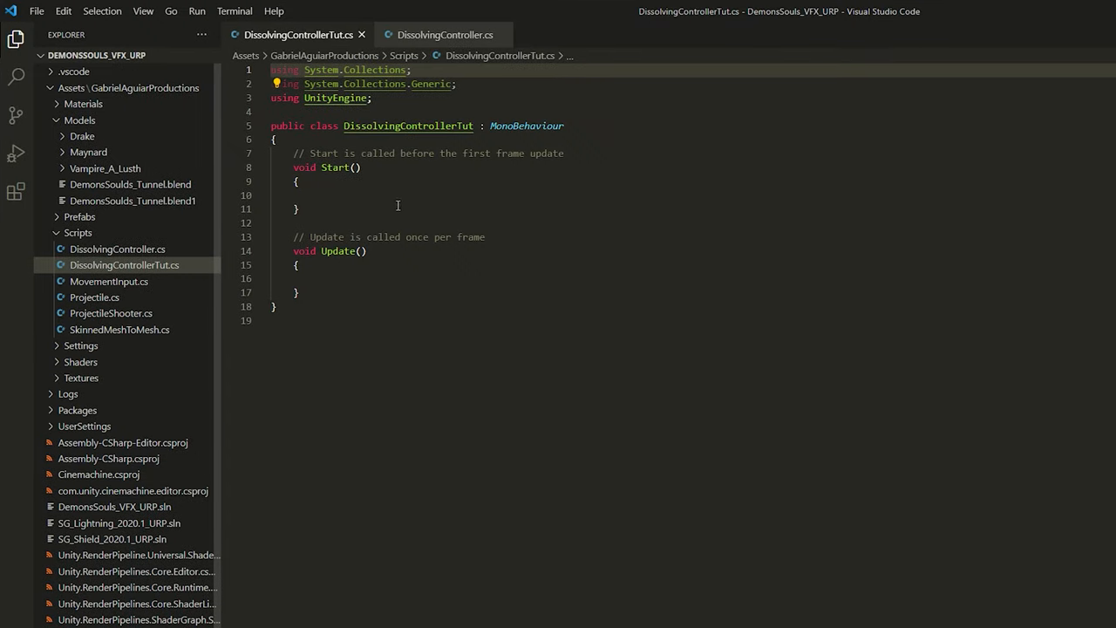
Declare the public animator and skinnedMeshRenderer fields in DissolvingControllerTut
left_click(354, 252)
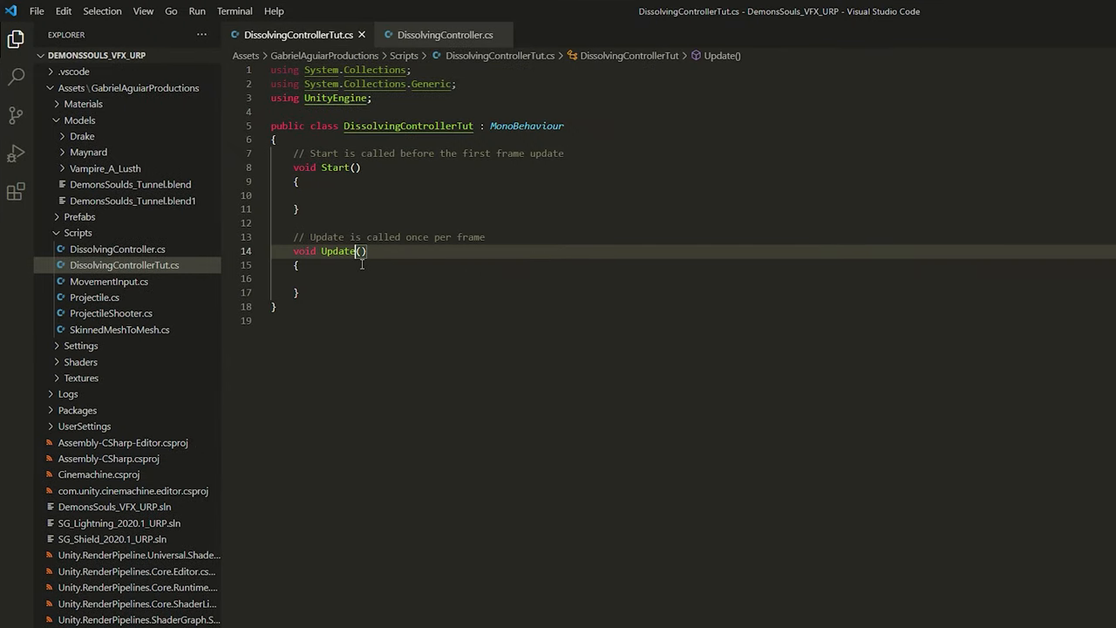
type("public Animator")
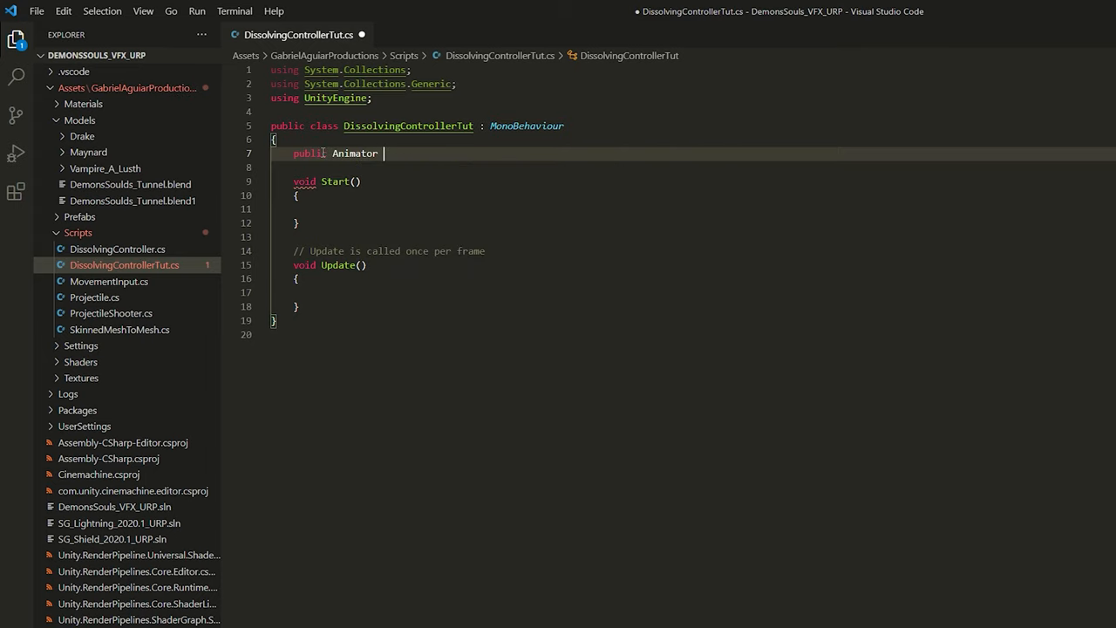
type("animator;")
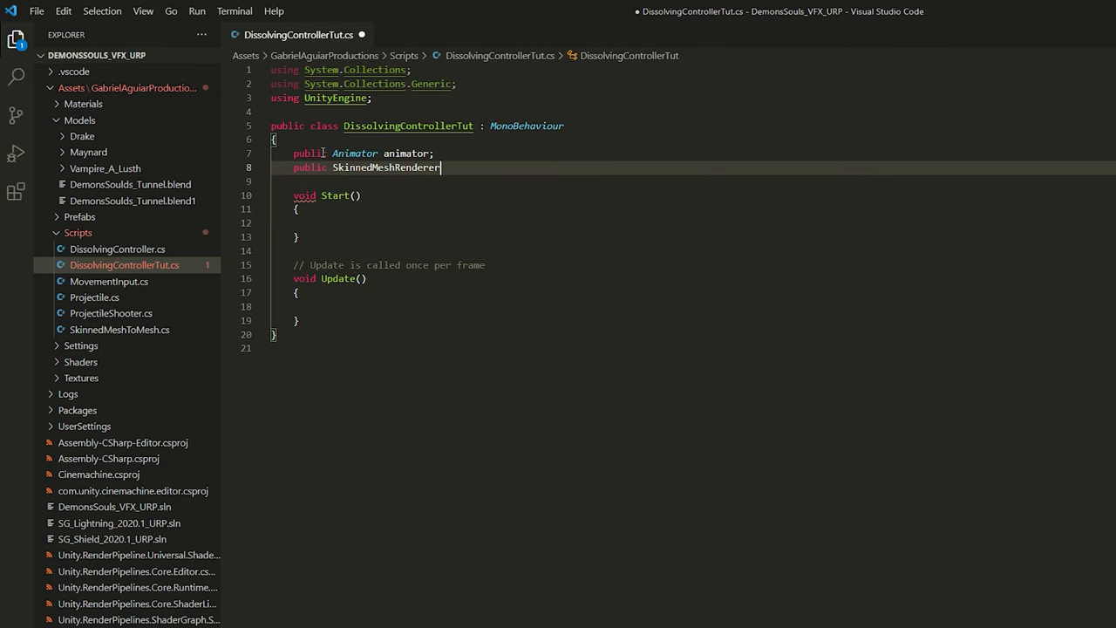
type("skinnedMeshRenderer")
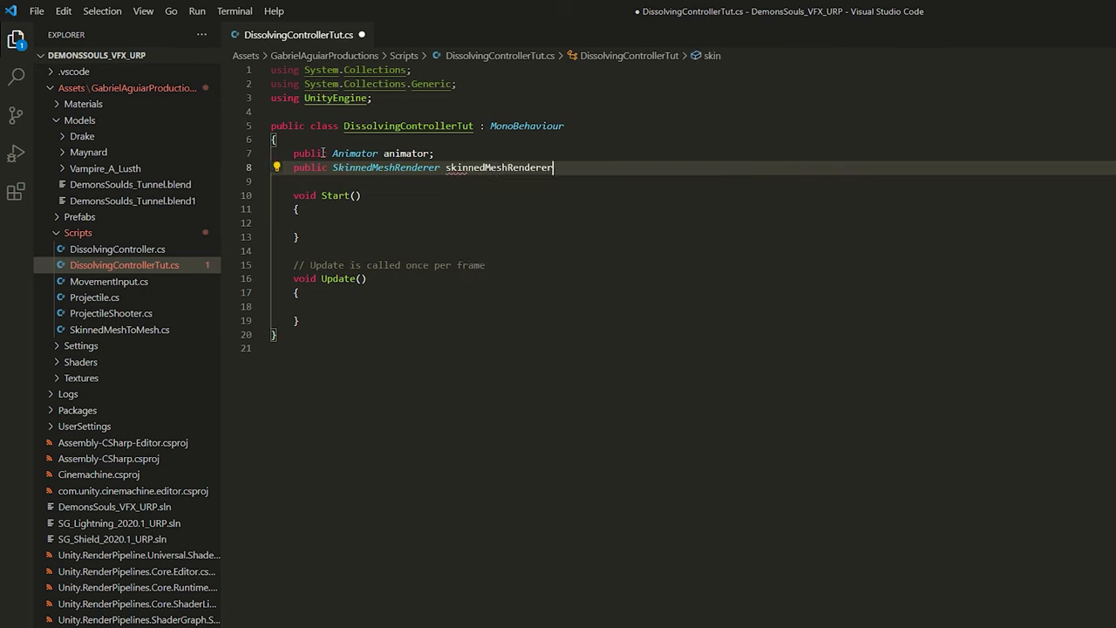
key("Enter")
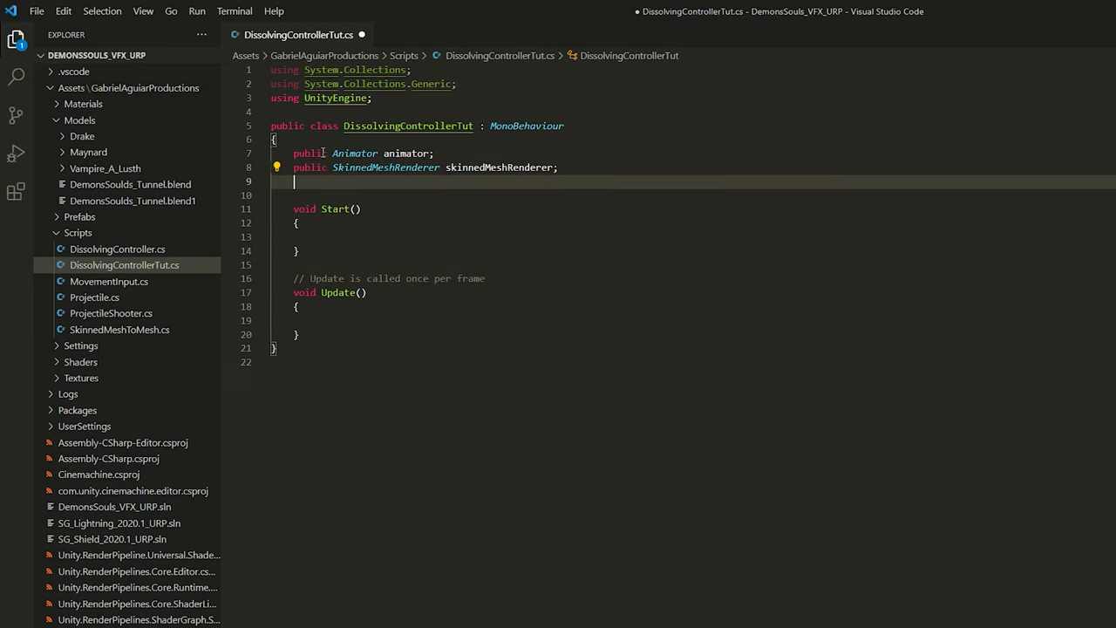
Import UnityEngine.VFX and declare a public VisualEffect VFXGraph field
type("public V")
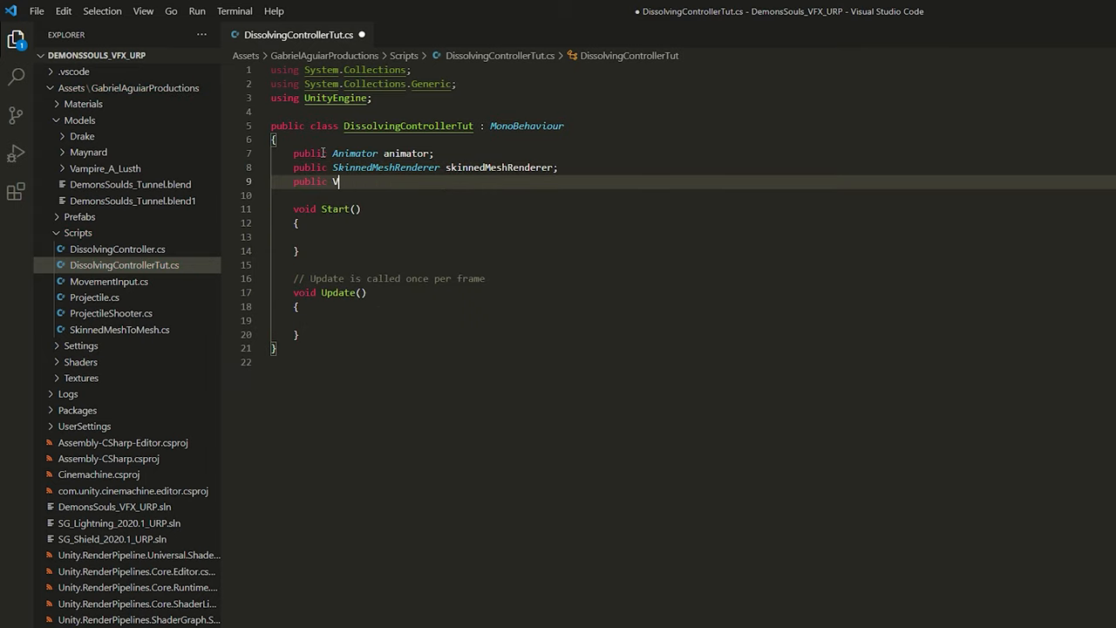
type("isualEffect")
left_click(689, 112)
type("using")
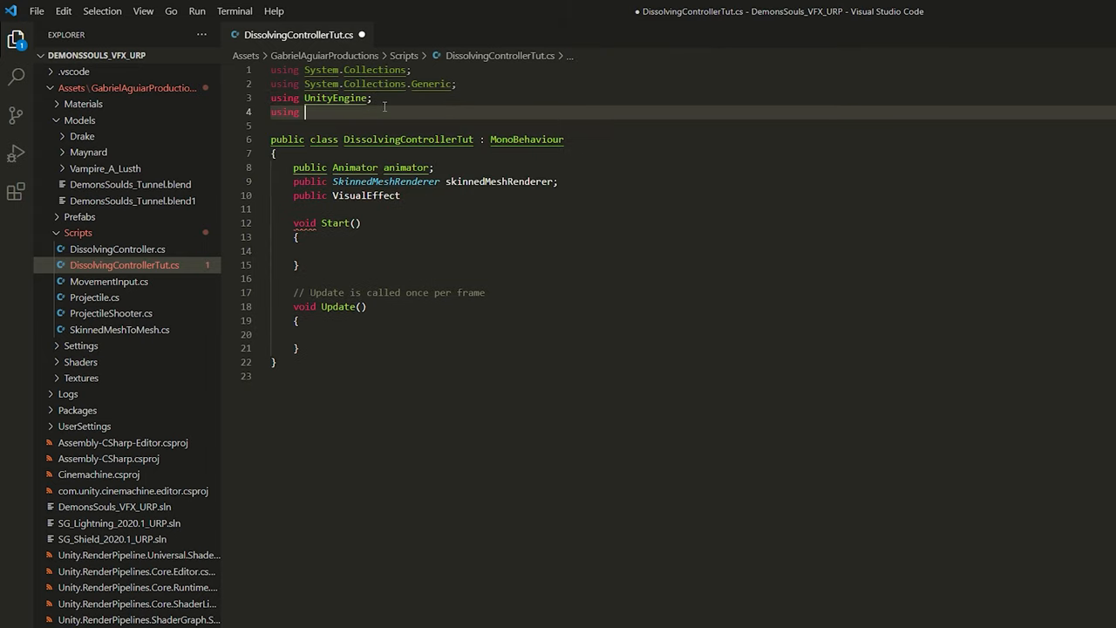
type("UnityEngine.")
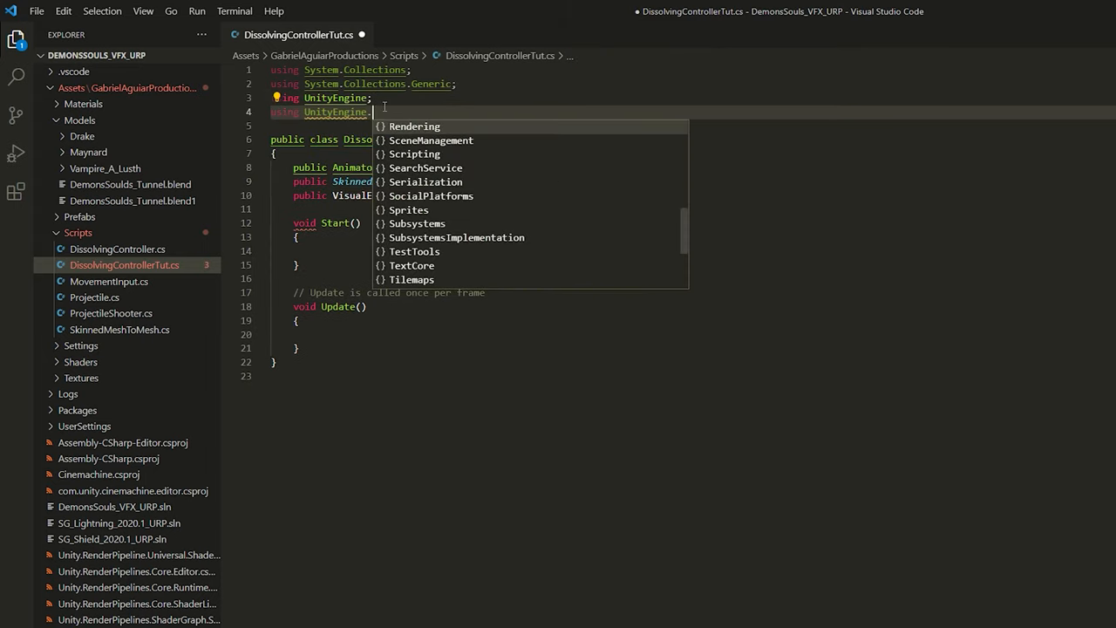
type("VFX;")
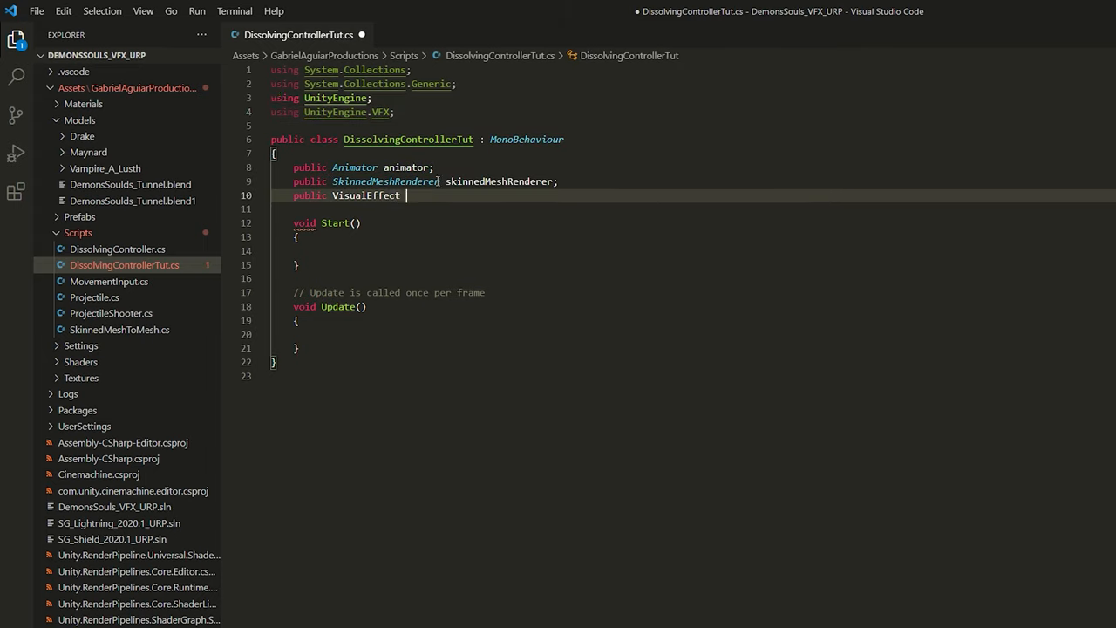
type("VFXGraph;")
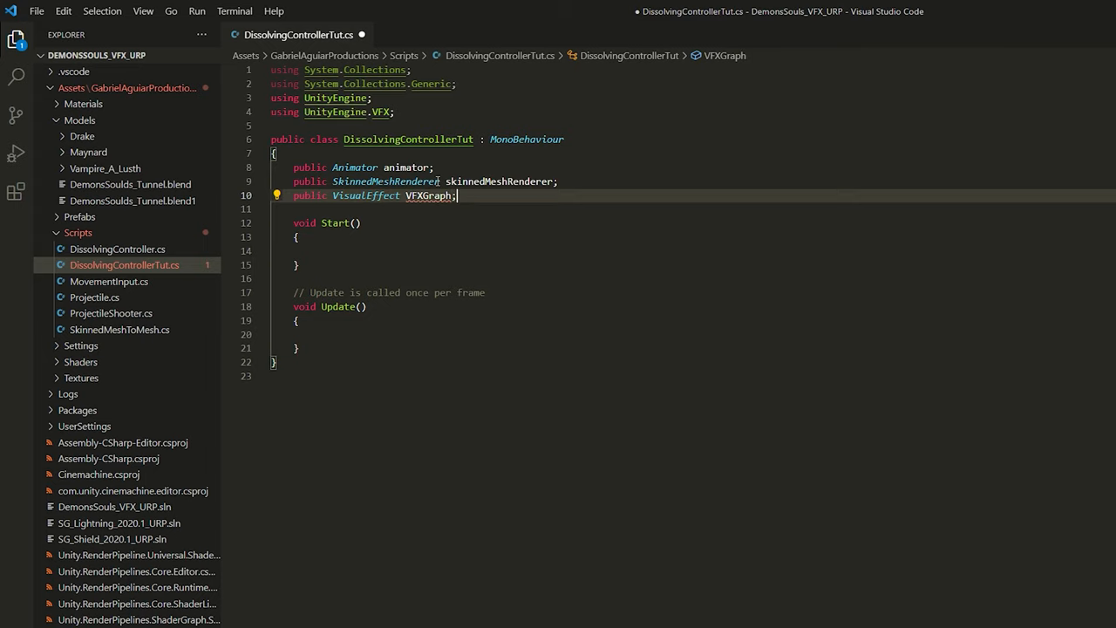
Add public float fields dissolveRate = 0.02f and refreshRate = 0.05f
type("public float")
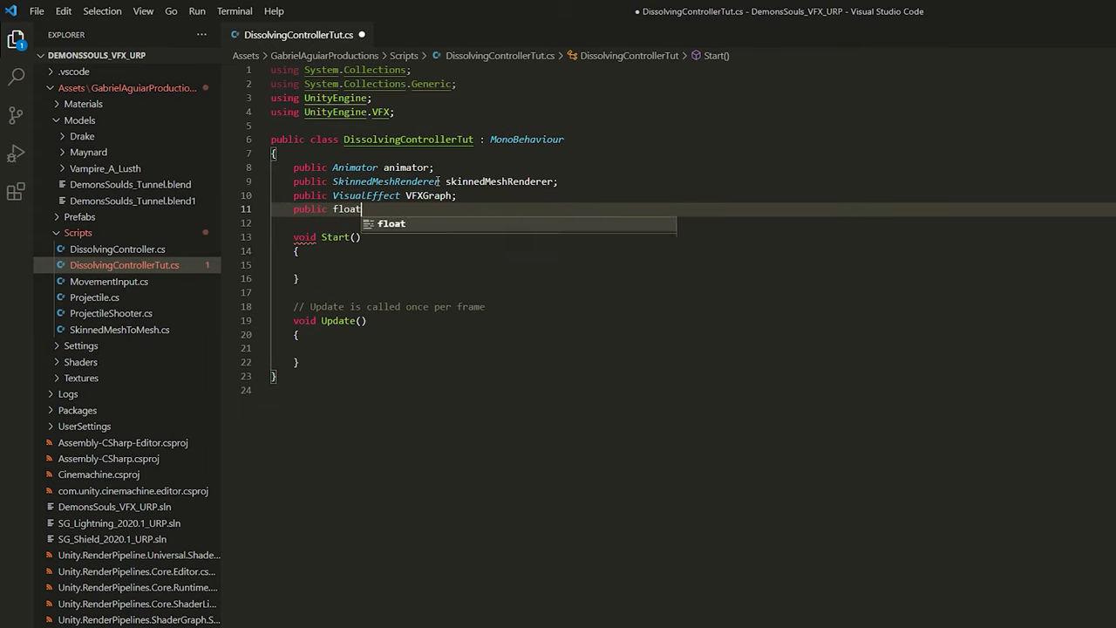
type("dissolveRat")
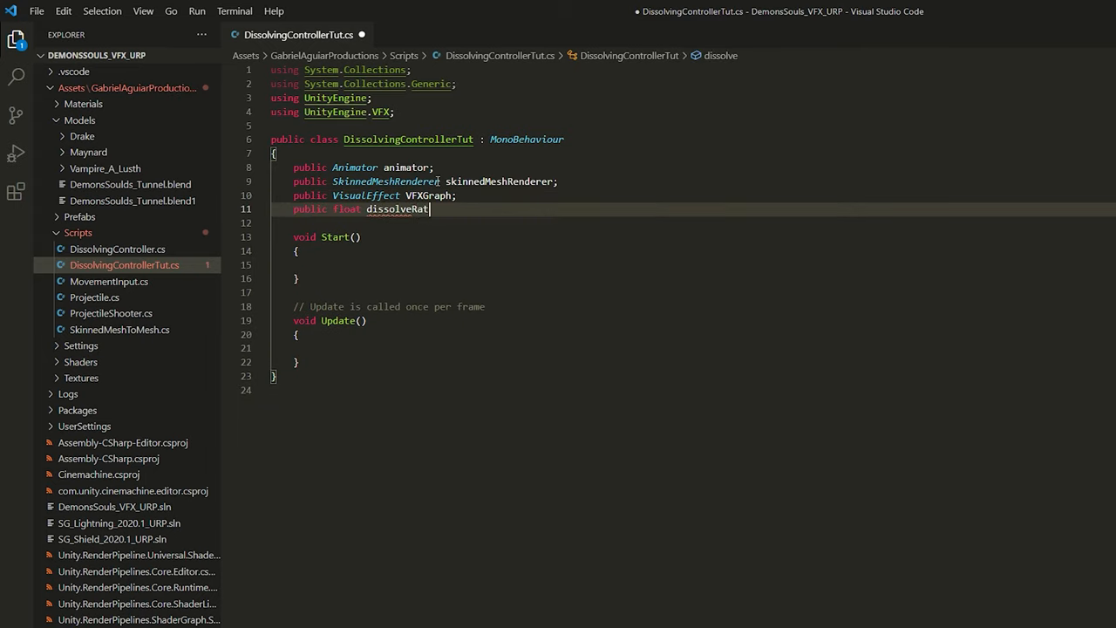
type("e = 0.02f;")
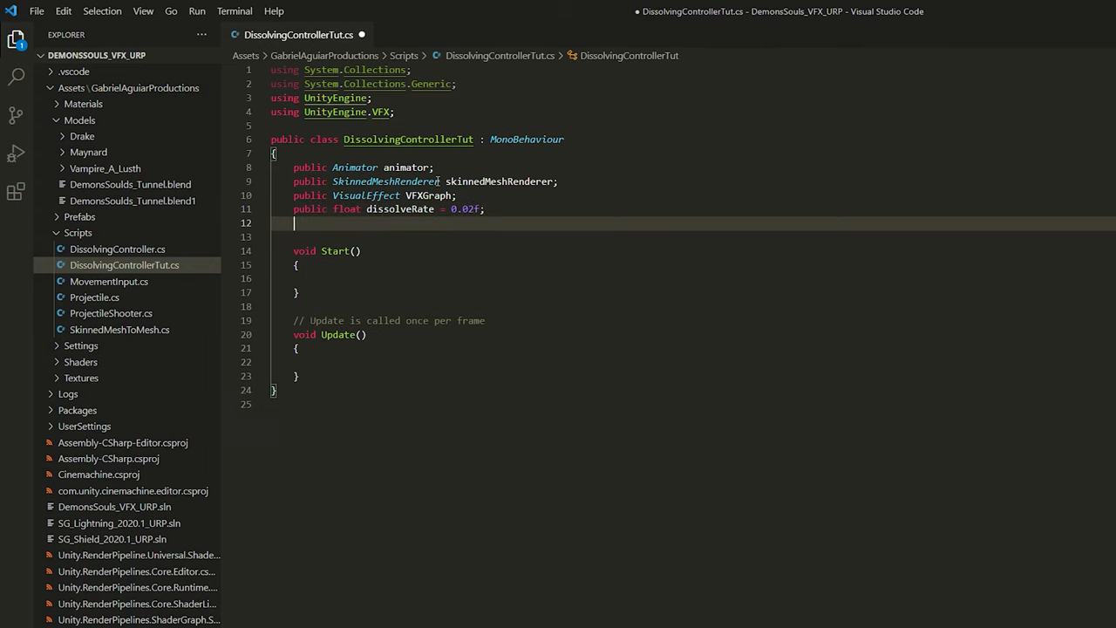
type("public float")
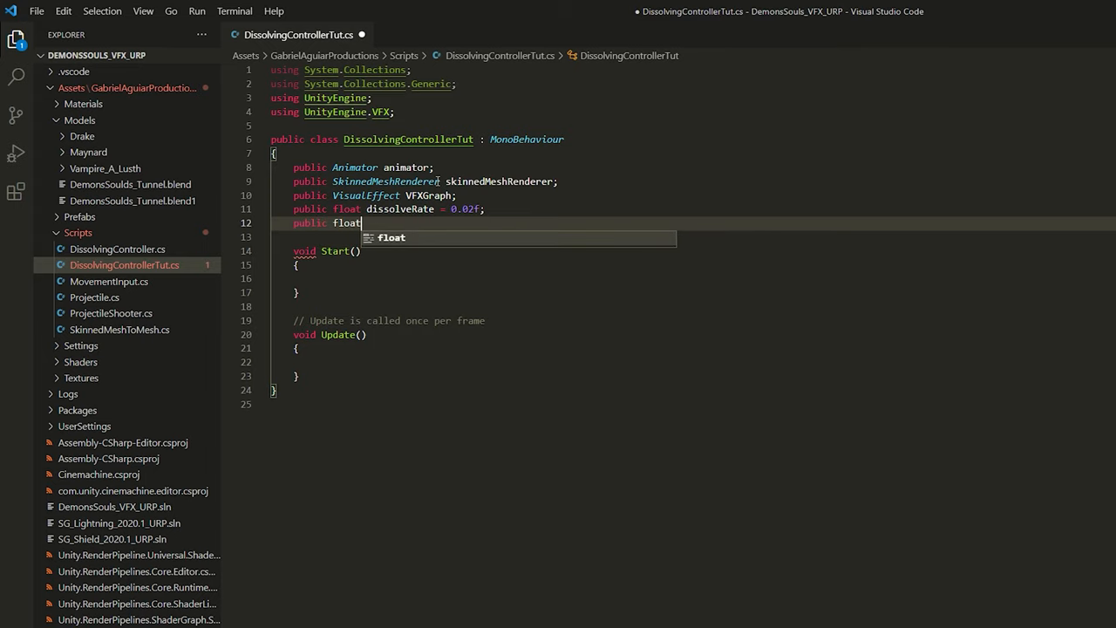
type("refreshRate = 0.05f;")
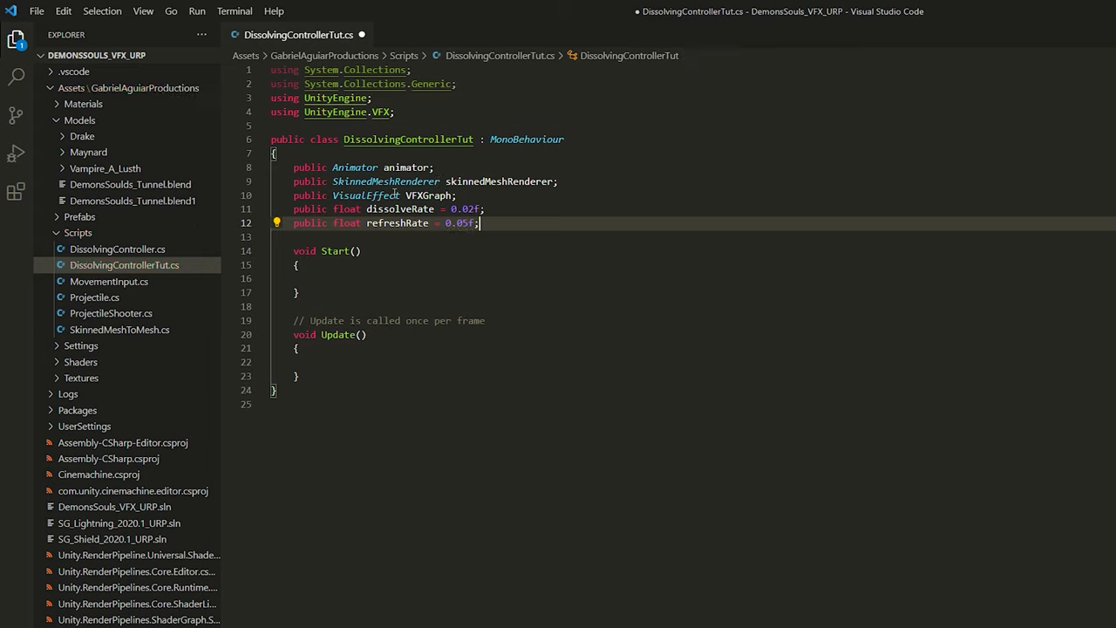
mouse_move(472, 264)
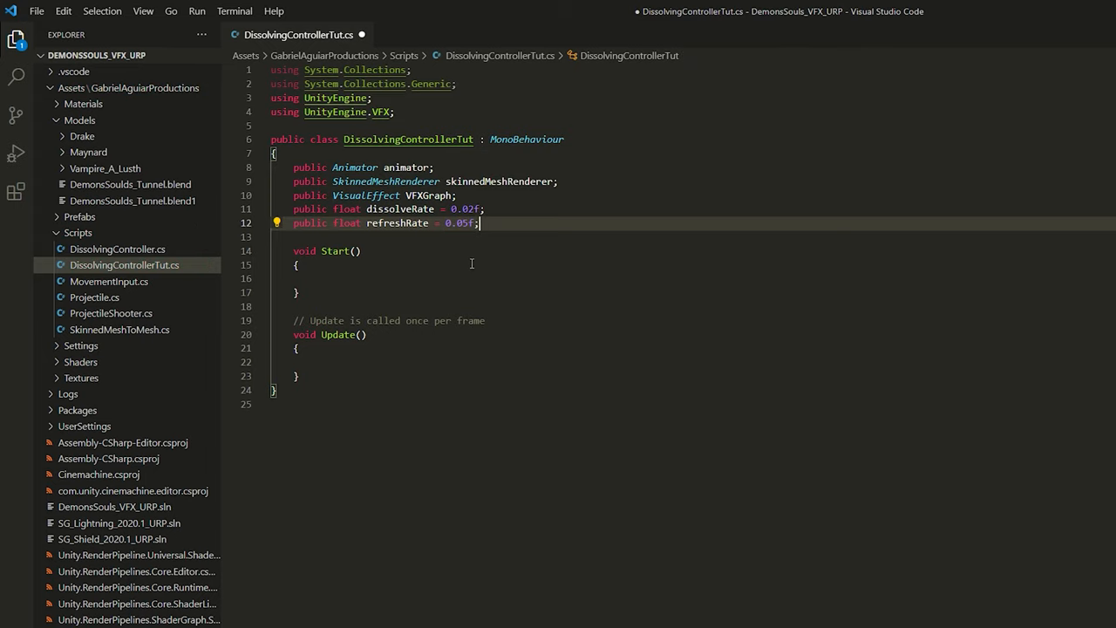
In Start, stop VFXGraph and deactivate its gameObject when it isn't null
type("if(vfx)")
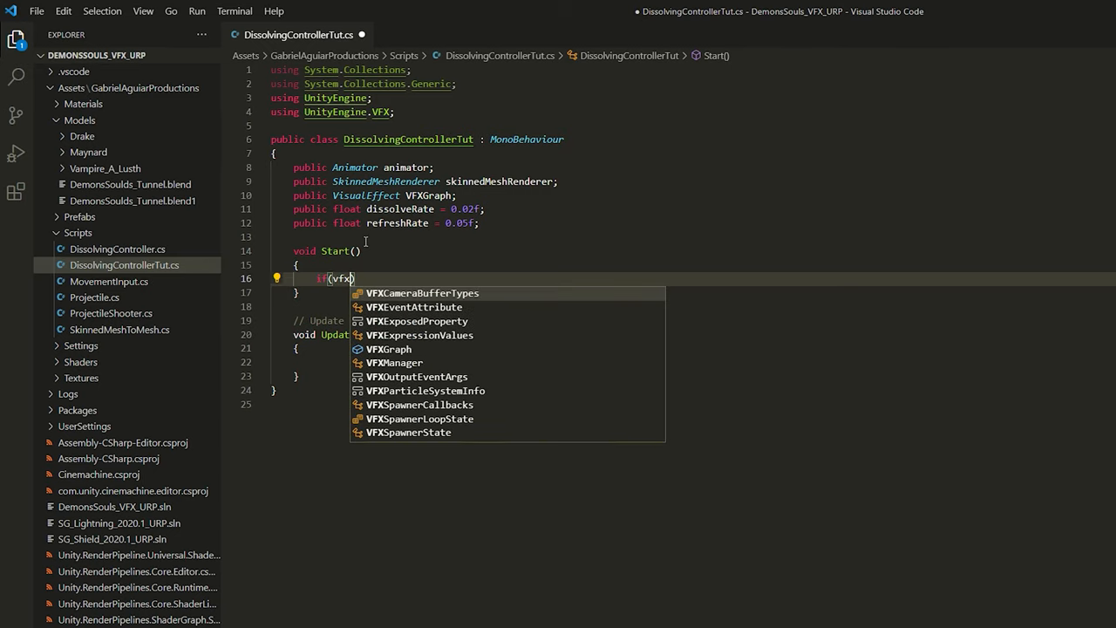
type("VFXGraph != null)")
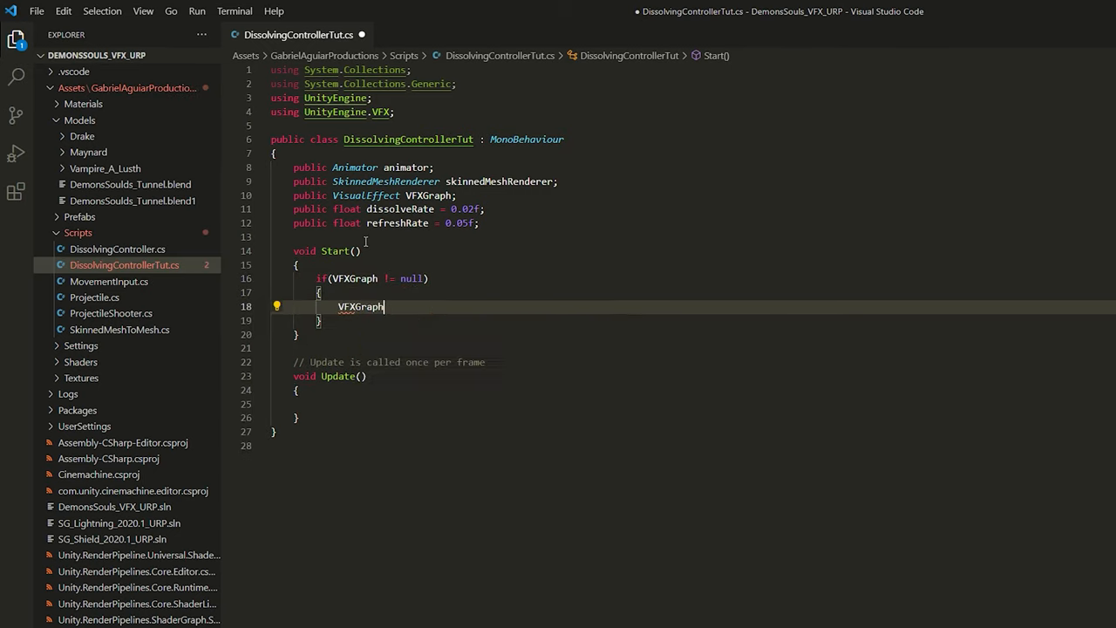
type(".Stop()")
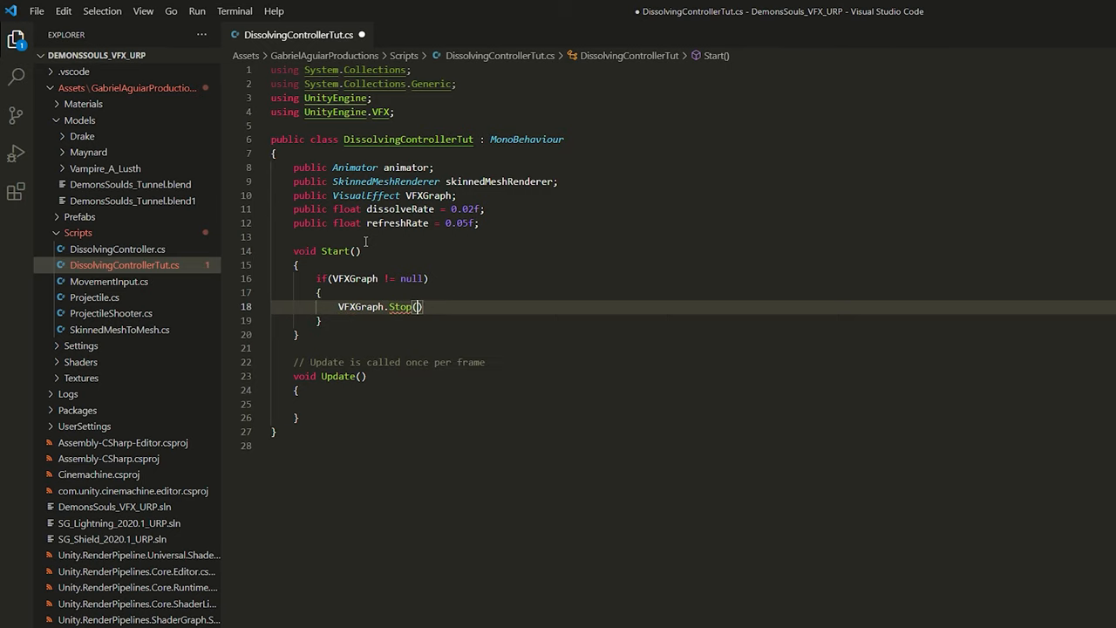
type("vfx")
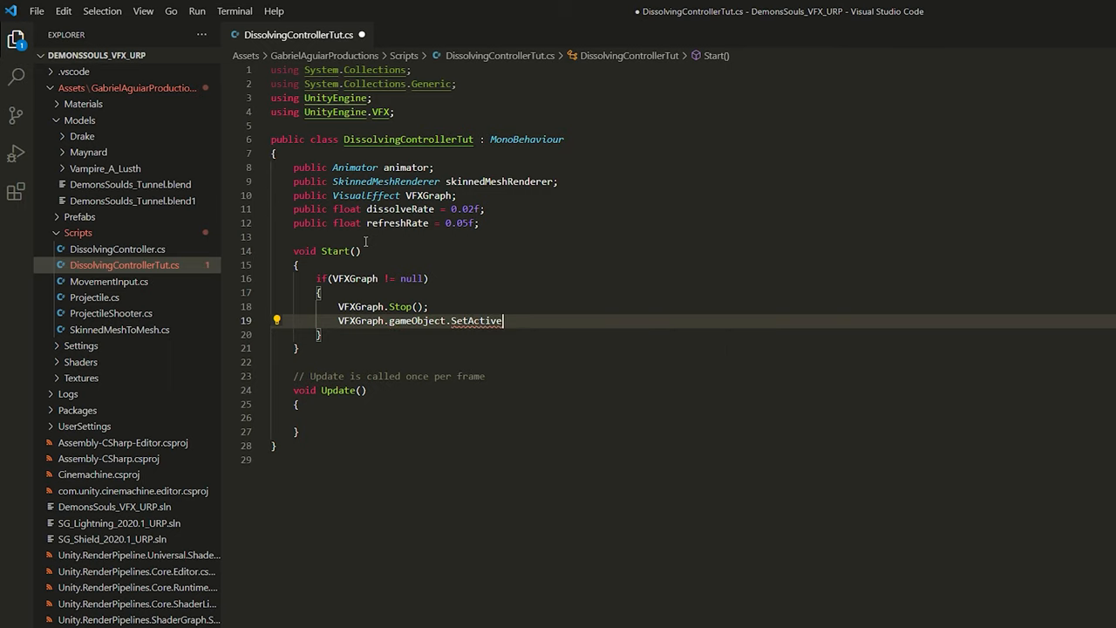
type("(false);")
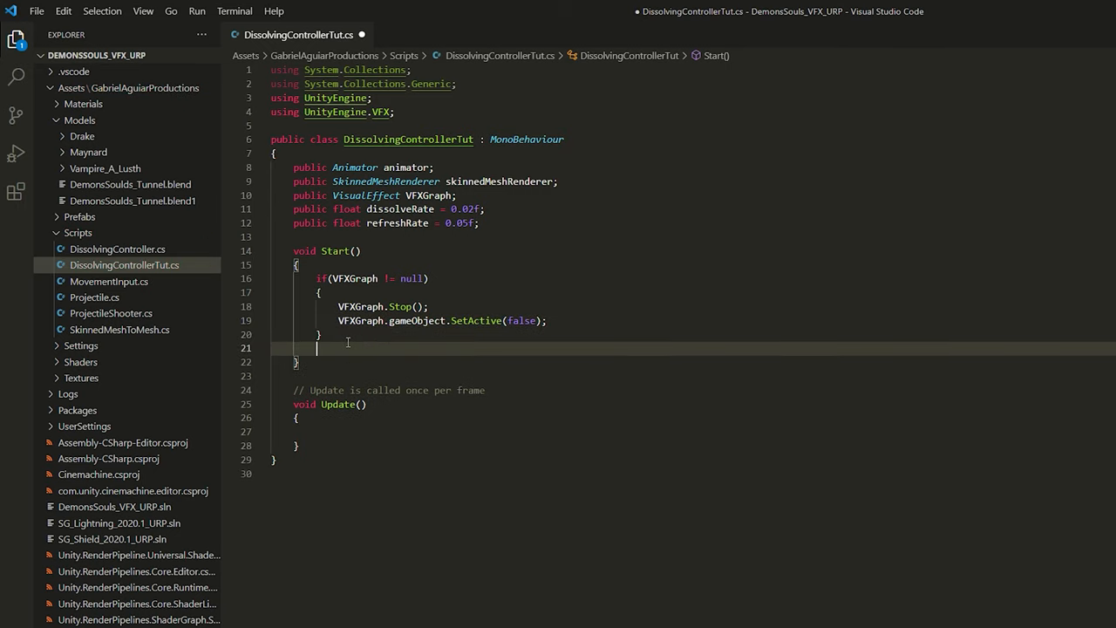
Declare private Material[] dissolveMaterials and fill it from skinnedMeshRenderer.materials
type("if(skinnedMeshRenderer != null)")
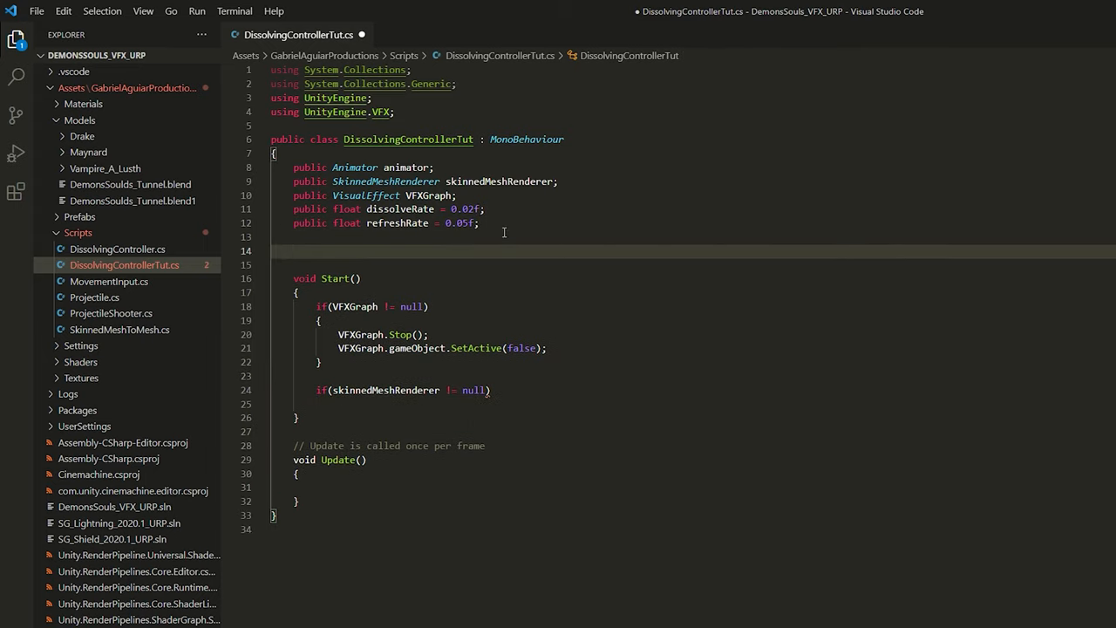
type("private Material[] dissolve")
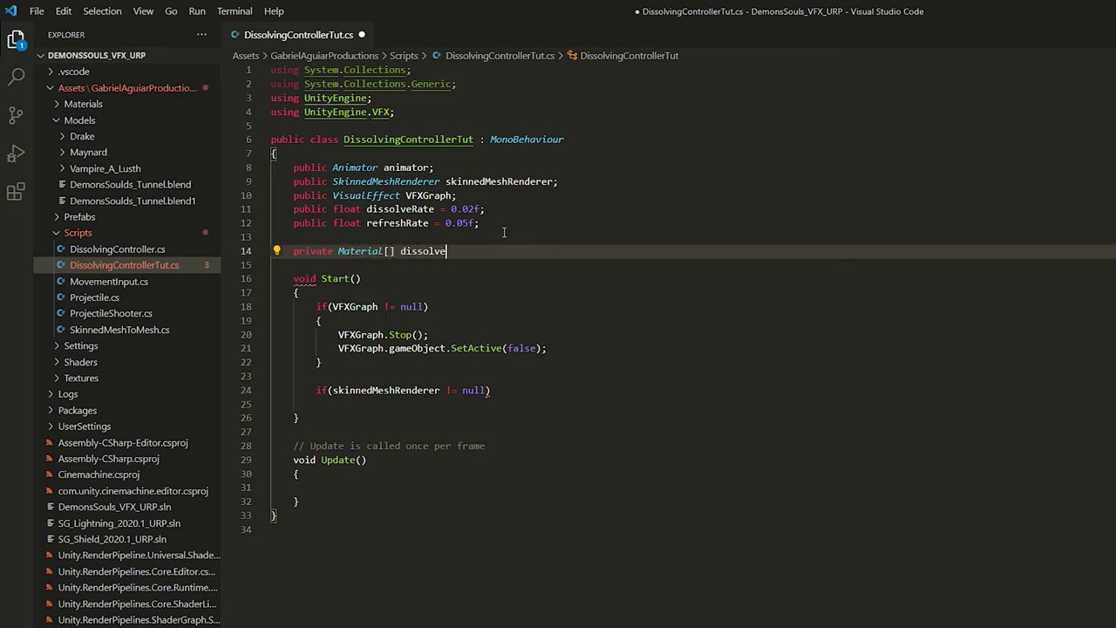
type("Materials;")
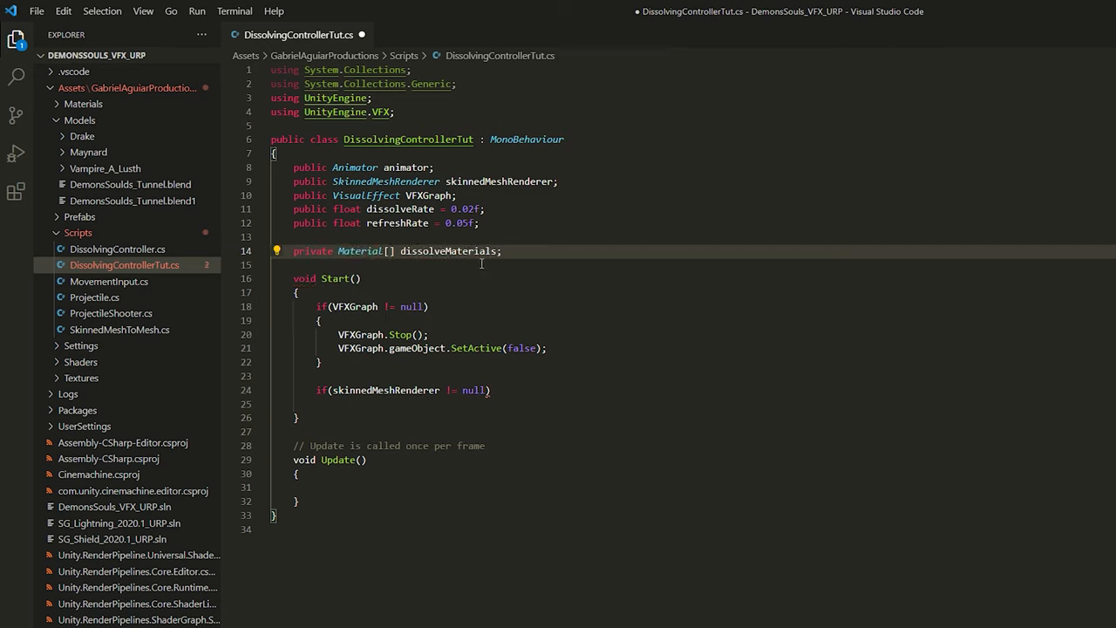
type("dissolveMaterials = s")
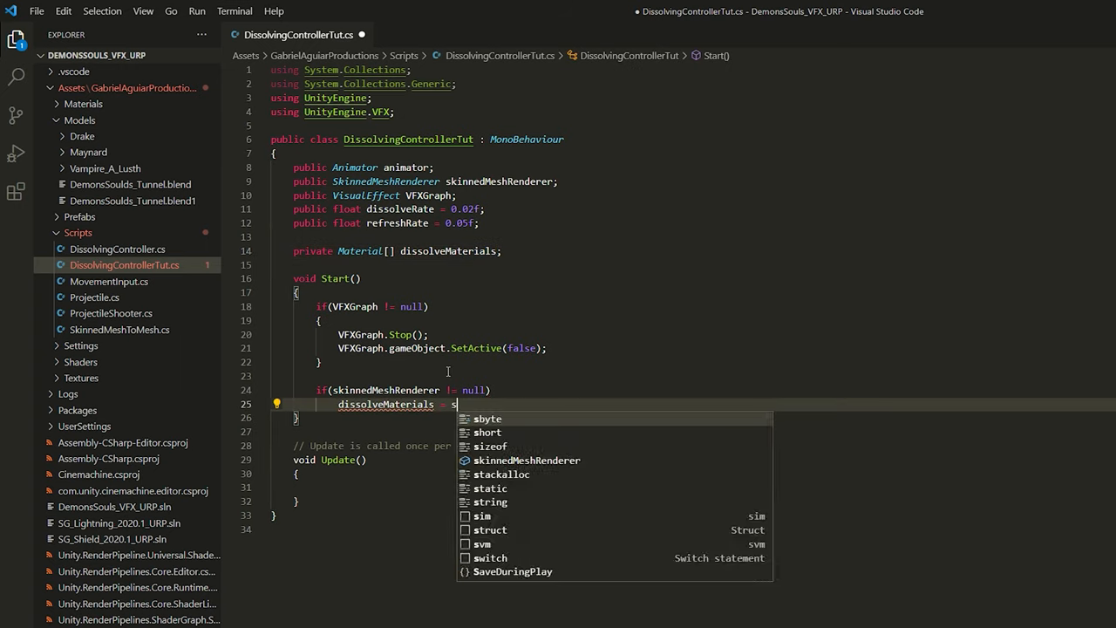
type("kinnedMeshRenderer.materials;")
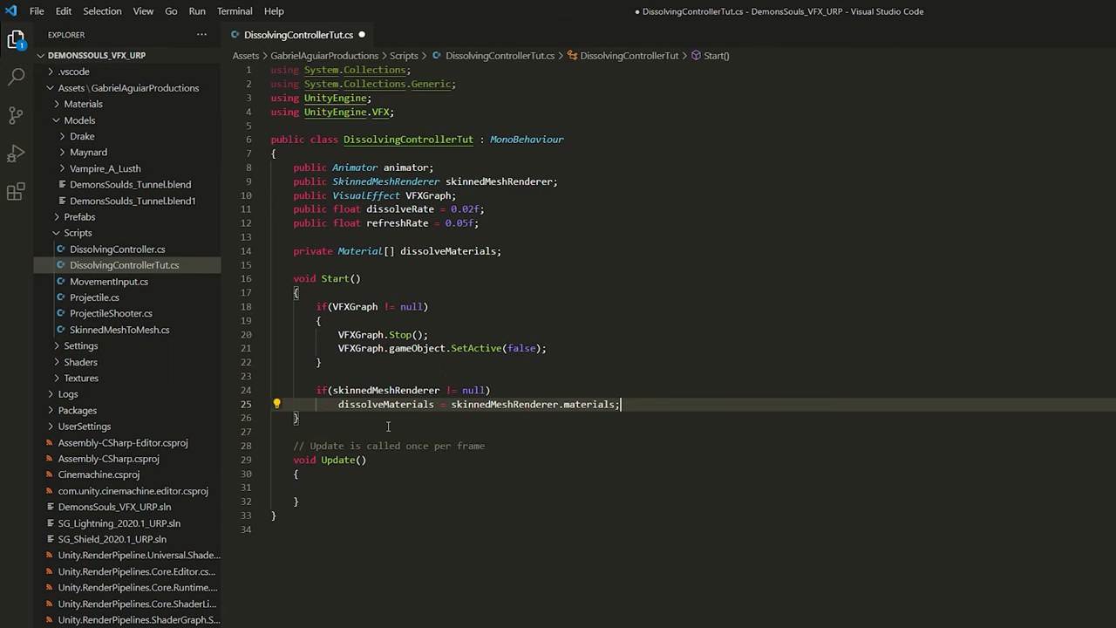
type("ie")
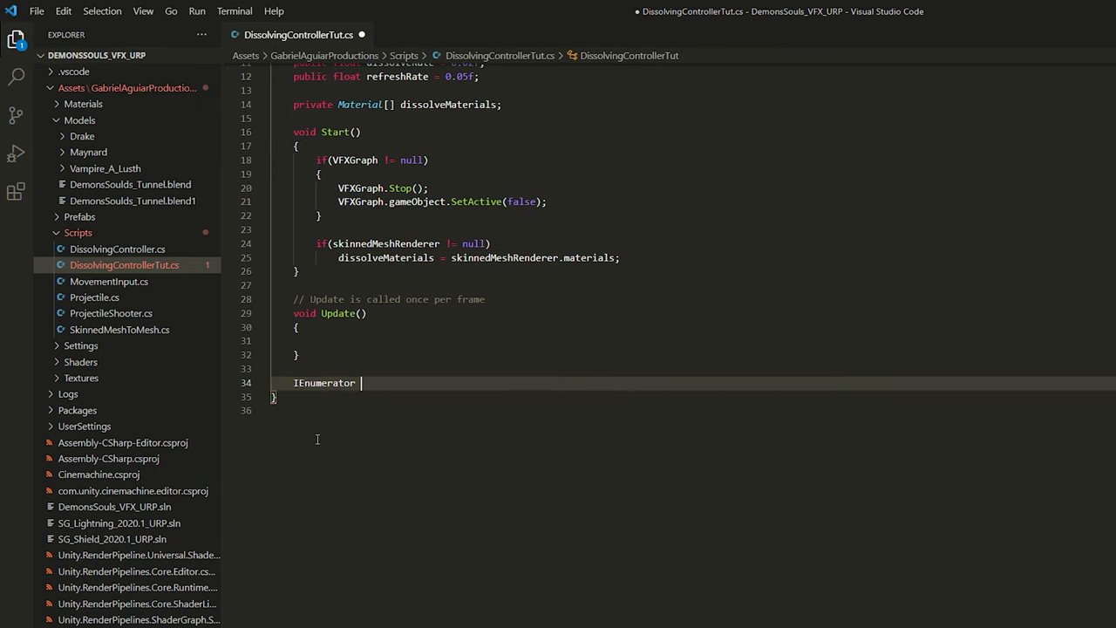
Write IEnumerator Dissolve() that triggers the Die animation and waits before continuing
type("Dissolve()")
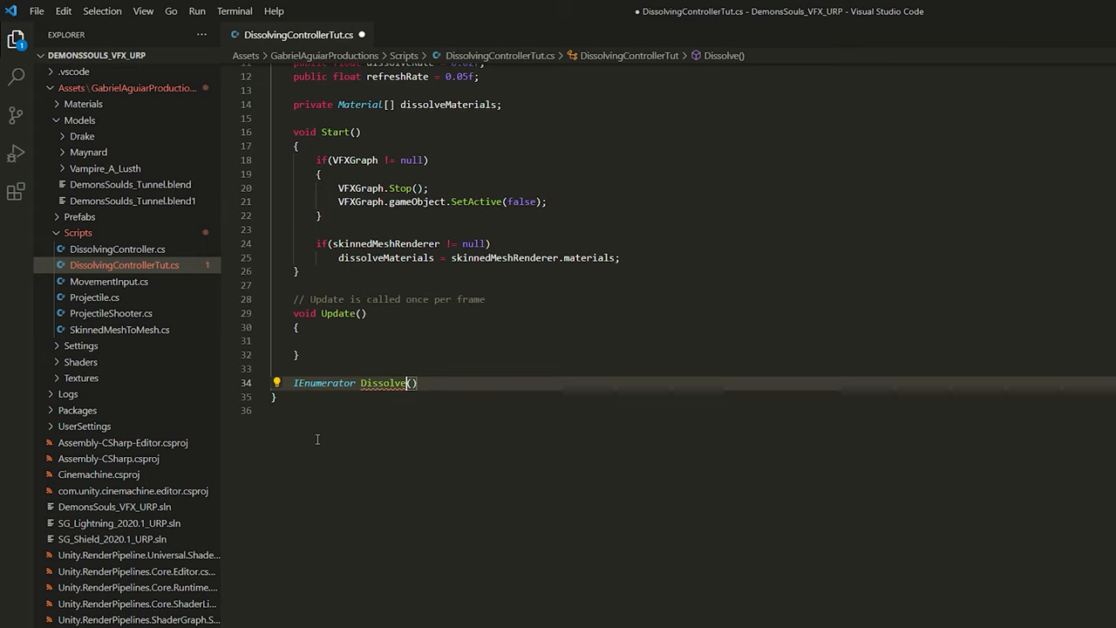
type("if(animator !")
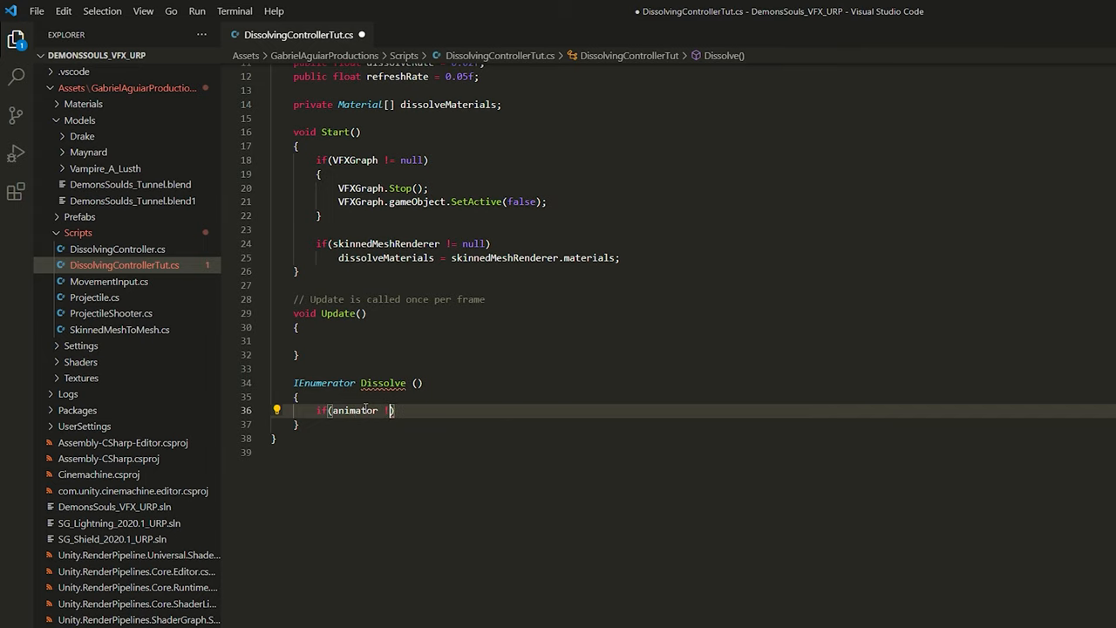
type("!= null)")
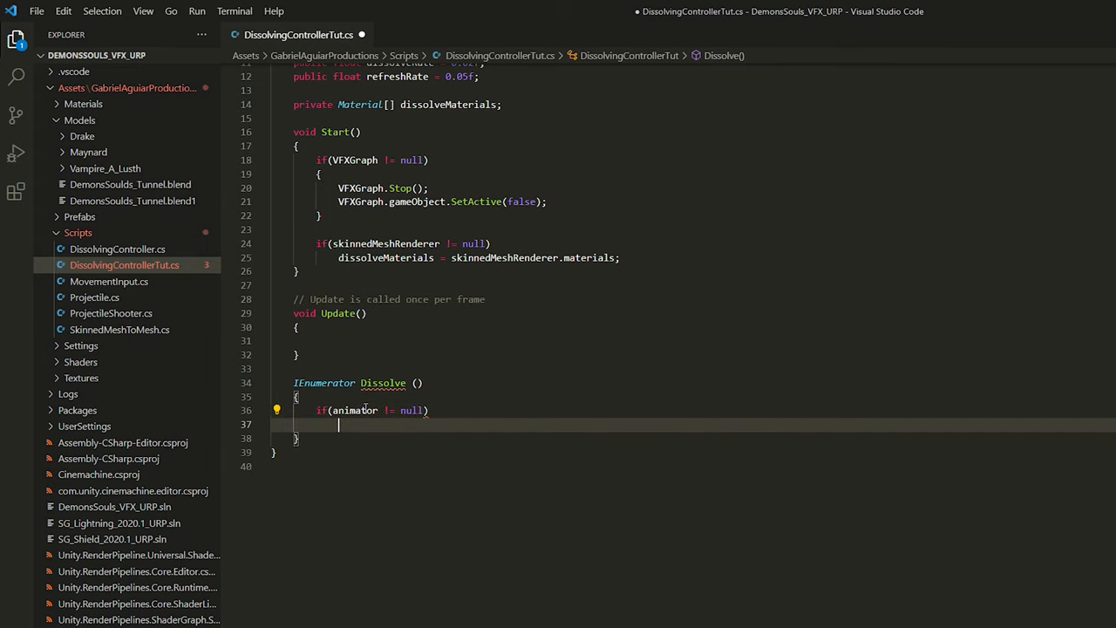
type("animator")
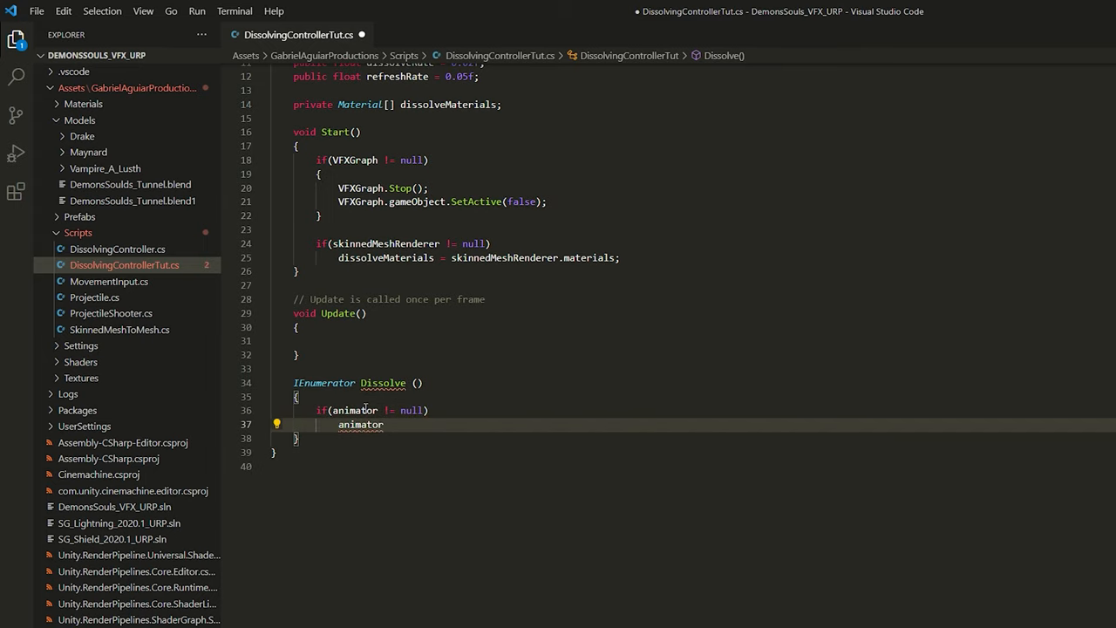
type(".SetTrigger (\"Die\");")
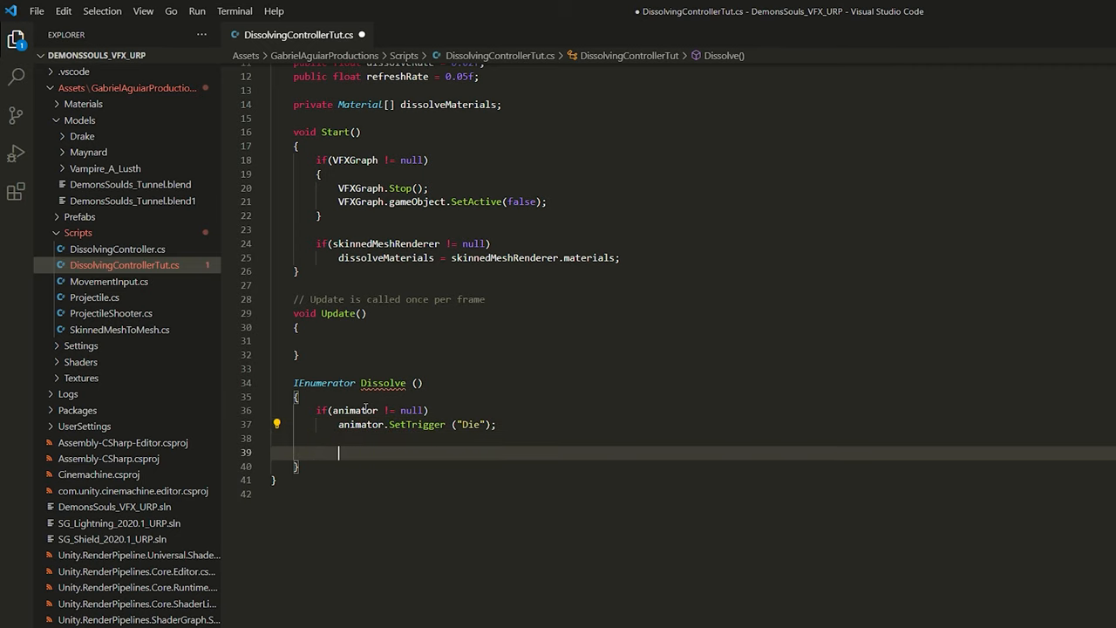
type("yield return wa")
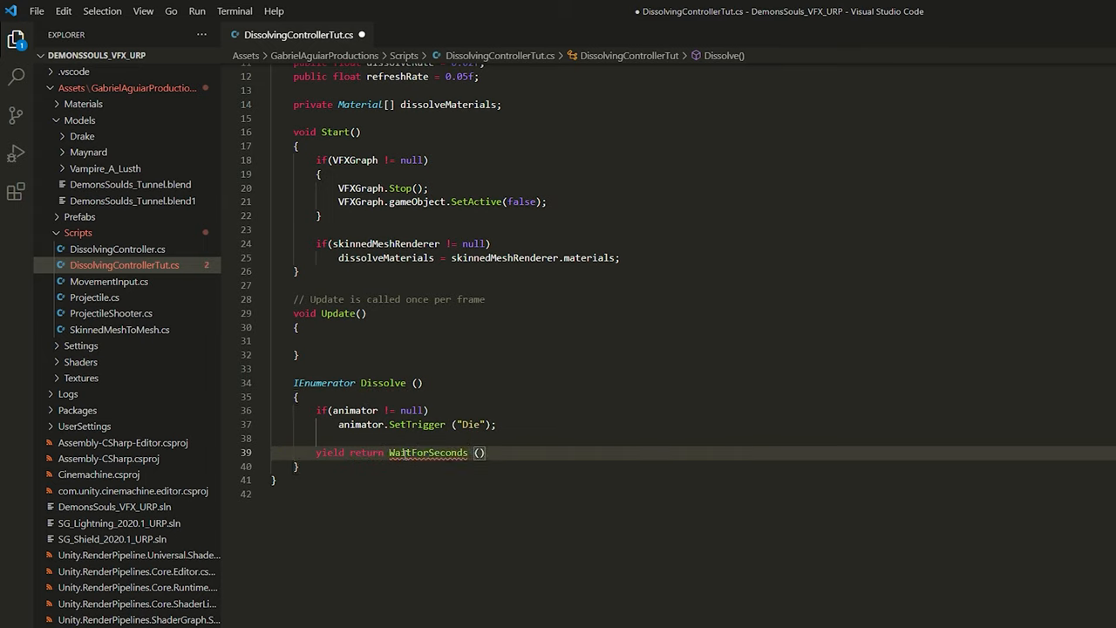
type("0.2f);")
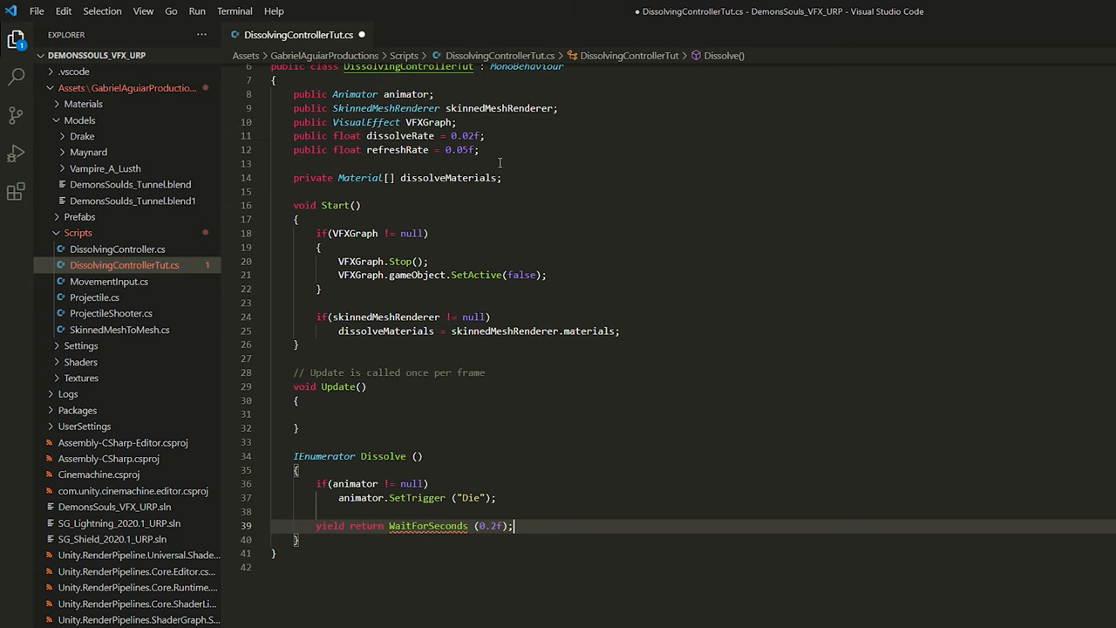
Add public float dieDelay = 0.2f and reactivate VFXGraph's gameObject when present
type("public f")
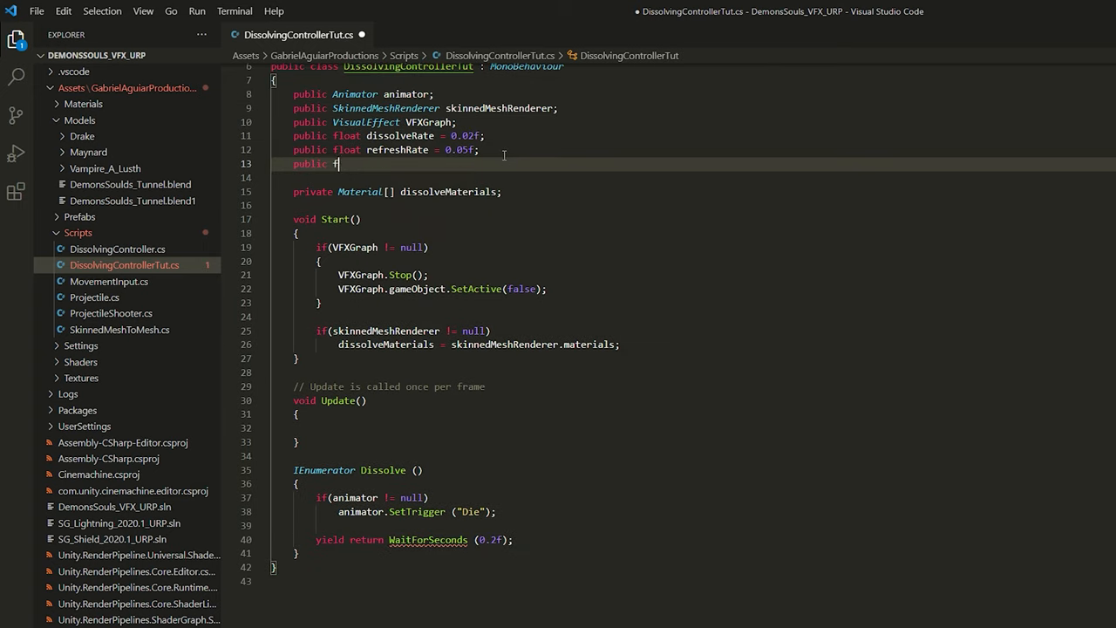
type("loat dieDelay;")
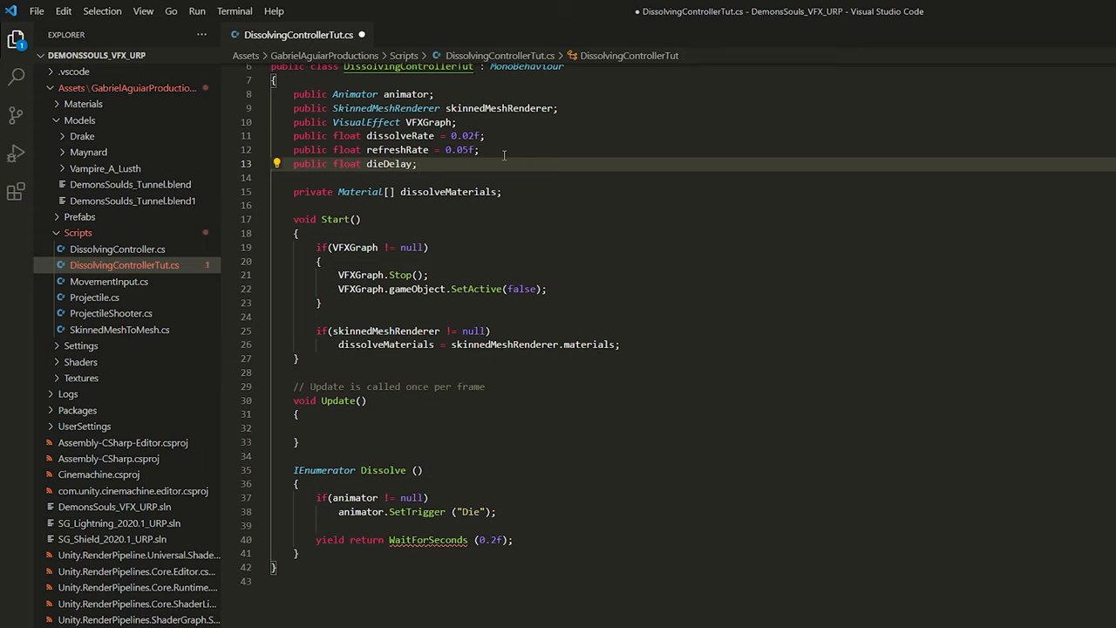
type("= 0.2f")
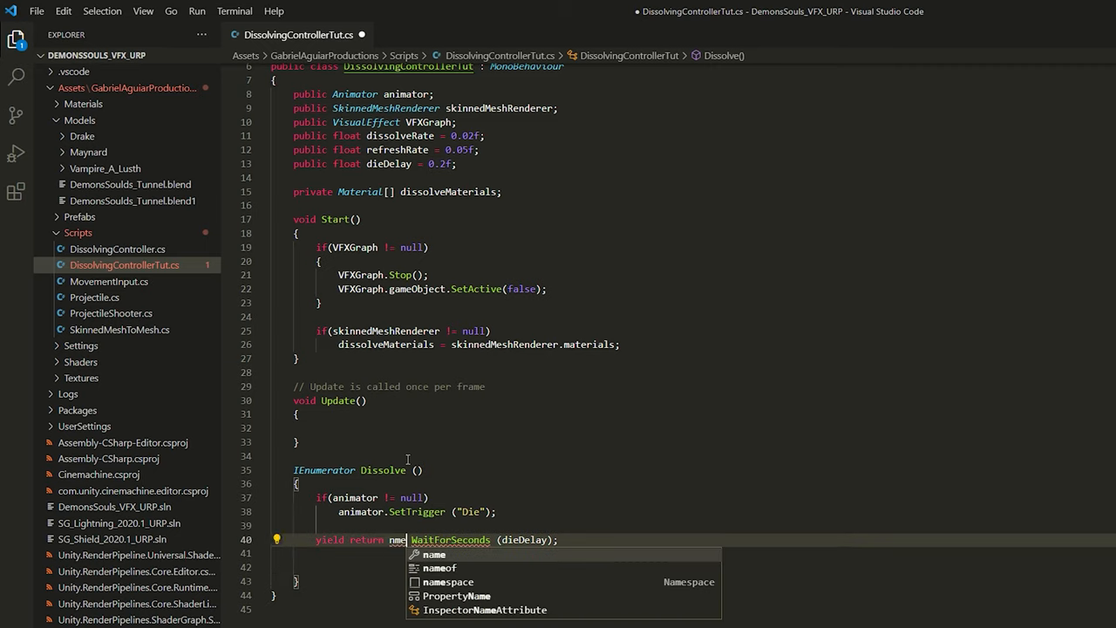
type("if(V)")
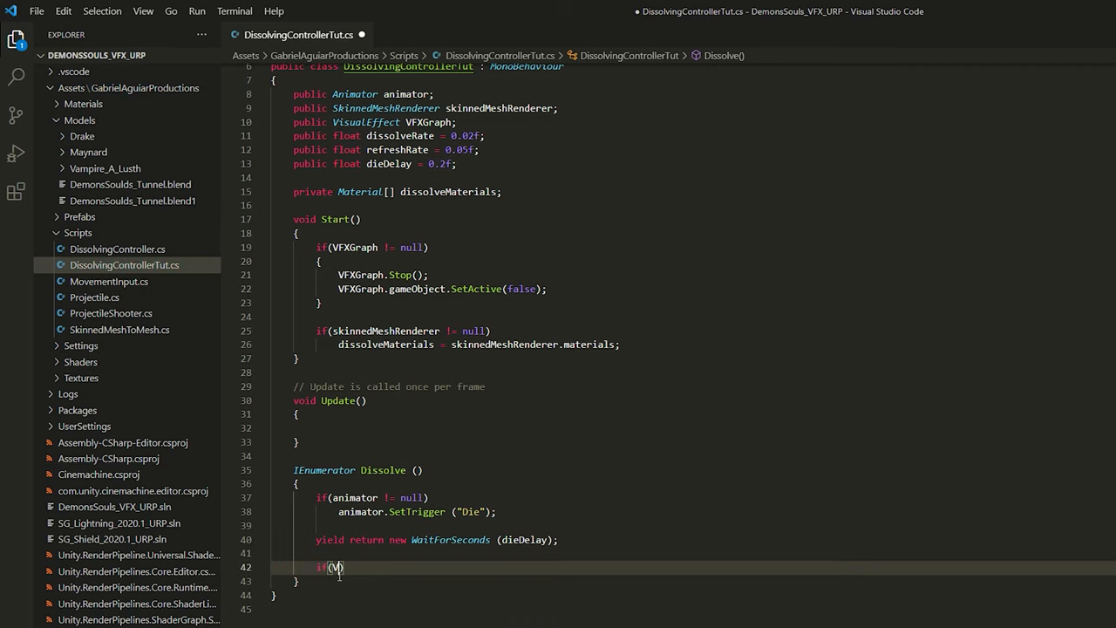
type("VFXGraph != null")
type("VFXGraph.gameObject.")
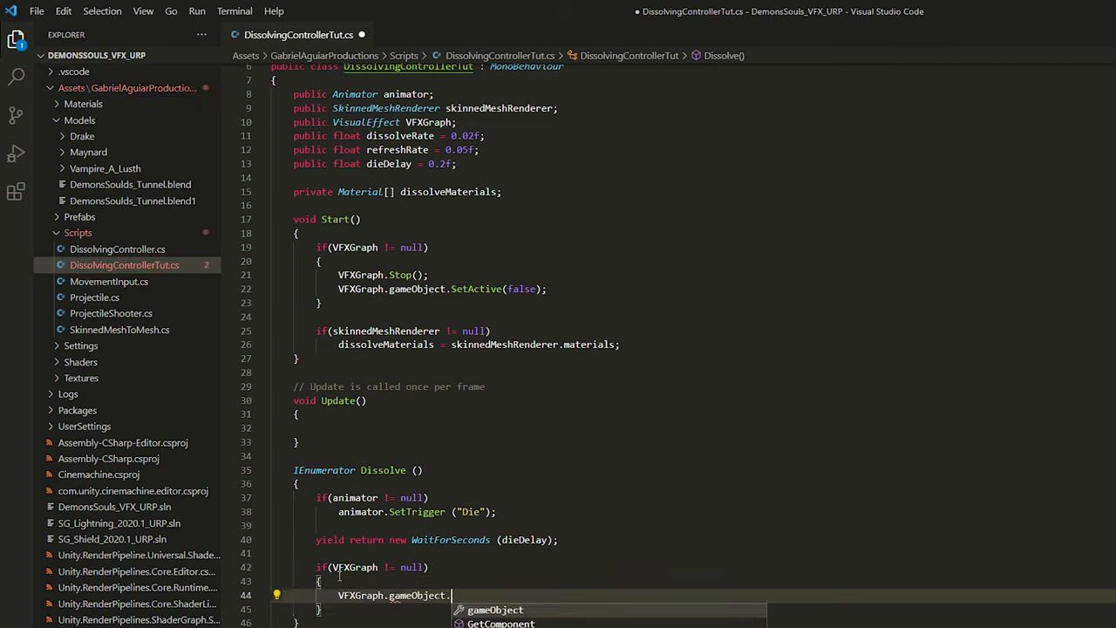
type("SetActive(true);")
type("float")
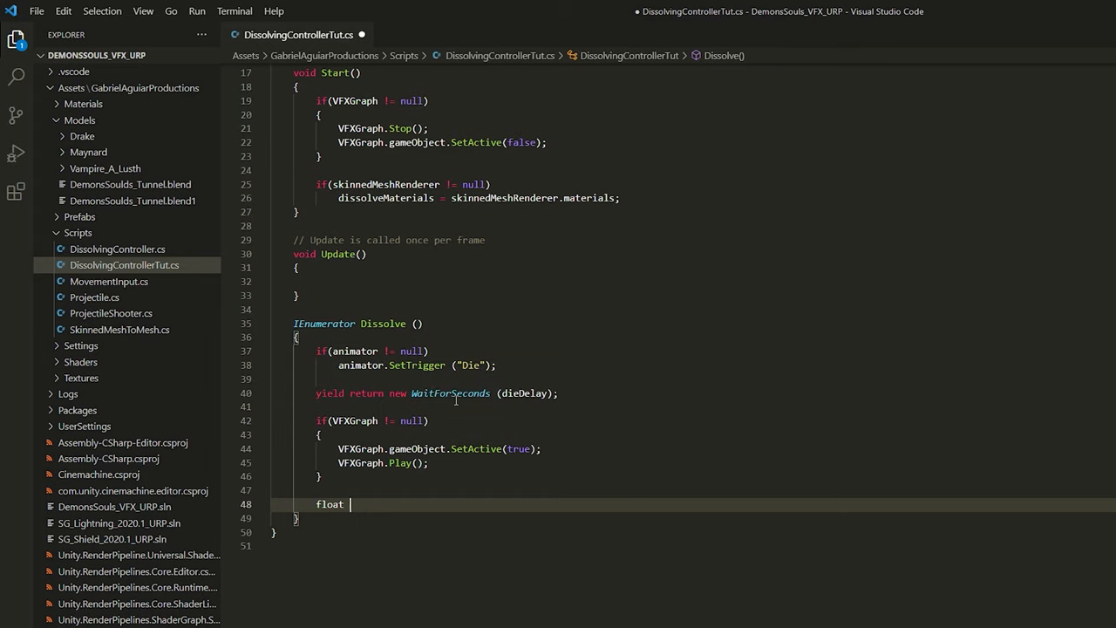
Add float counter = 0 and, if dissolveMaterials.Length > 0, loop while DissolveAmount_ < 1
type("counter = 0;")
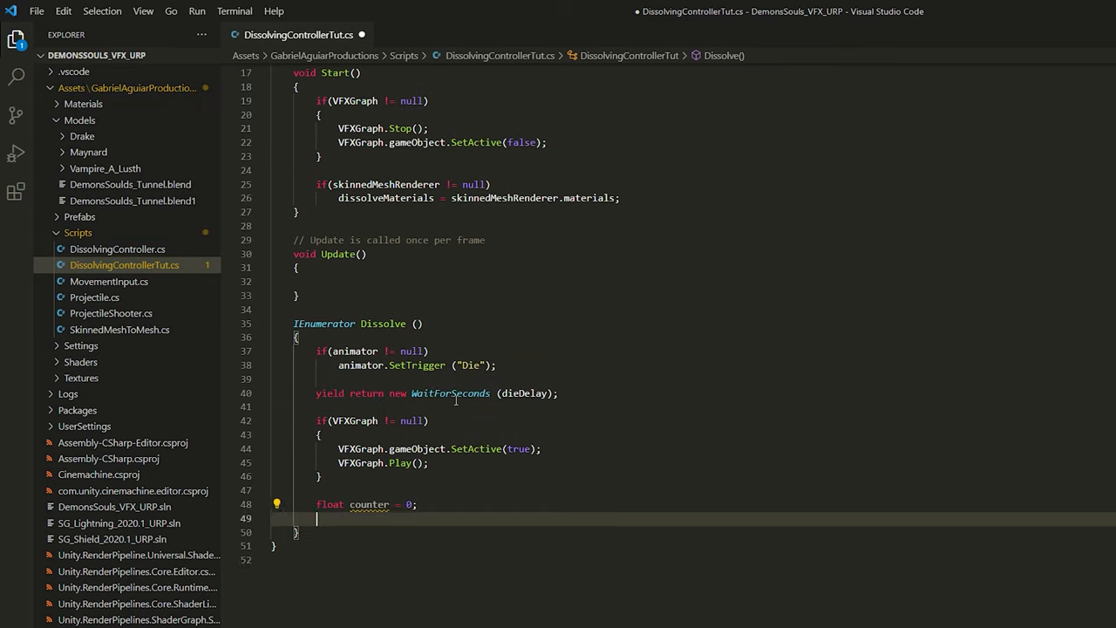
type("if(dissolveMaterials.len)")
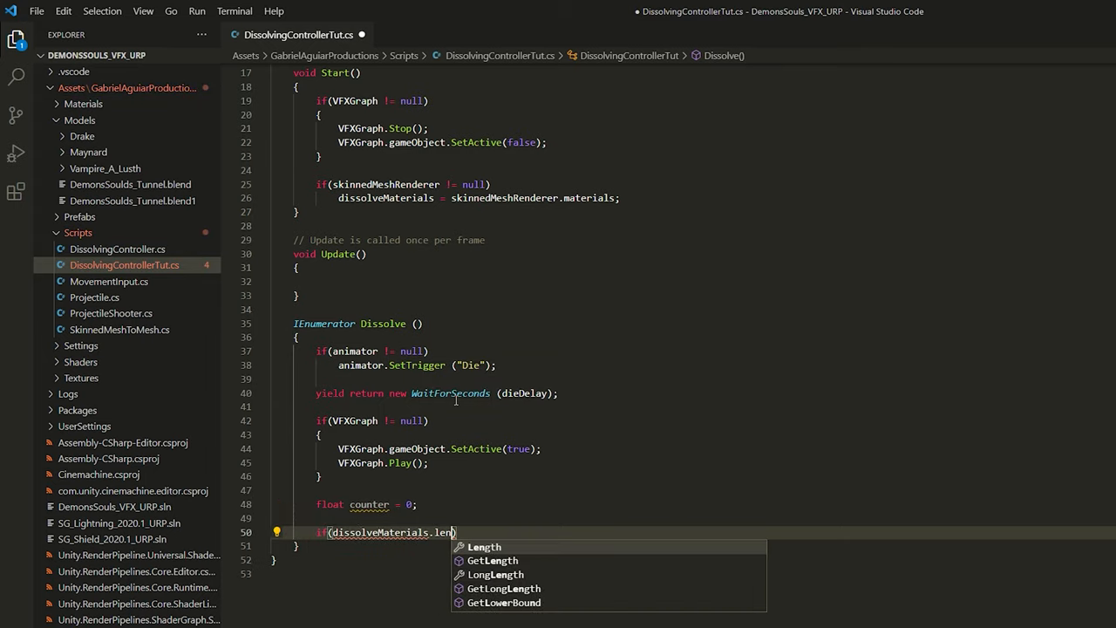
key("Tab")
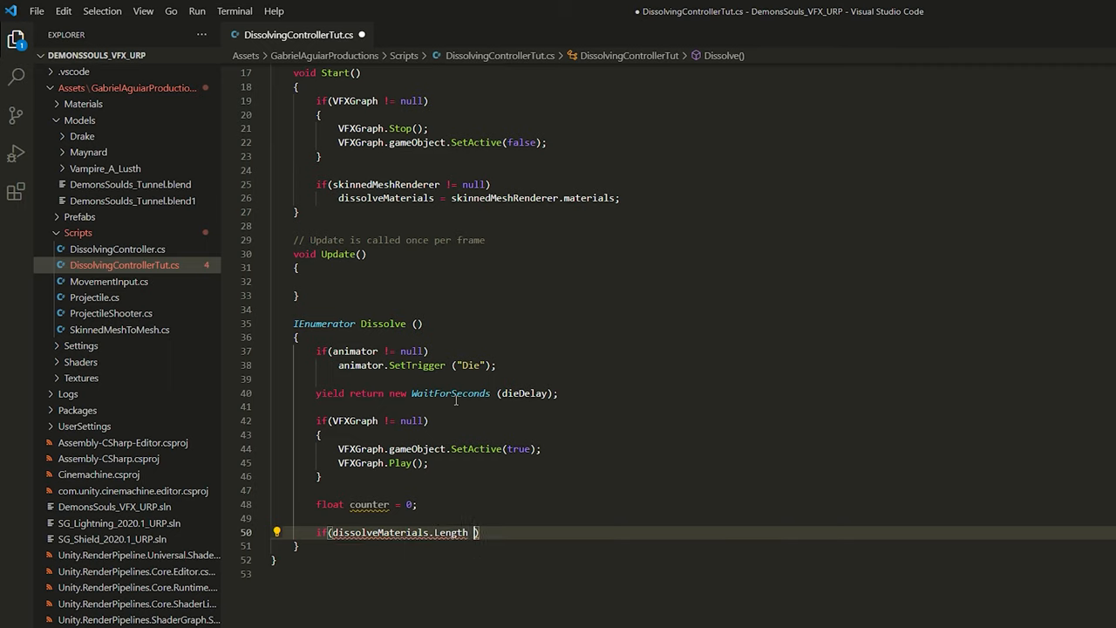
type("> 0)")
type("while")
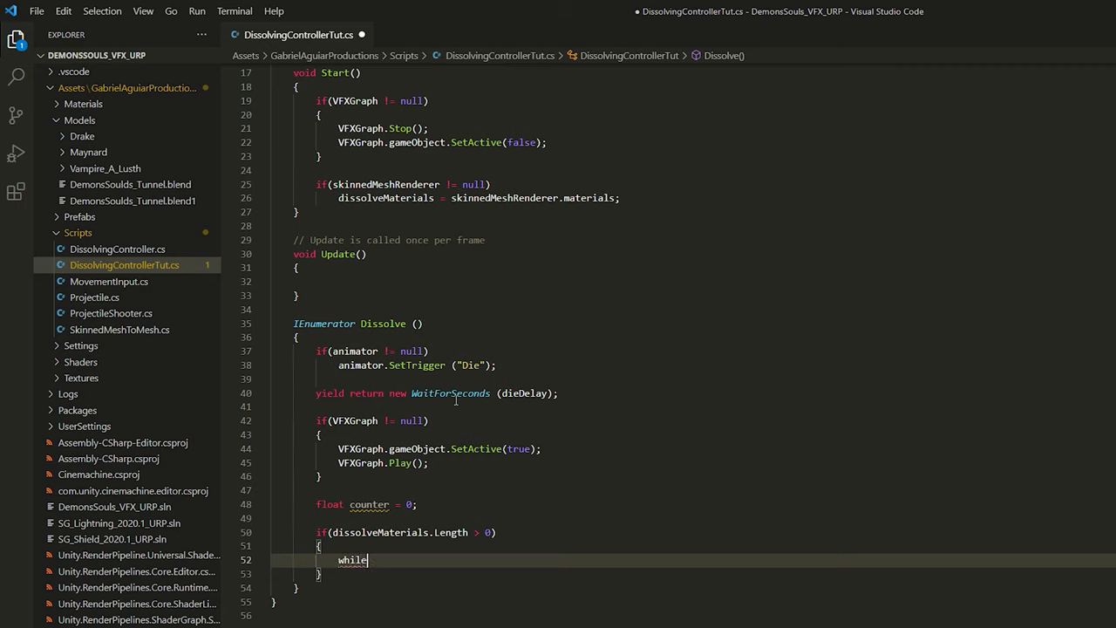
type("()")
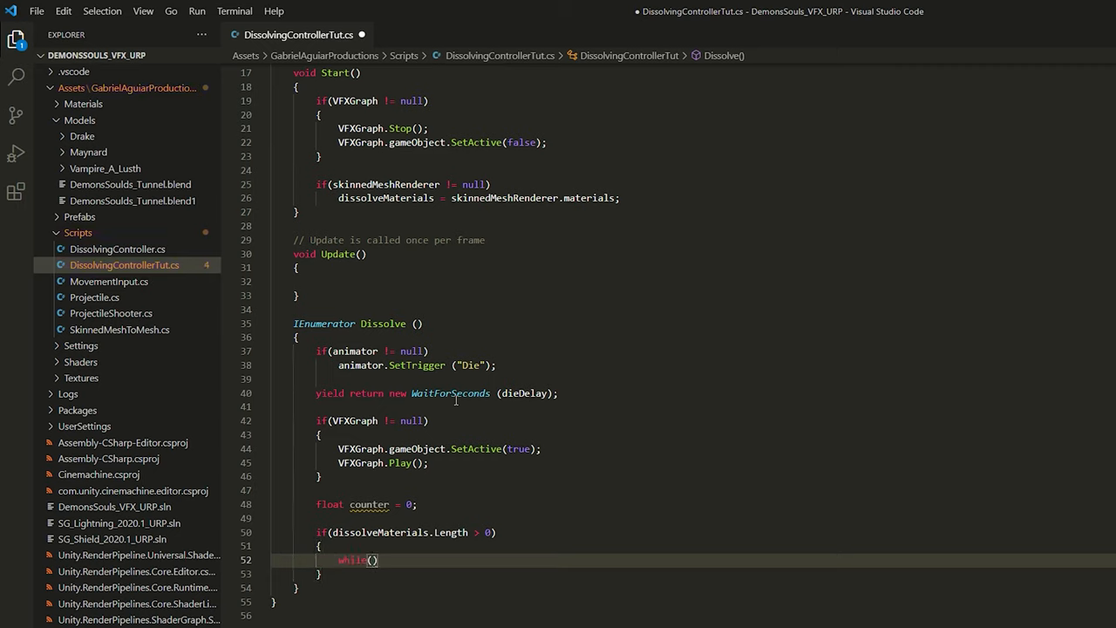
type("dissolveMaterials")
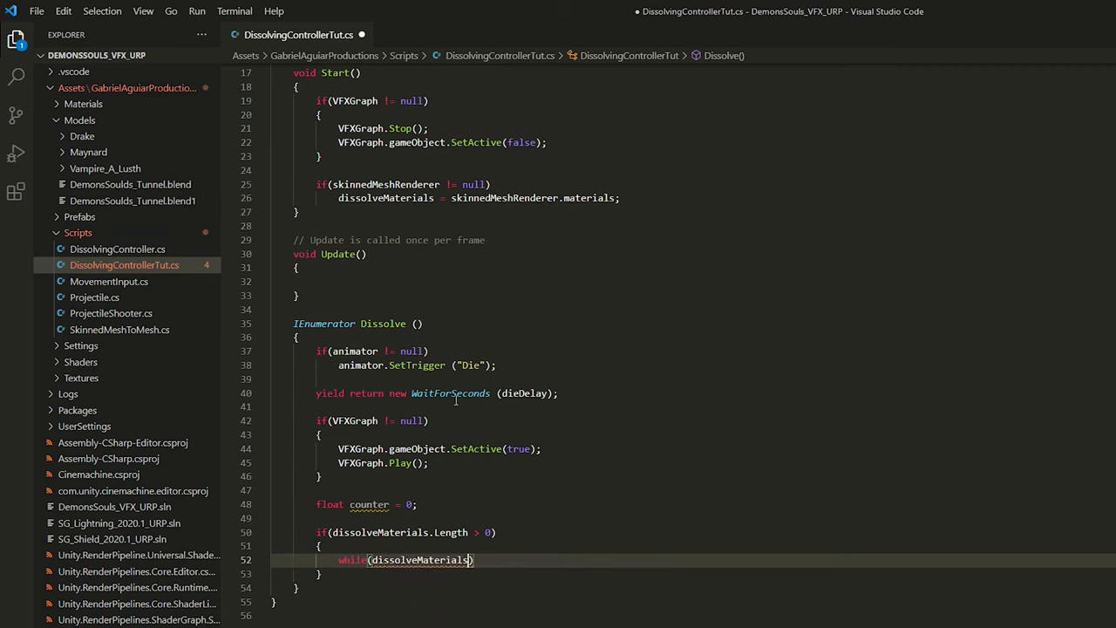
type("[0].getFloat(\"DissolveAmount_")
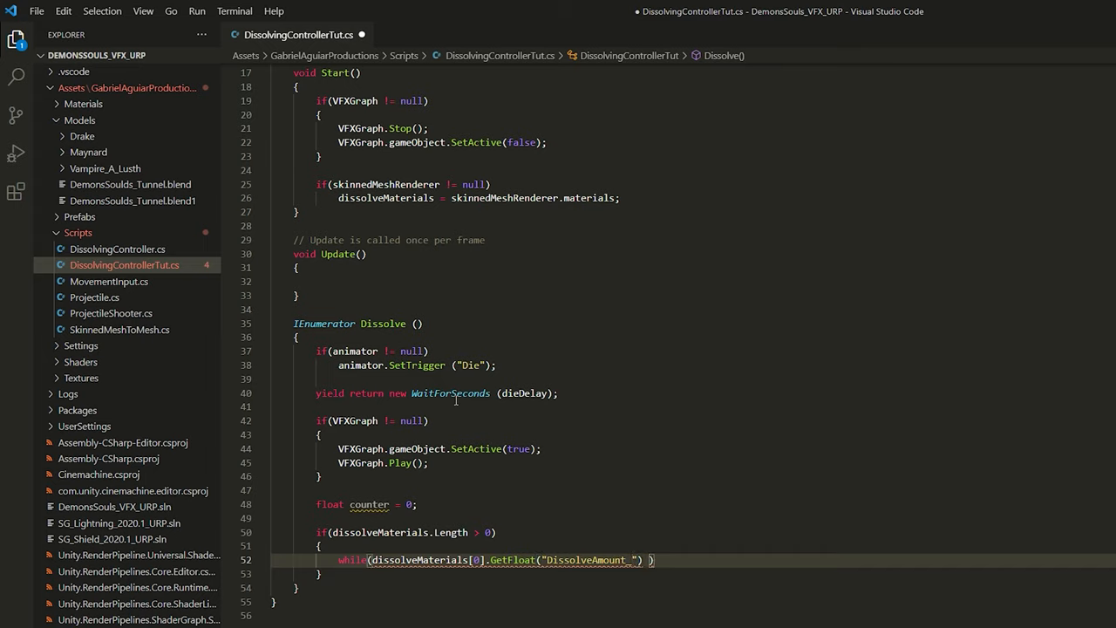
type("< 1)")
type("{")
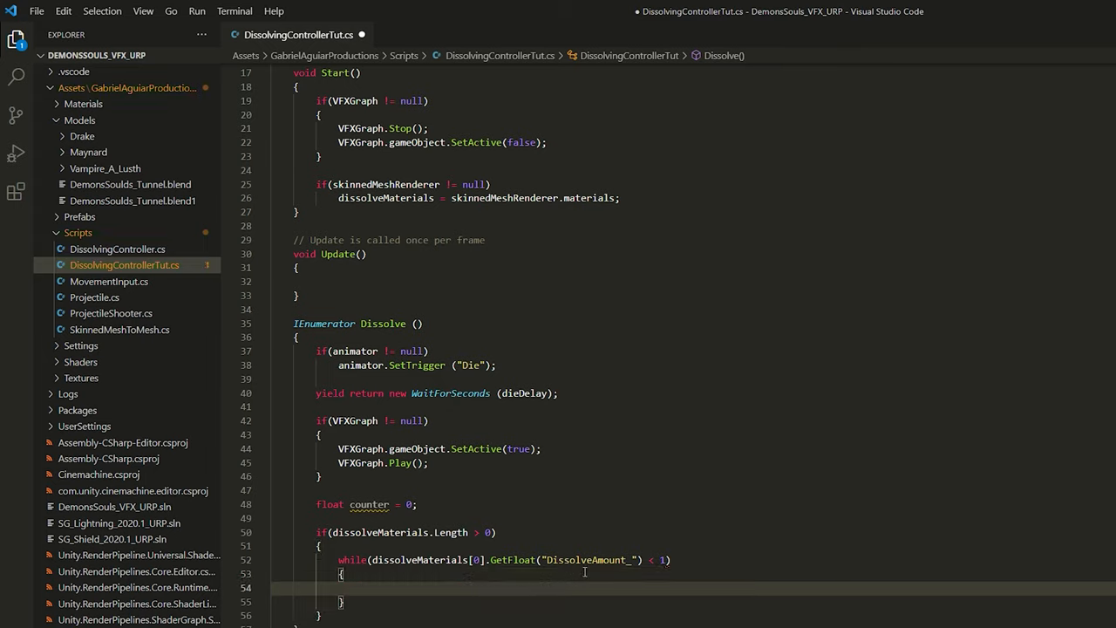
mouse_move(593, 560)
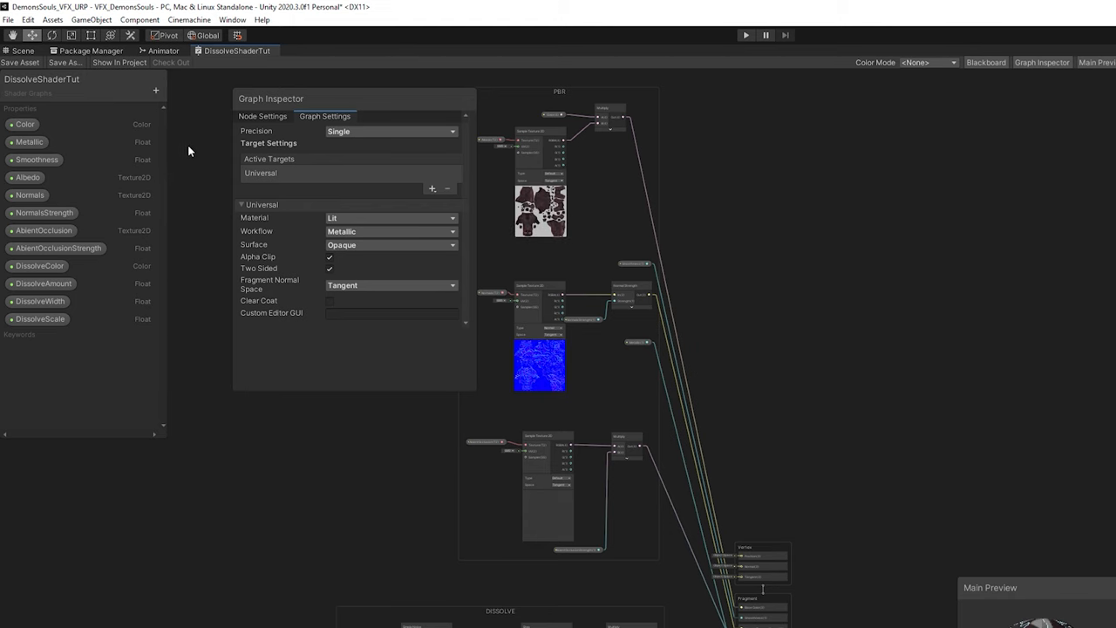
left_click(44, 284)
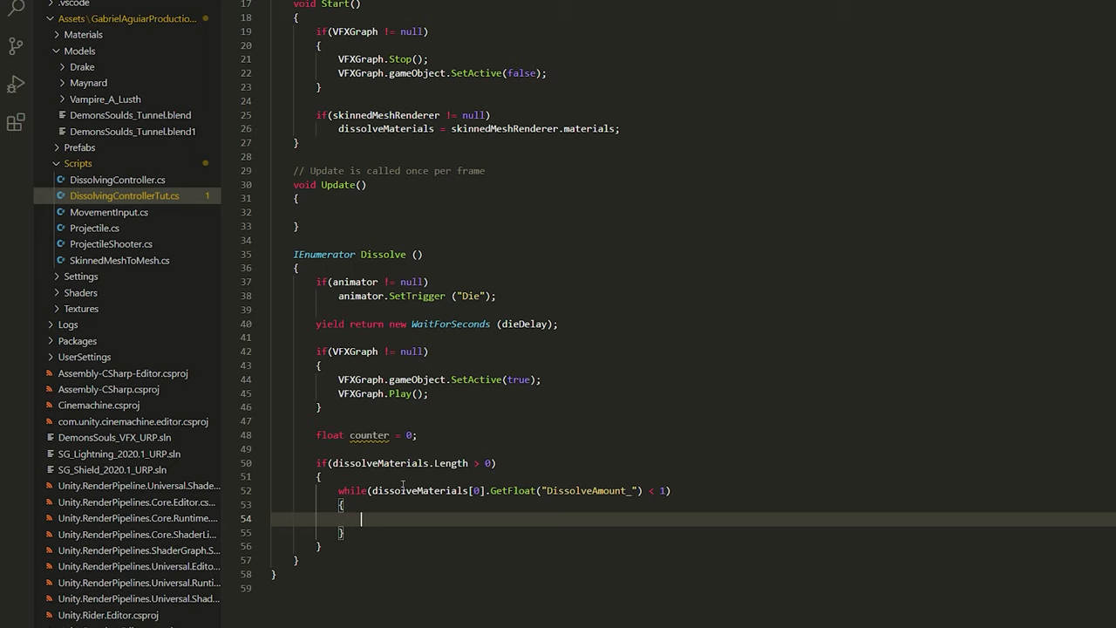
Increase counter by dissolveRate and set DissolveAmount_ on every material in a for loop
type("counter")
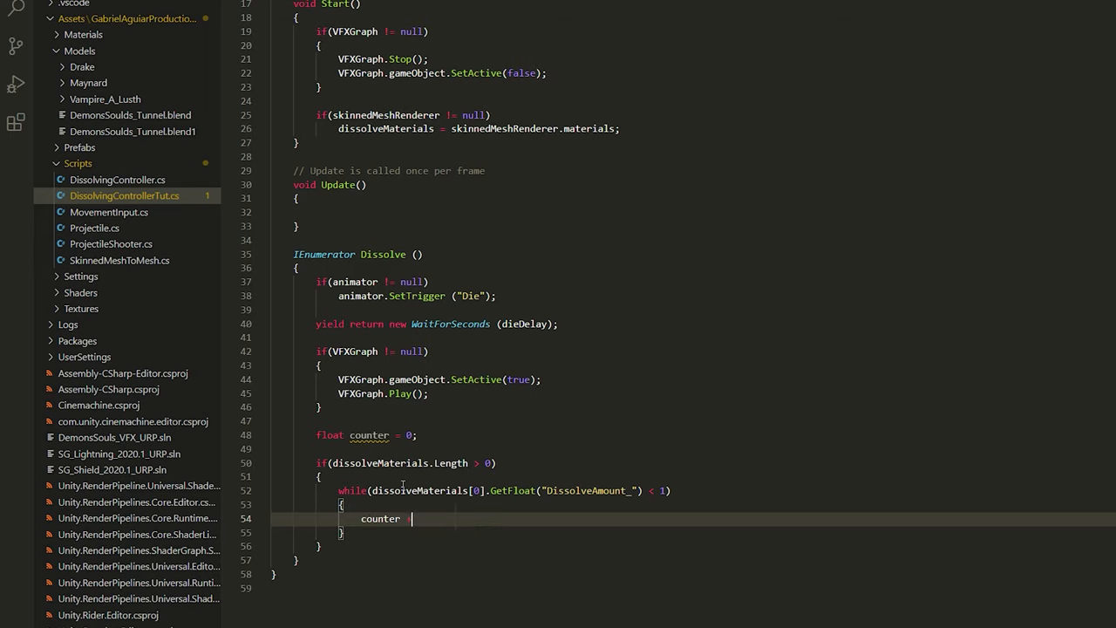
type("+= dissolveRate")
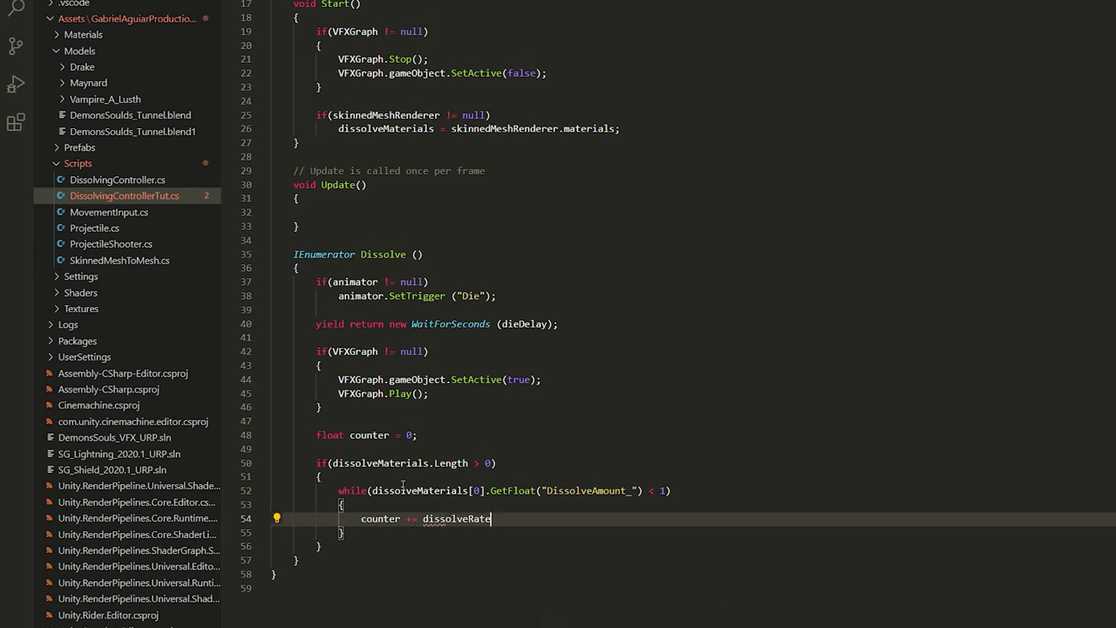
type("for(int")
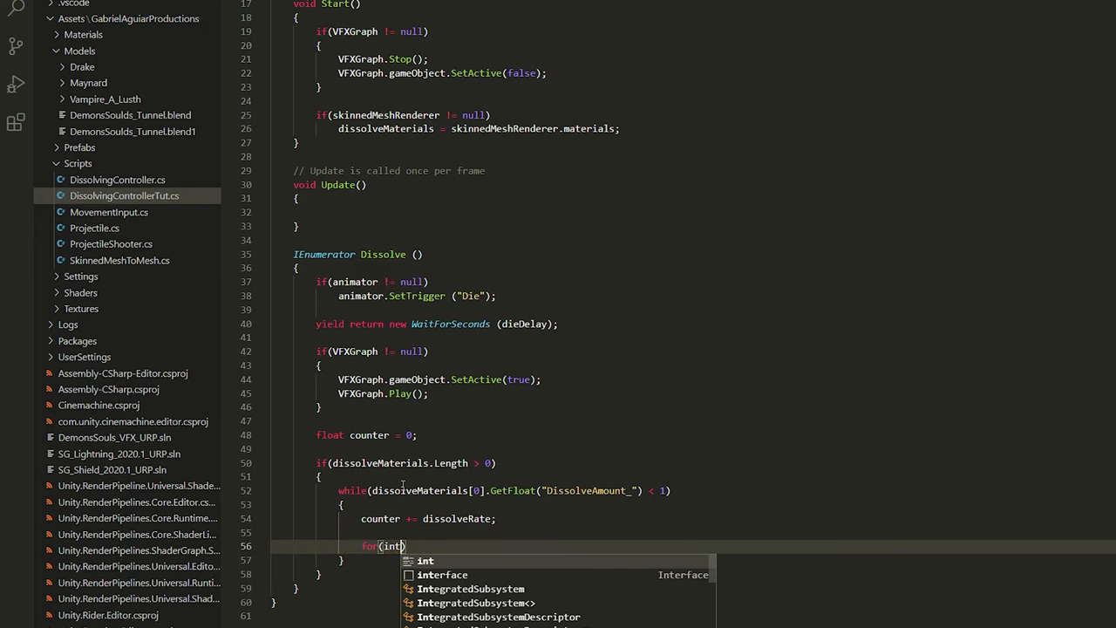
type("i = 0; i")
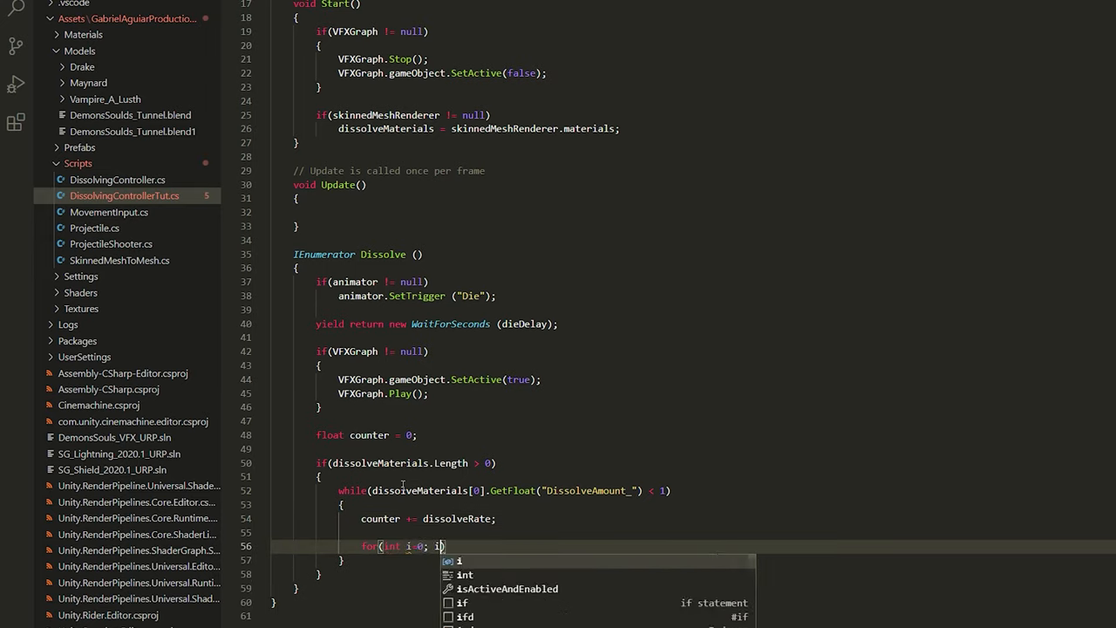
type("<dissolveMaterials.Length; i++")
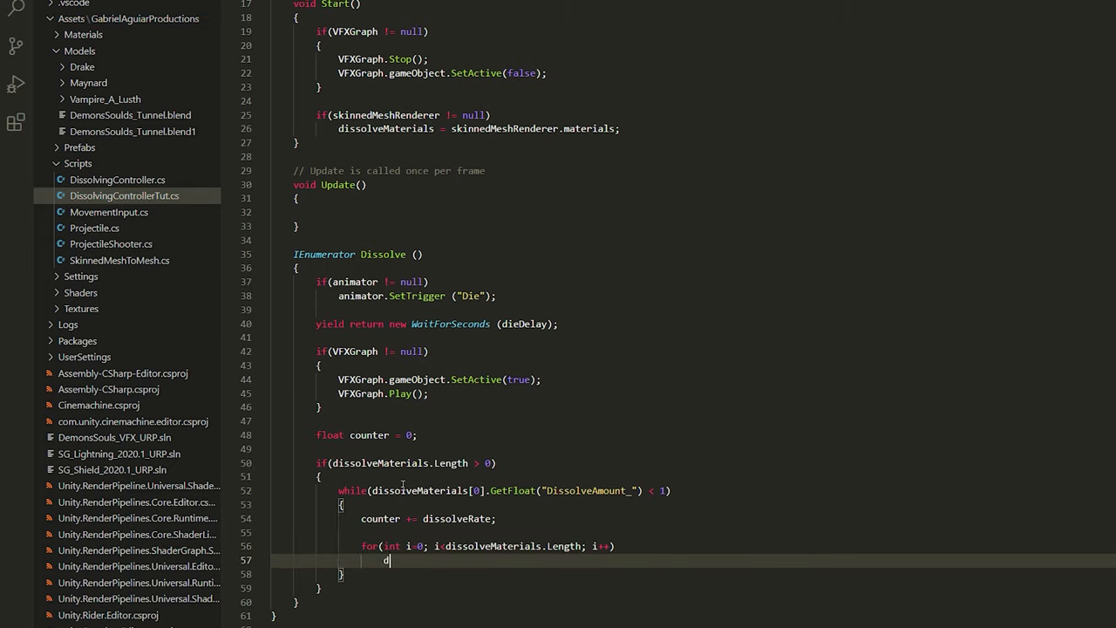
type("issolveMaterials[i].s")
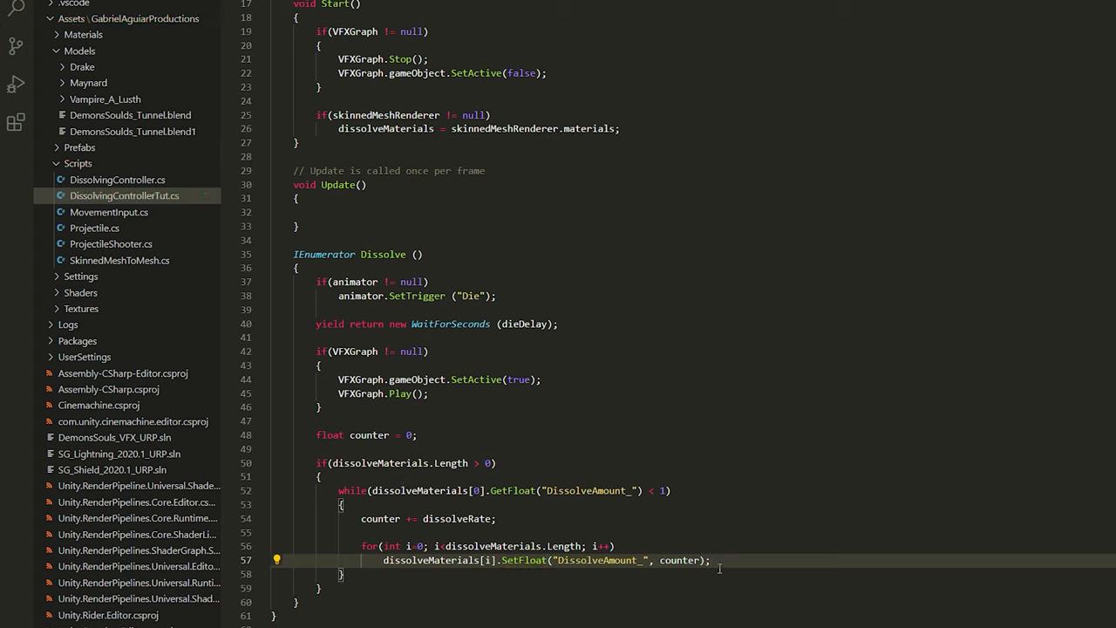
Wait refreshRate seconds per iteration, then call Destroy(gameObject, 1) after the loop
type("yield return")
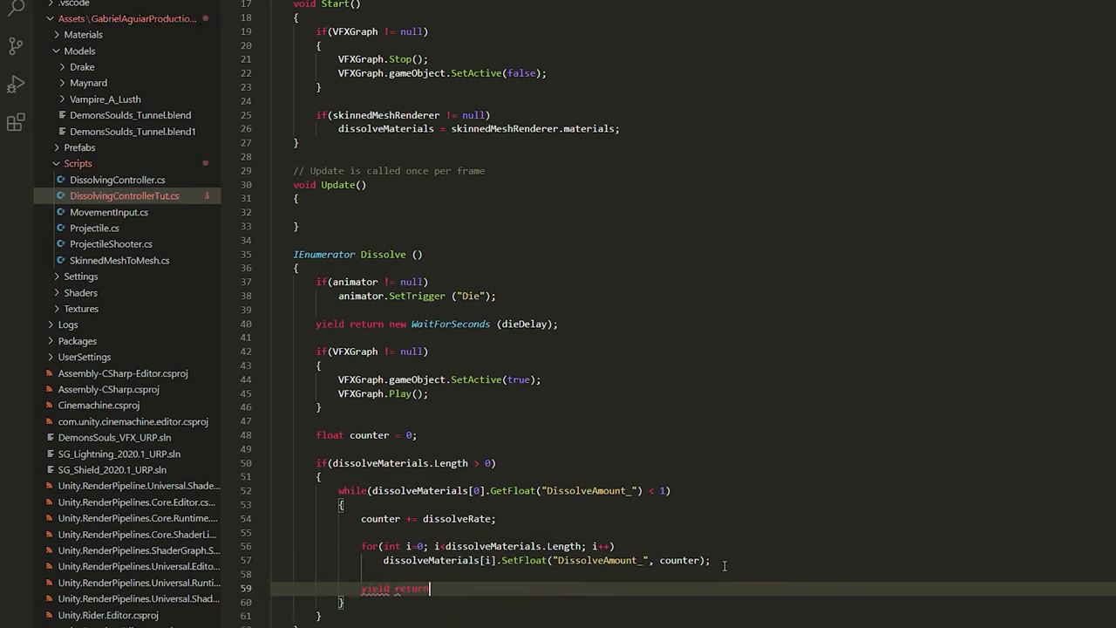
type("new WaitForSeconds (refreshRate);")
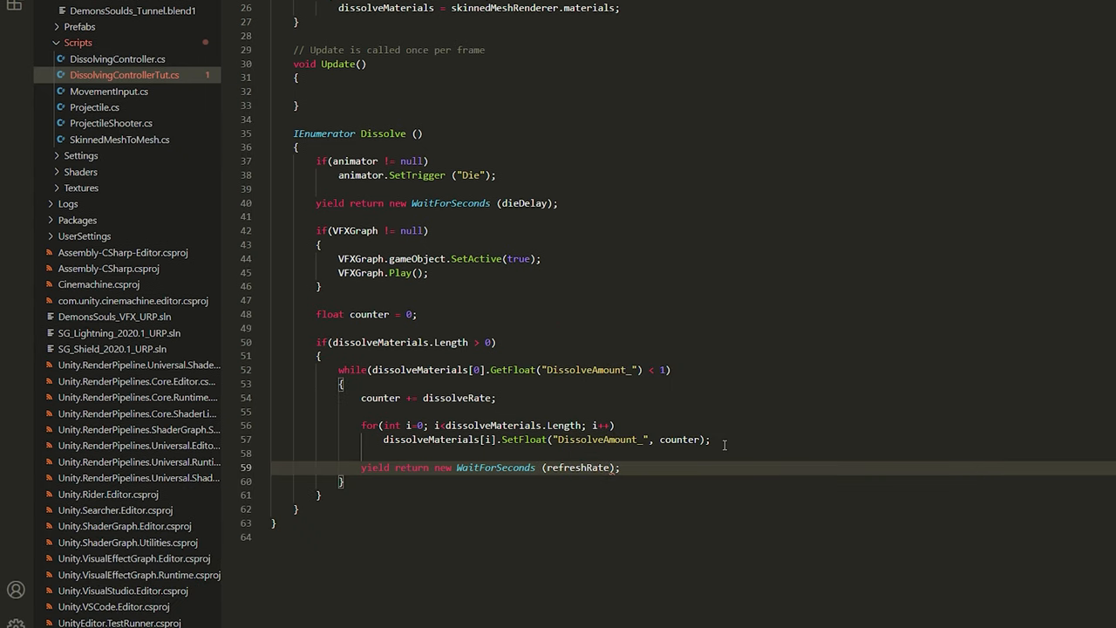
type("Destroy")
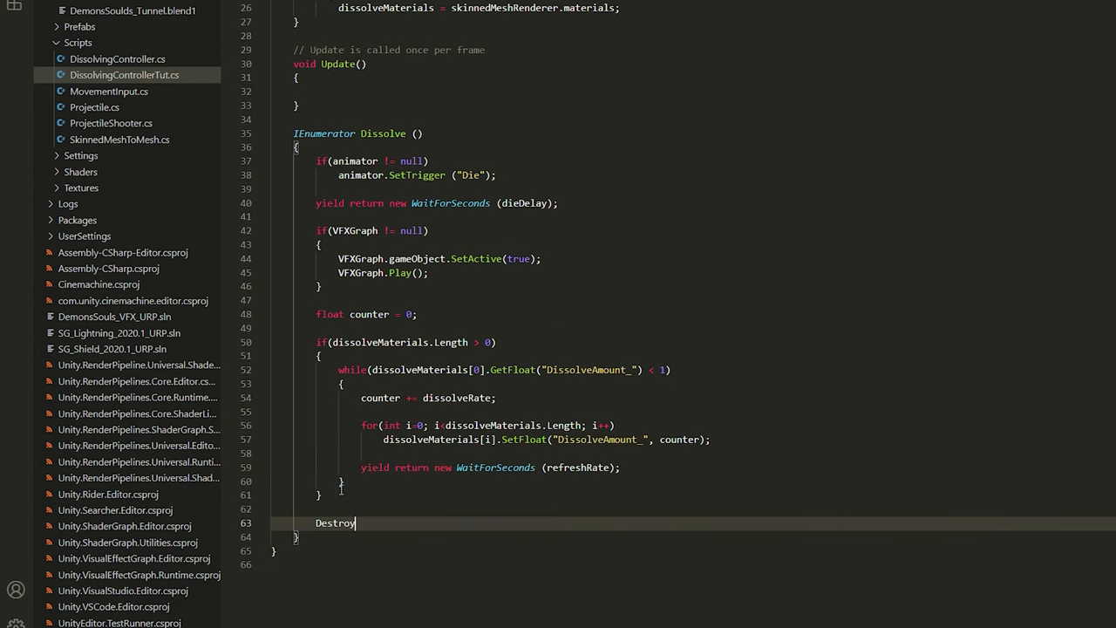
type("(gameObject, 1);")
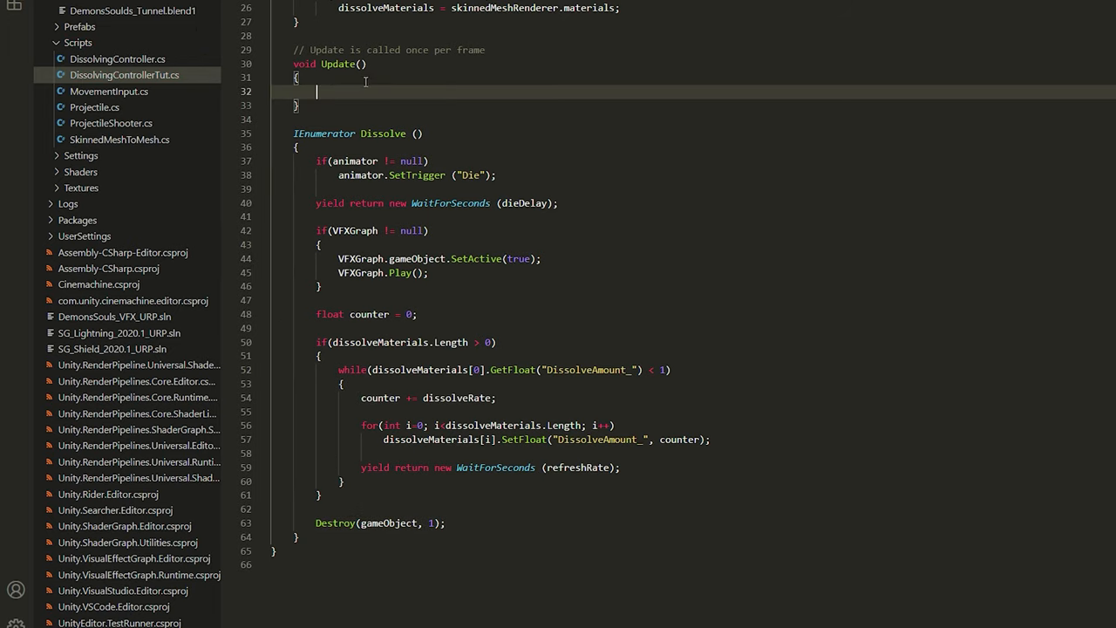
In Update, start the Dissolve coroutine when KeyCode.Space is pressed
type("if(Input")
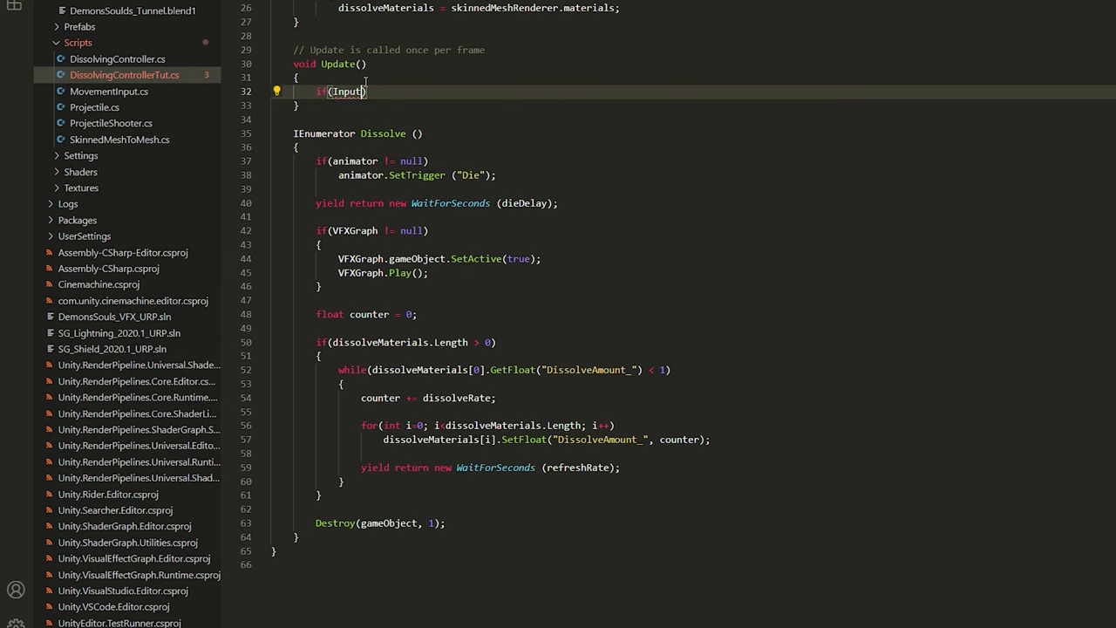
type(".GetKeyDown(")
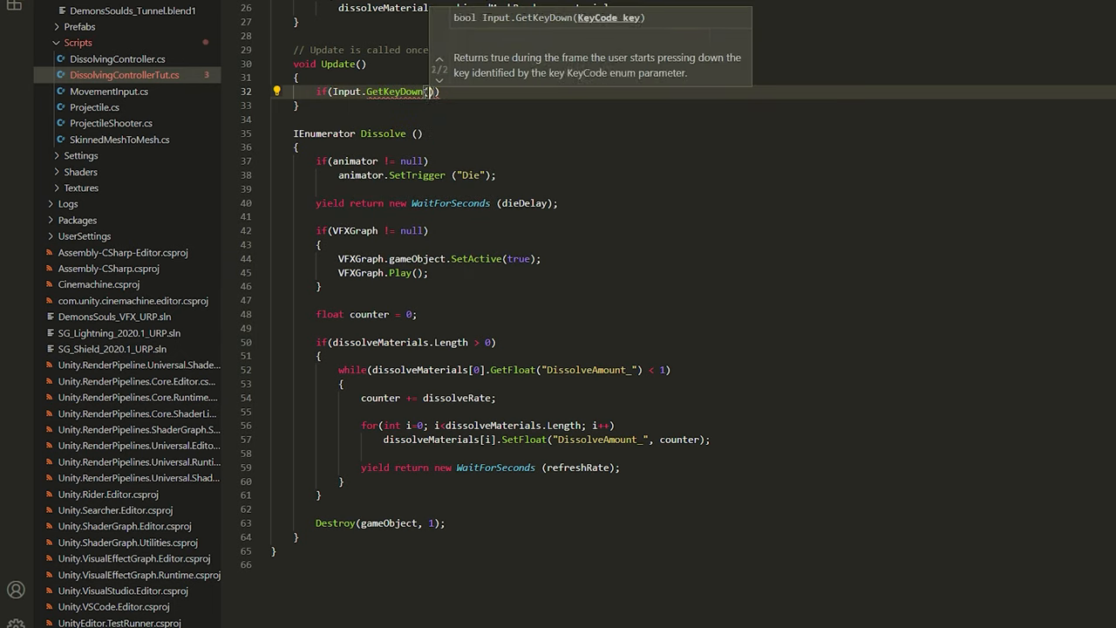
type("keyco")
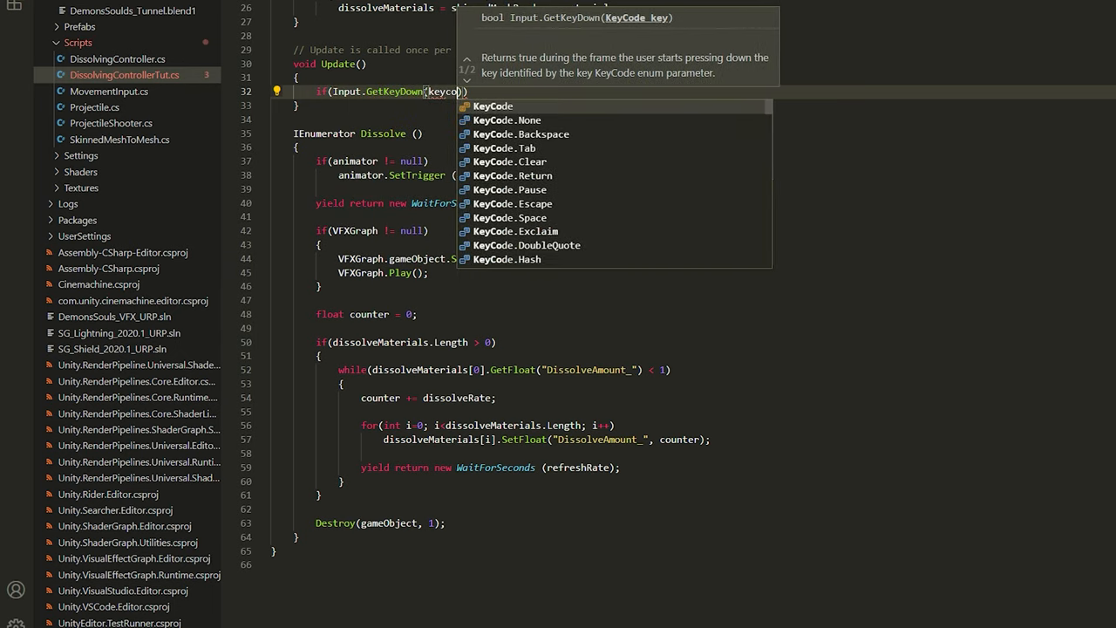
left_click(512, 217)
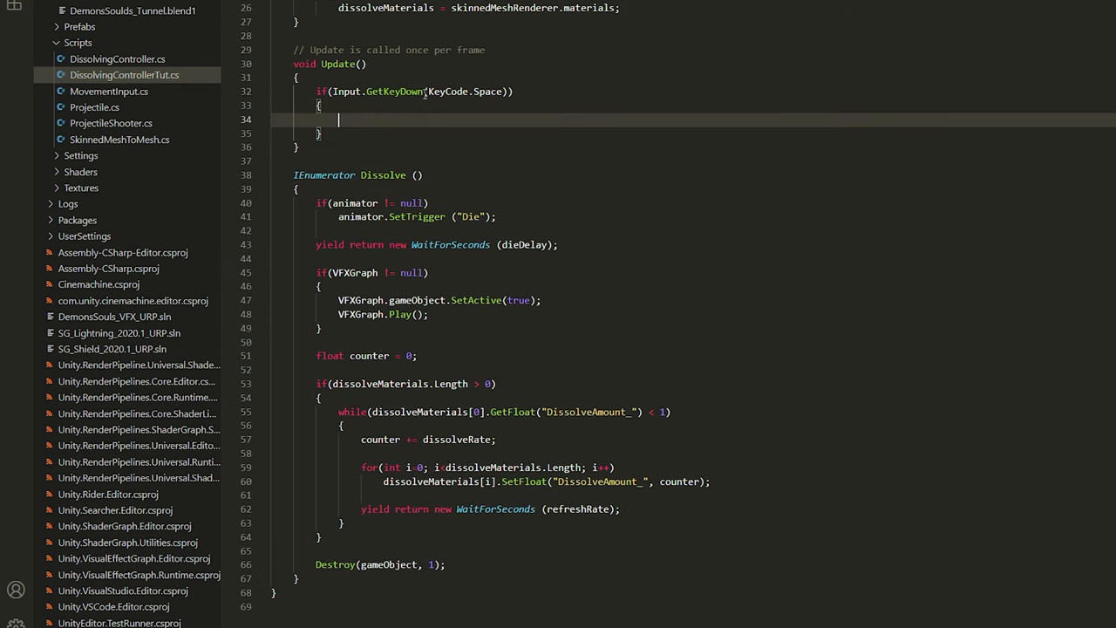
type("StartCoroutine (D")
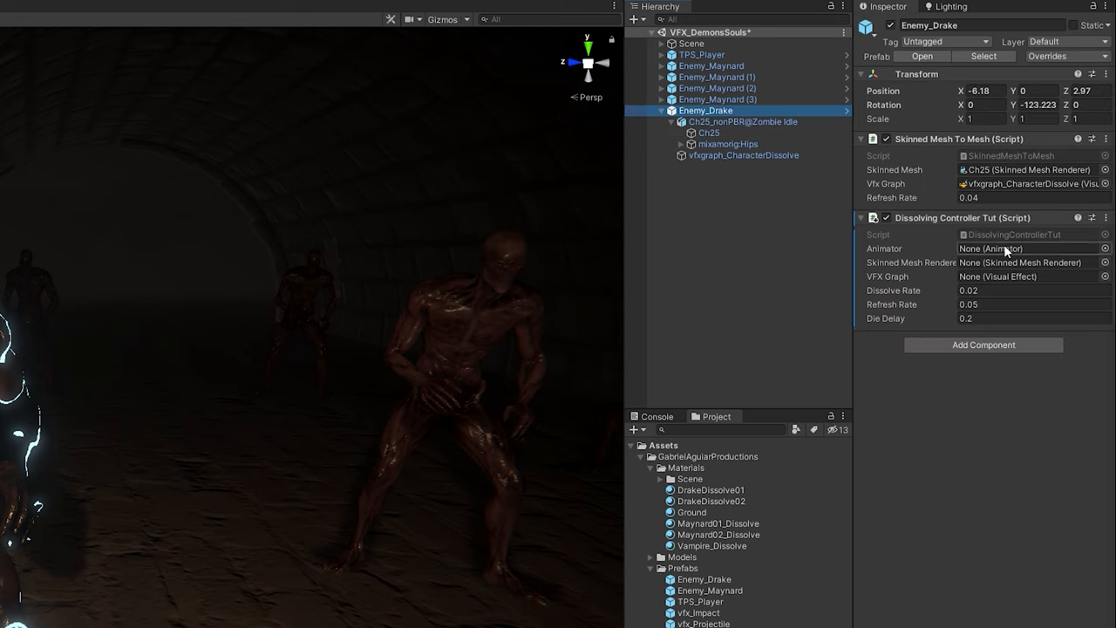
Make the Standing Death Backward 01 model copy the Ch25_nonPBR@Zombie IdleAvatar
left_click(733, 121)
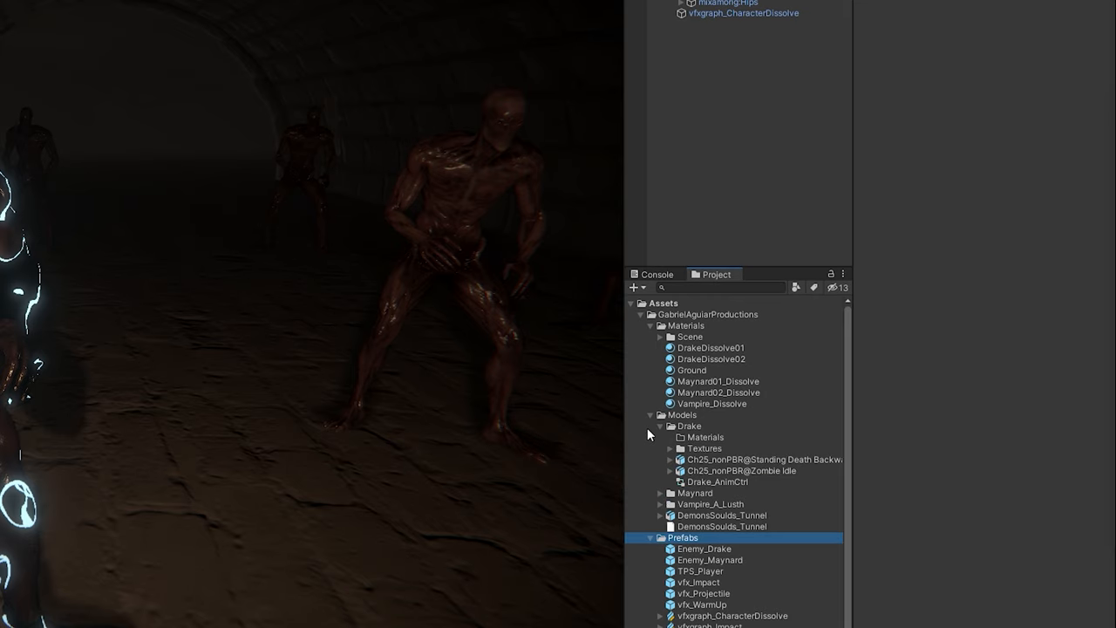
left_click(764, 459)
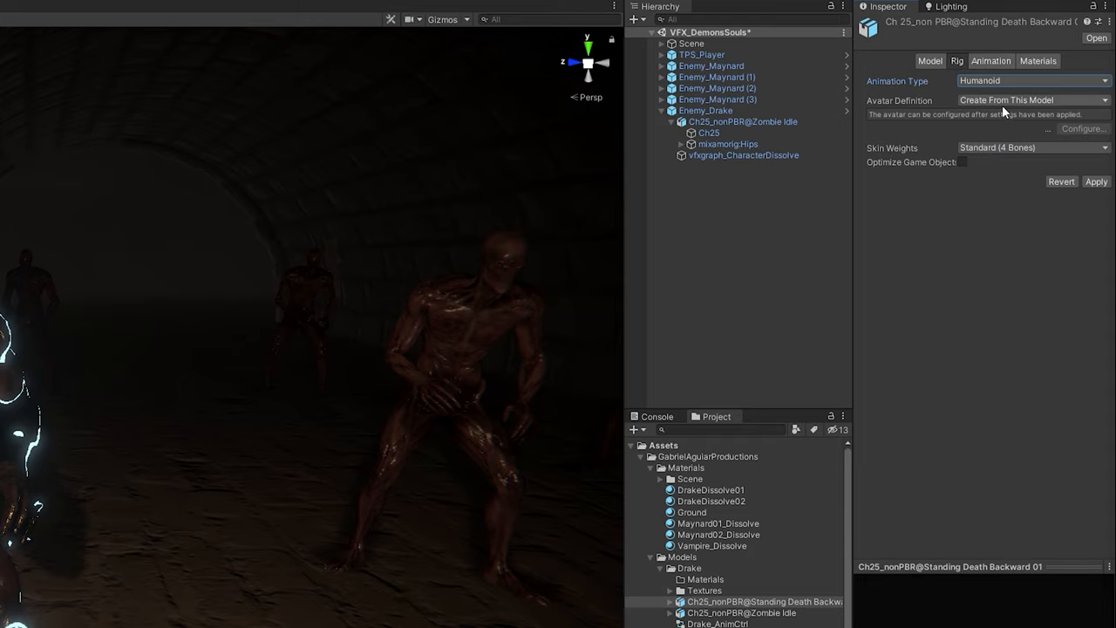
left_click(1033, 100)
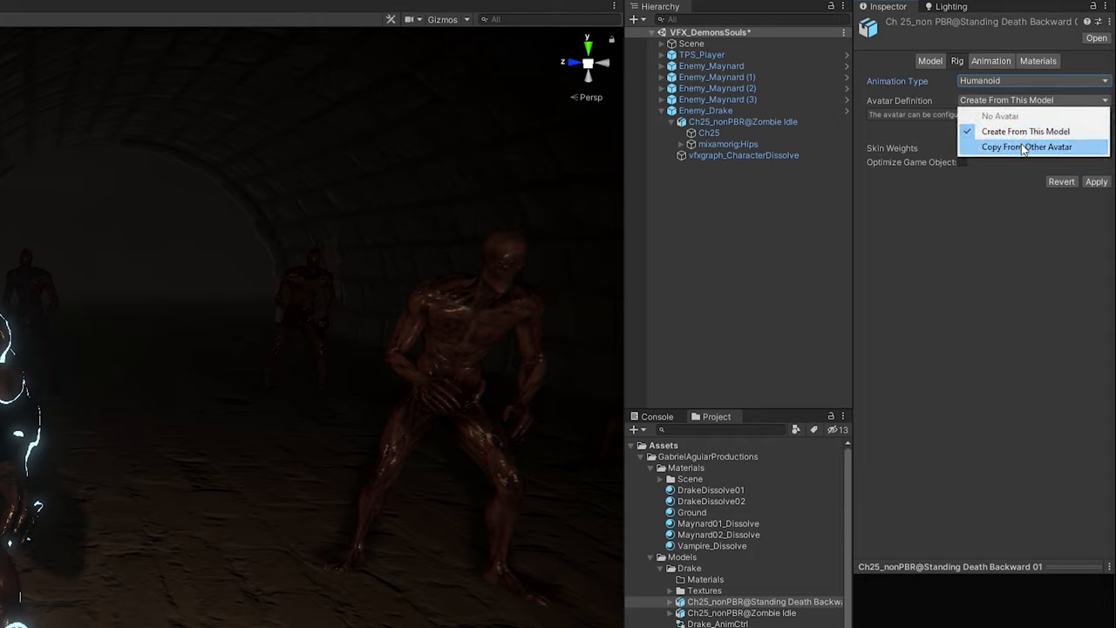
left_click(1027, 146)
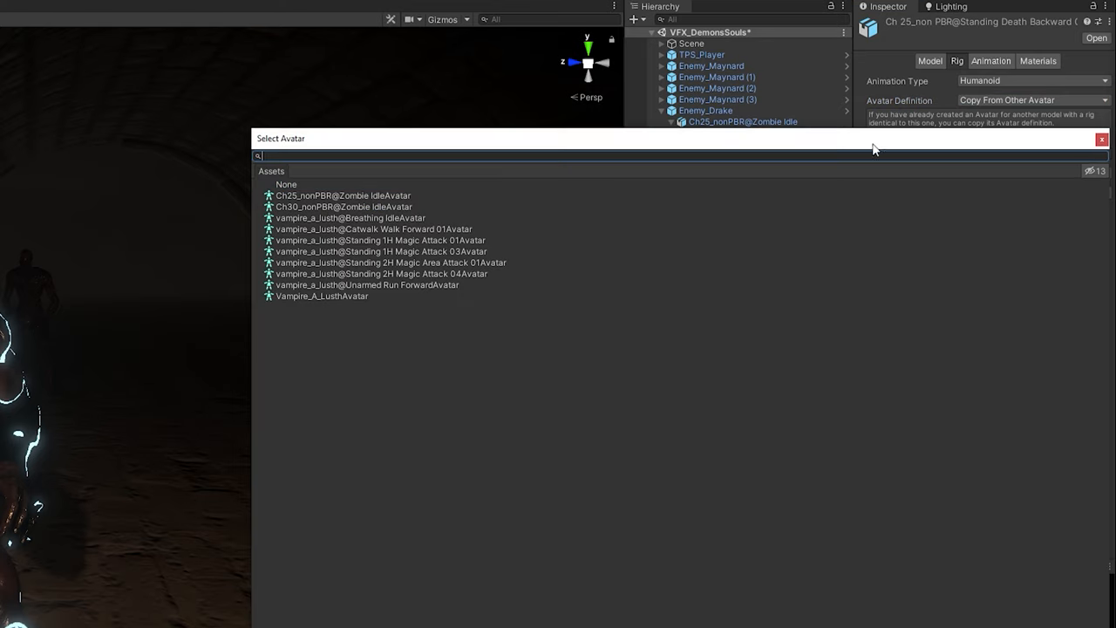
mouse_move(338, 207)
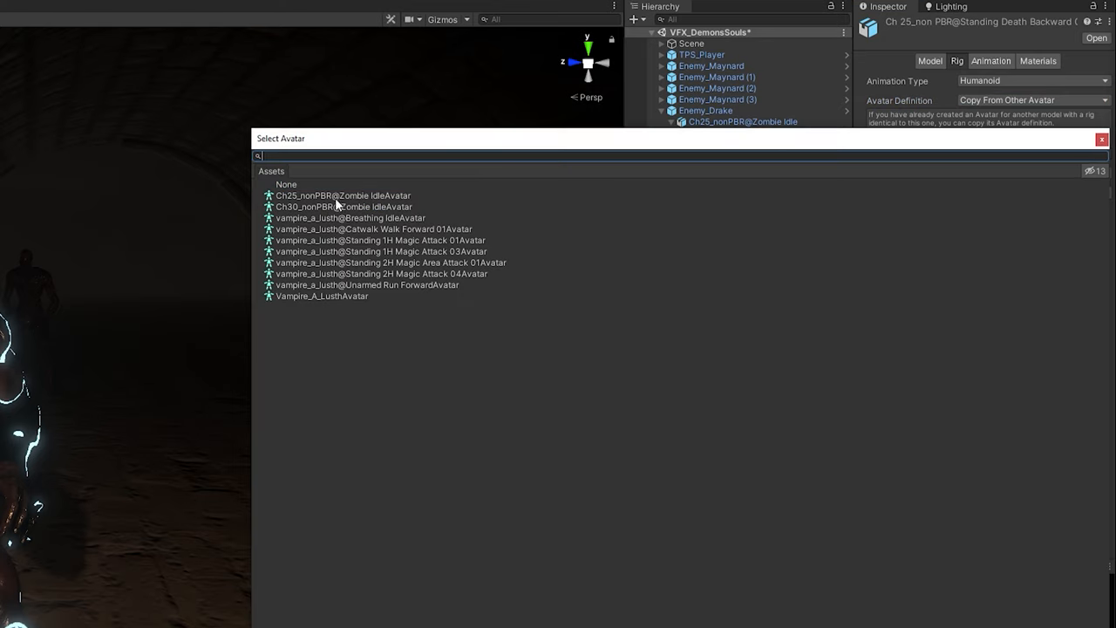
left_click(343, 194)
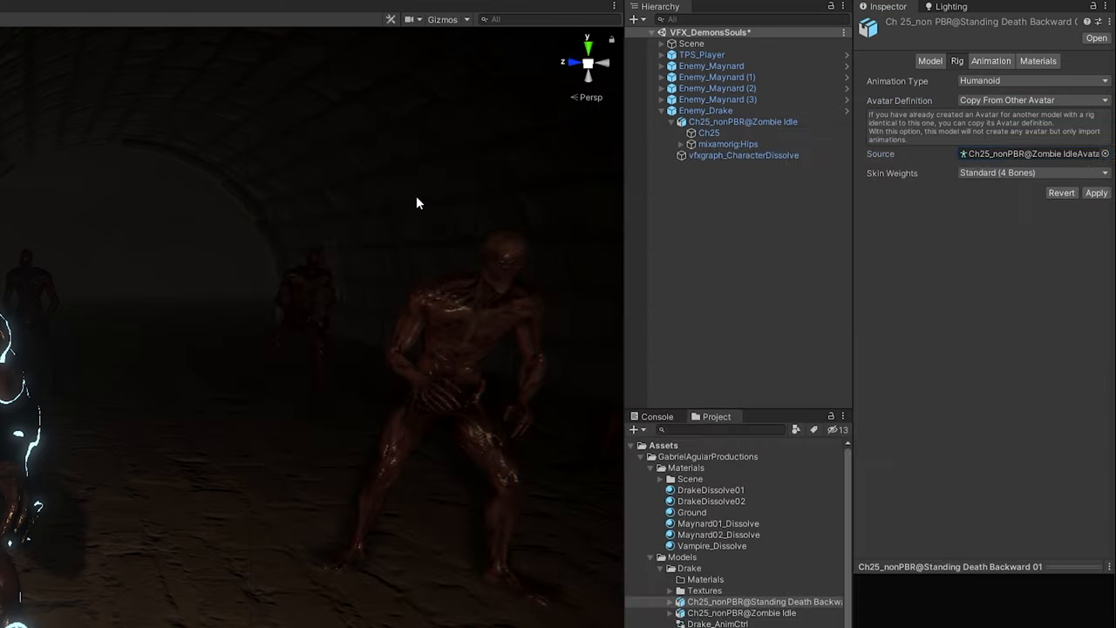
Bake Root Transform Position (XZ) into the pose and apply the import settings
left_click(755, 601)
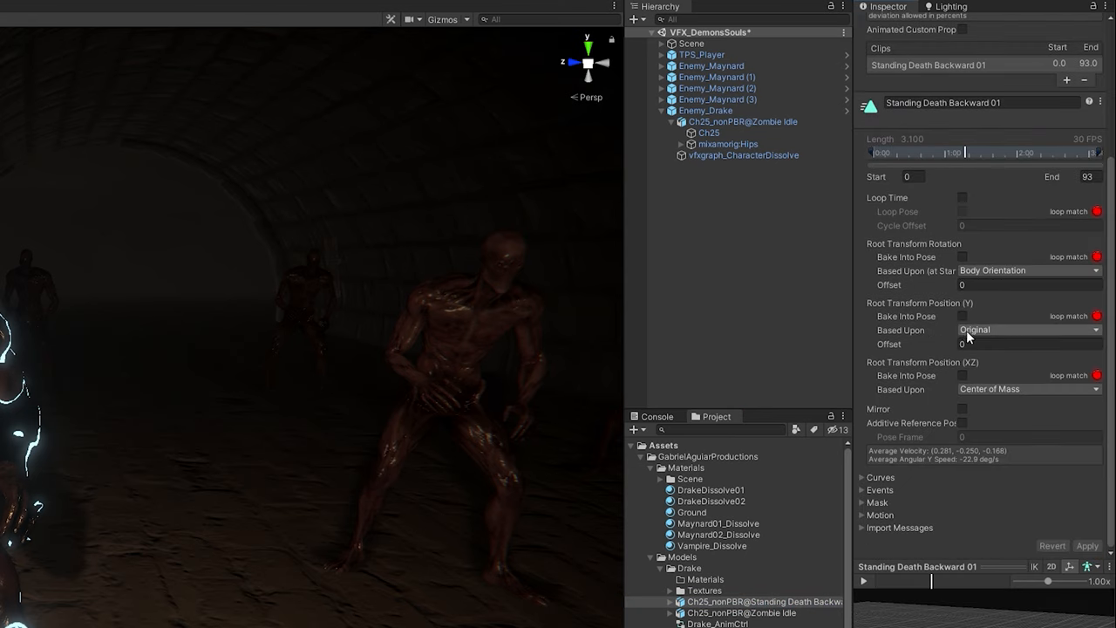
left_click(962, 375)
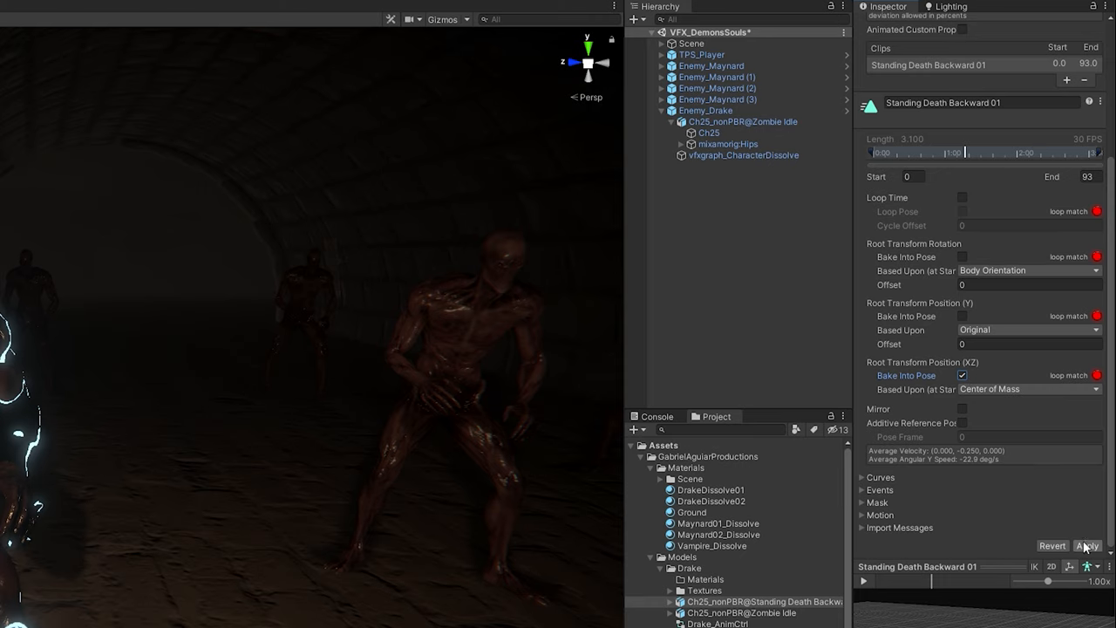
left_click(956, 61)
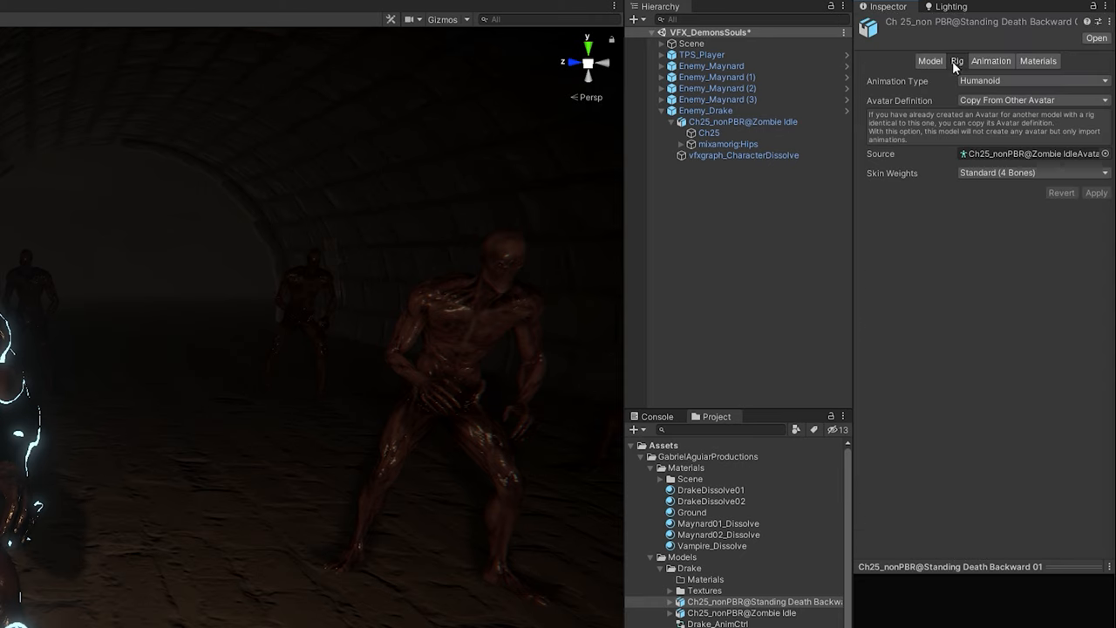
left_click(706, 110)
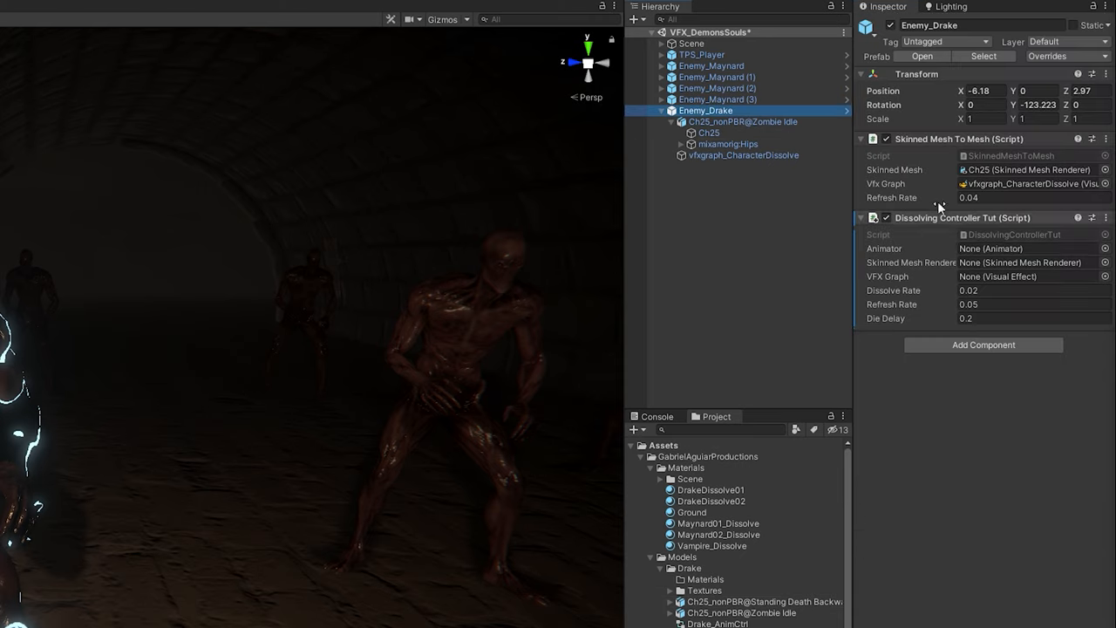
Assign the Animator and Ch25 Skinned Mesh Renderer to Dissolving Controller Tut's fields
left_click(1025, 249)
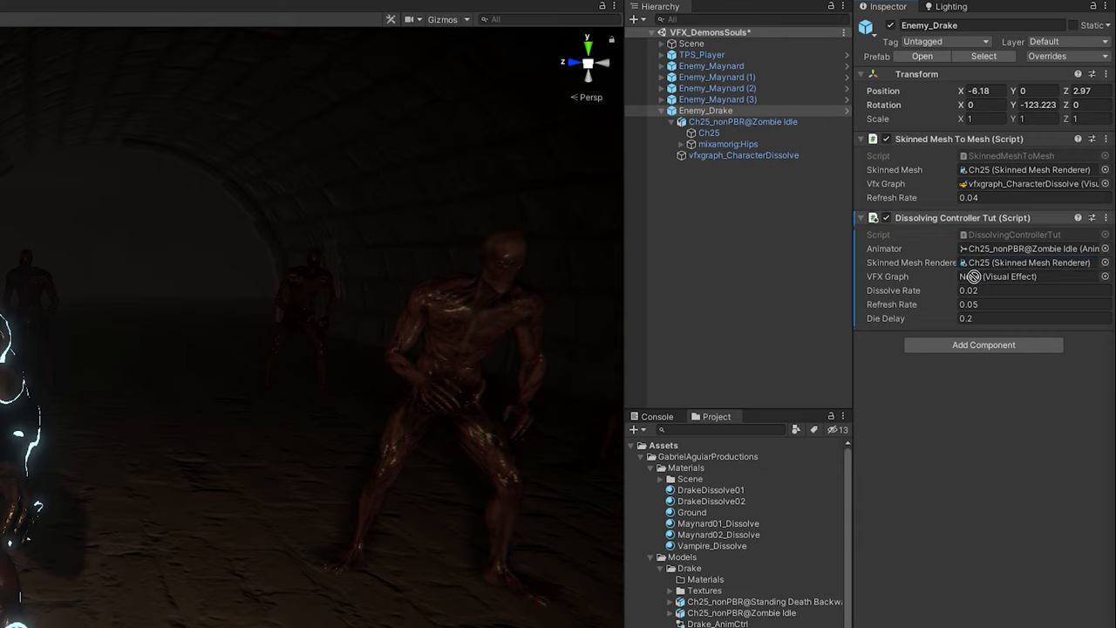
left_click(1021, 277)
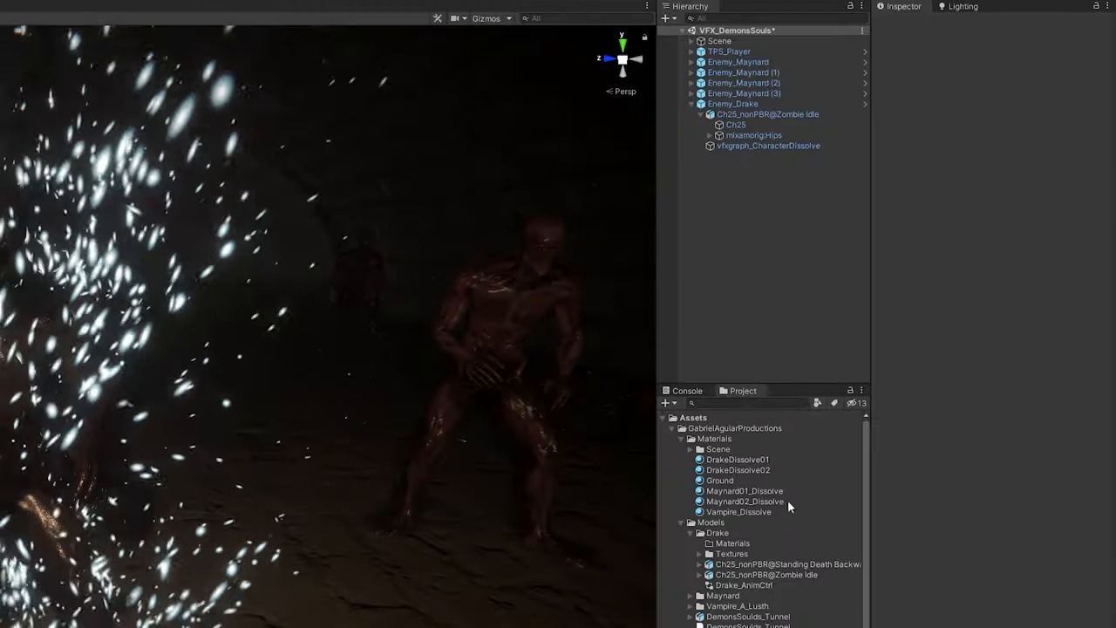
Enable Root Transform Position (Y) Bake Into Pose on the death clip with offset -0.32
left_click(774, 564)
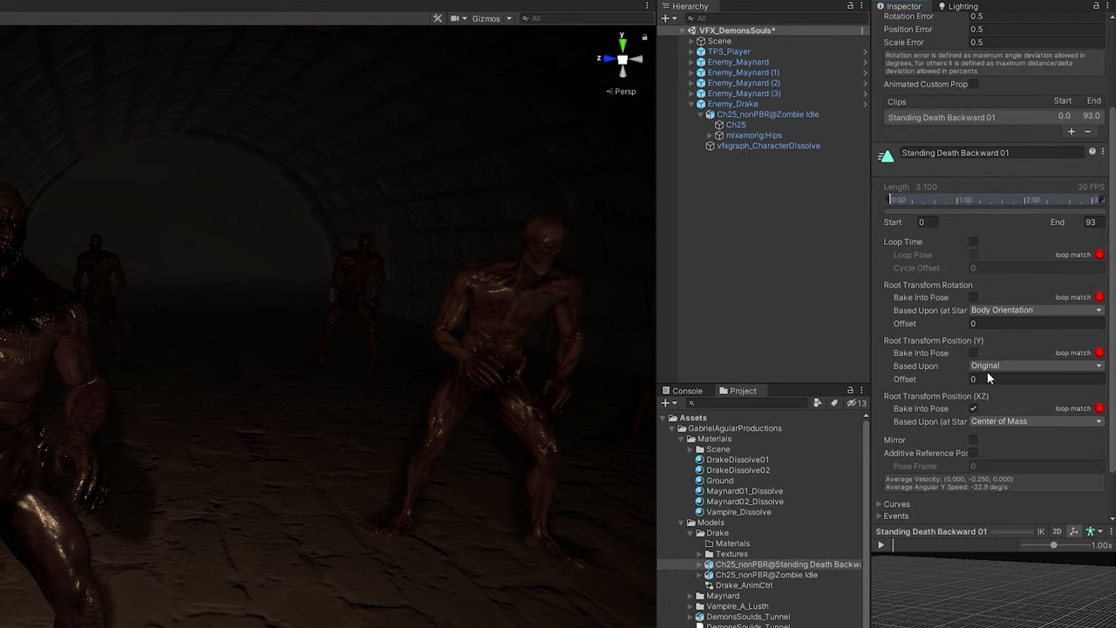
left_click(1003, 323)
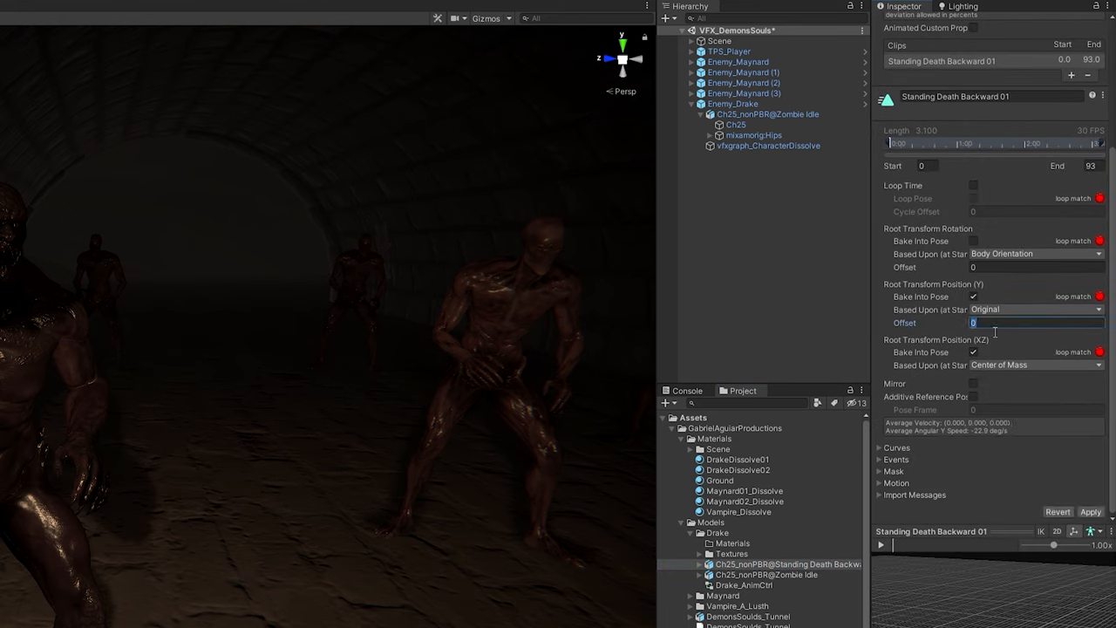
type("-")
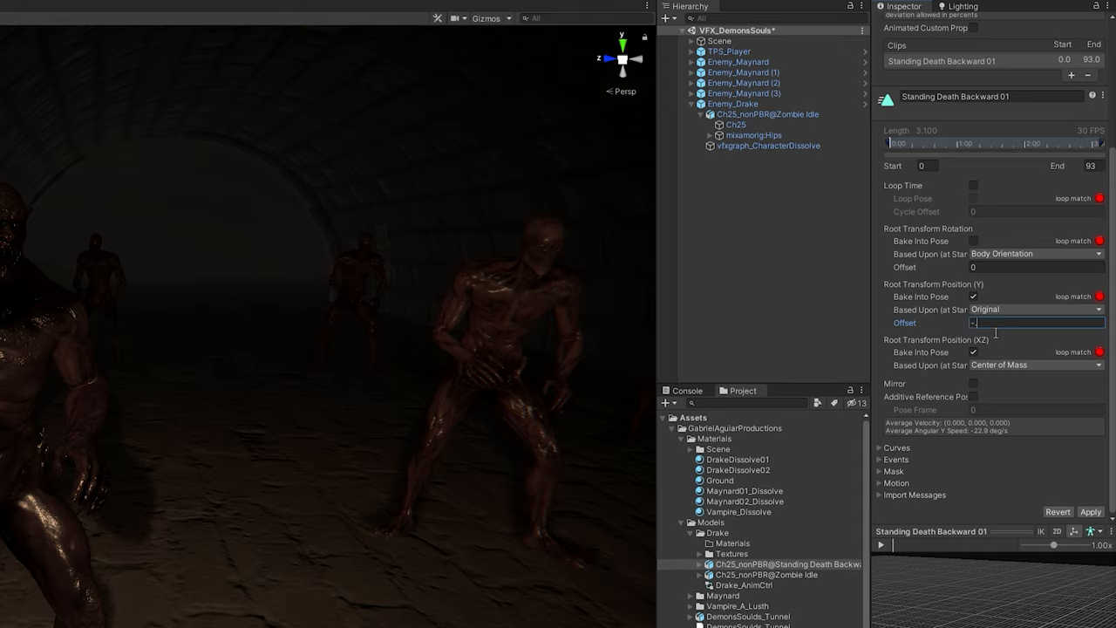
type("-0.32")
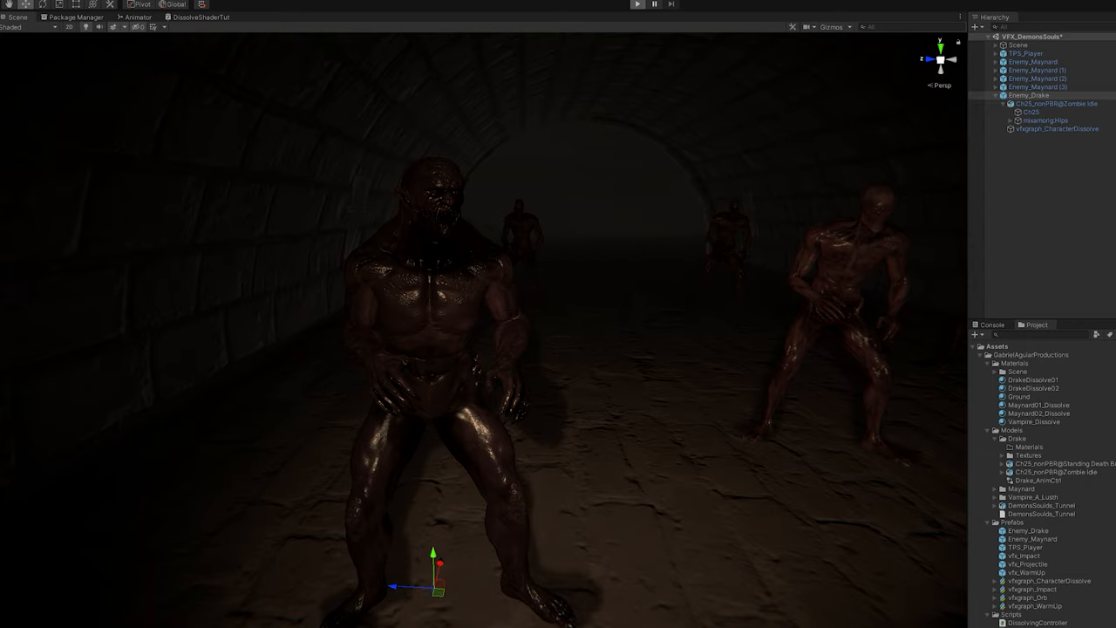
left_click(638, 6)
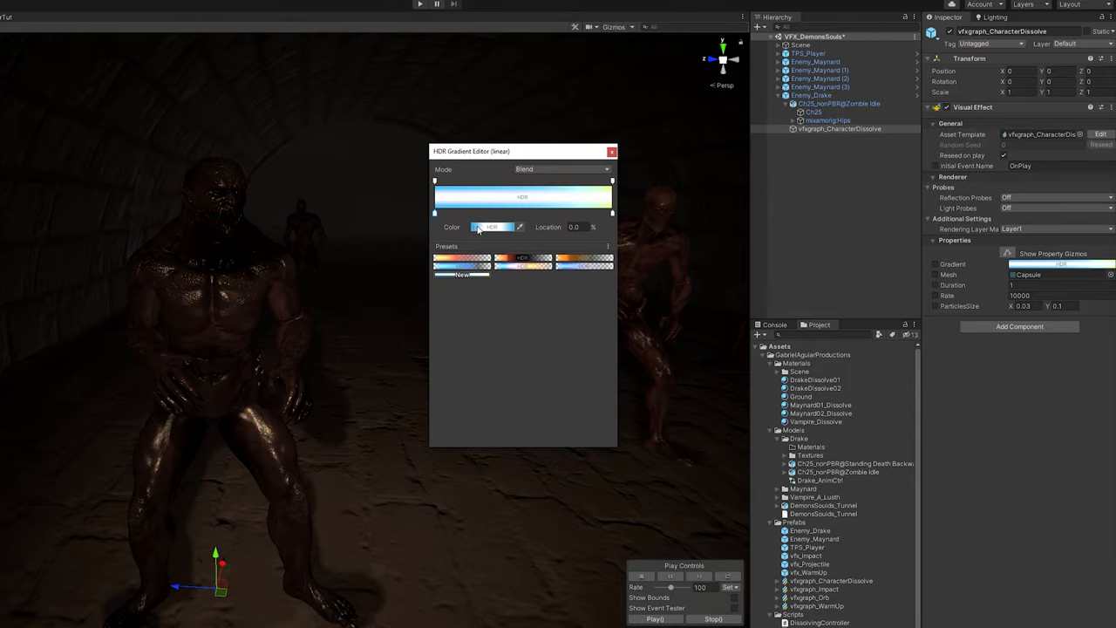
Inspect vfxgraph_CharacterDissolve's gradient colour and bring up Projectile.cs in Visual Studio Code
left_click(612, 151)
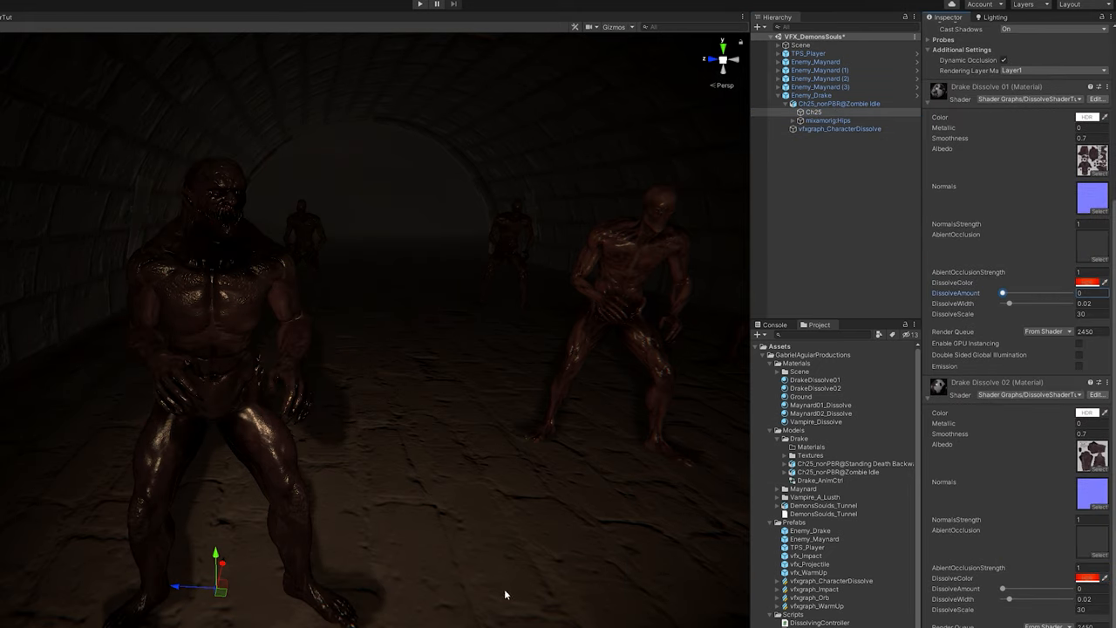
left_click(421, 5)
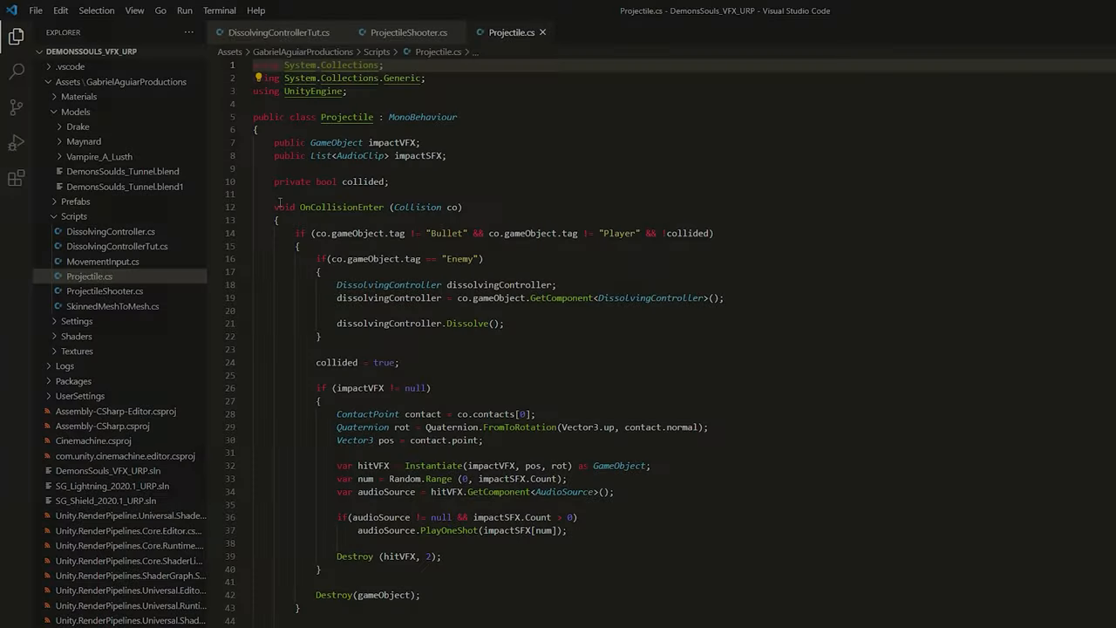
Collapse the if (impactVFX != null) block in Projectile.cs, then switch to ProjectileShooter.cs
left_click(247, 389)
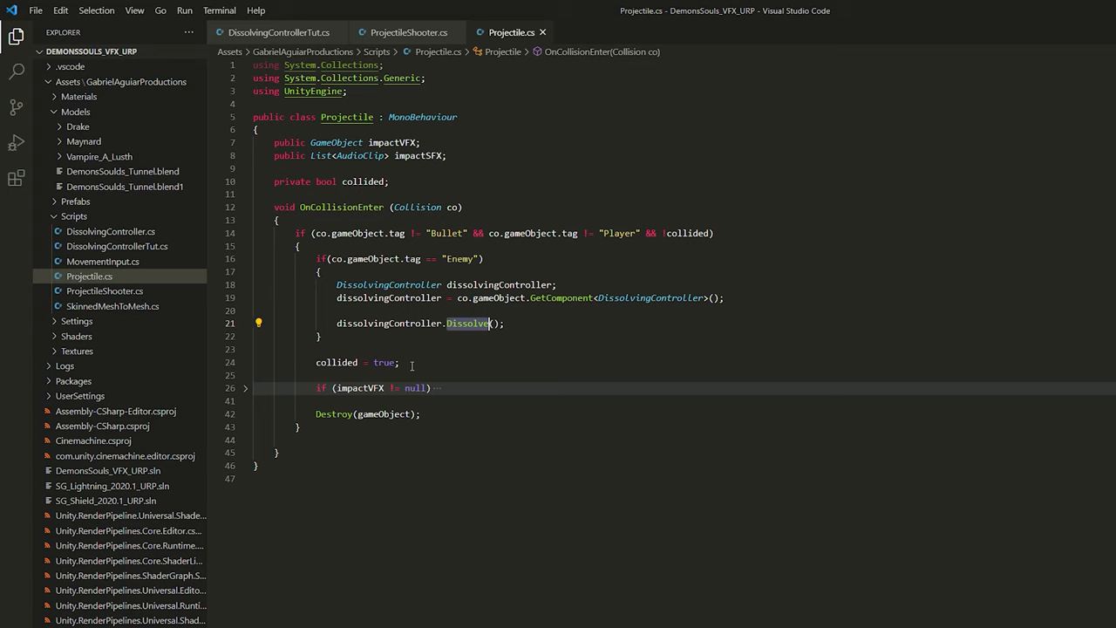
left_click(247, 388)
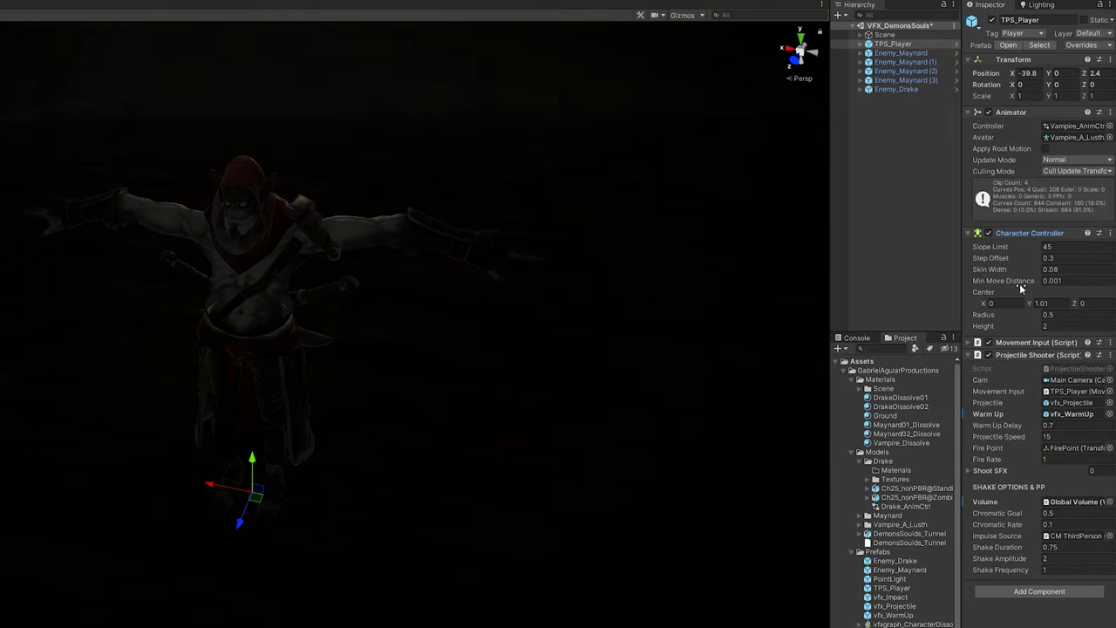
left_click(972, 246)
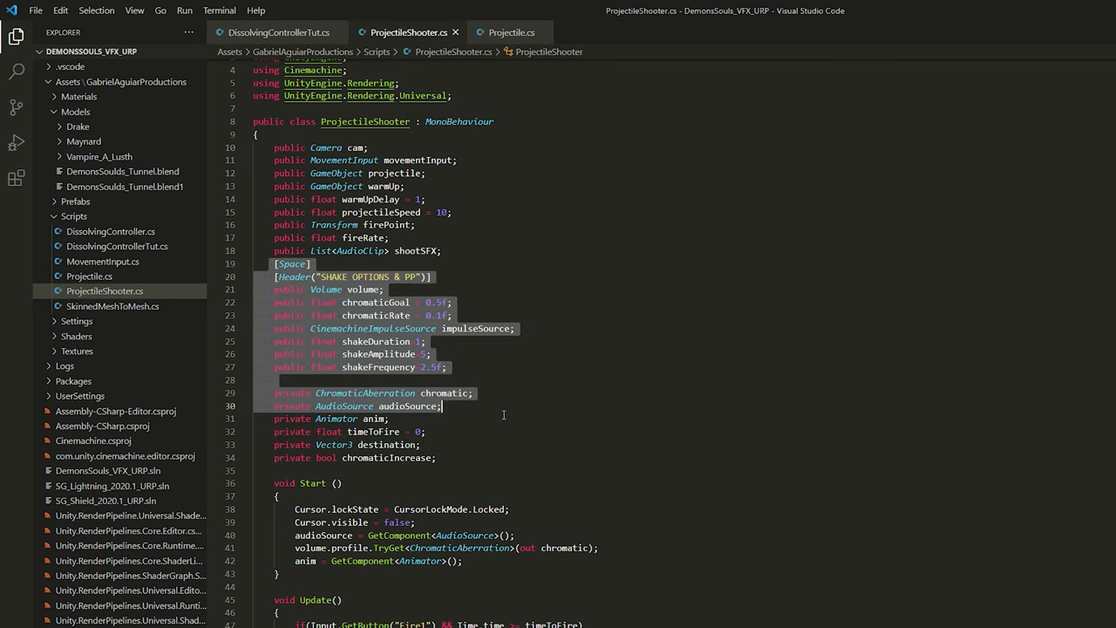
scroll("down", 3)
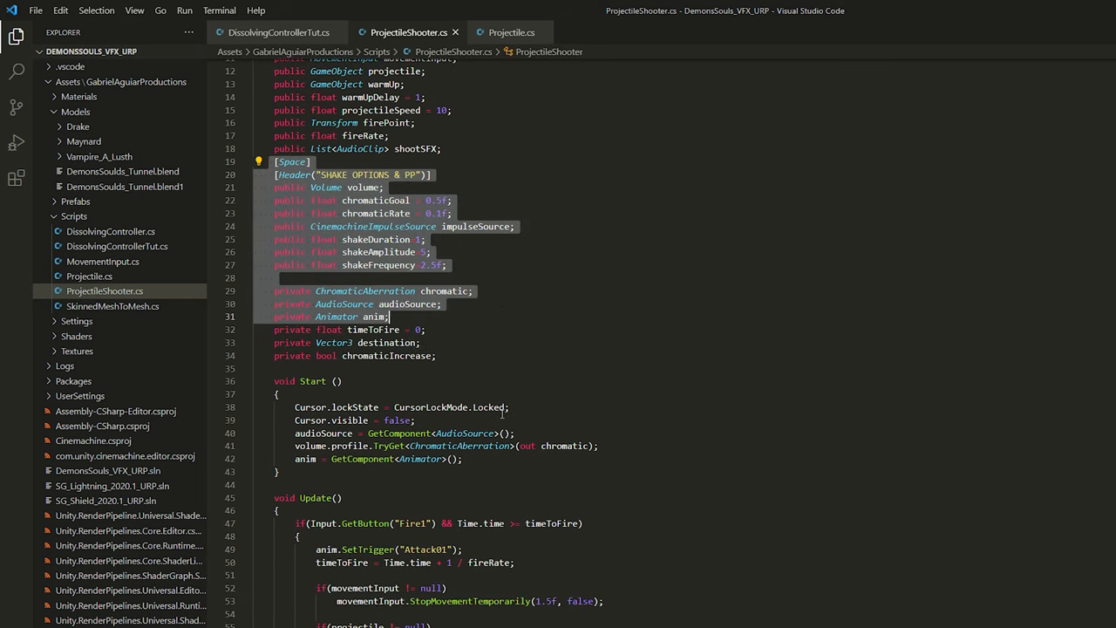
scroll("down", 3)
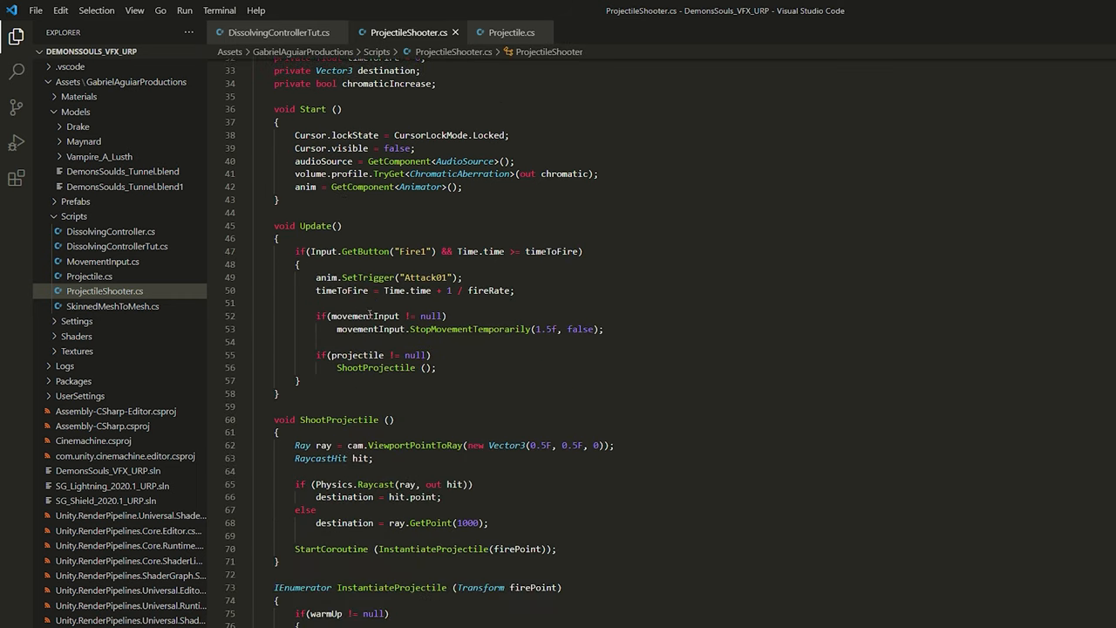
double_click(410, 252)
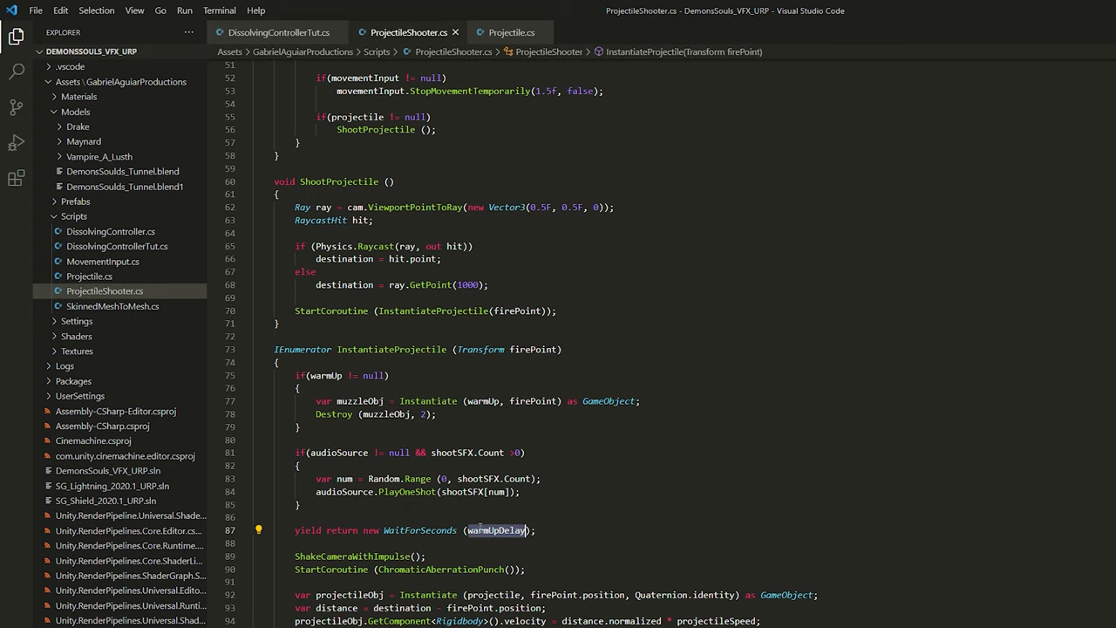
scroll("down", 3)
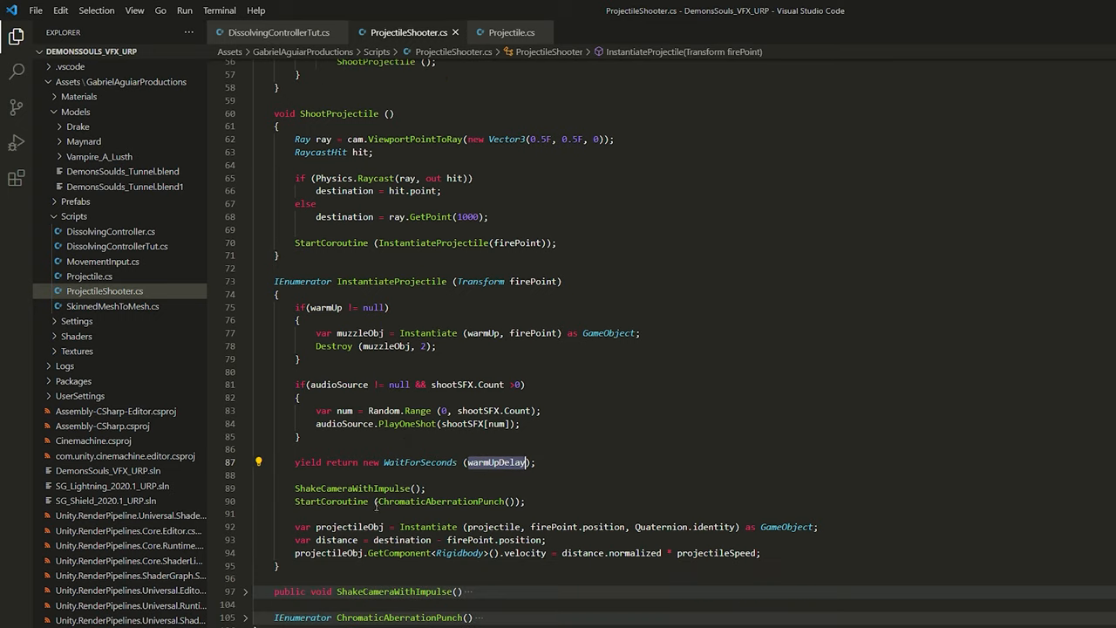
double_click(441, 502)
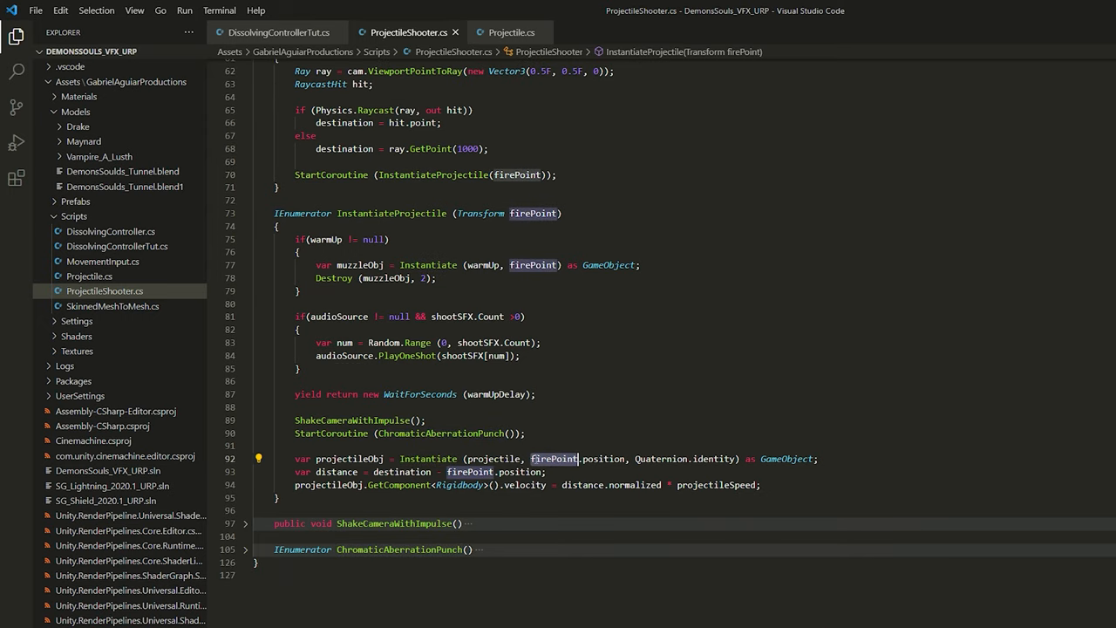
mouse_move(554, 459)
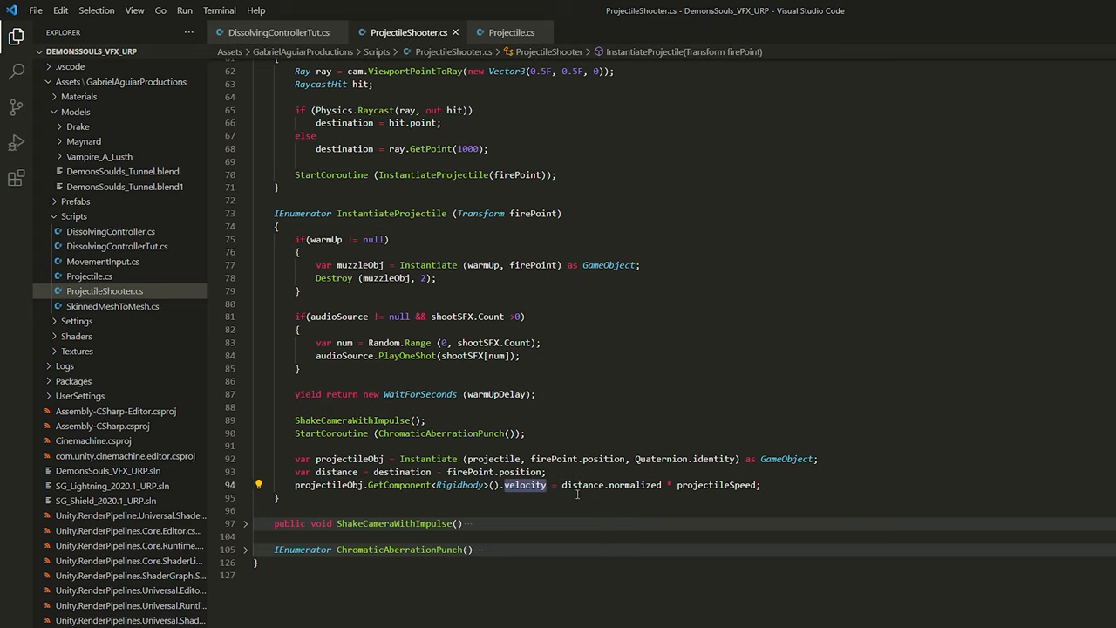
double_click(633, 485)
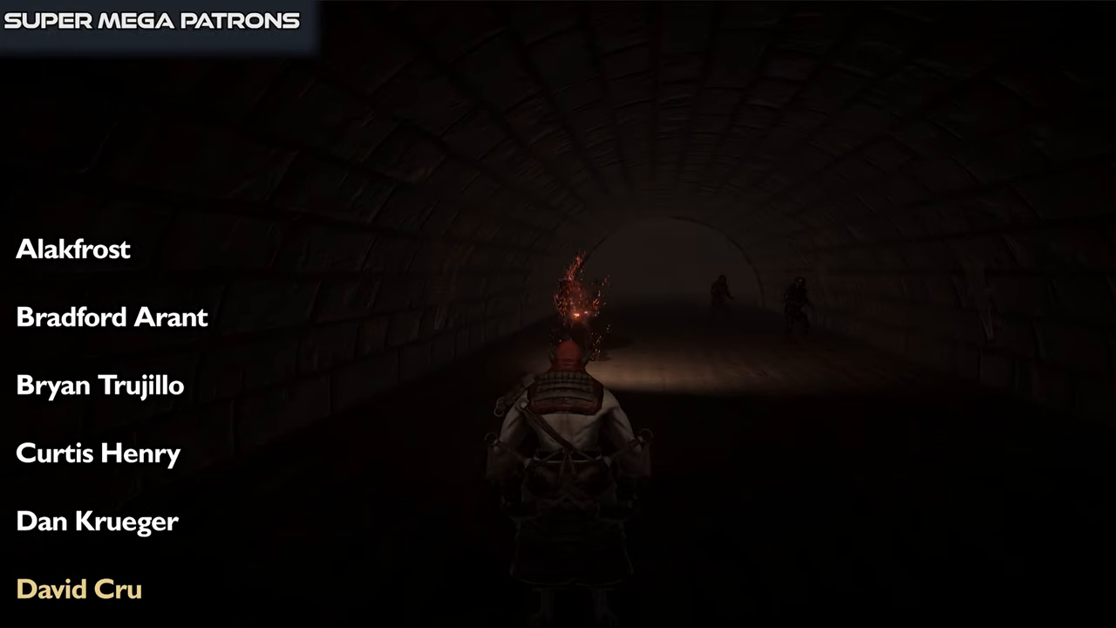
Scroll down the dark tunnel past the Super Mega Patron credits
scroll("down", 3)
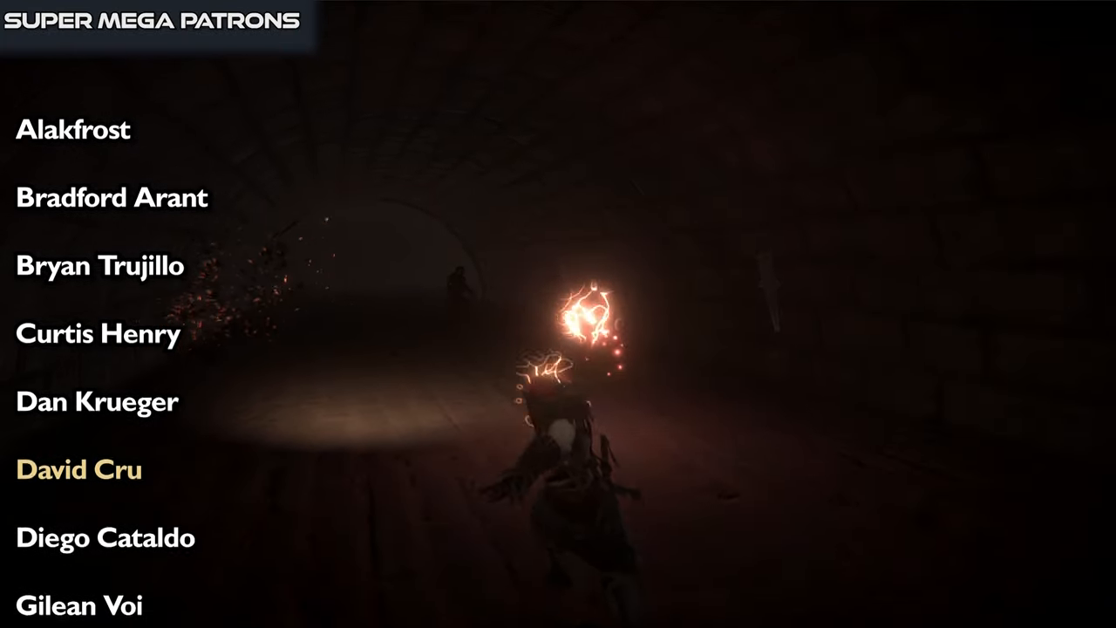
scroll("down", 3)
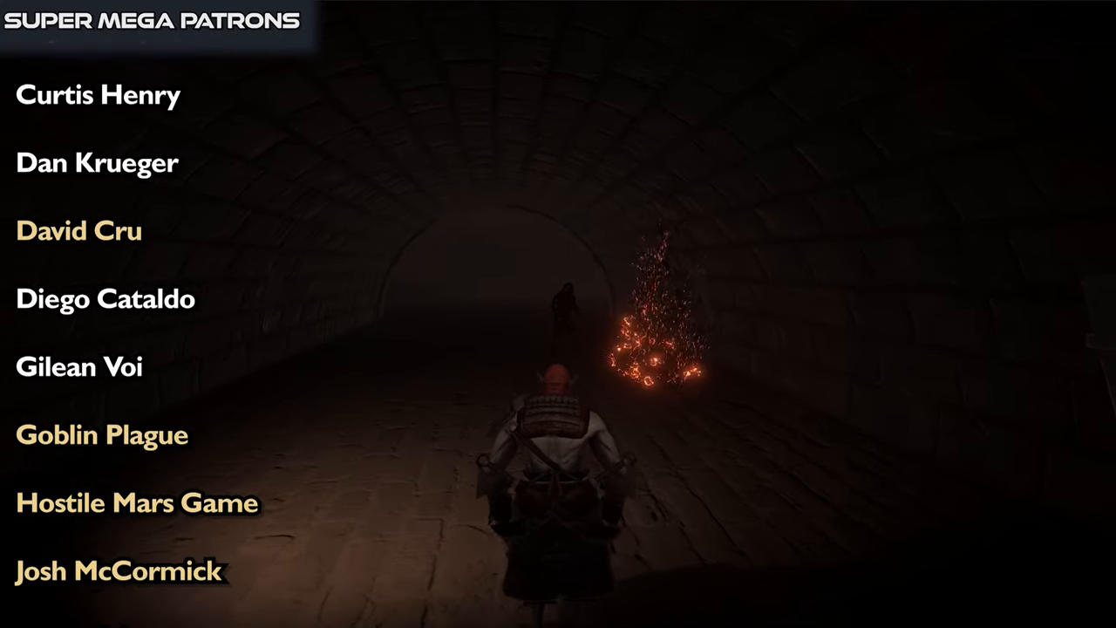
scroll("down", 3)
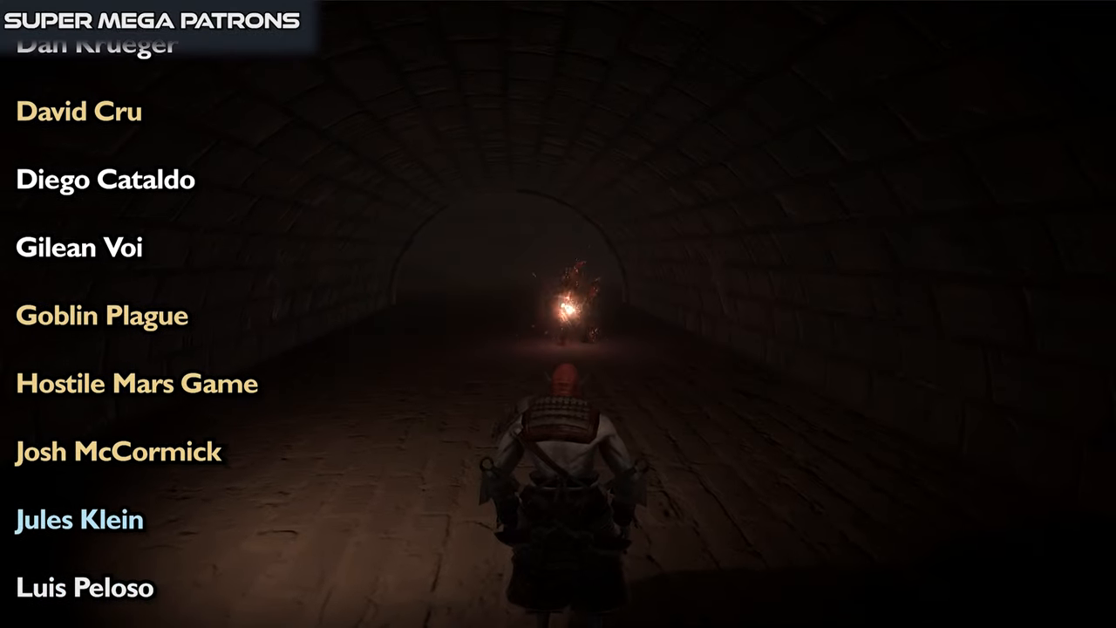
scroll("down", 3)
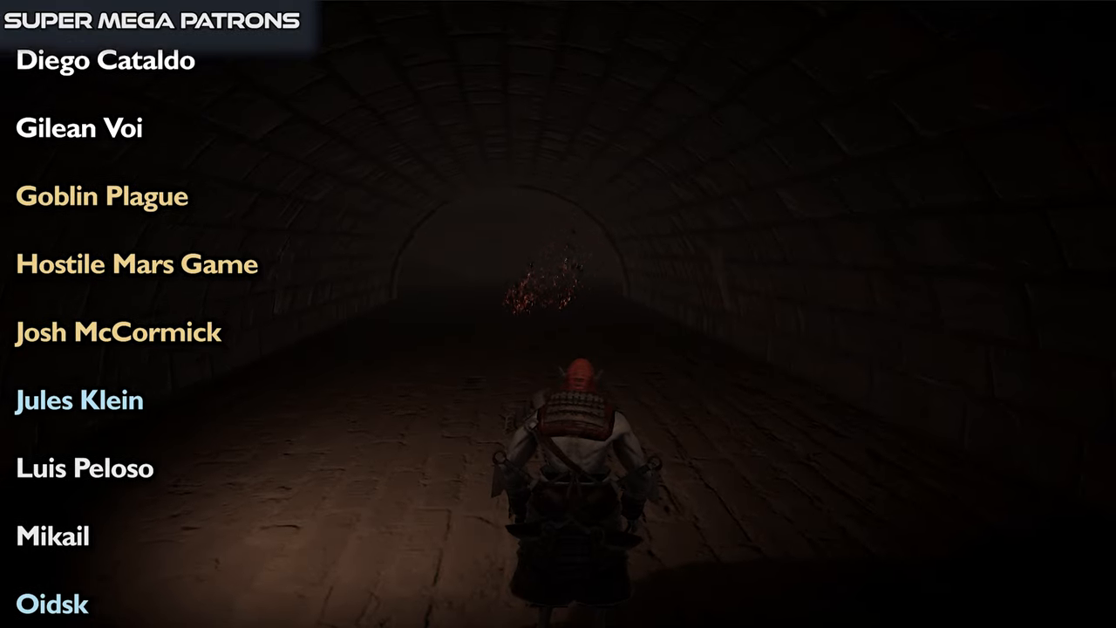